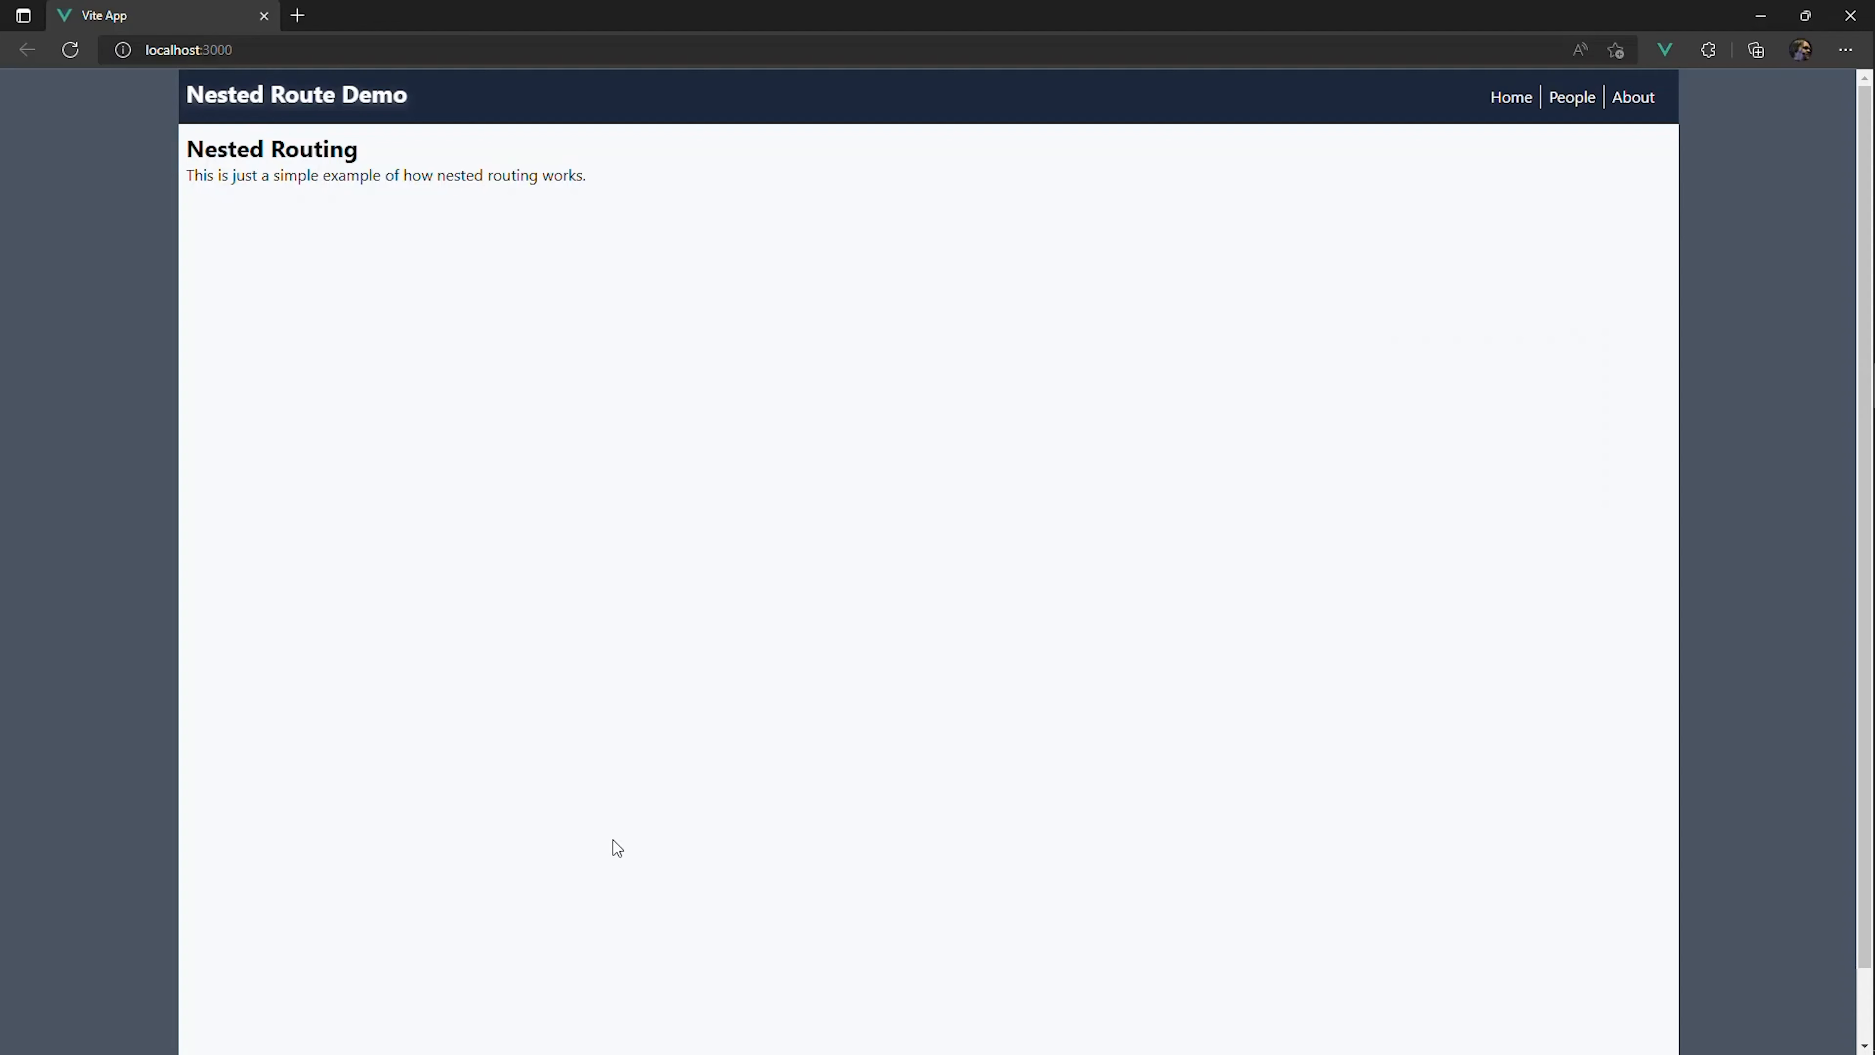
pyautogui.moveTo(1422, 85)
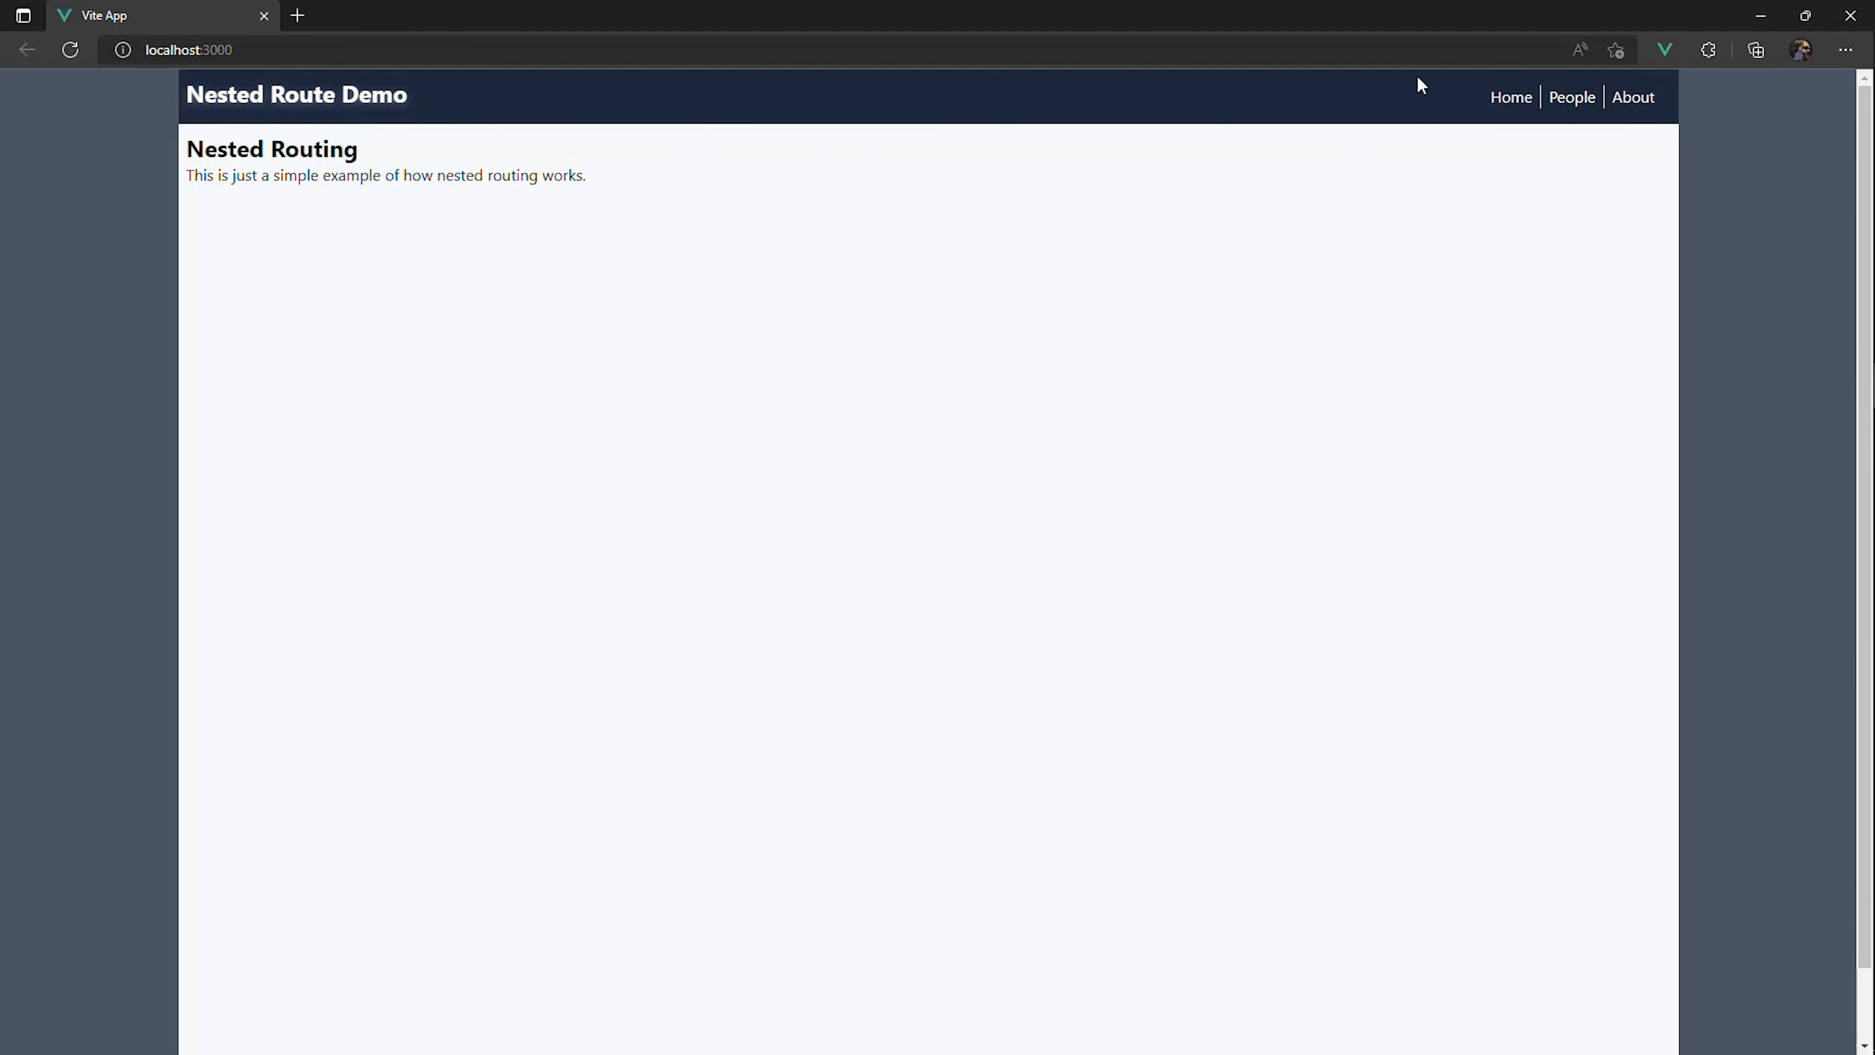
# Step: Navigate to the People page via the header link, showing the five-person list
pyautogui.click(1571, 97)
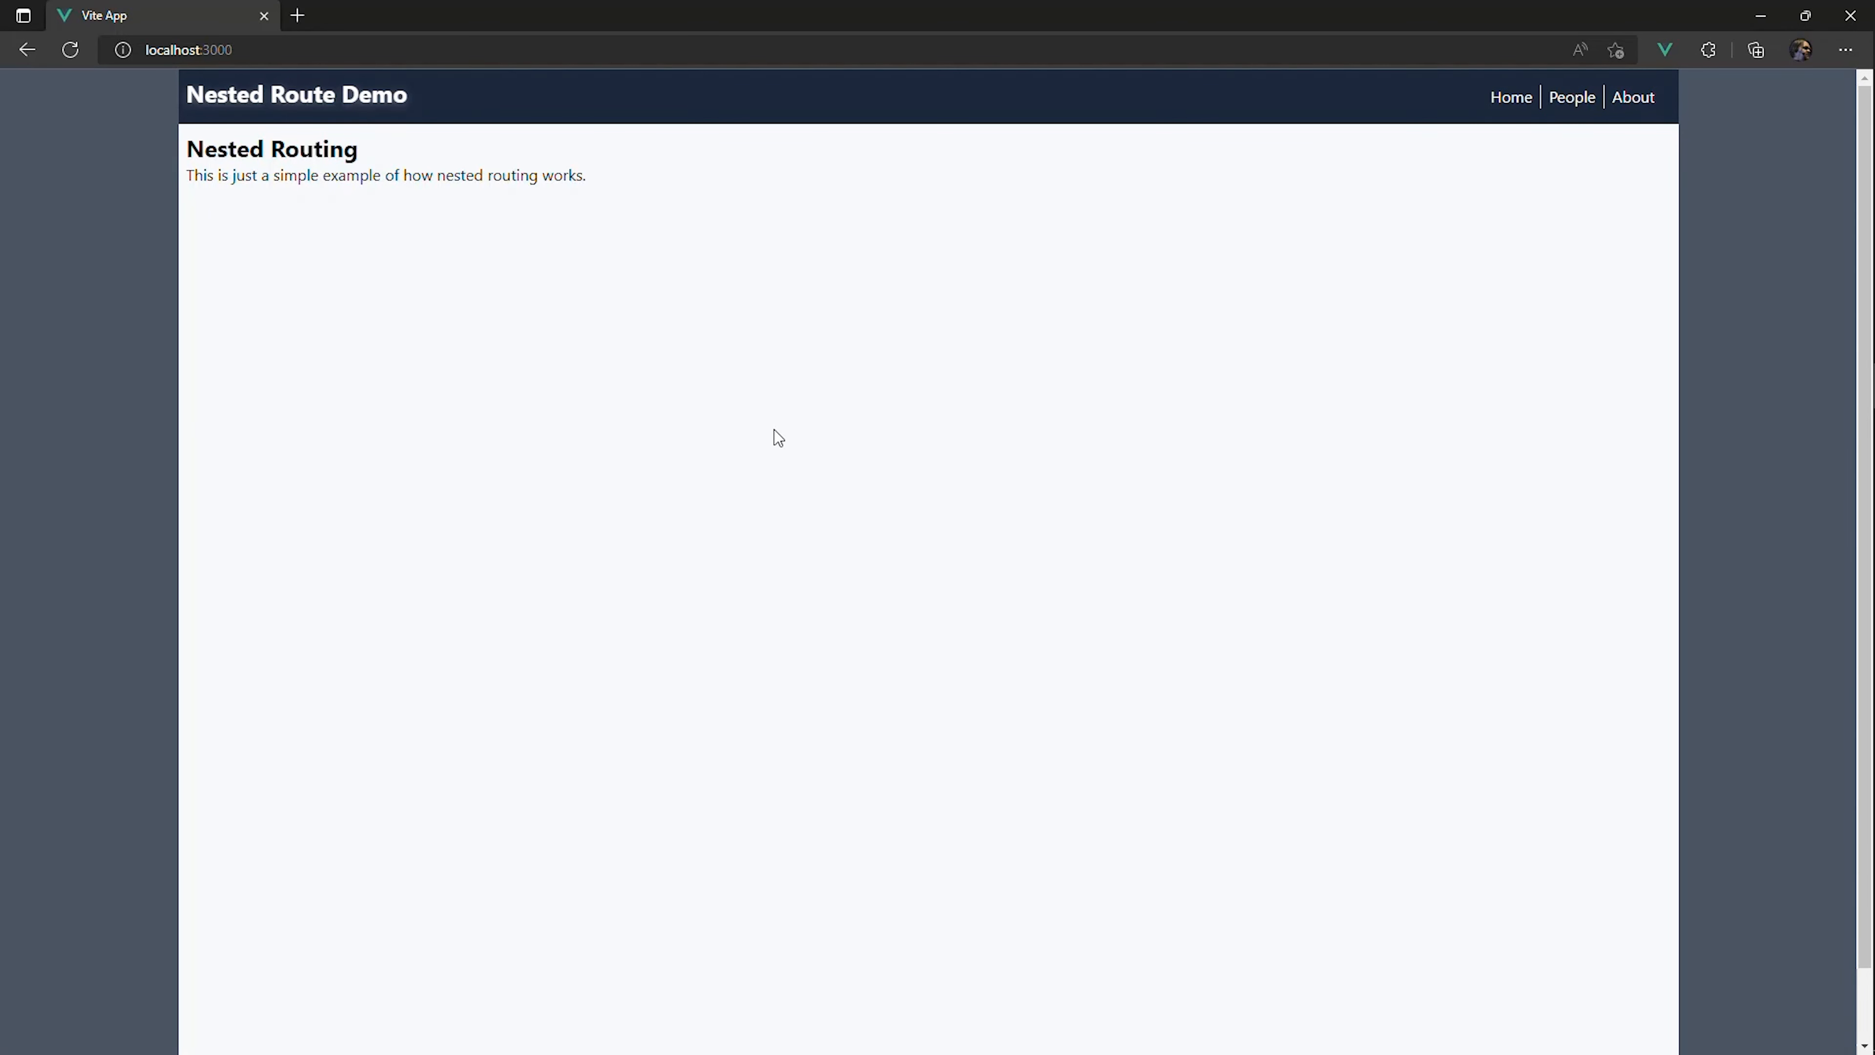
pyautogui.moveTo(1572, 97)
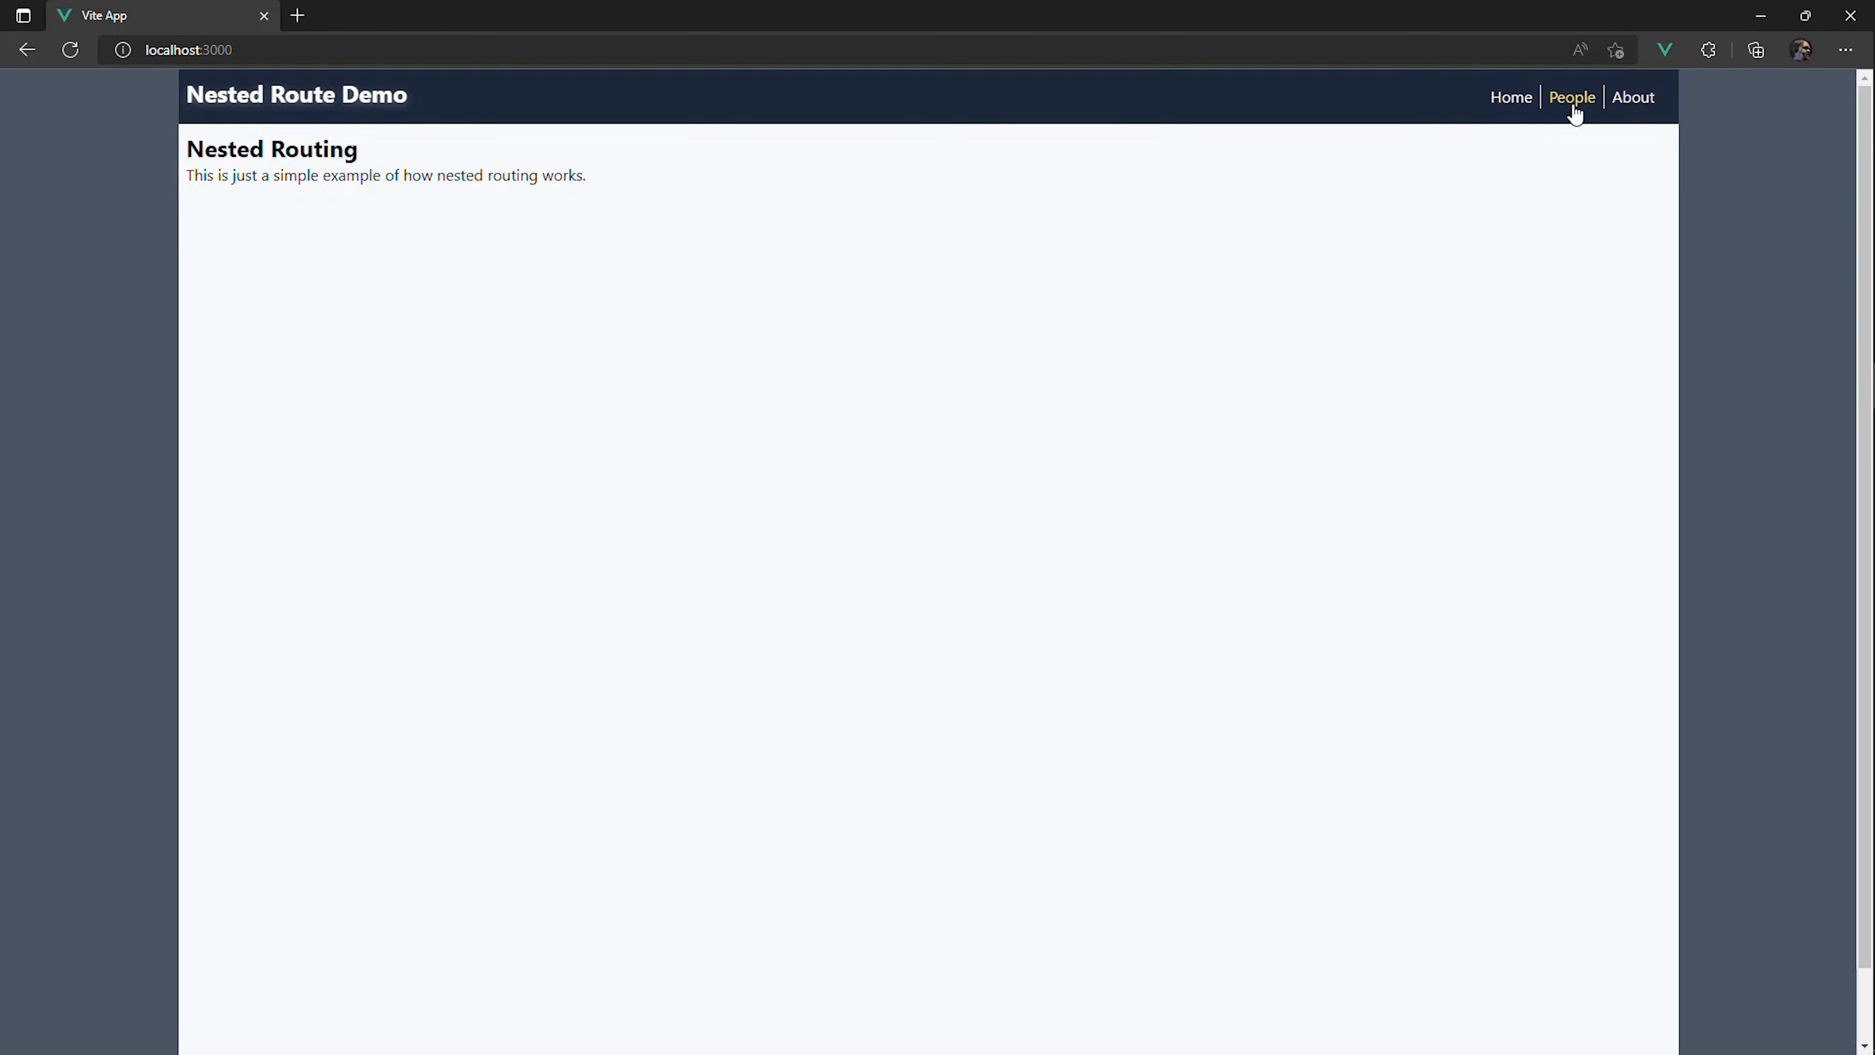
pyautogui.click(1571, 96)
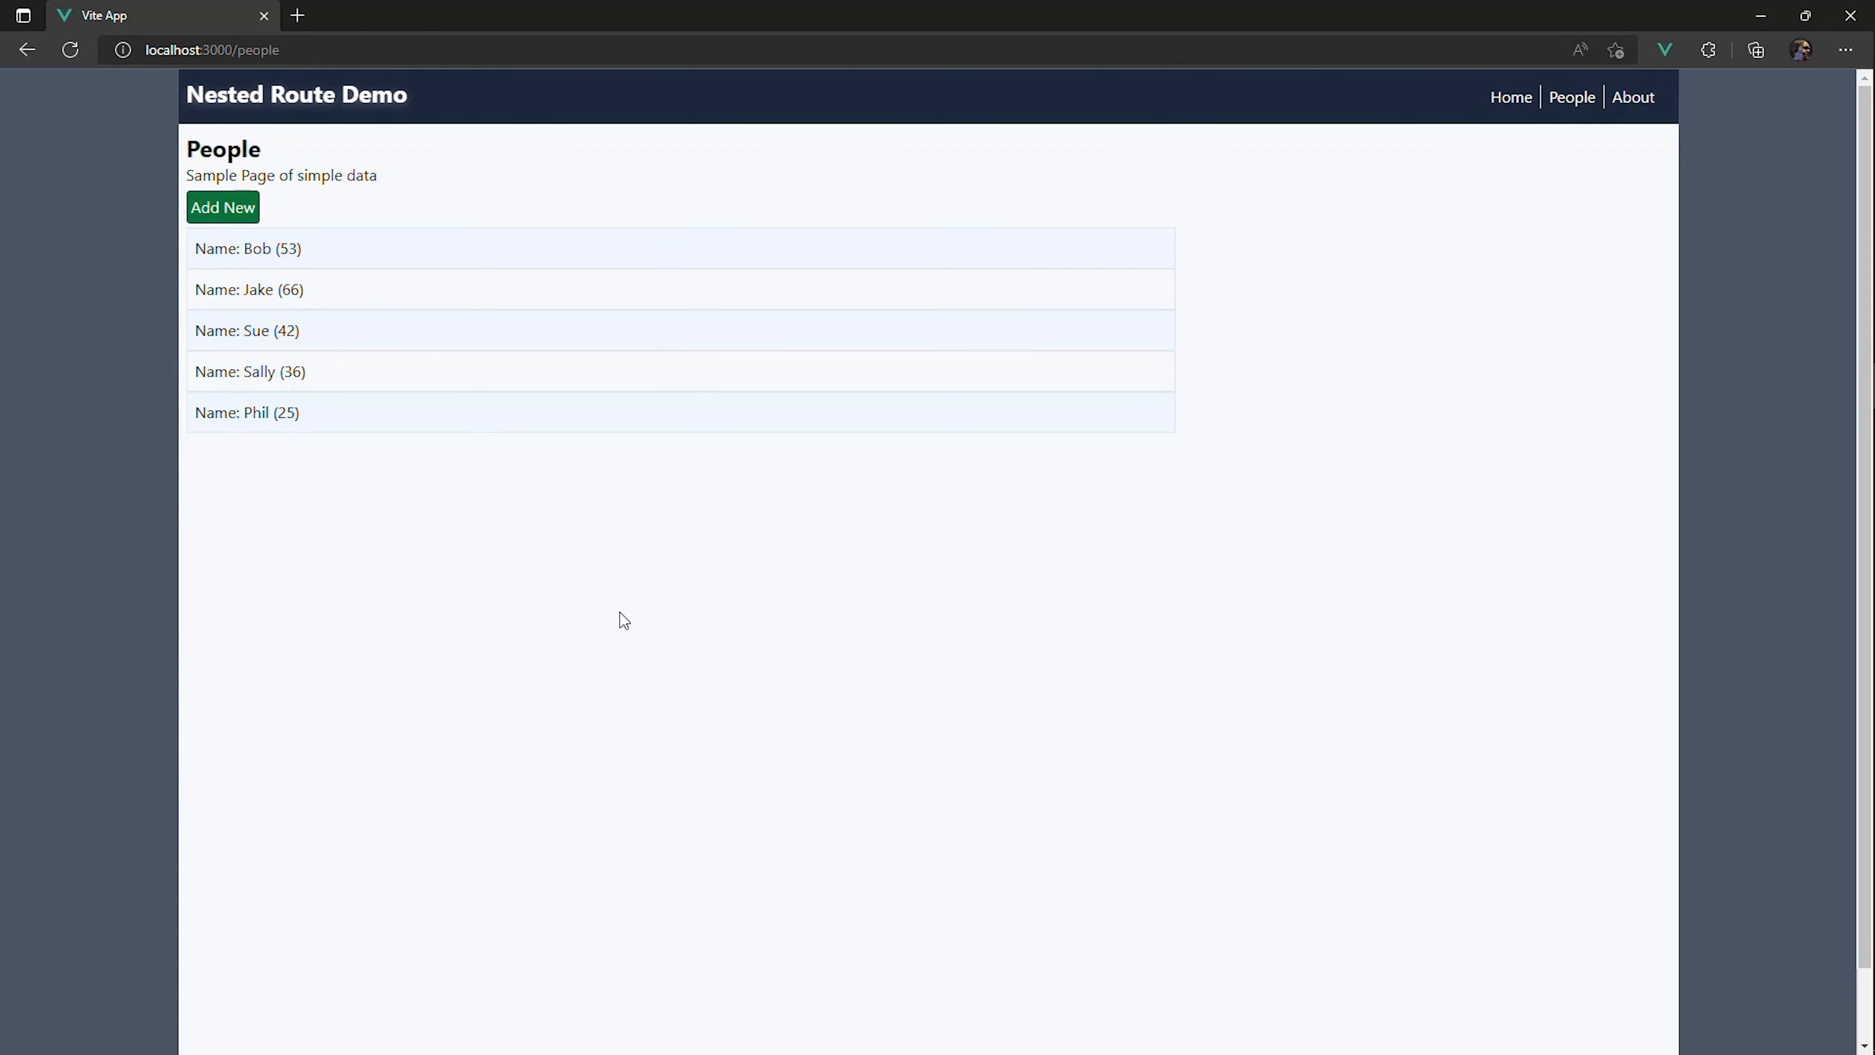
pyautogui.moveTo(619, 569)
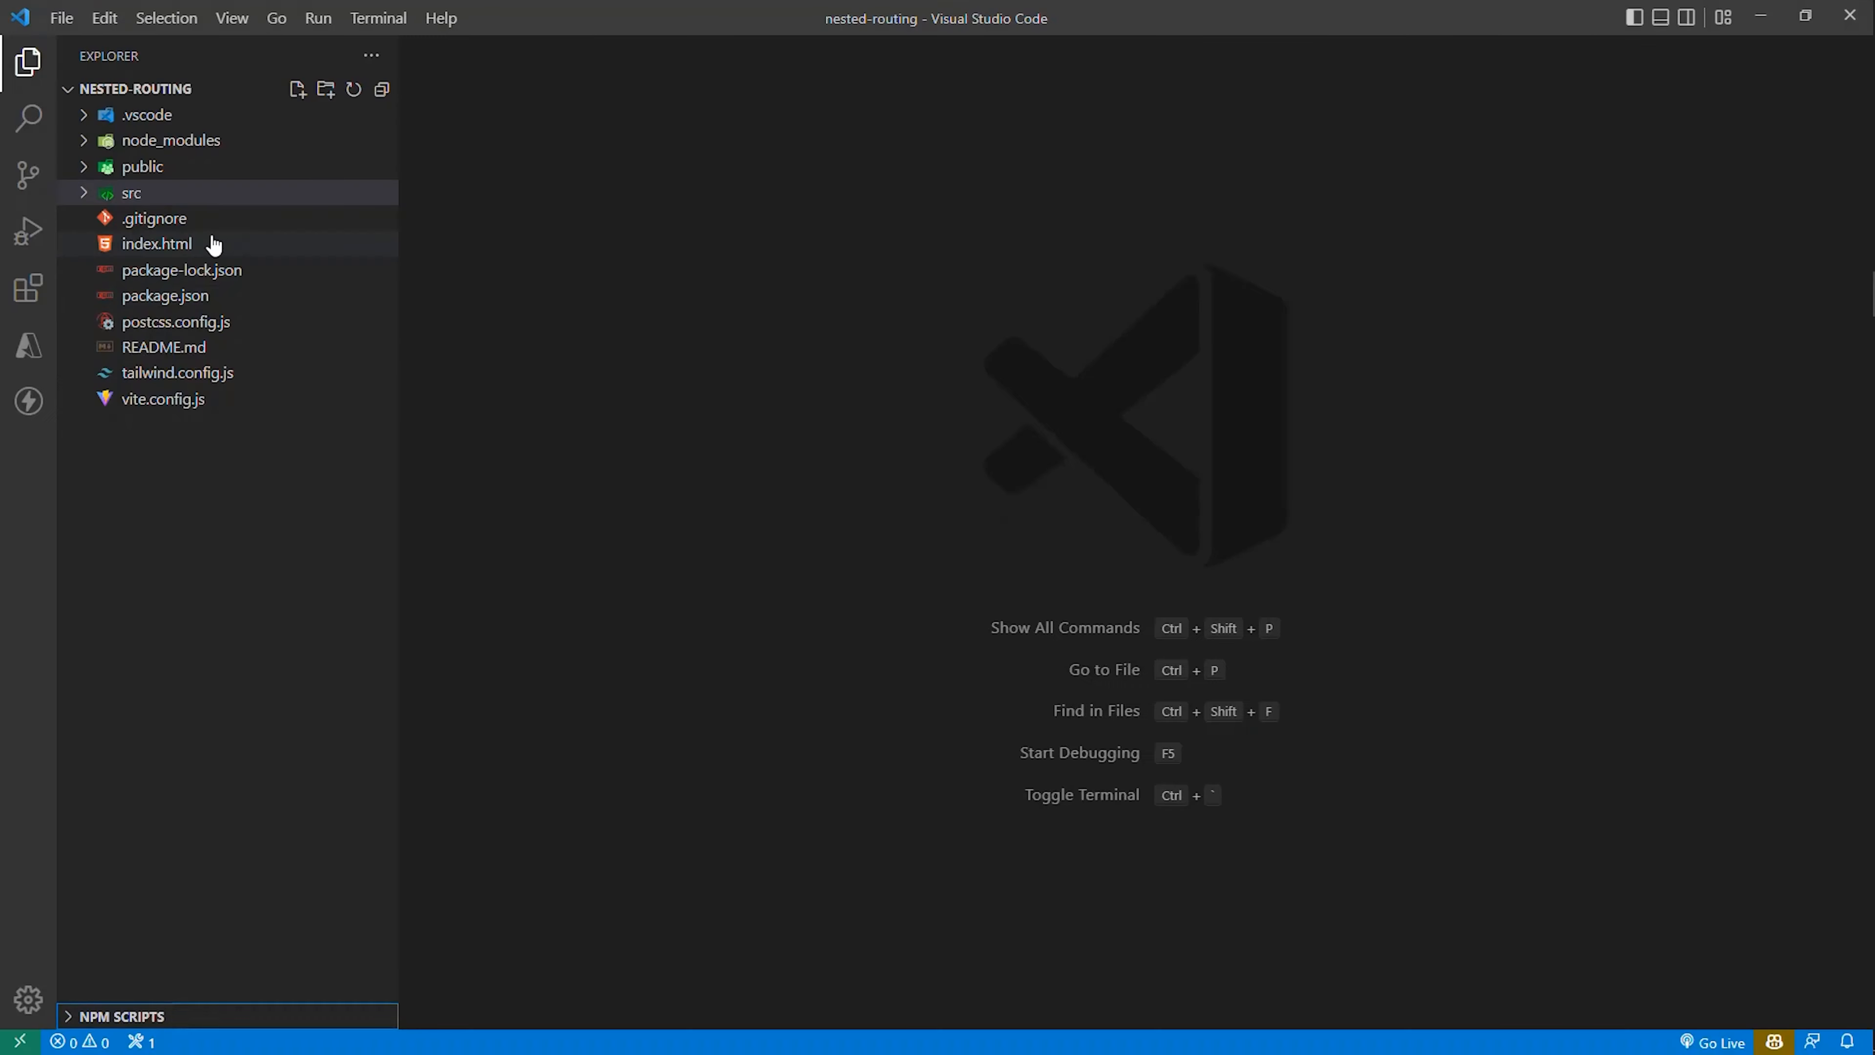
# Step: In src/router/index.js, start a new route object with path "/people/editor"
pyautogui.click(132, 193)
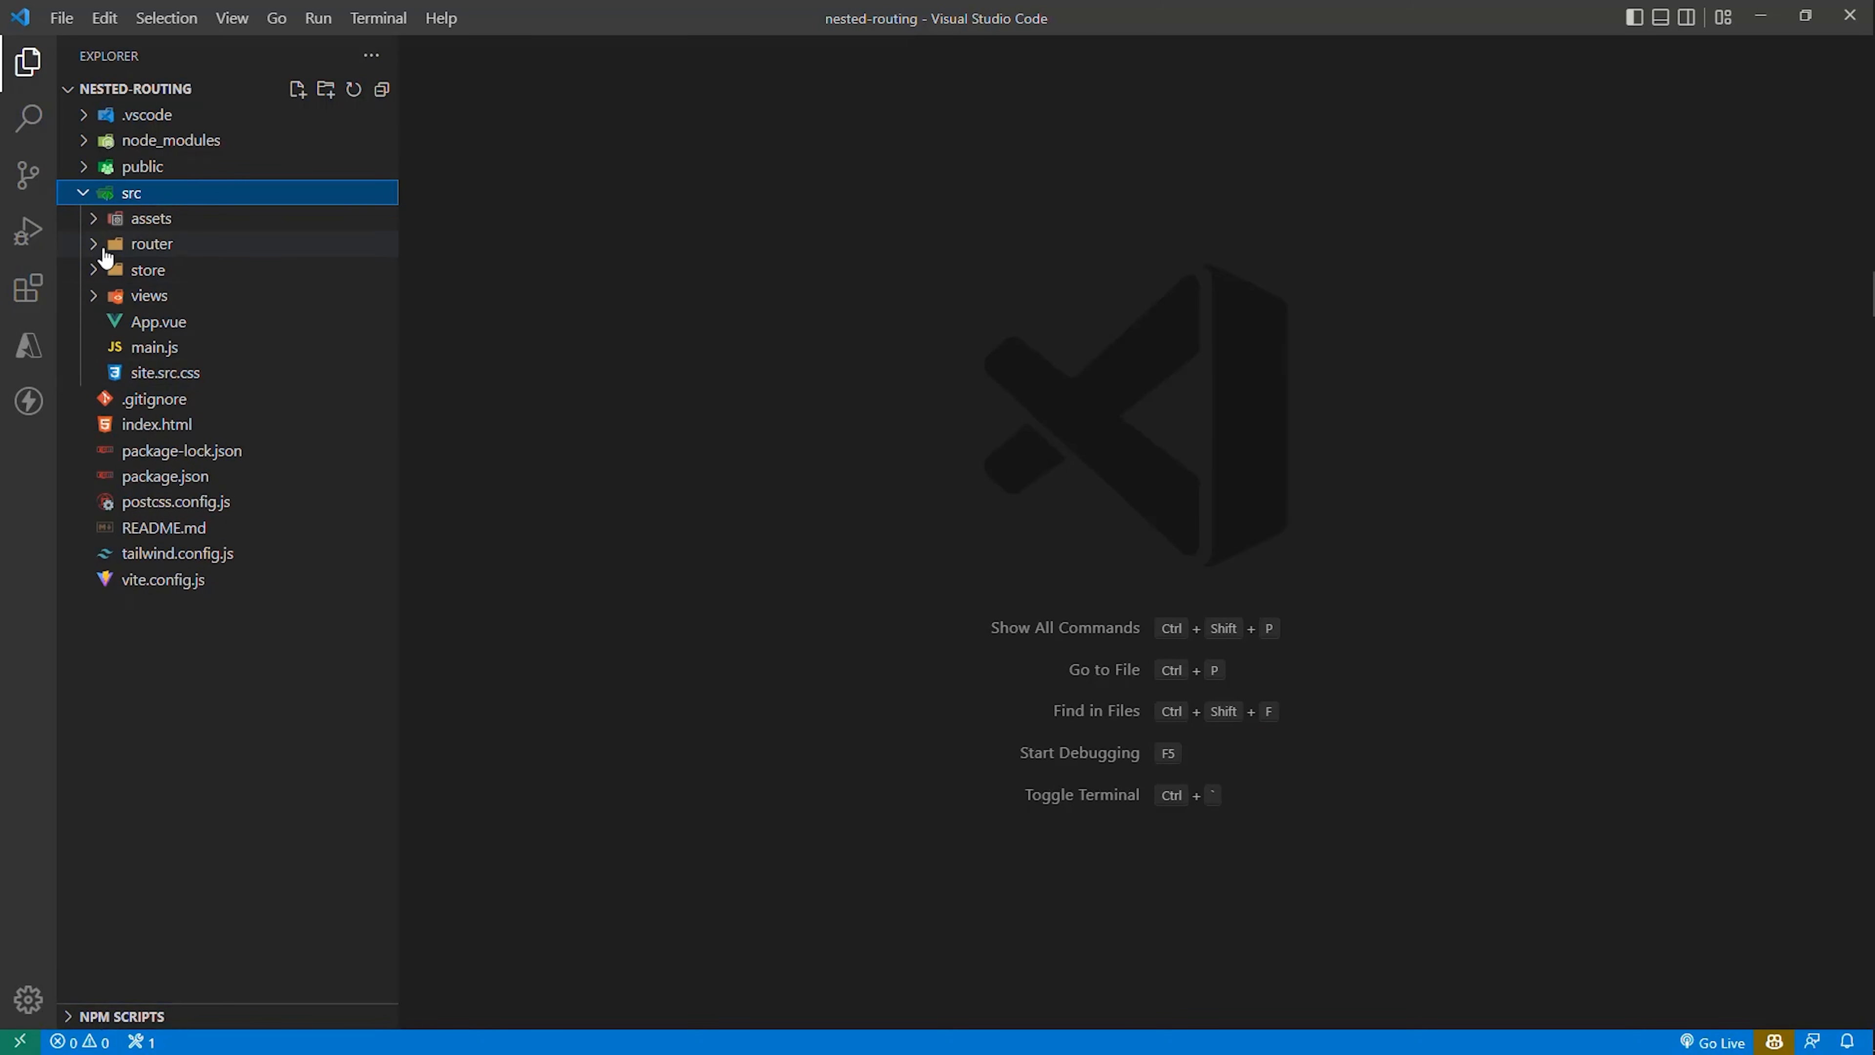
pyautogui.click(152, 244)
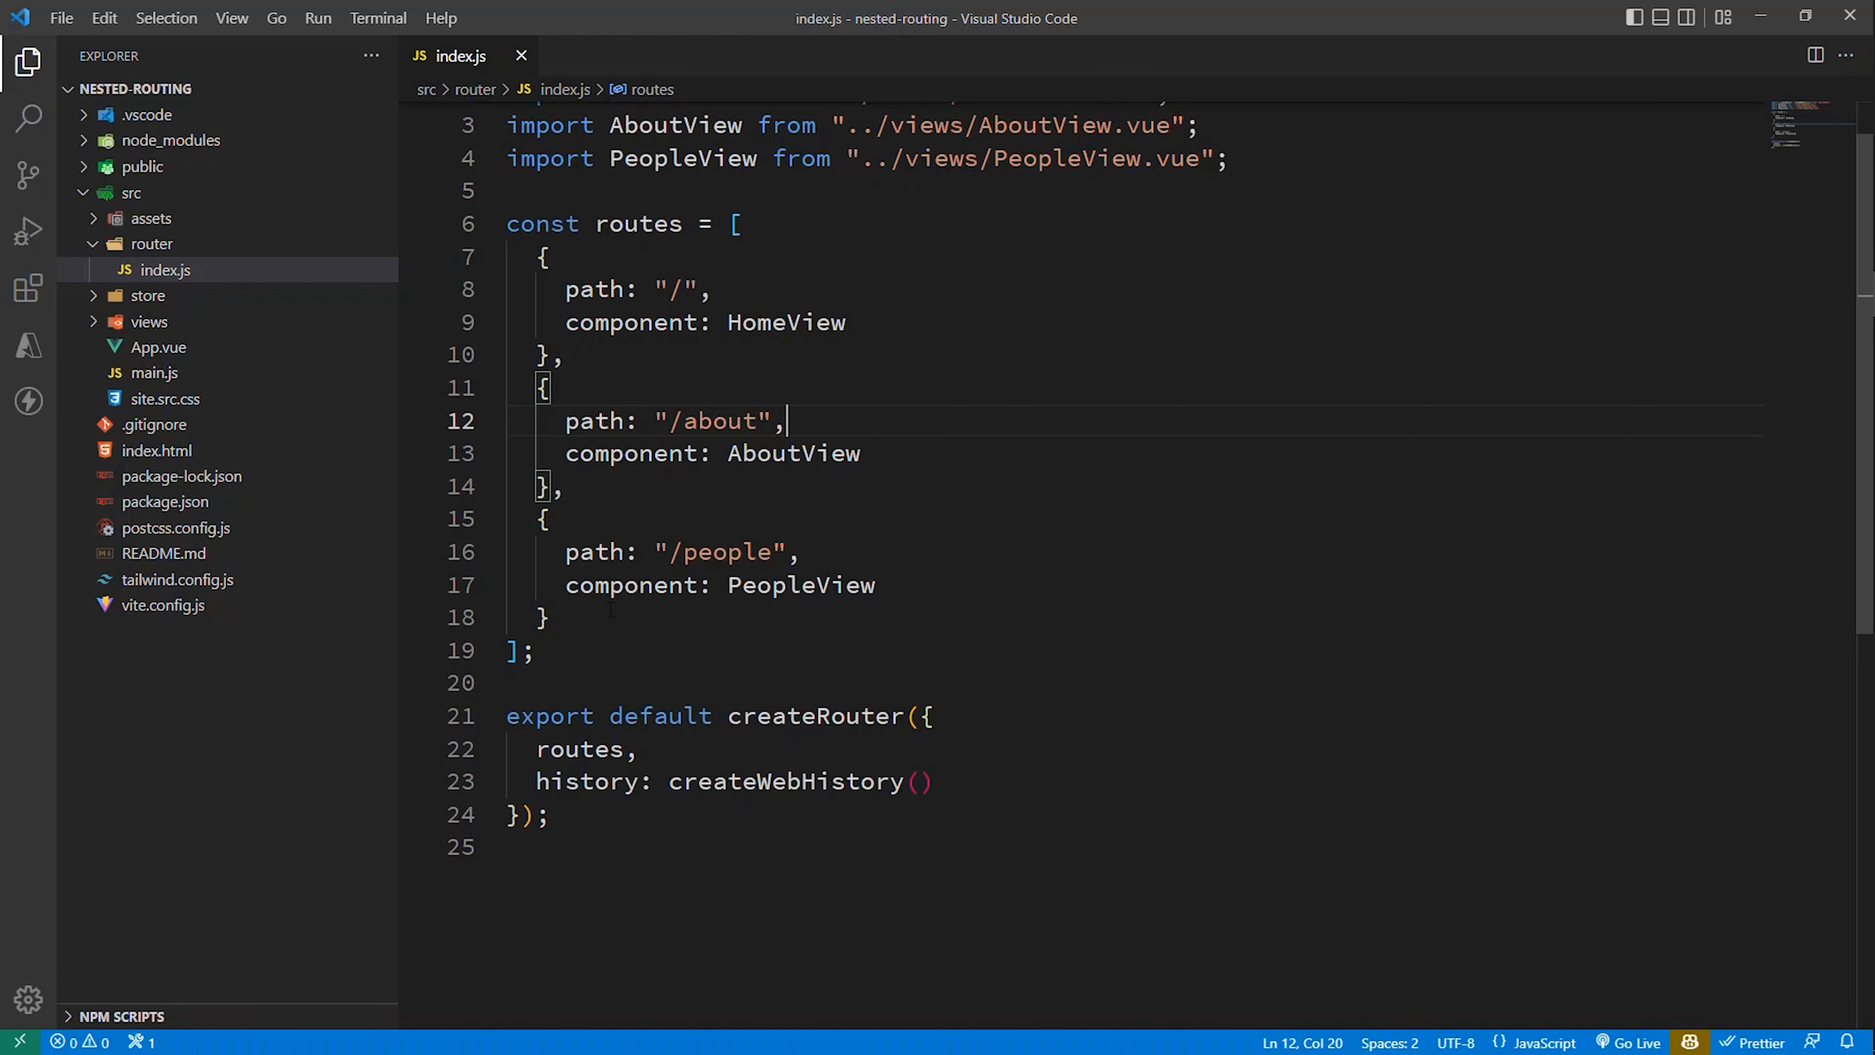
pyautogui.write('{}')
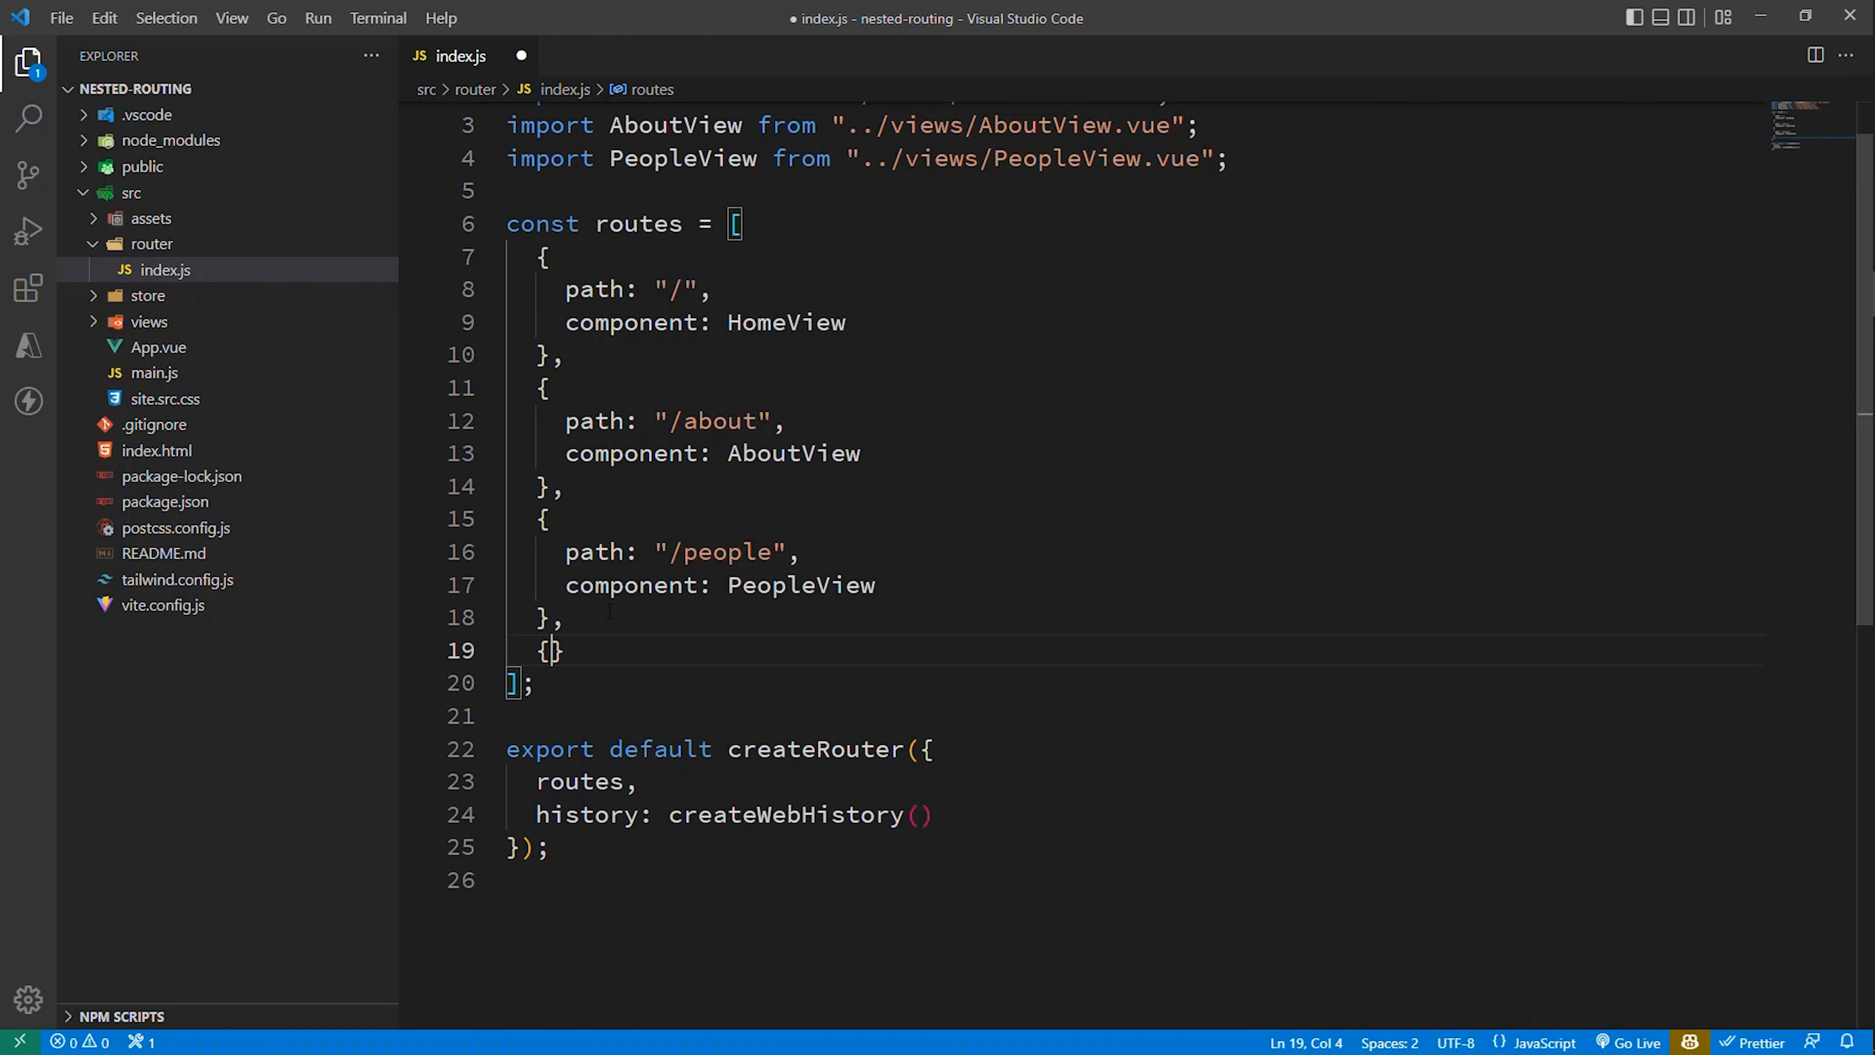
pyautogui.write('path:')
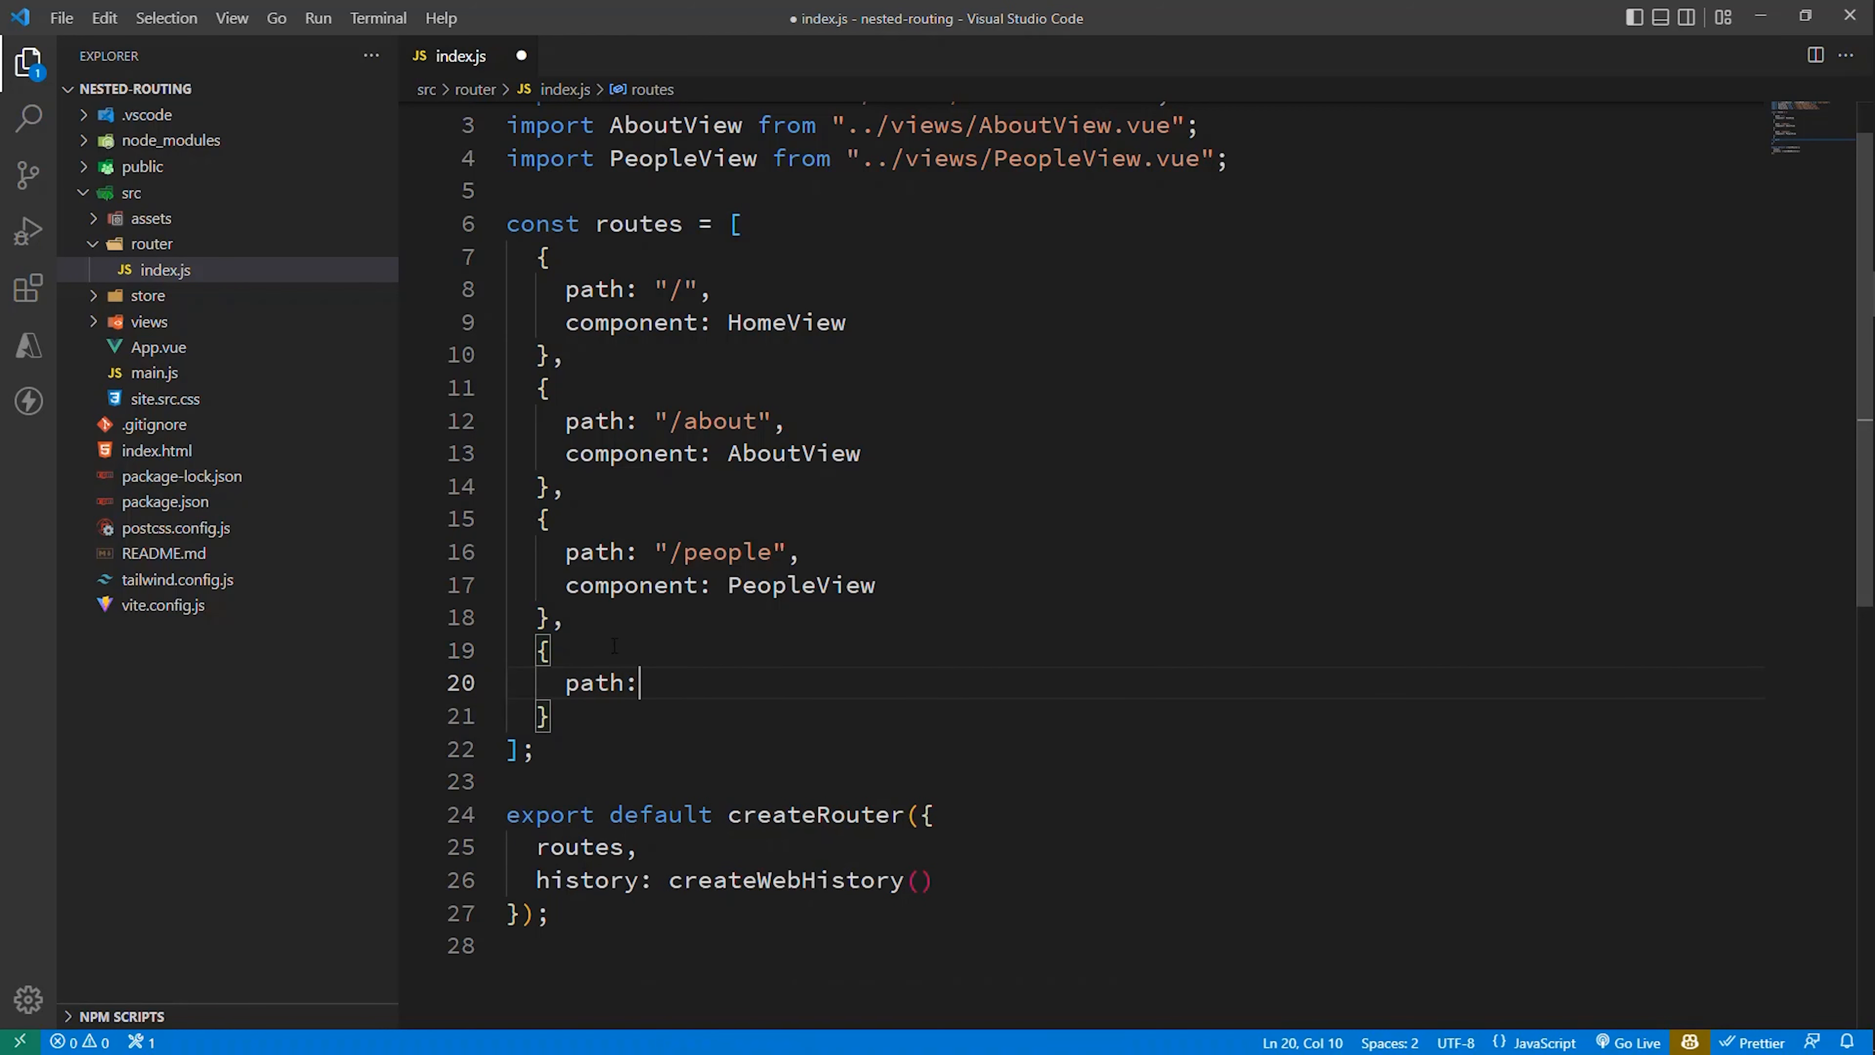
pyautogui.write('"/"')
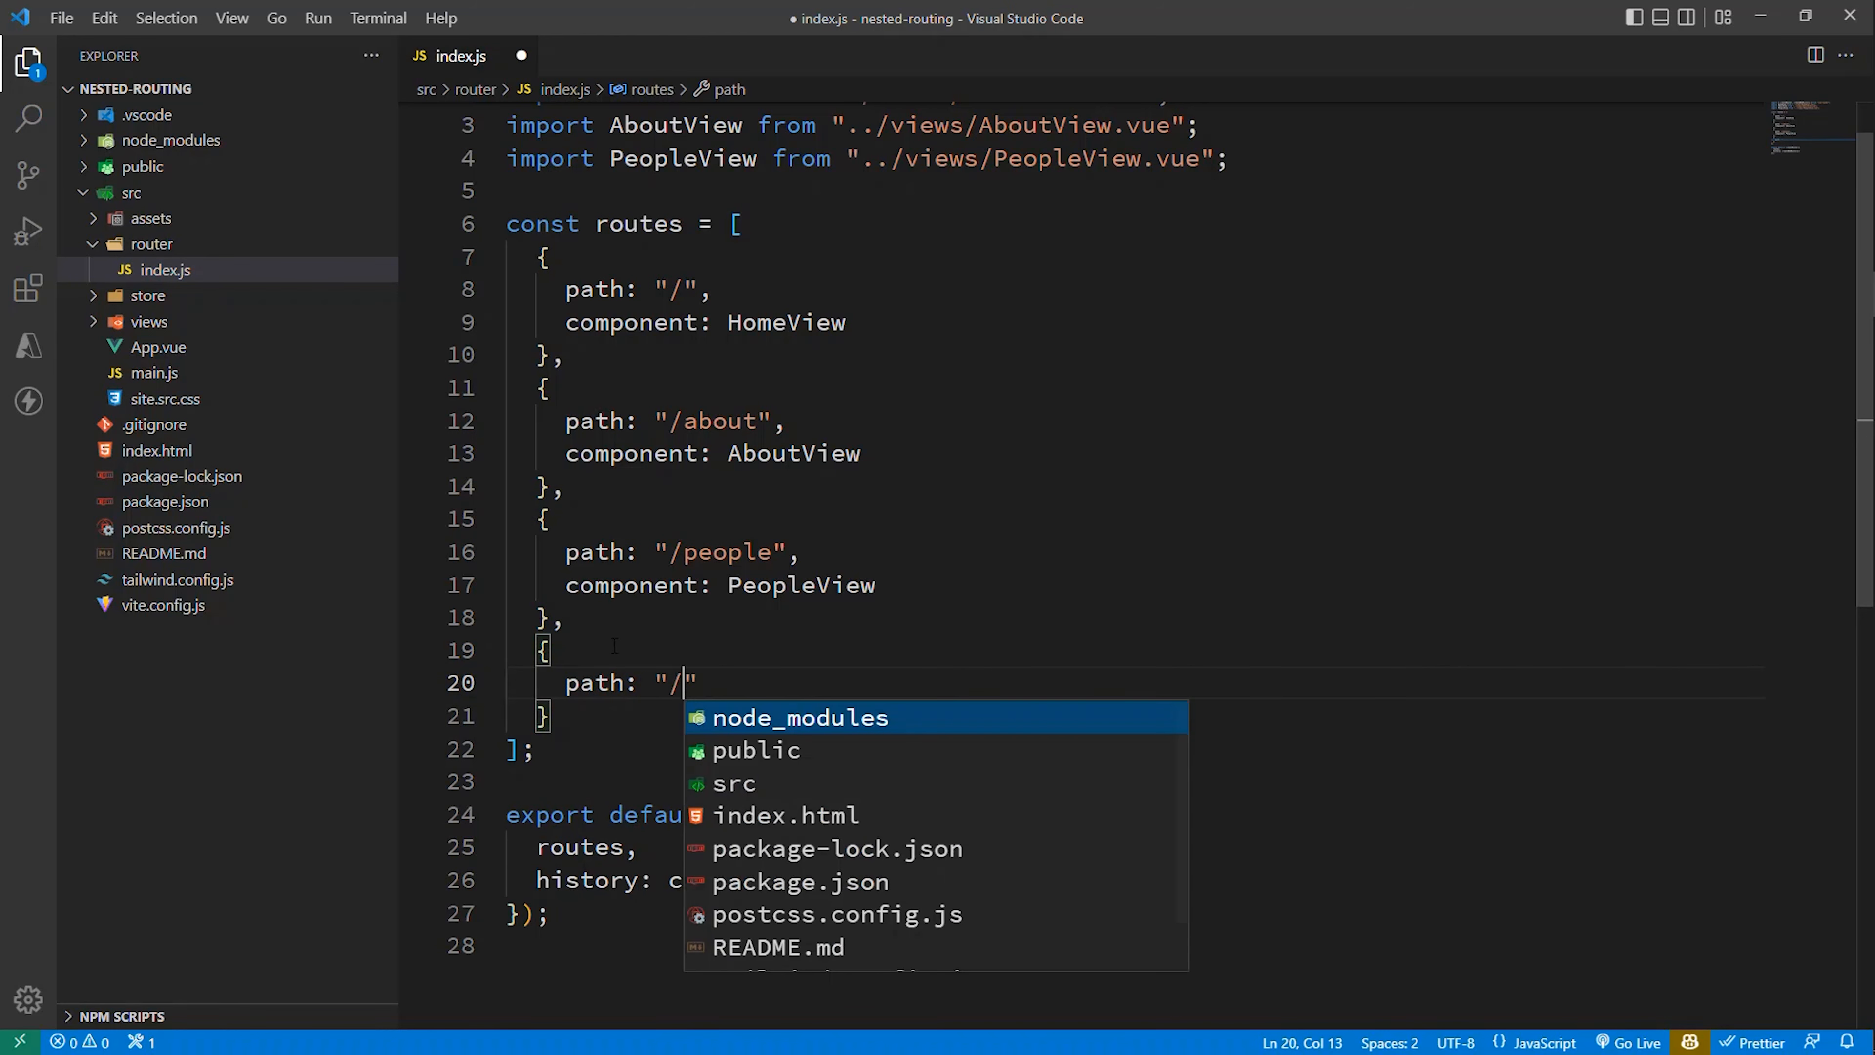
pyautogui.write('people/')
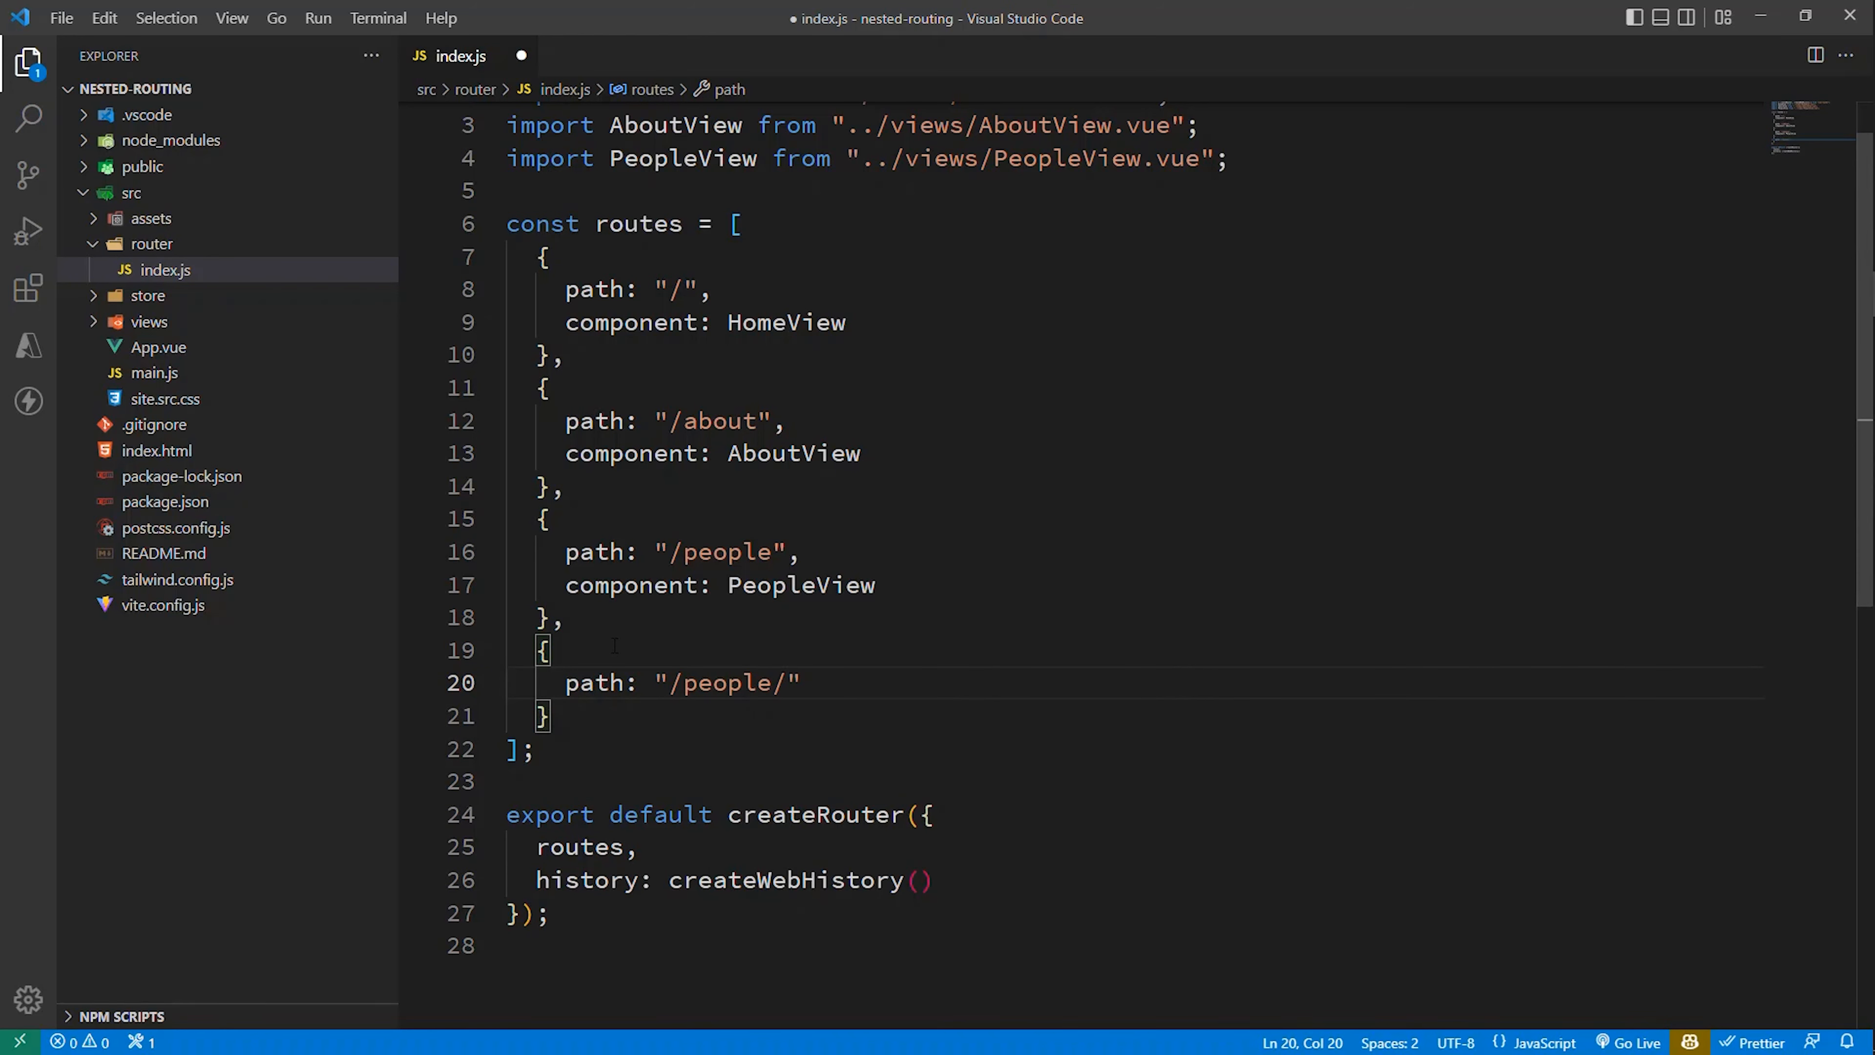
pyautogui.write('editor')
pyautogui.write('component:')
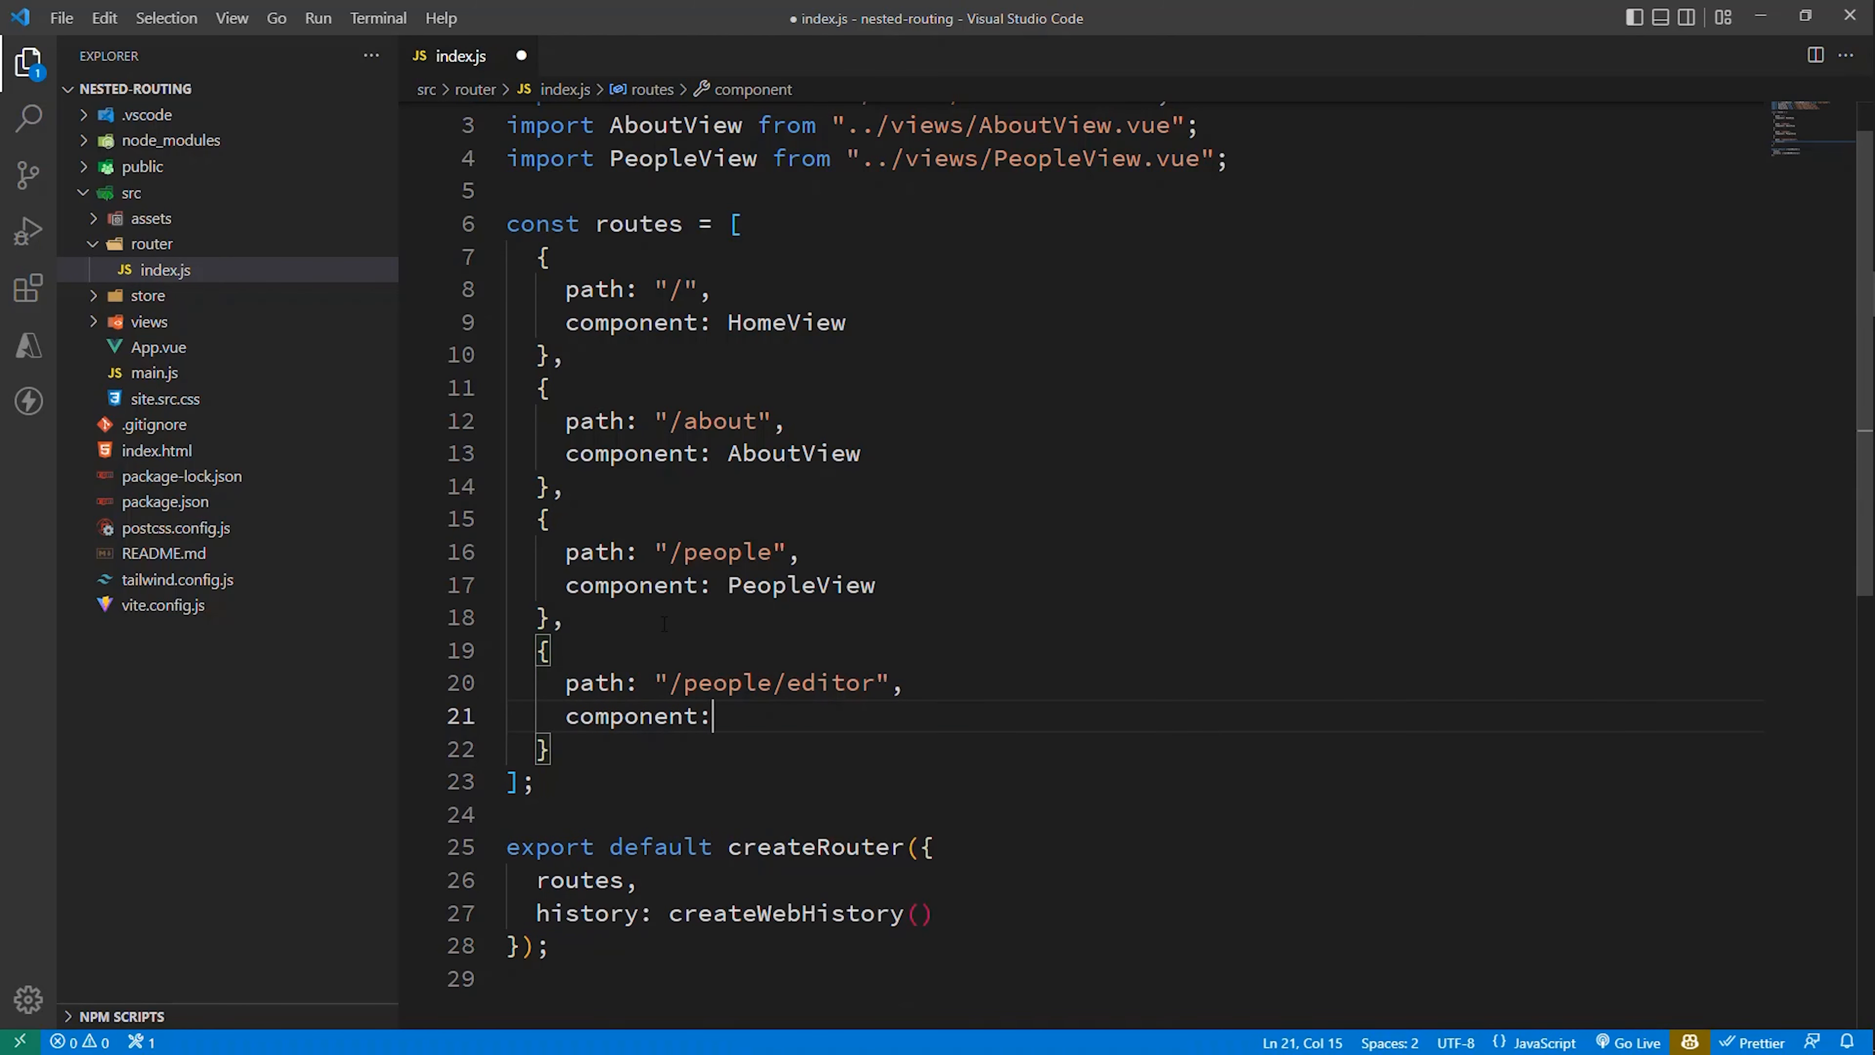
# Step: Set the route's component to the auto-imported EditorView from views/people/EditorView.vue
pyautogui.write('P')
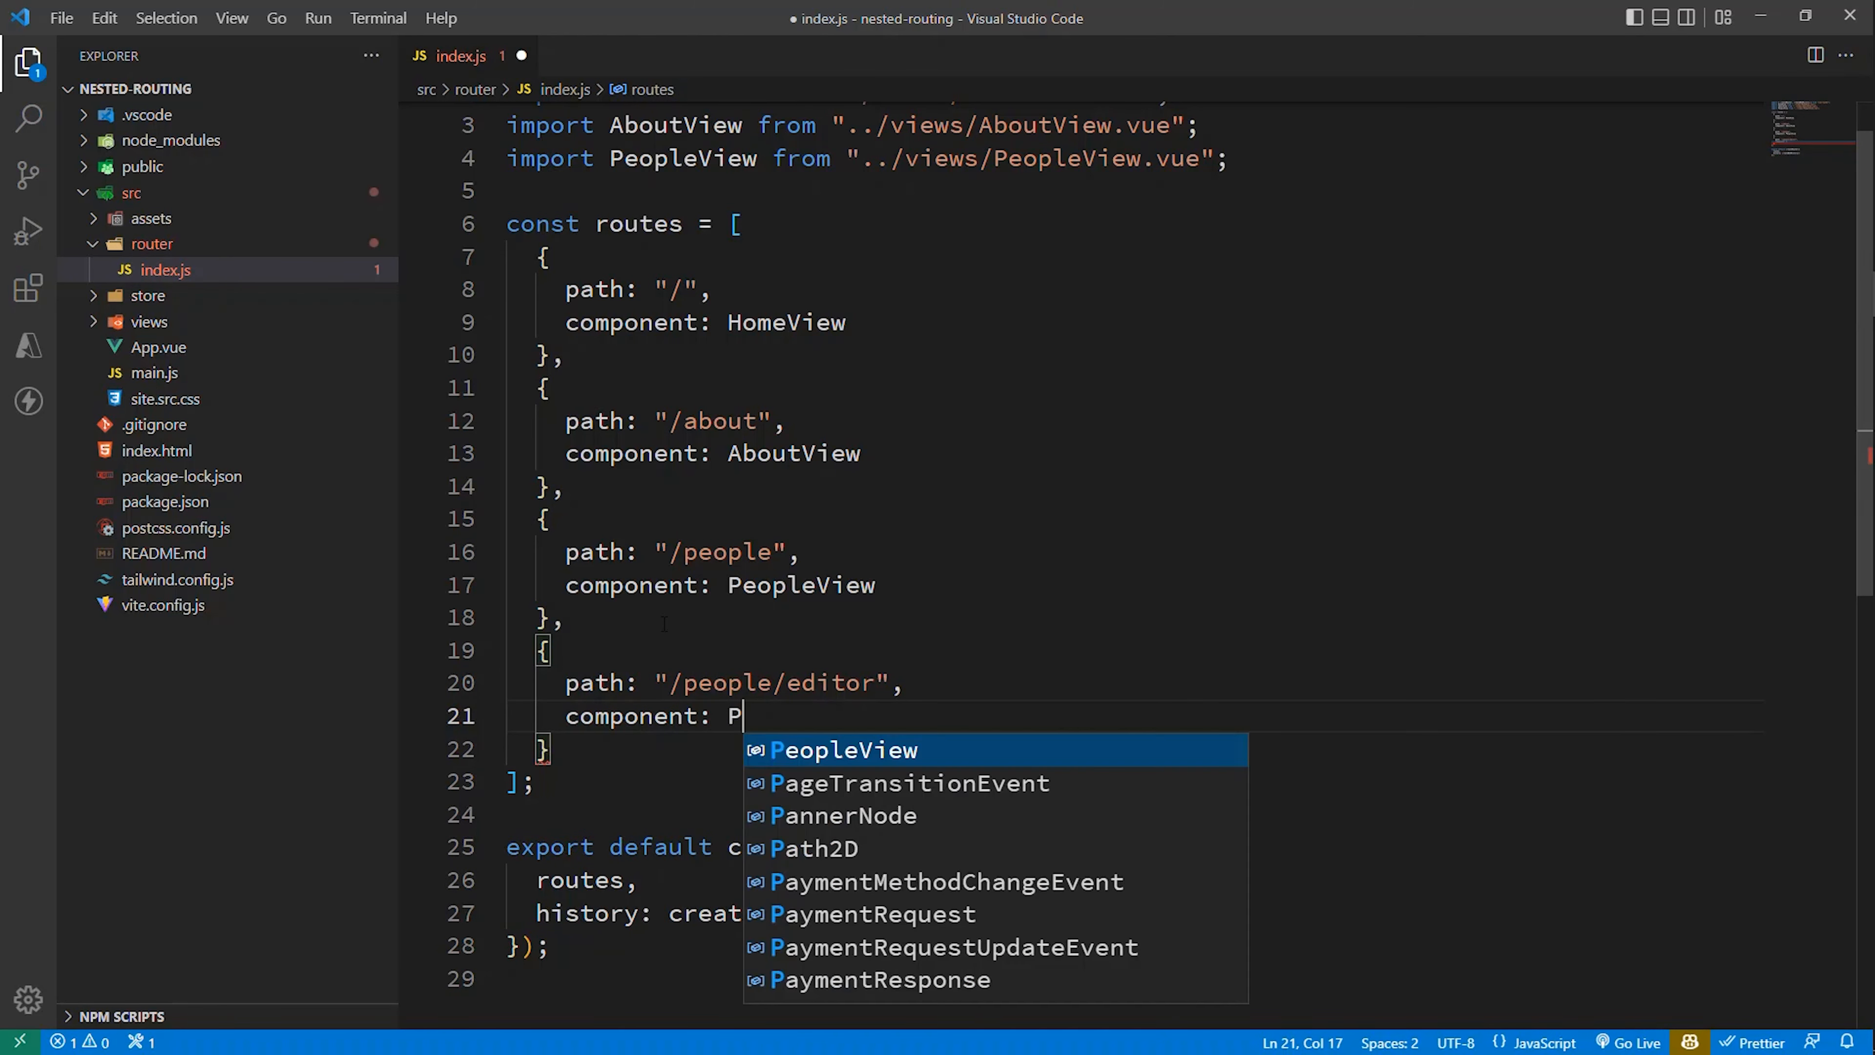
pyautogui.write('eopleEditorView')
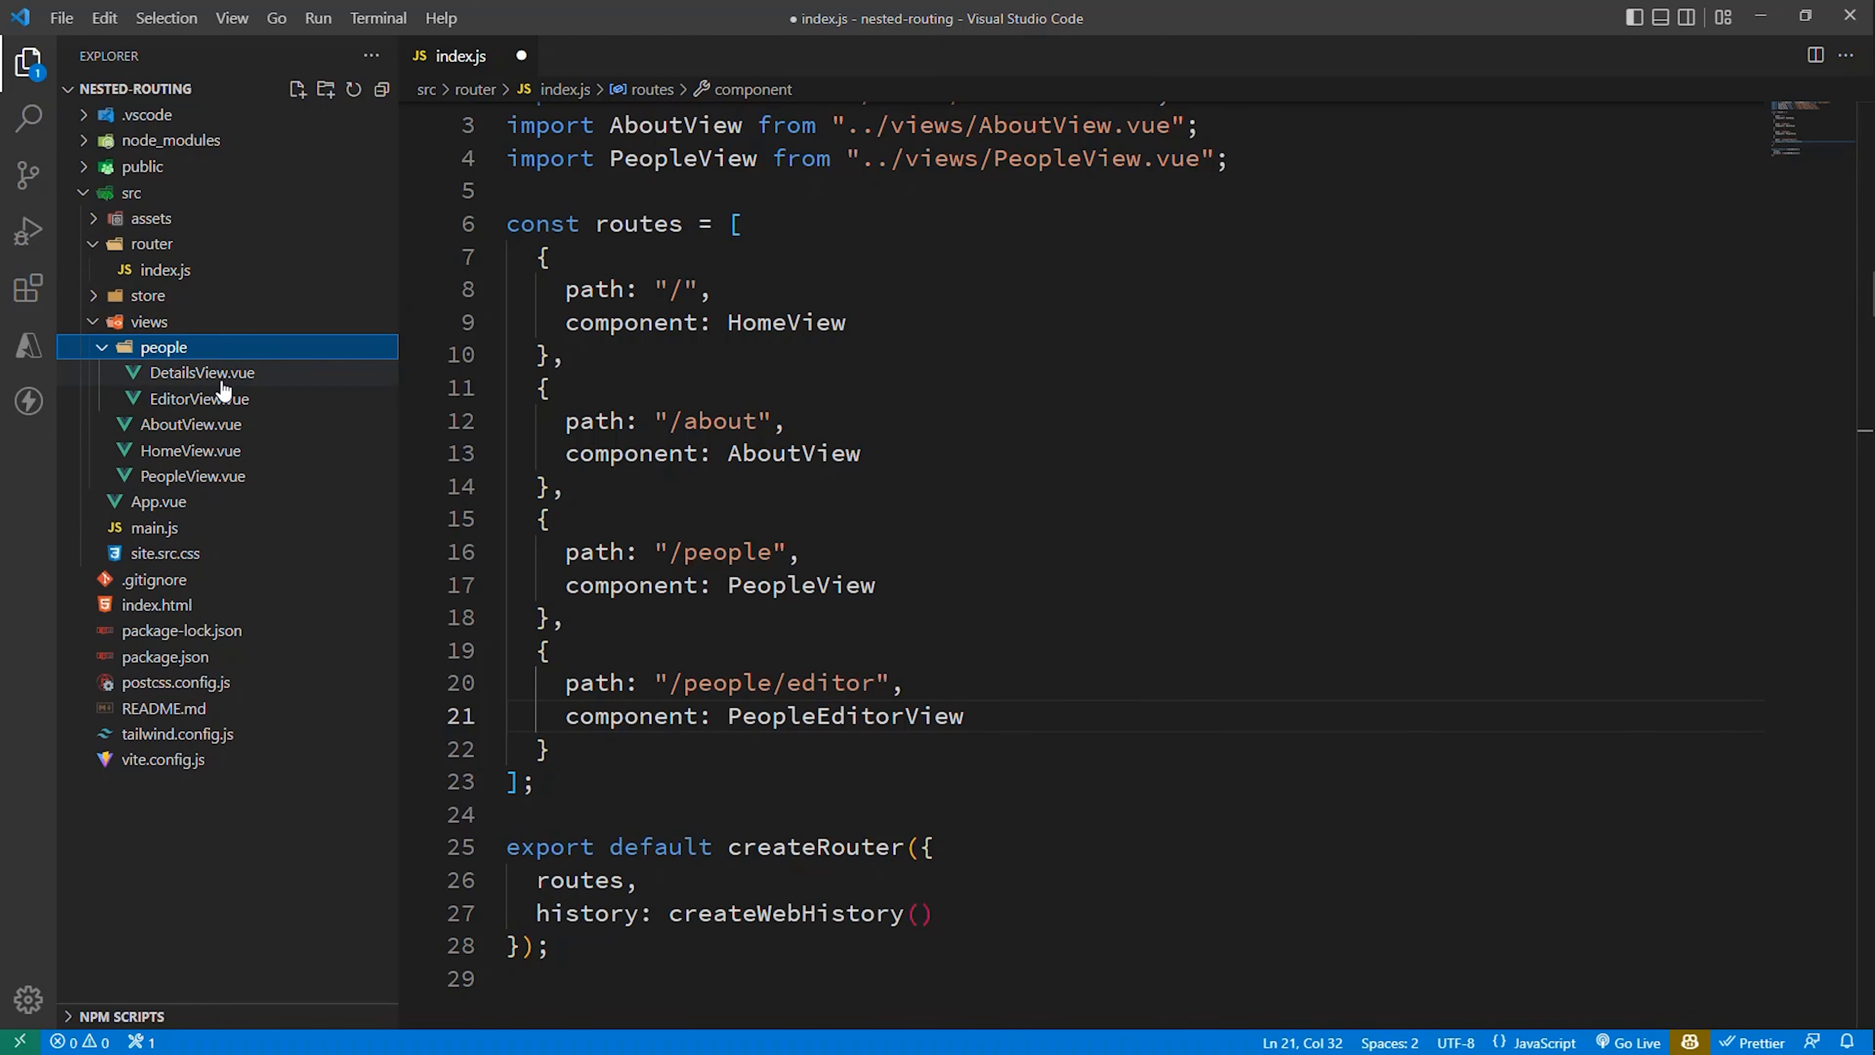
pyautogui.write('Edi')
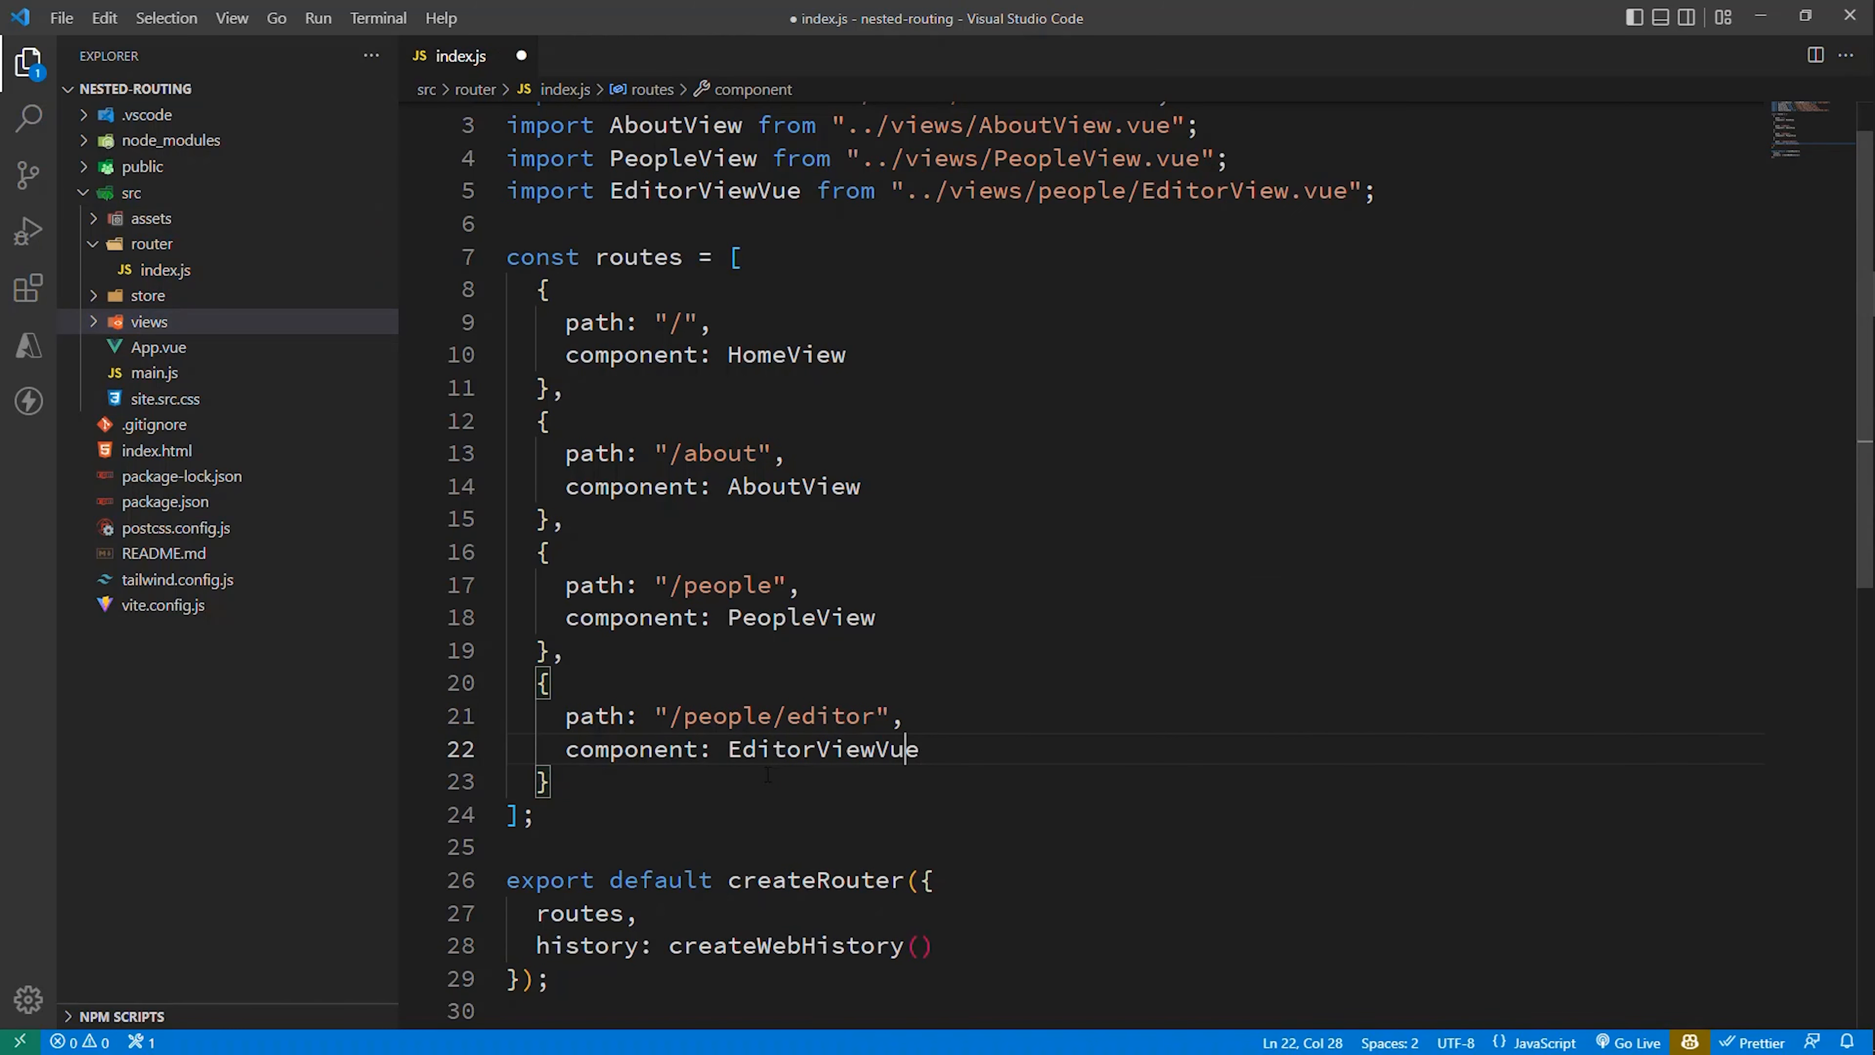
pyautogui.press('Backspace')
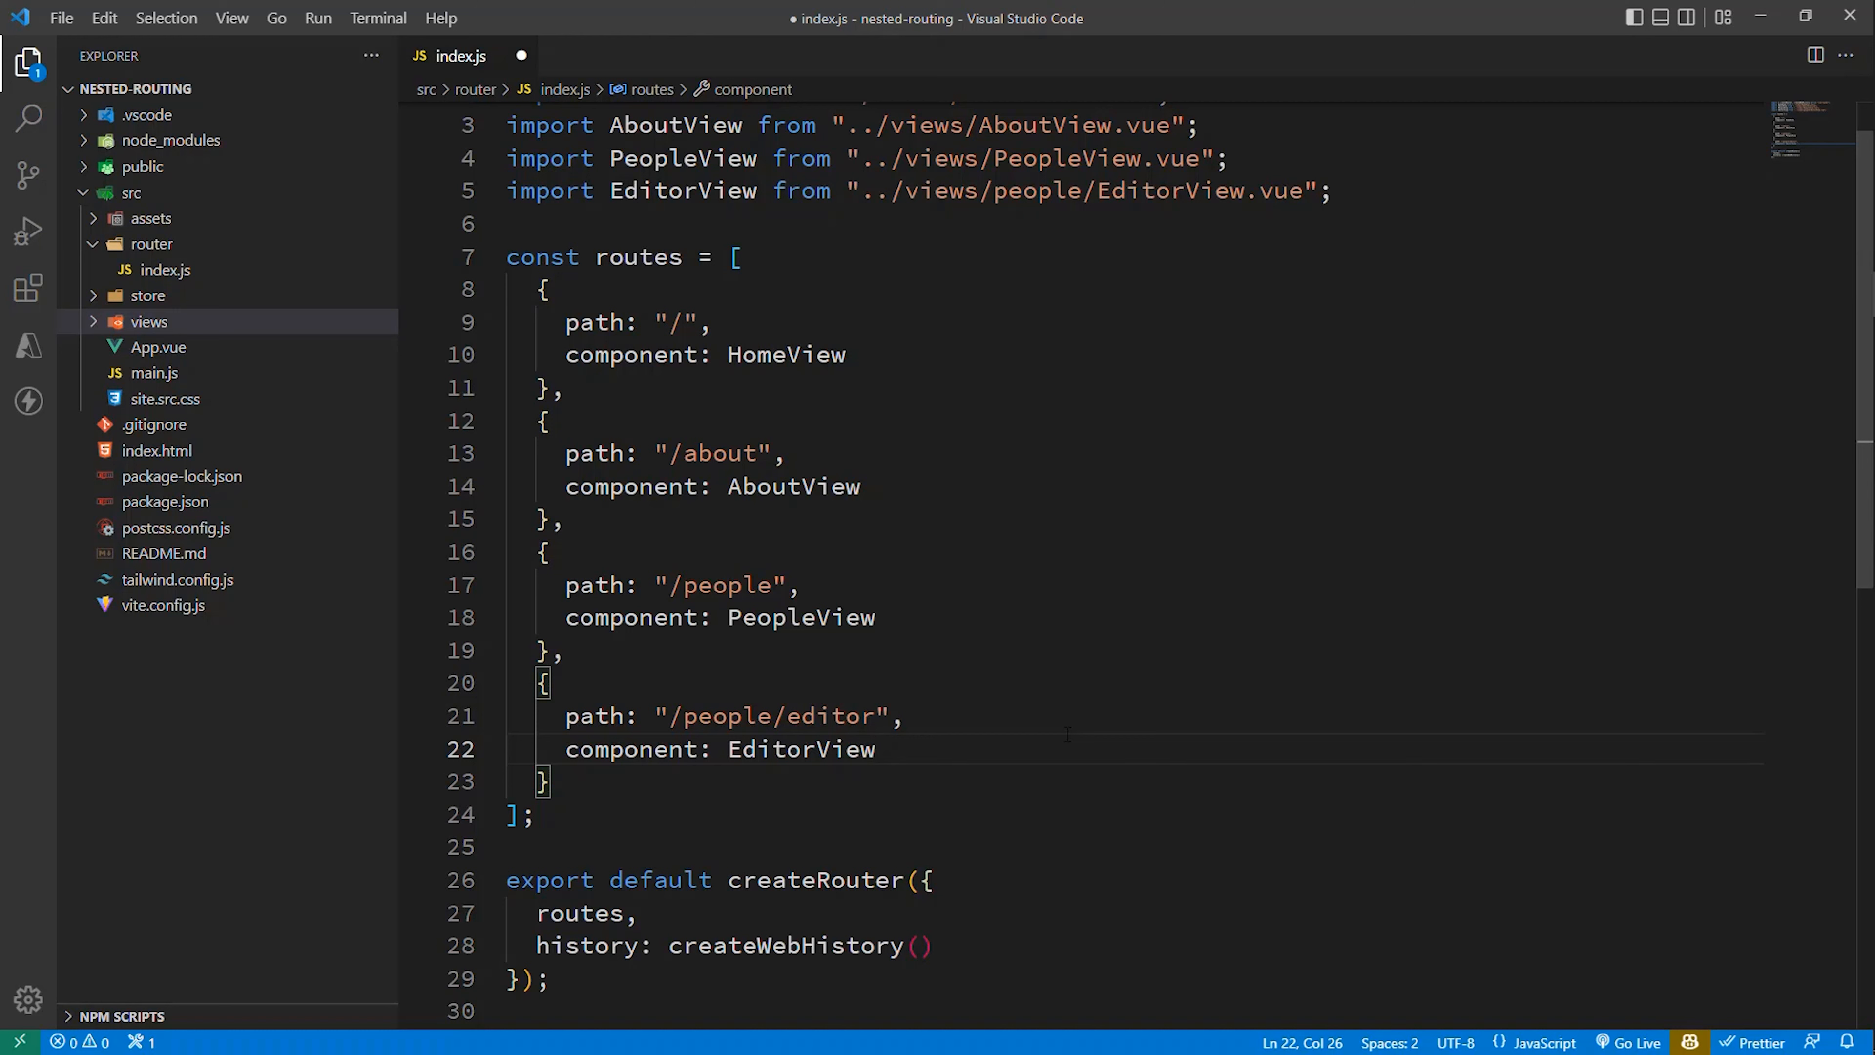
pyautogui.click(544, 682)
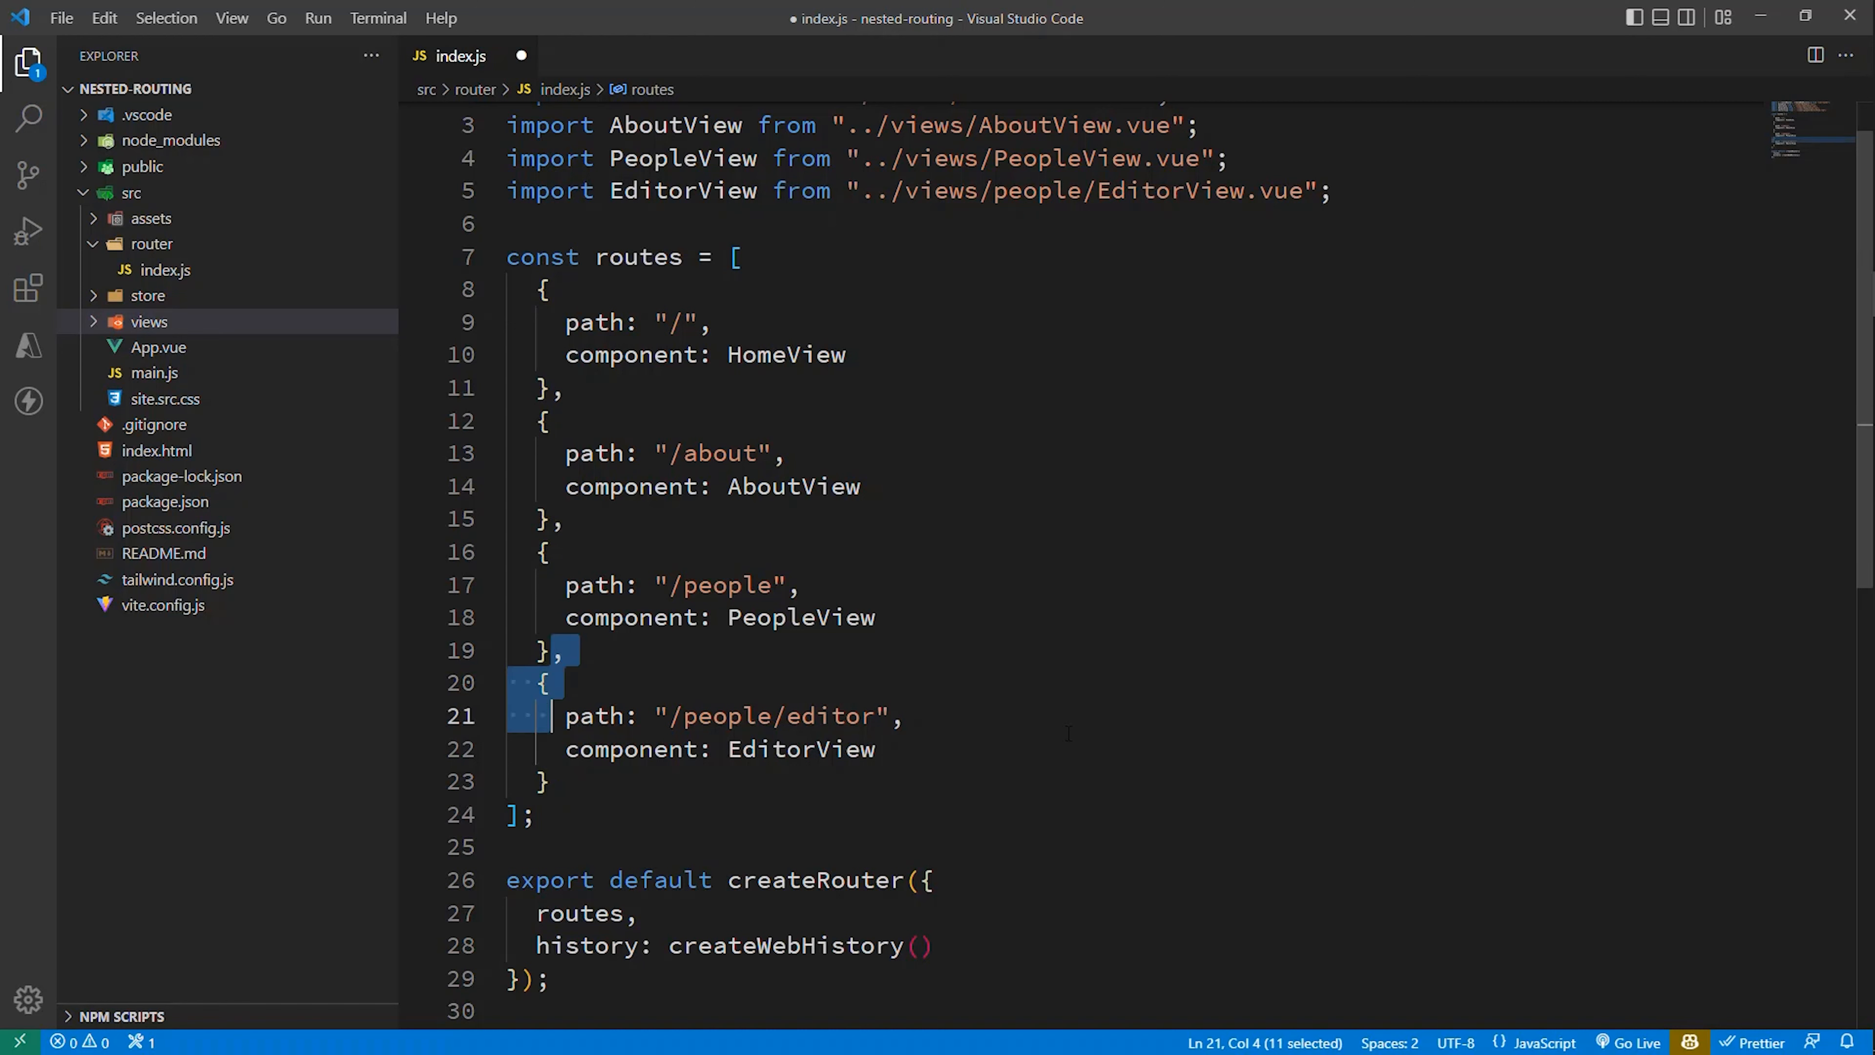
# Step: Move the editor route into a children array on /people with relative path "editor", and save
pyautogui.press('Delete')
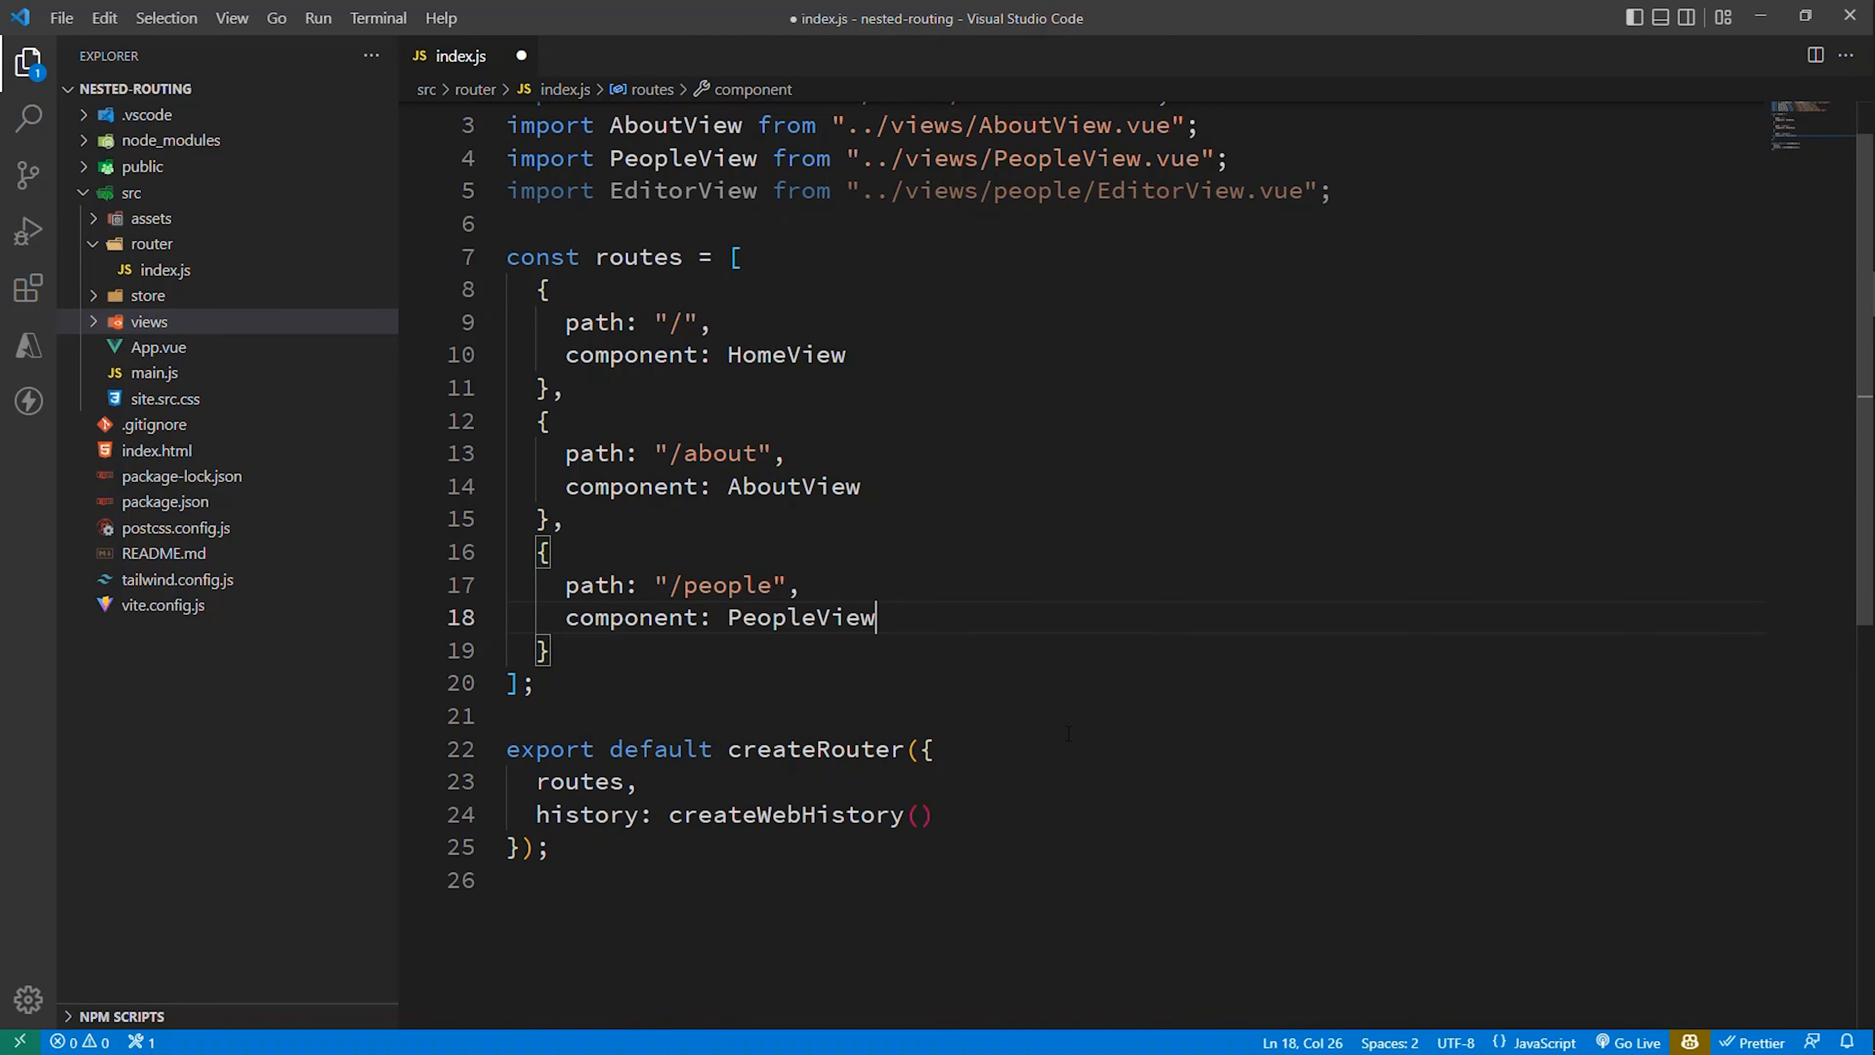
pyautogui.write(',')
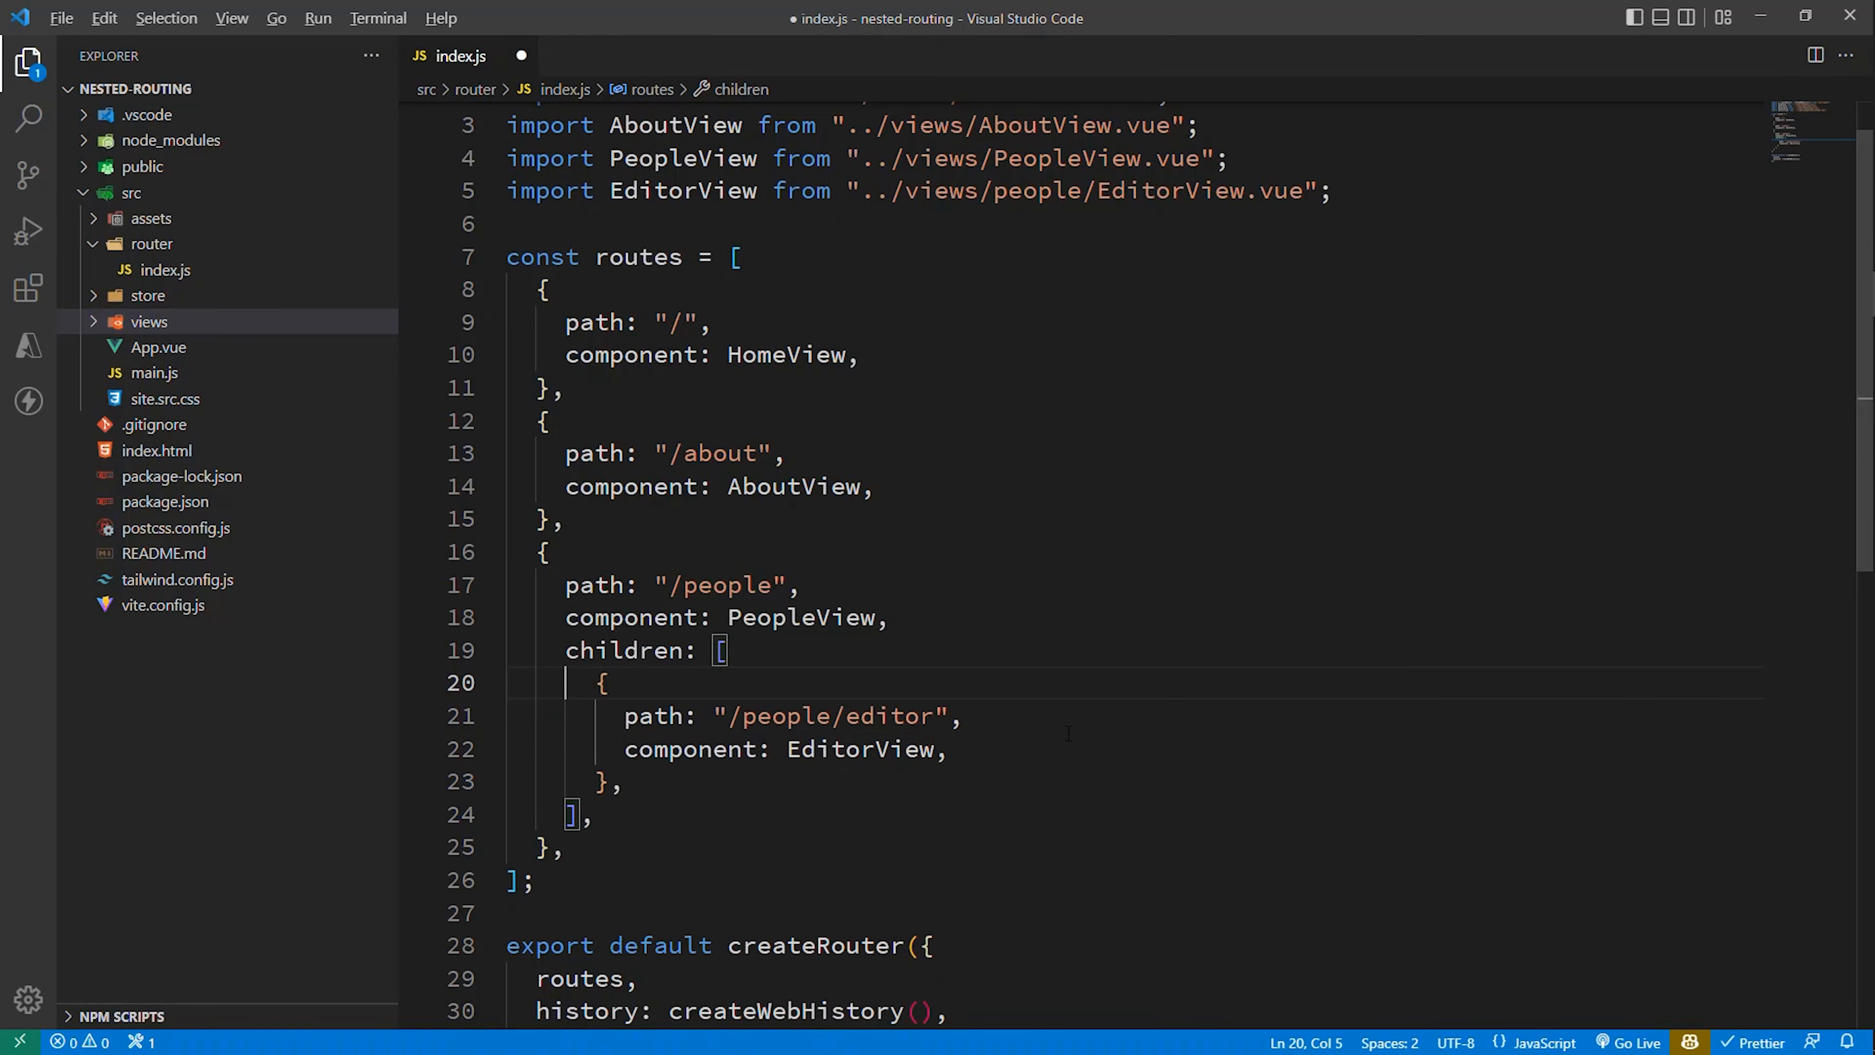
pyautogui.click(565, 845)
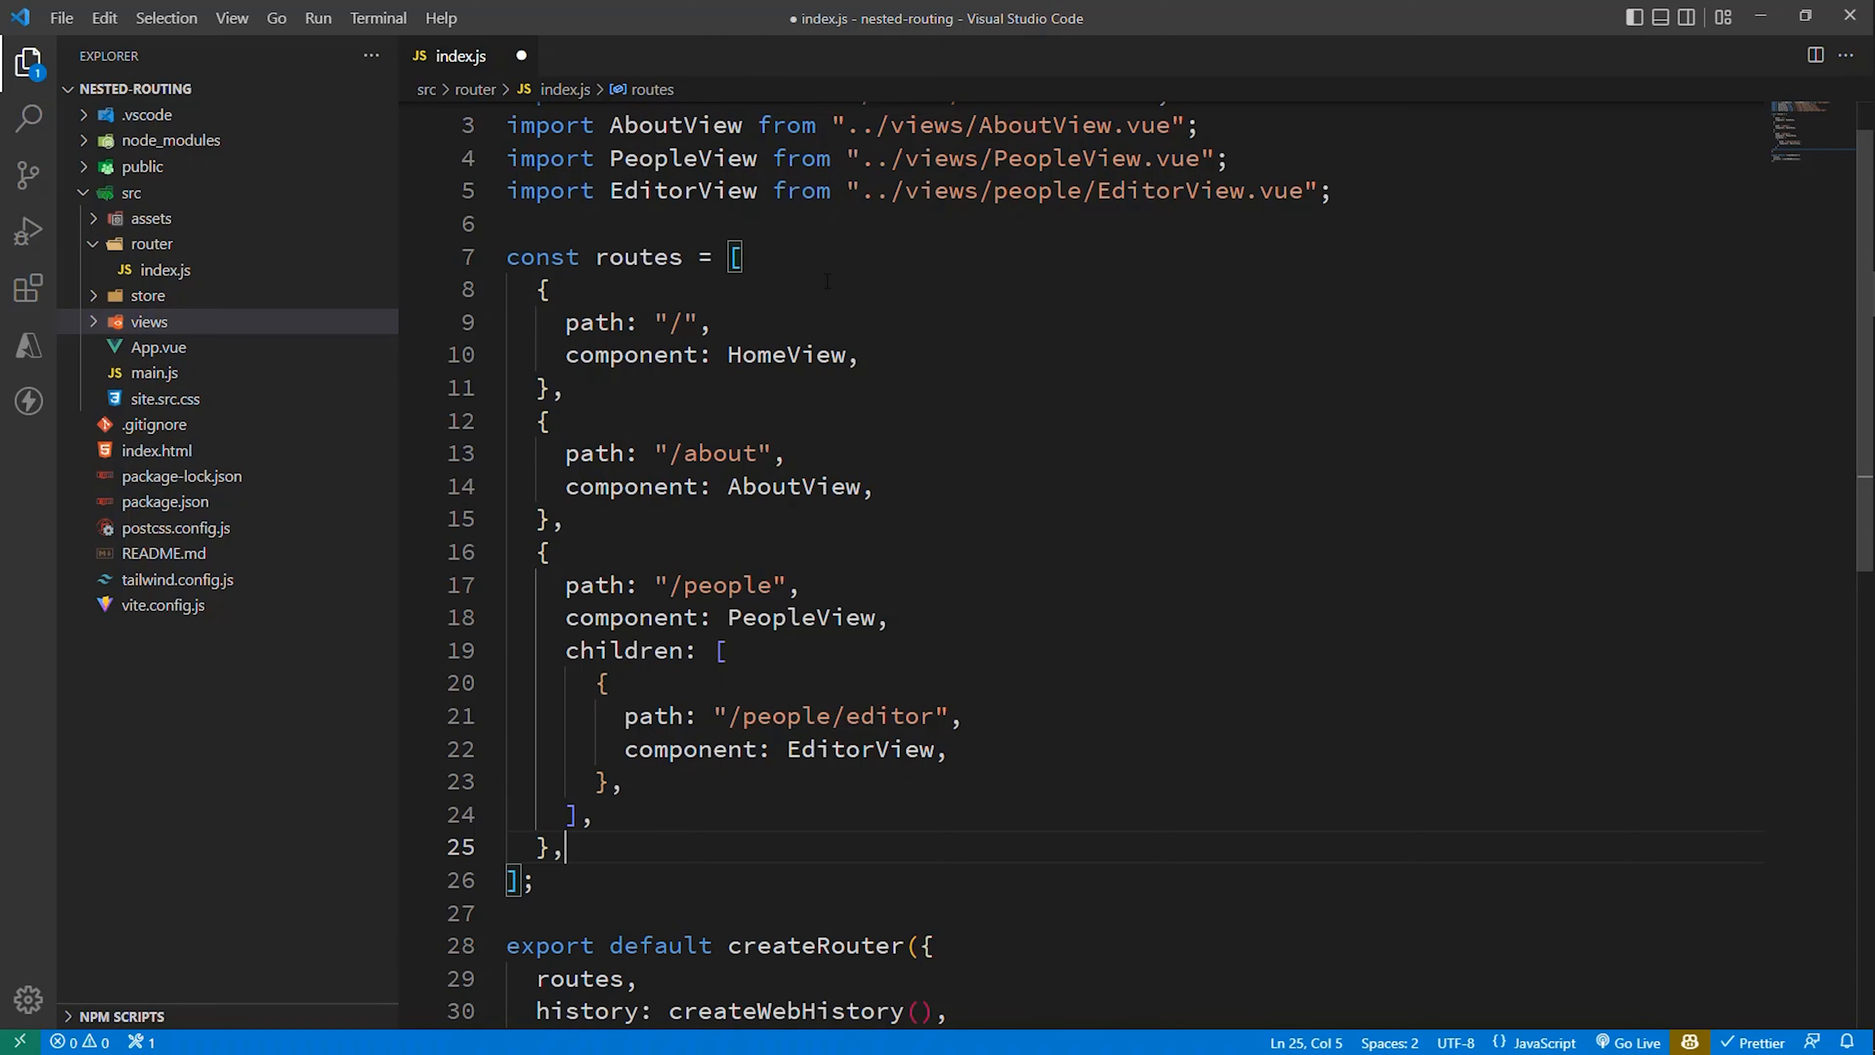
pyautogui.moveTo(877, 792)
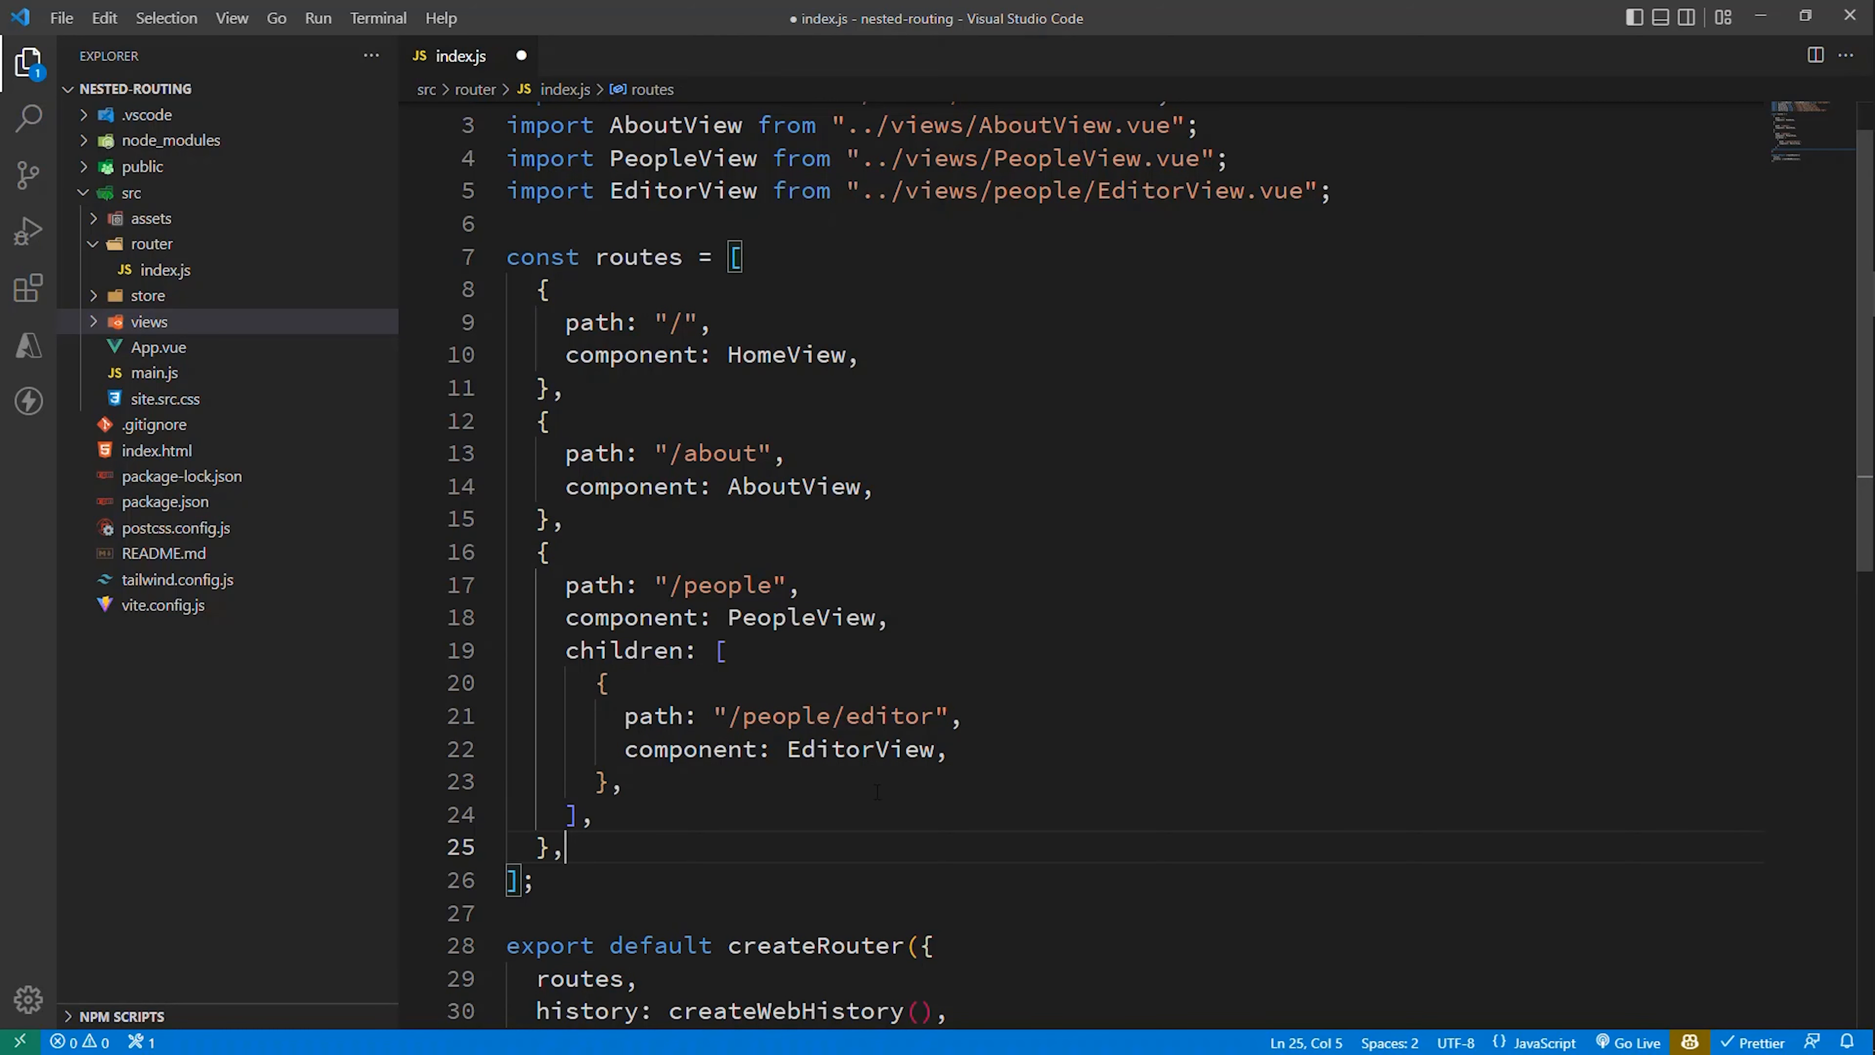
pyautogui.doubleClick(785, 715)
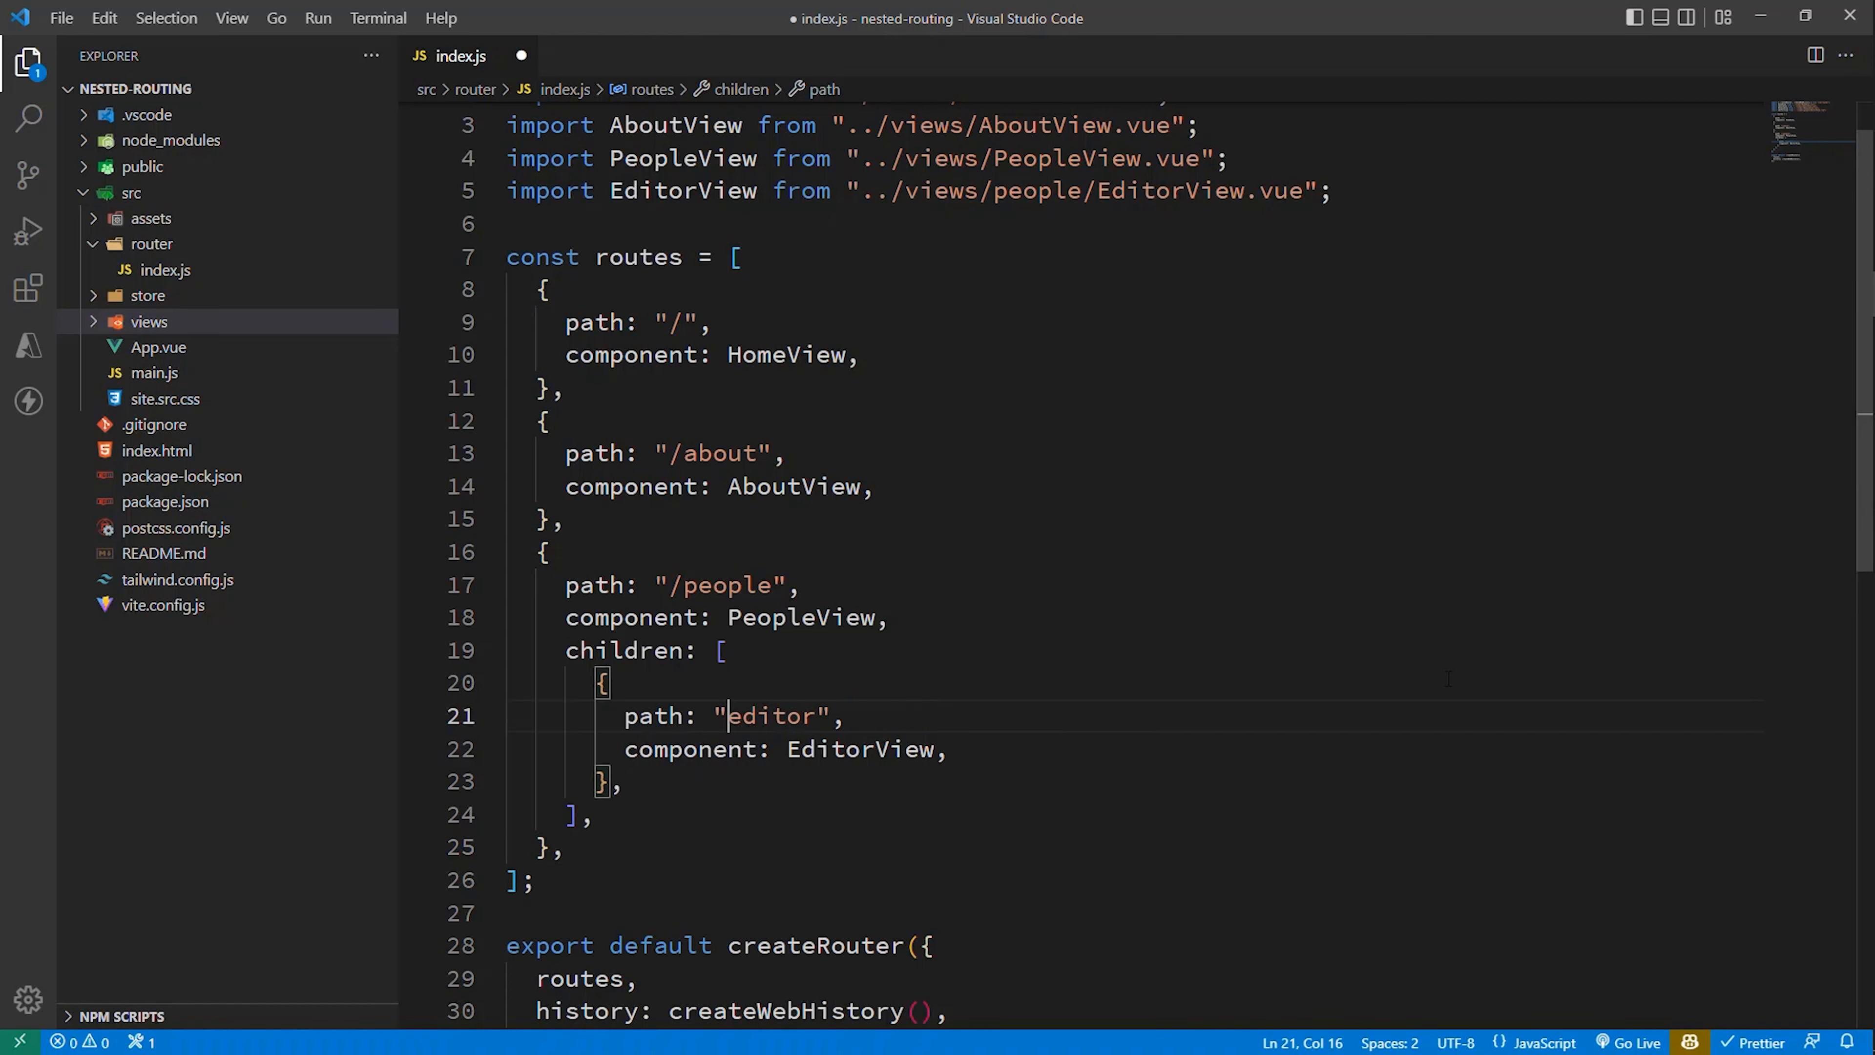
pyautogui.press('ctrl+s')
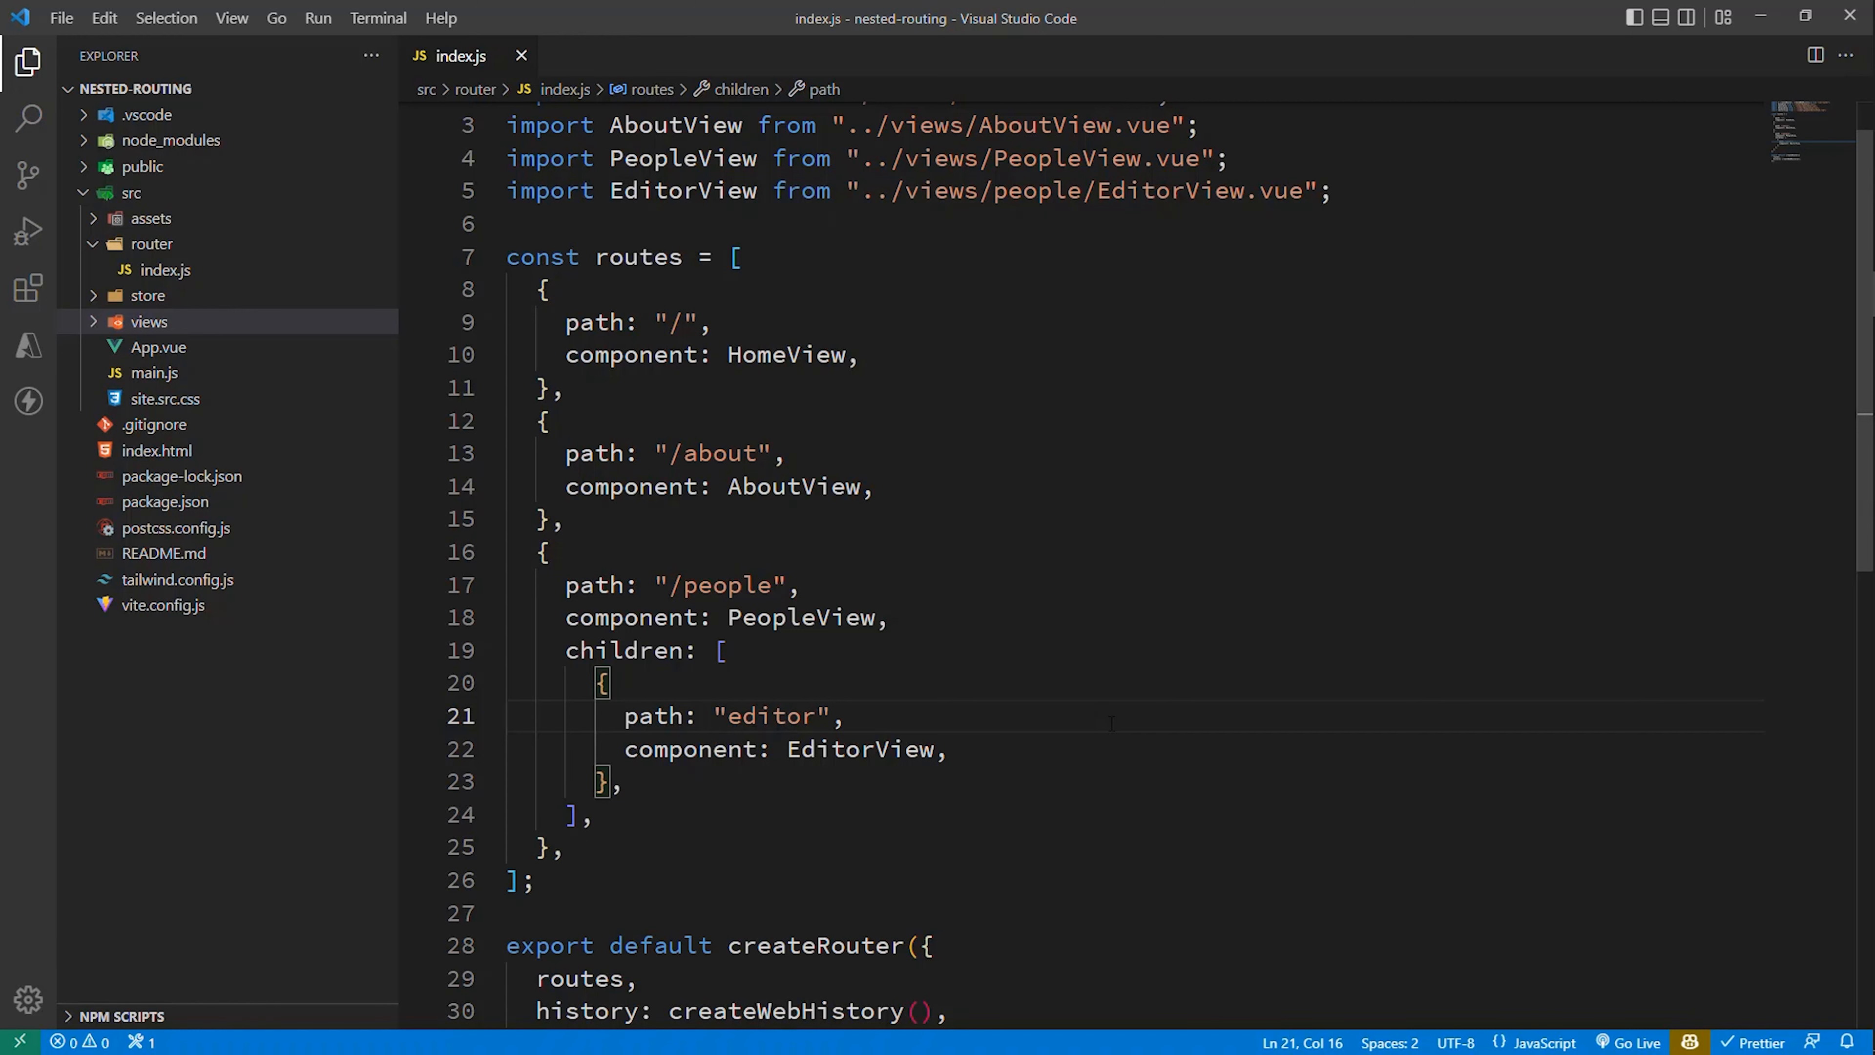
pyautogui.moveTo(1163, 653)
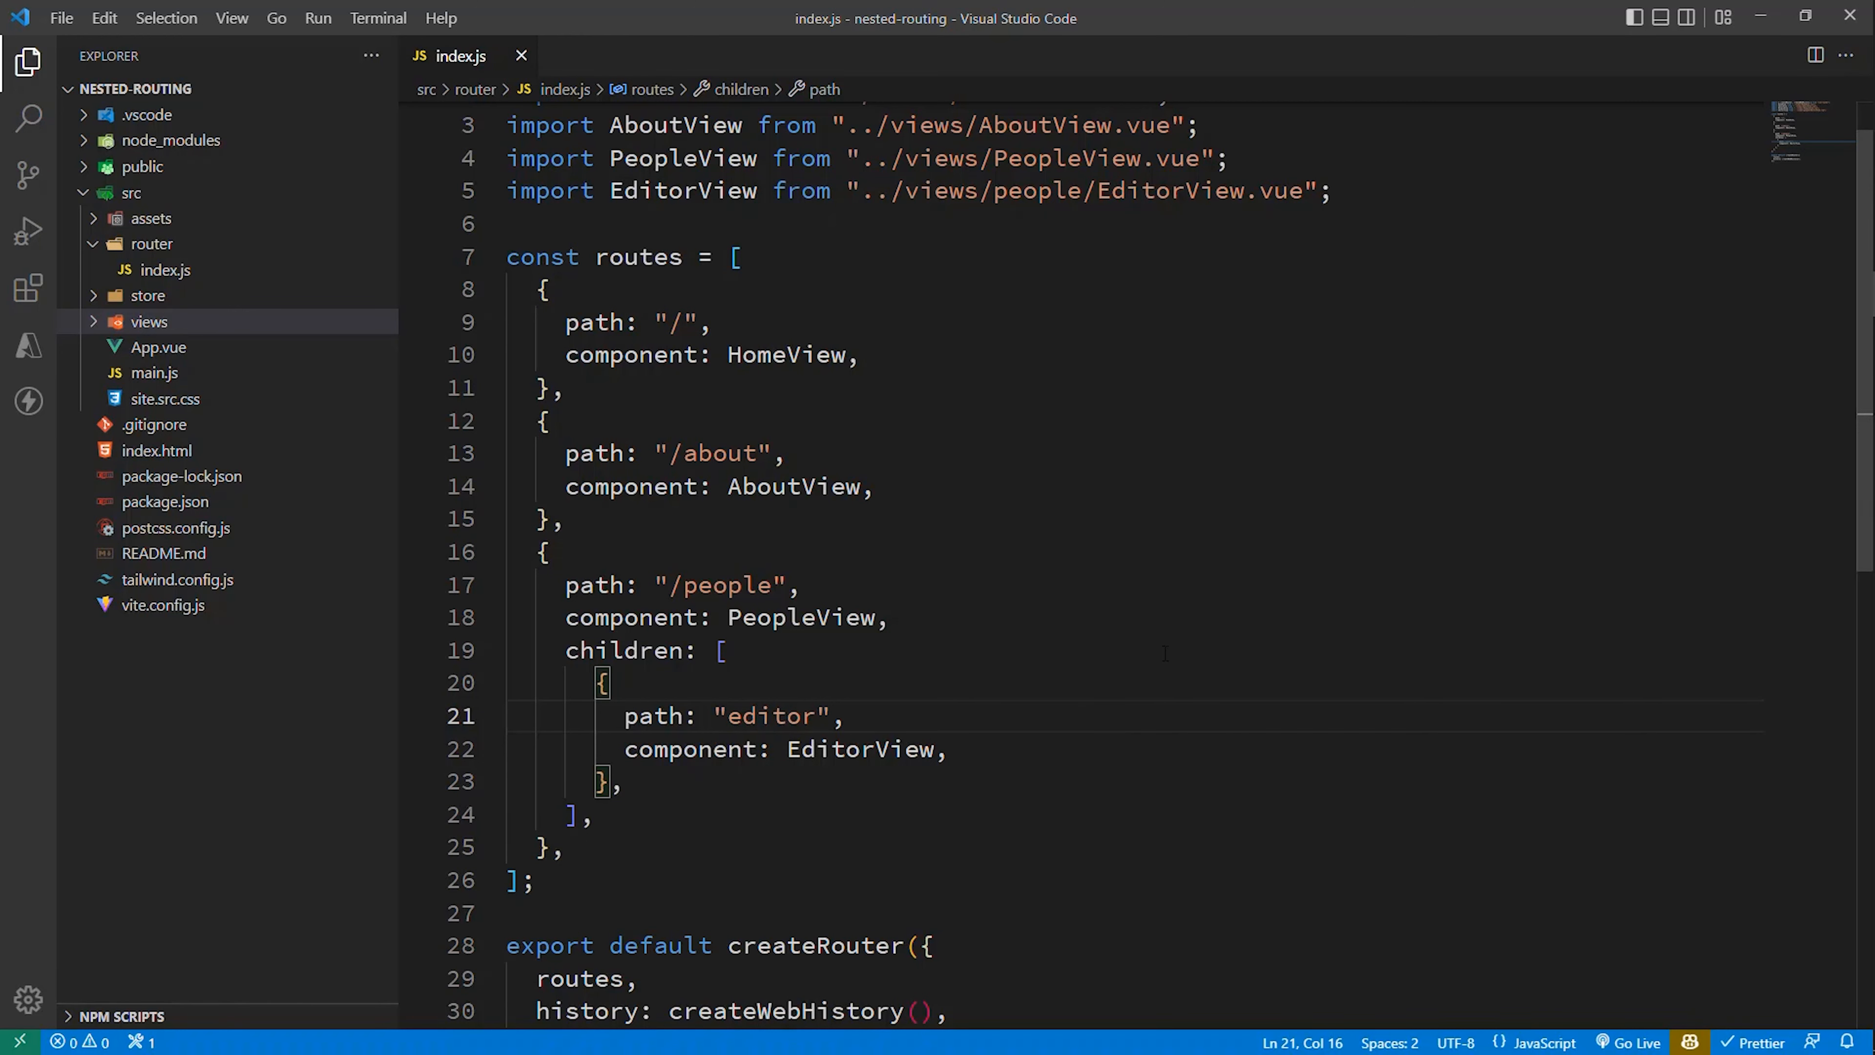
# Step: Review App.vue's main router-view, then switch to PeopleView.vue
pyautogui.click(156, 347)
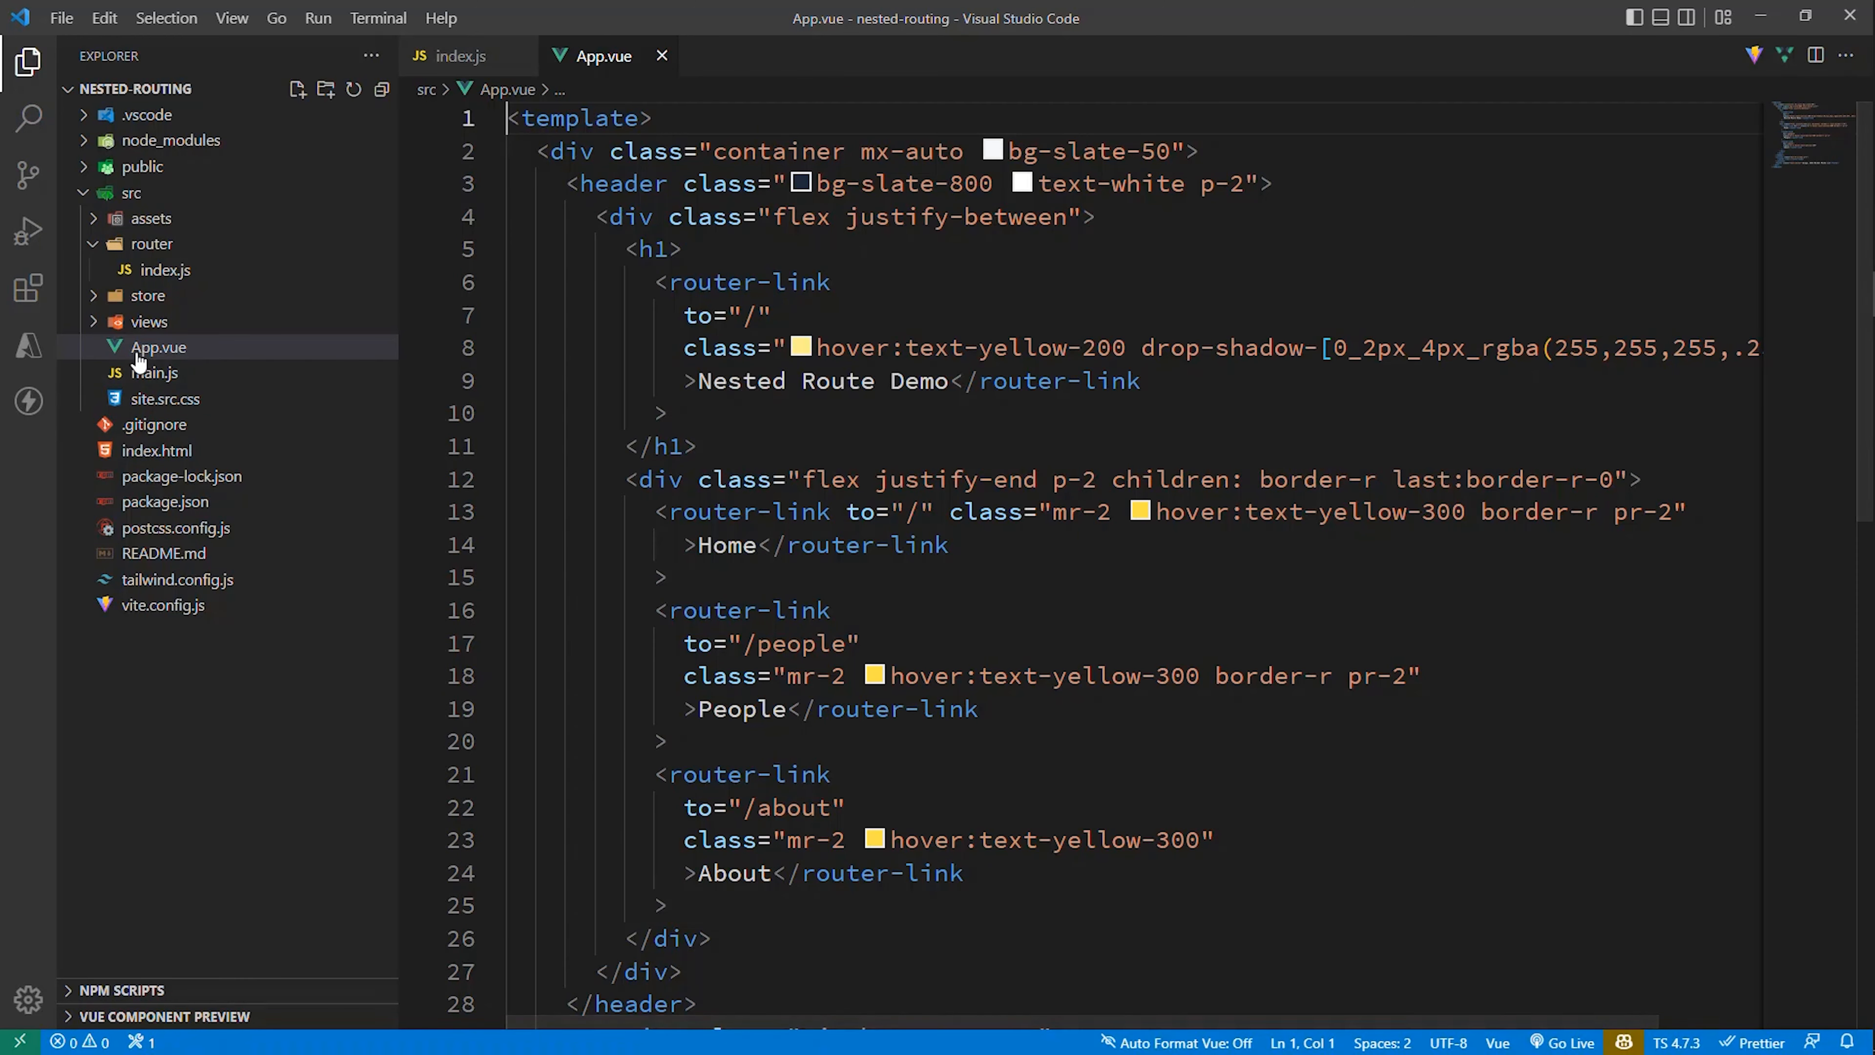
pyautogui.scroll(-3)
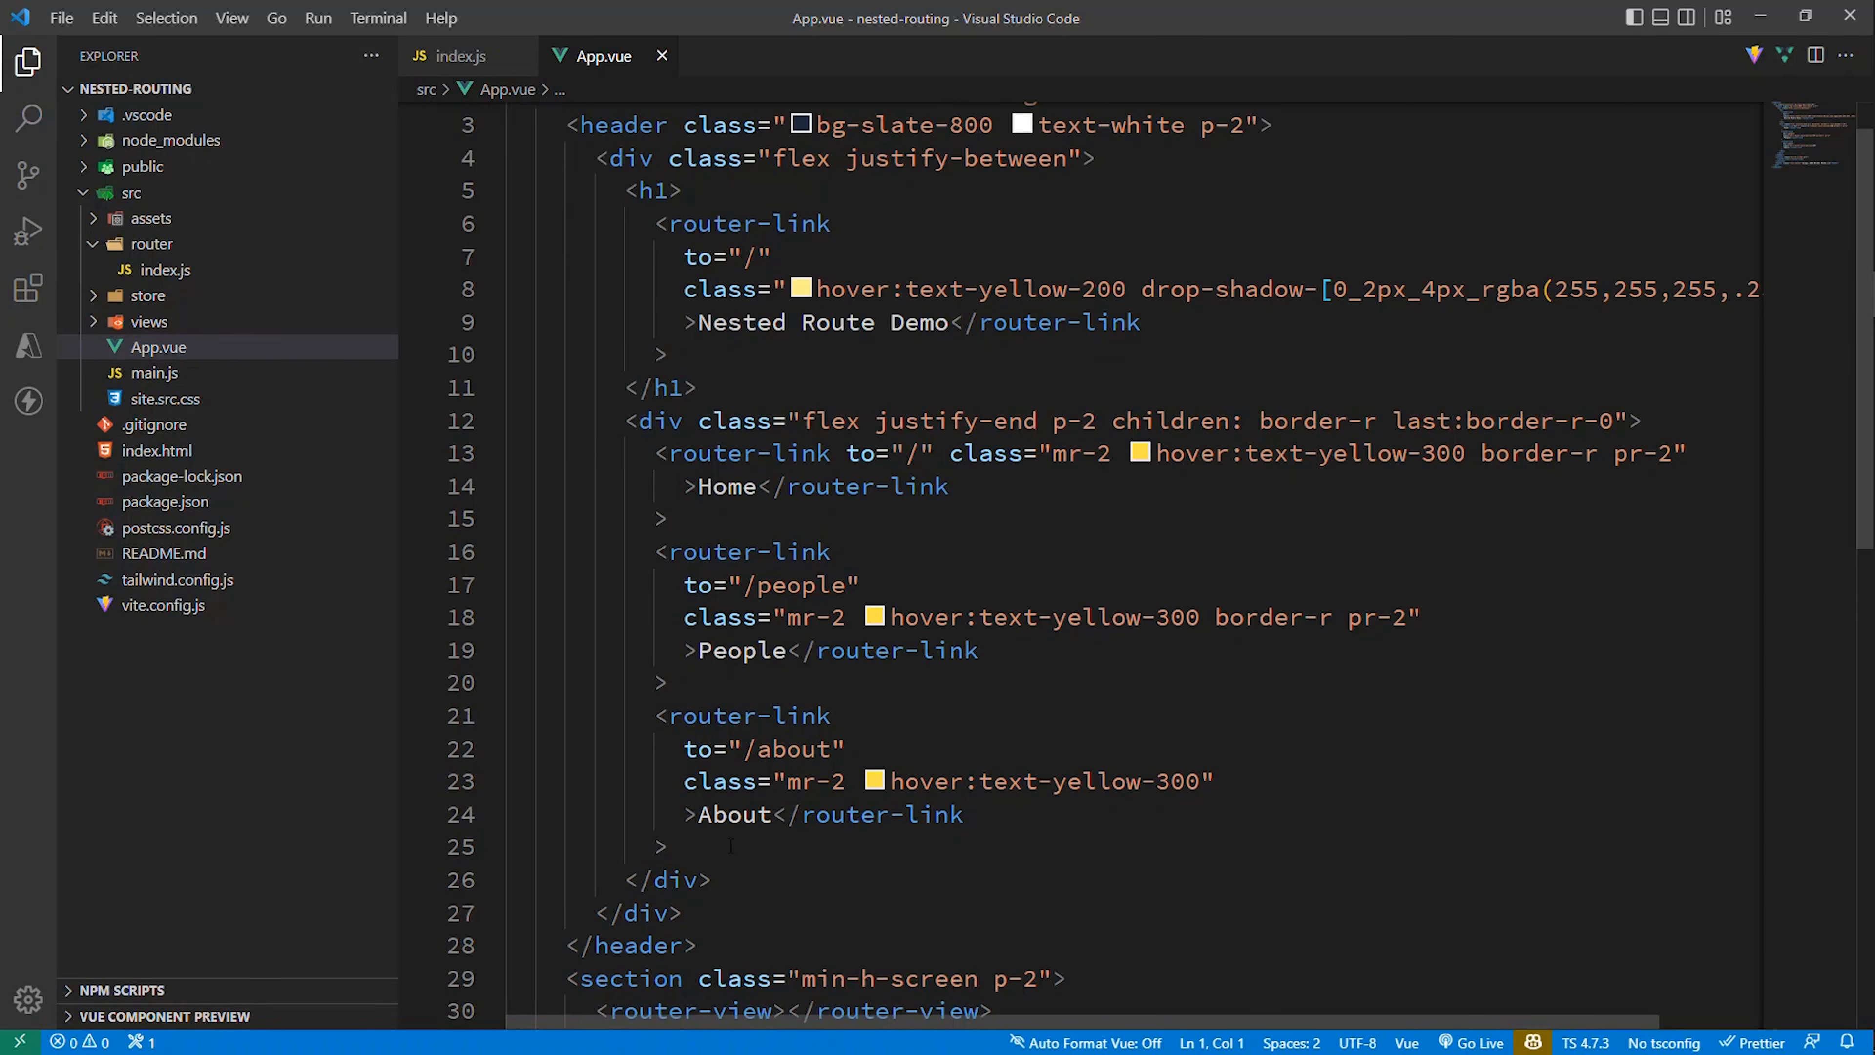
pyautogui.scroll(-3)
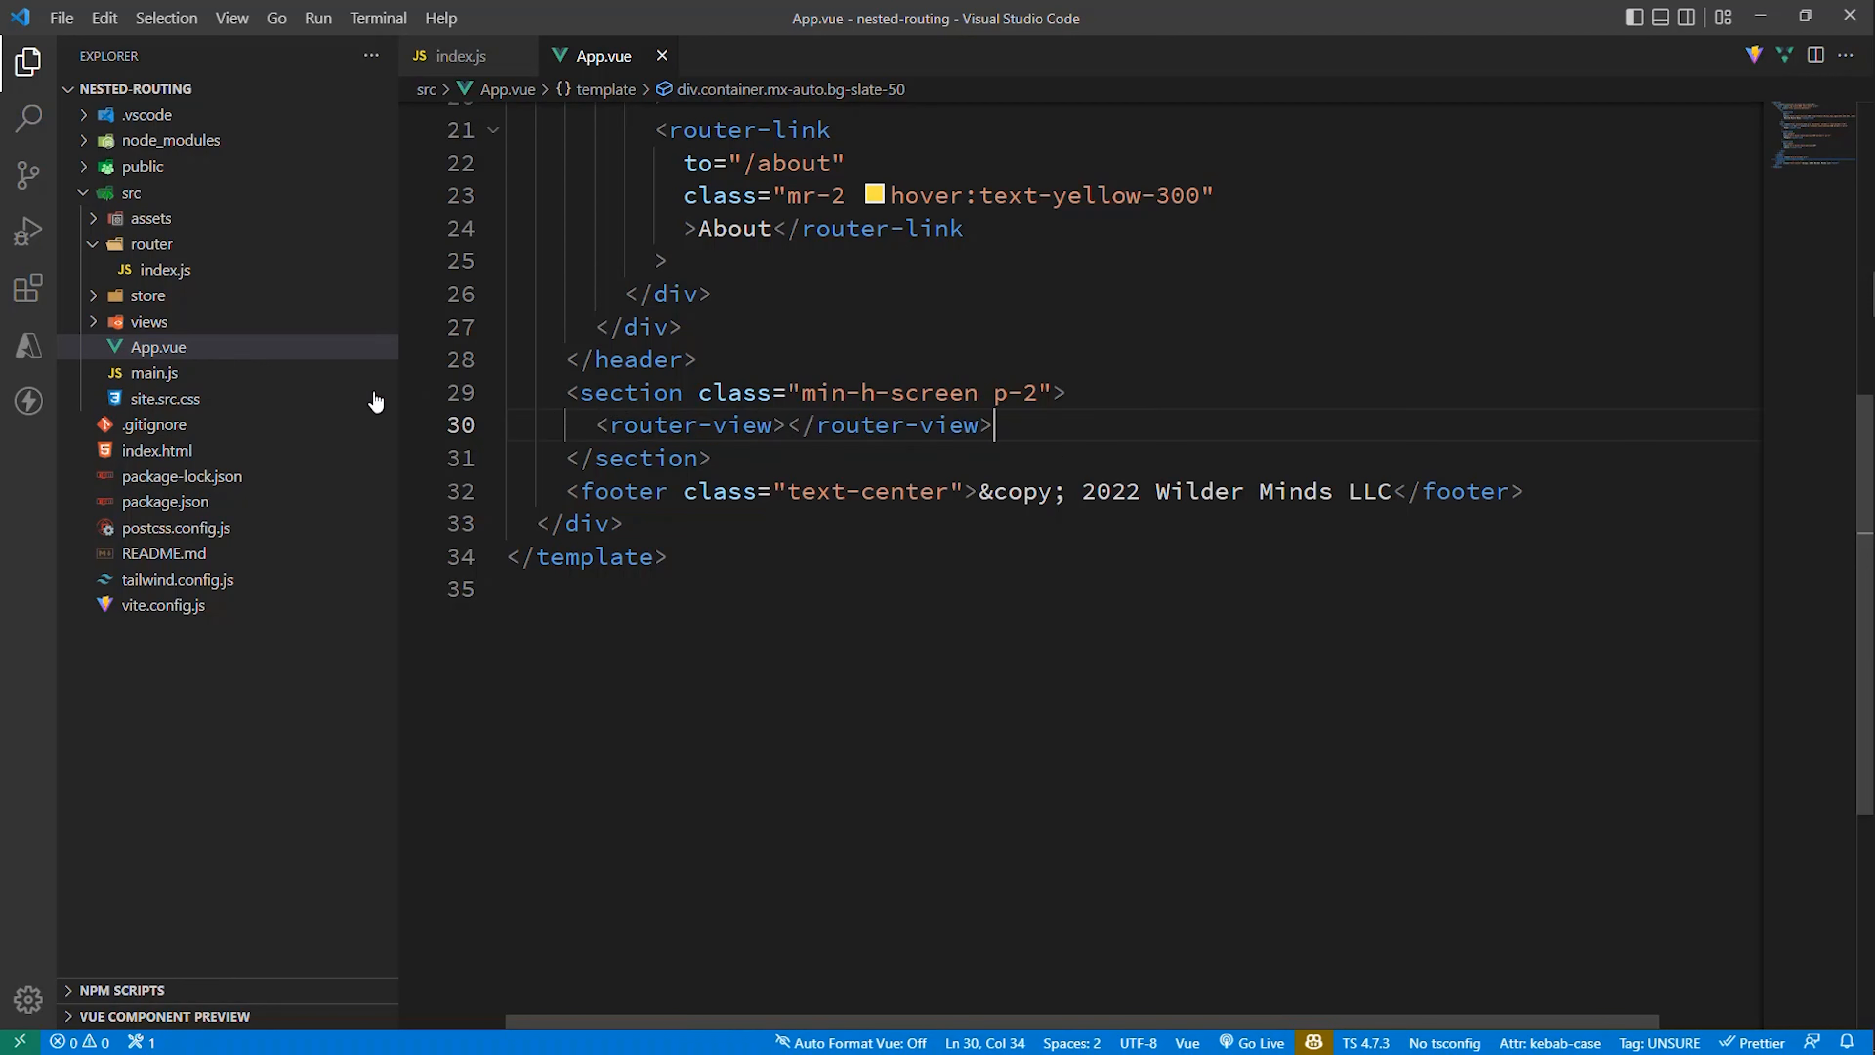
pyautogui.click(148, 320)
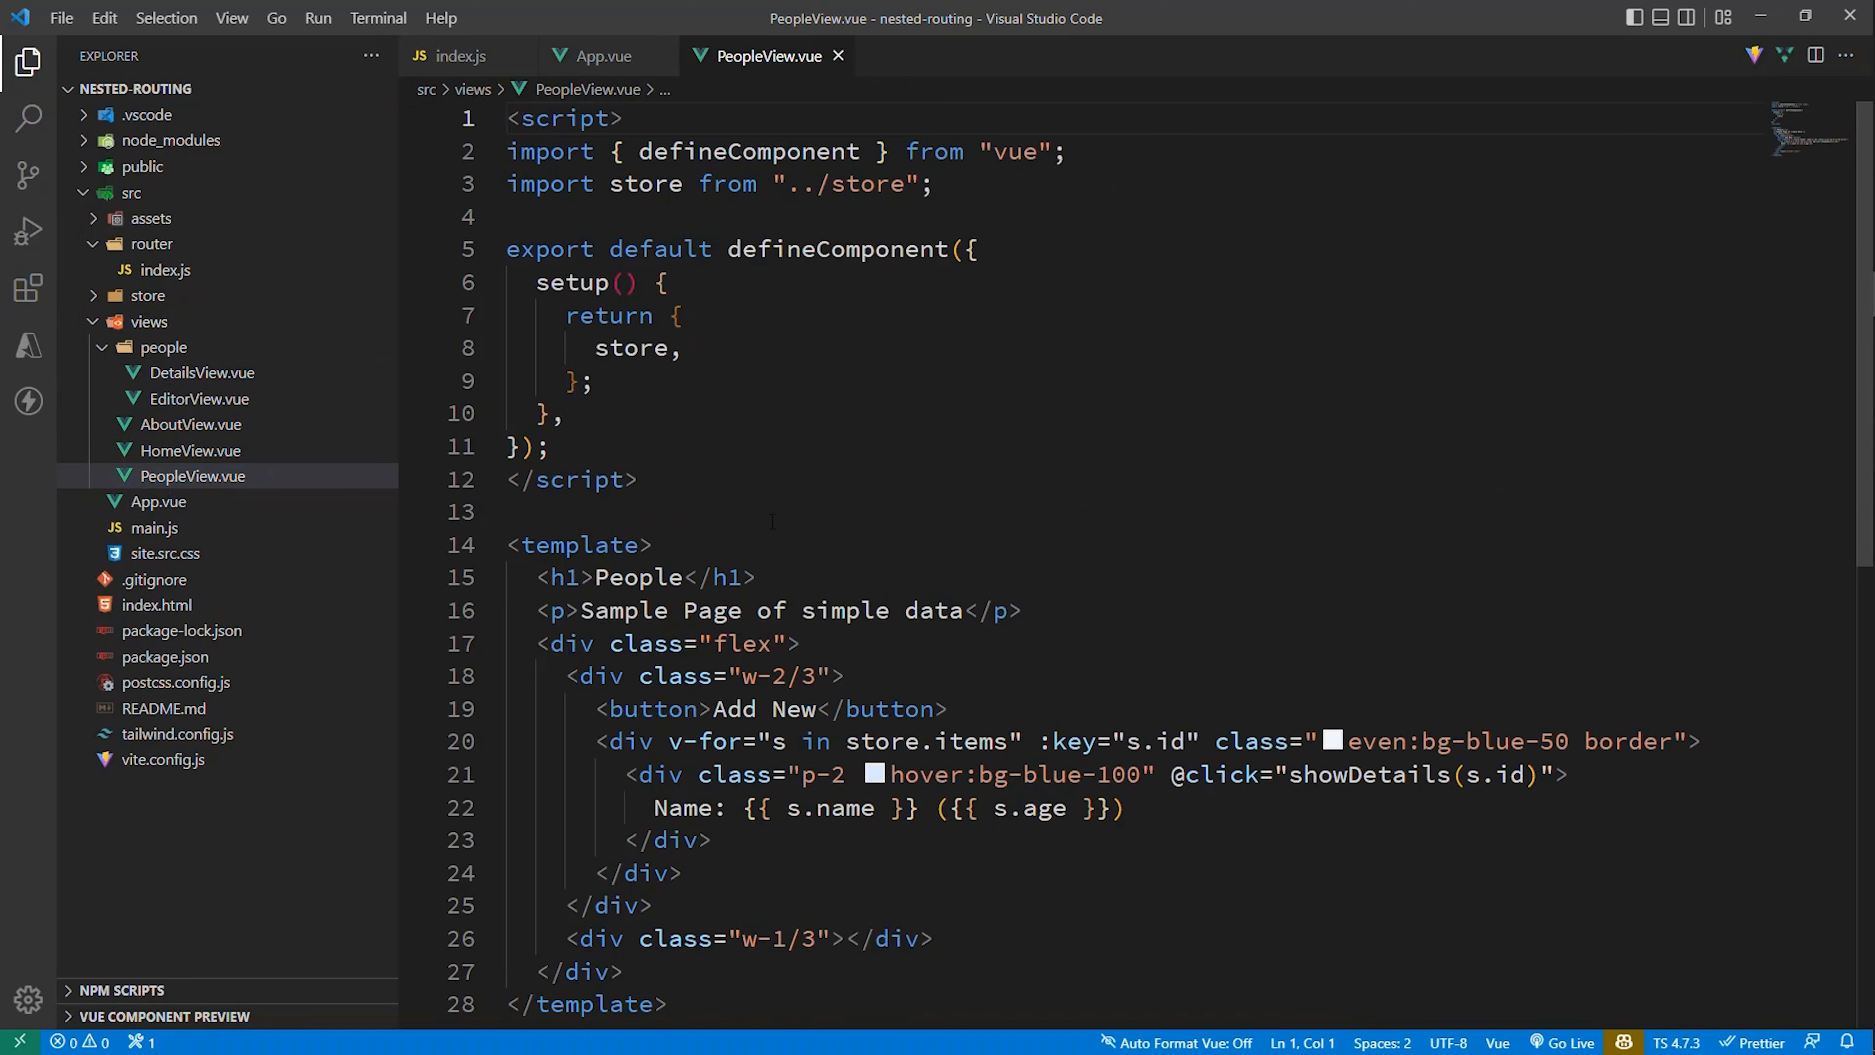
# Step: Add <router-view></router-view> inside PeopleView's w-1/3 right column
pyautogui.scroll(-3)
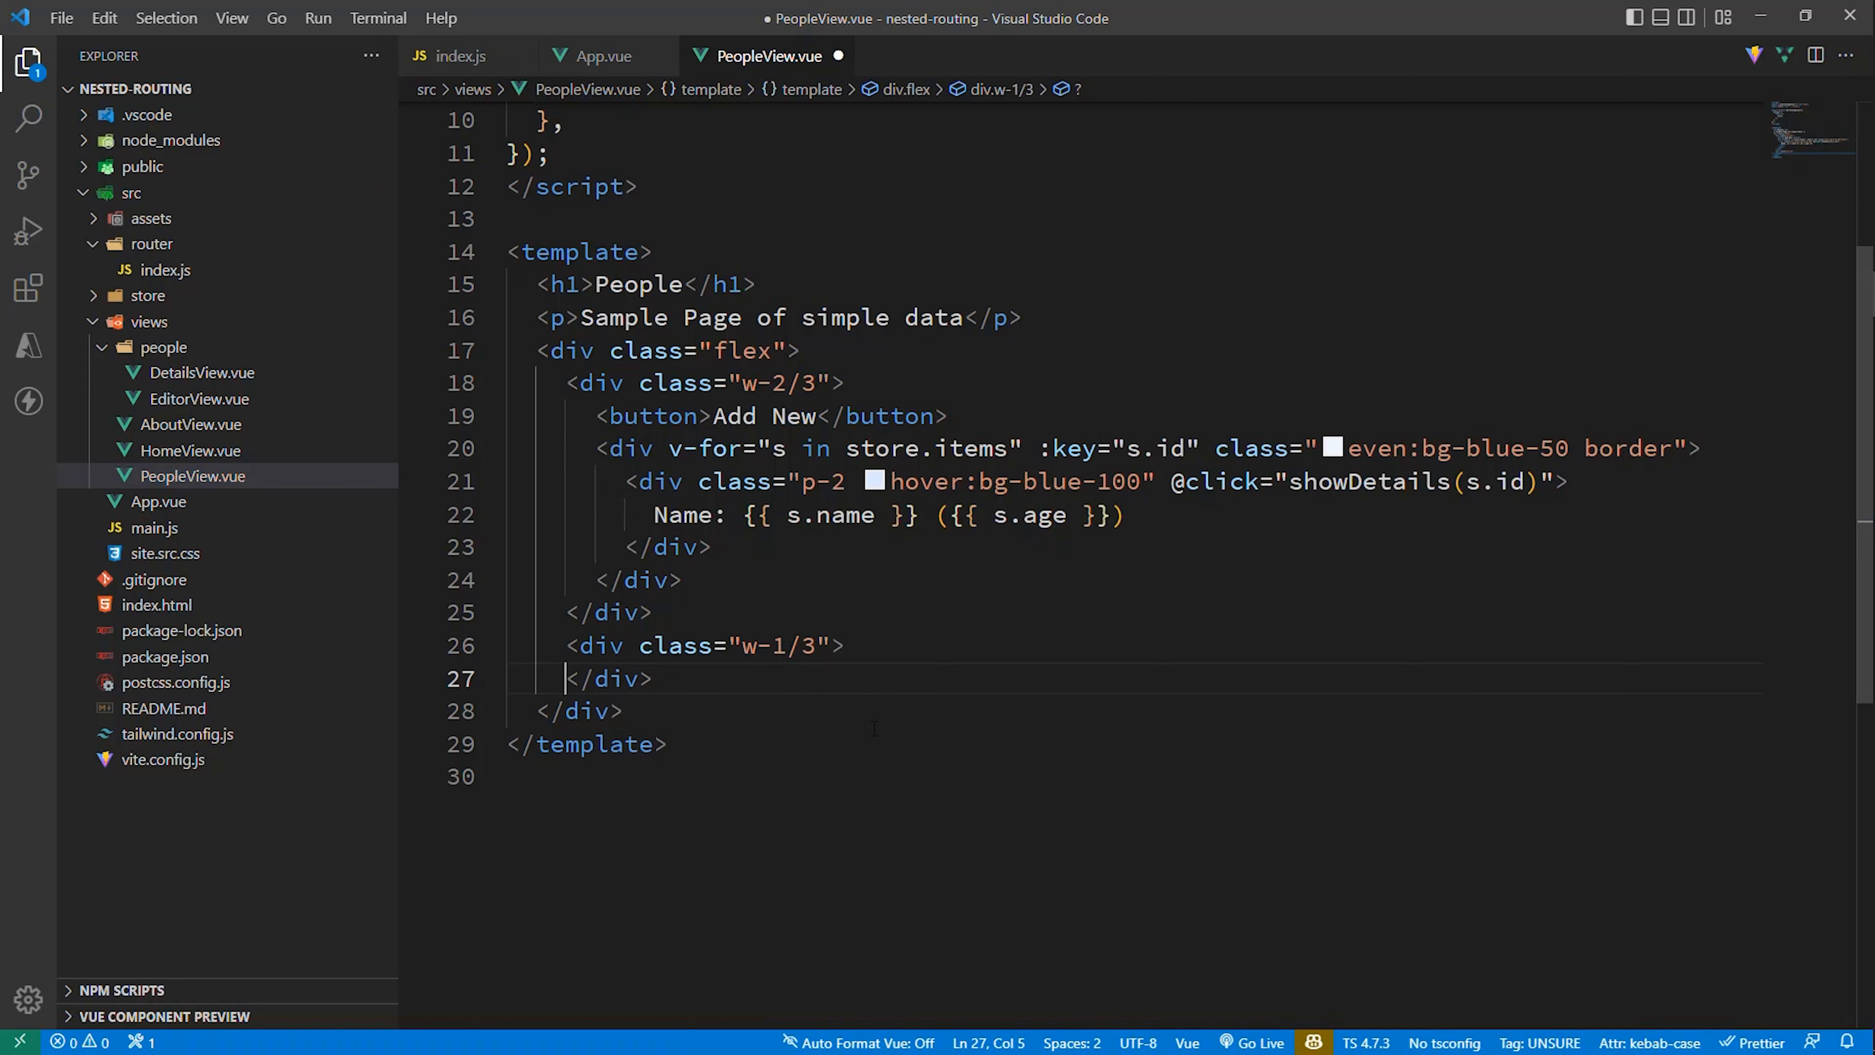
pyautogui.write('router')
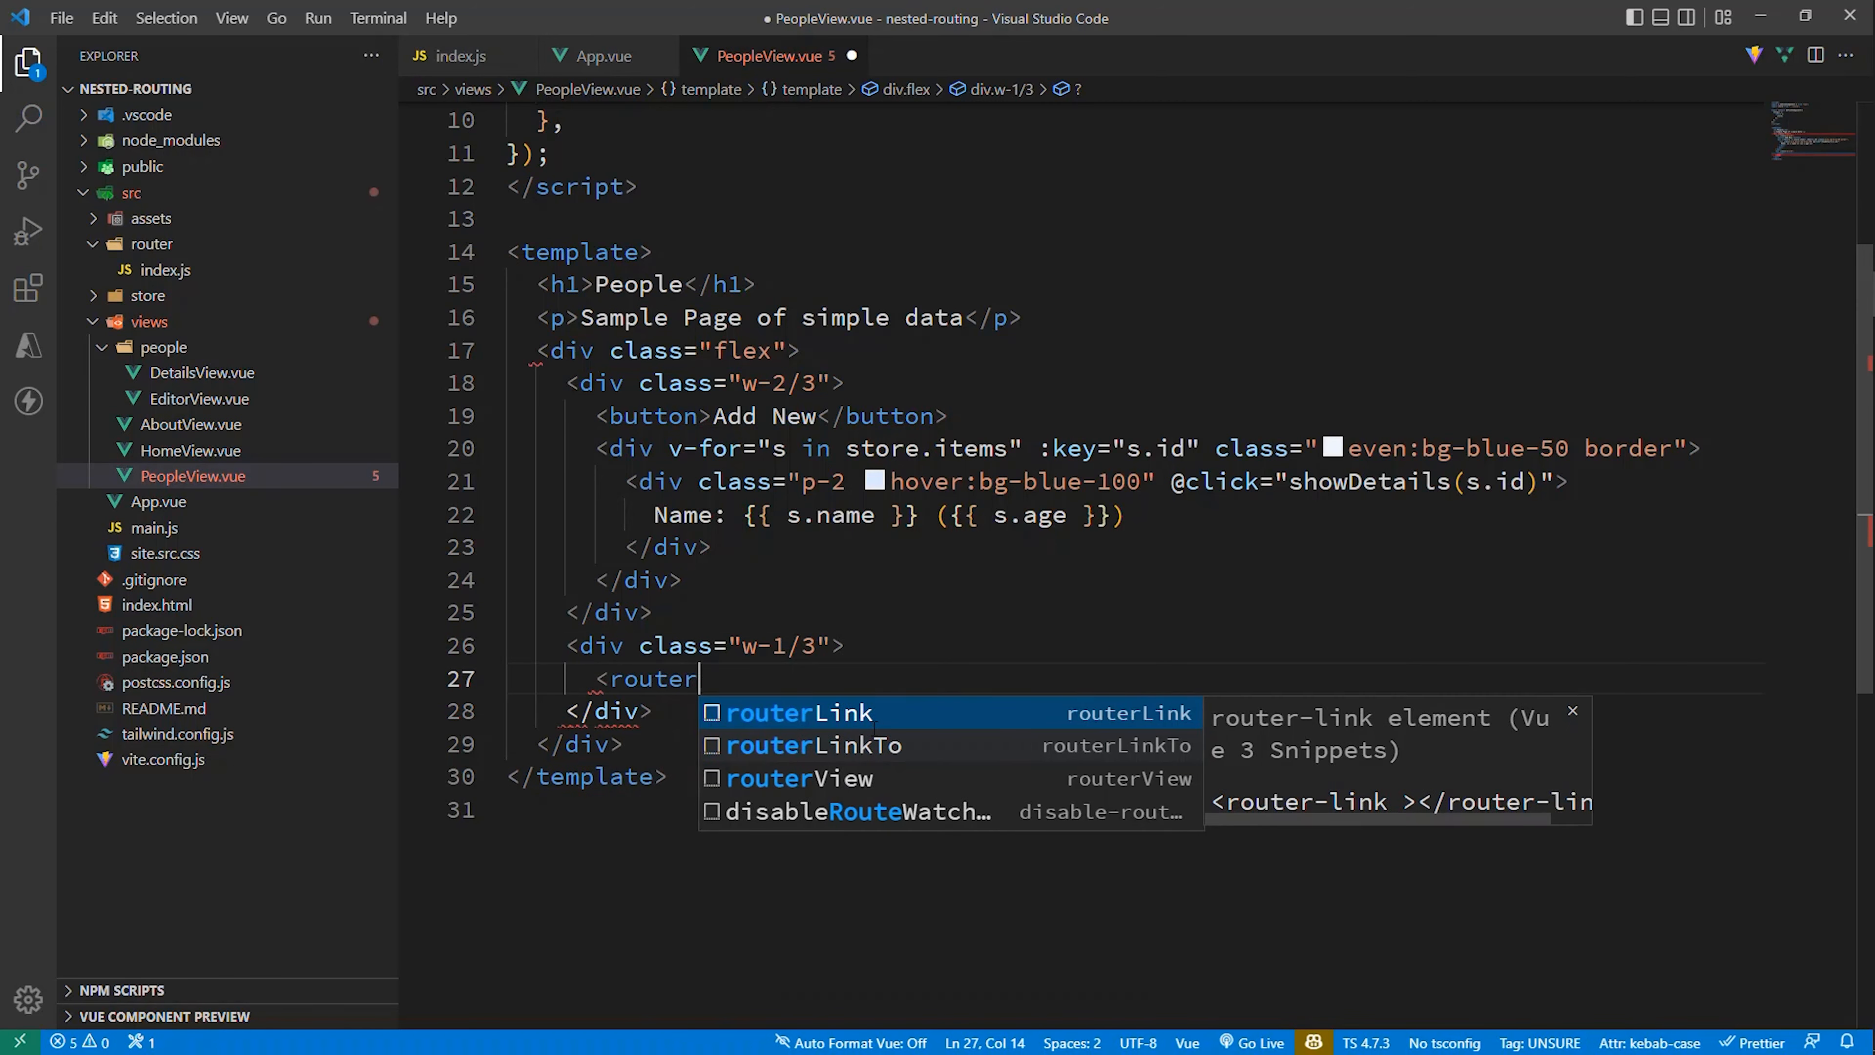
pyautogui.write('-view></router-view>')
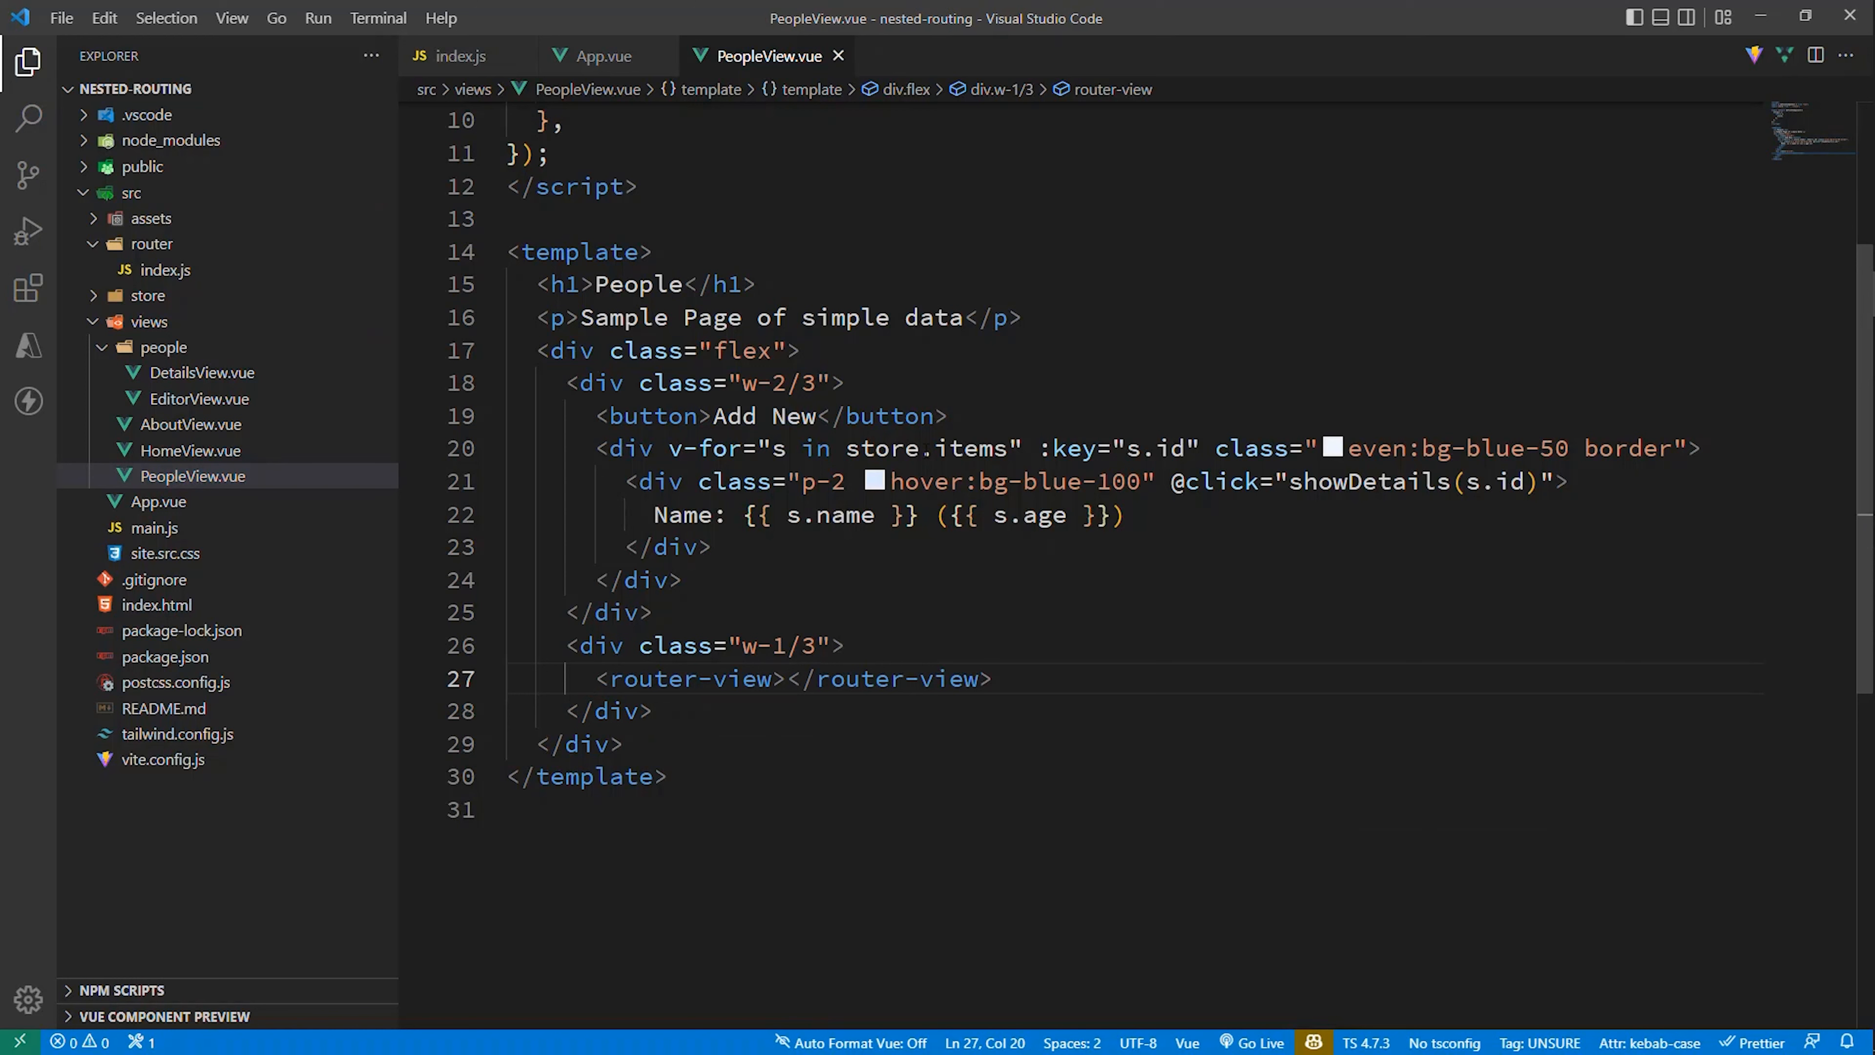
pyautogui.moveTo(760, 84)
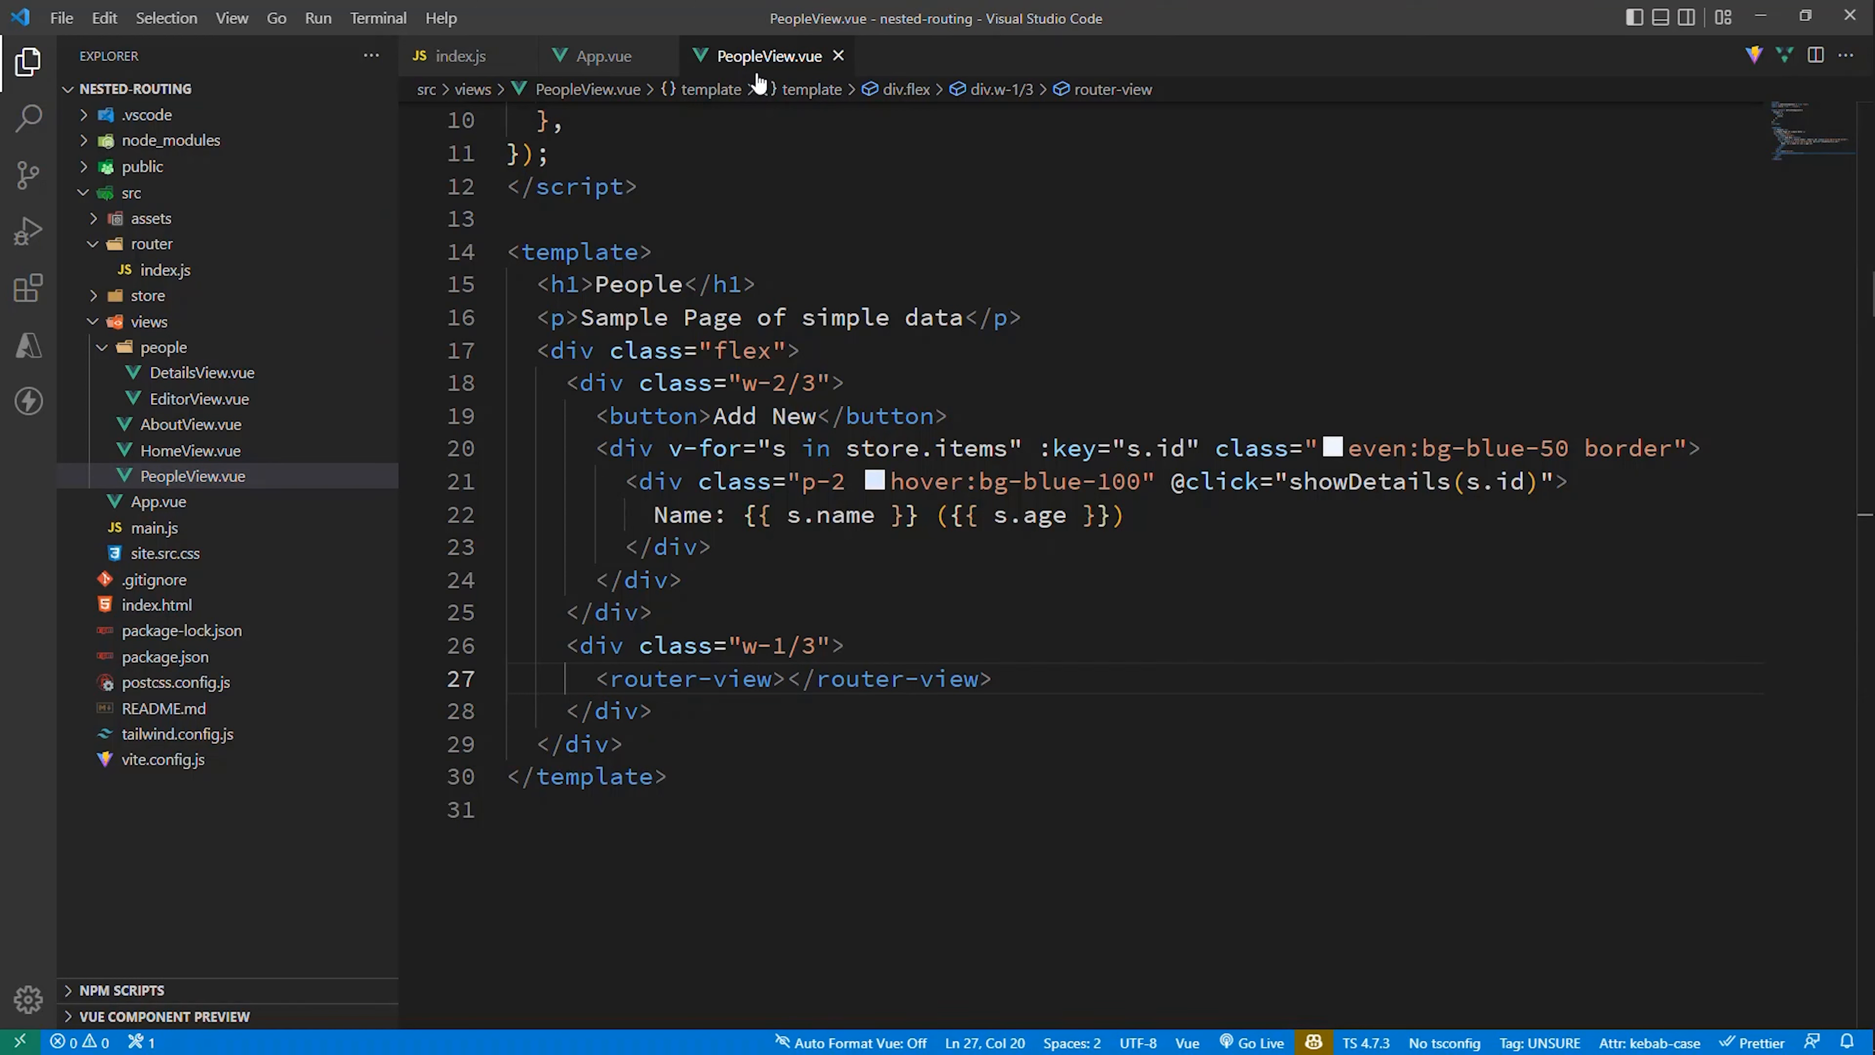
pyautogui.moveTo(954, 353)
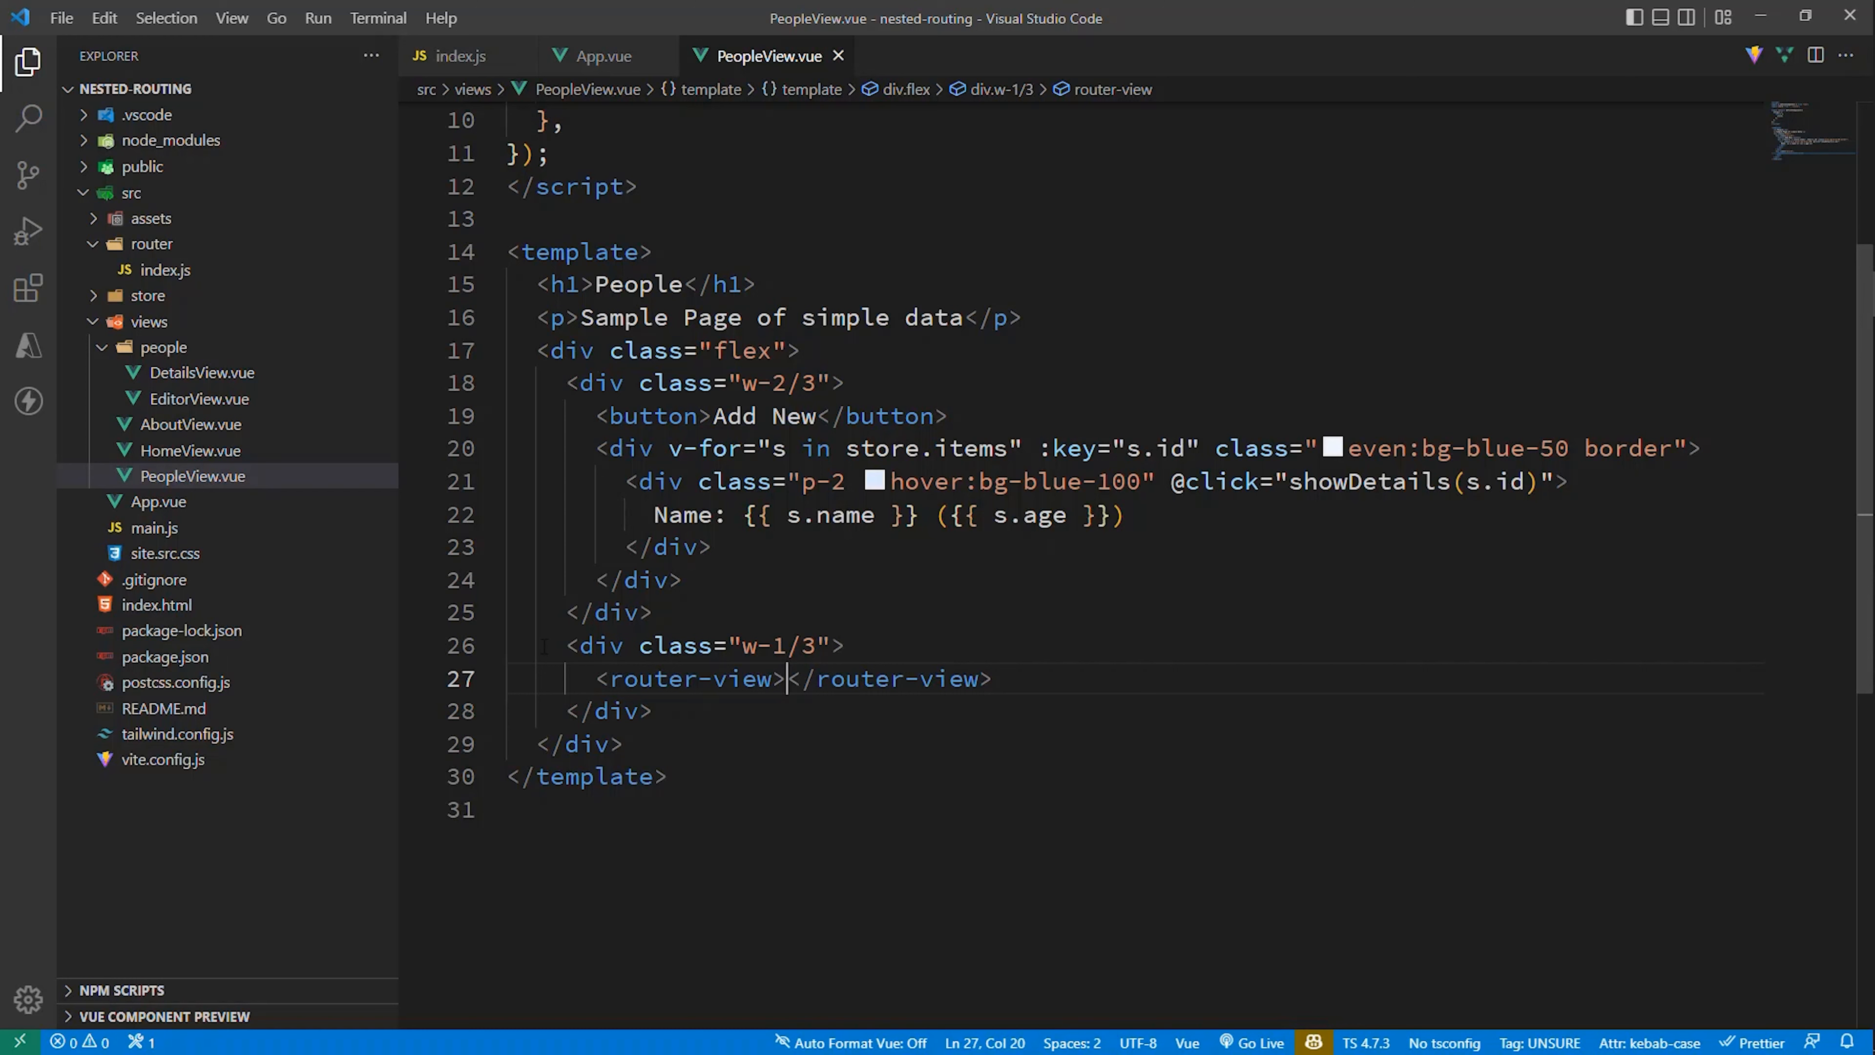
pyautogui.click(843, 646)
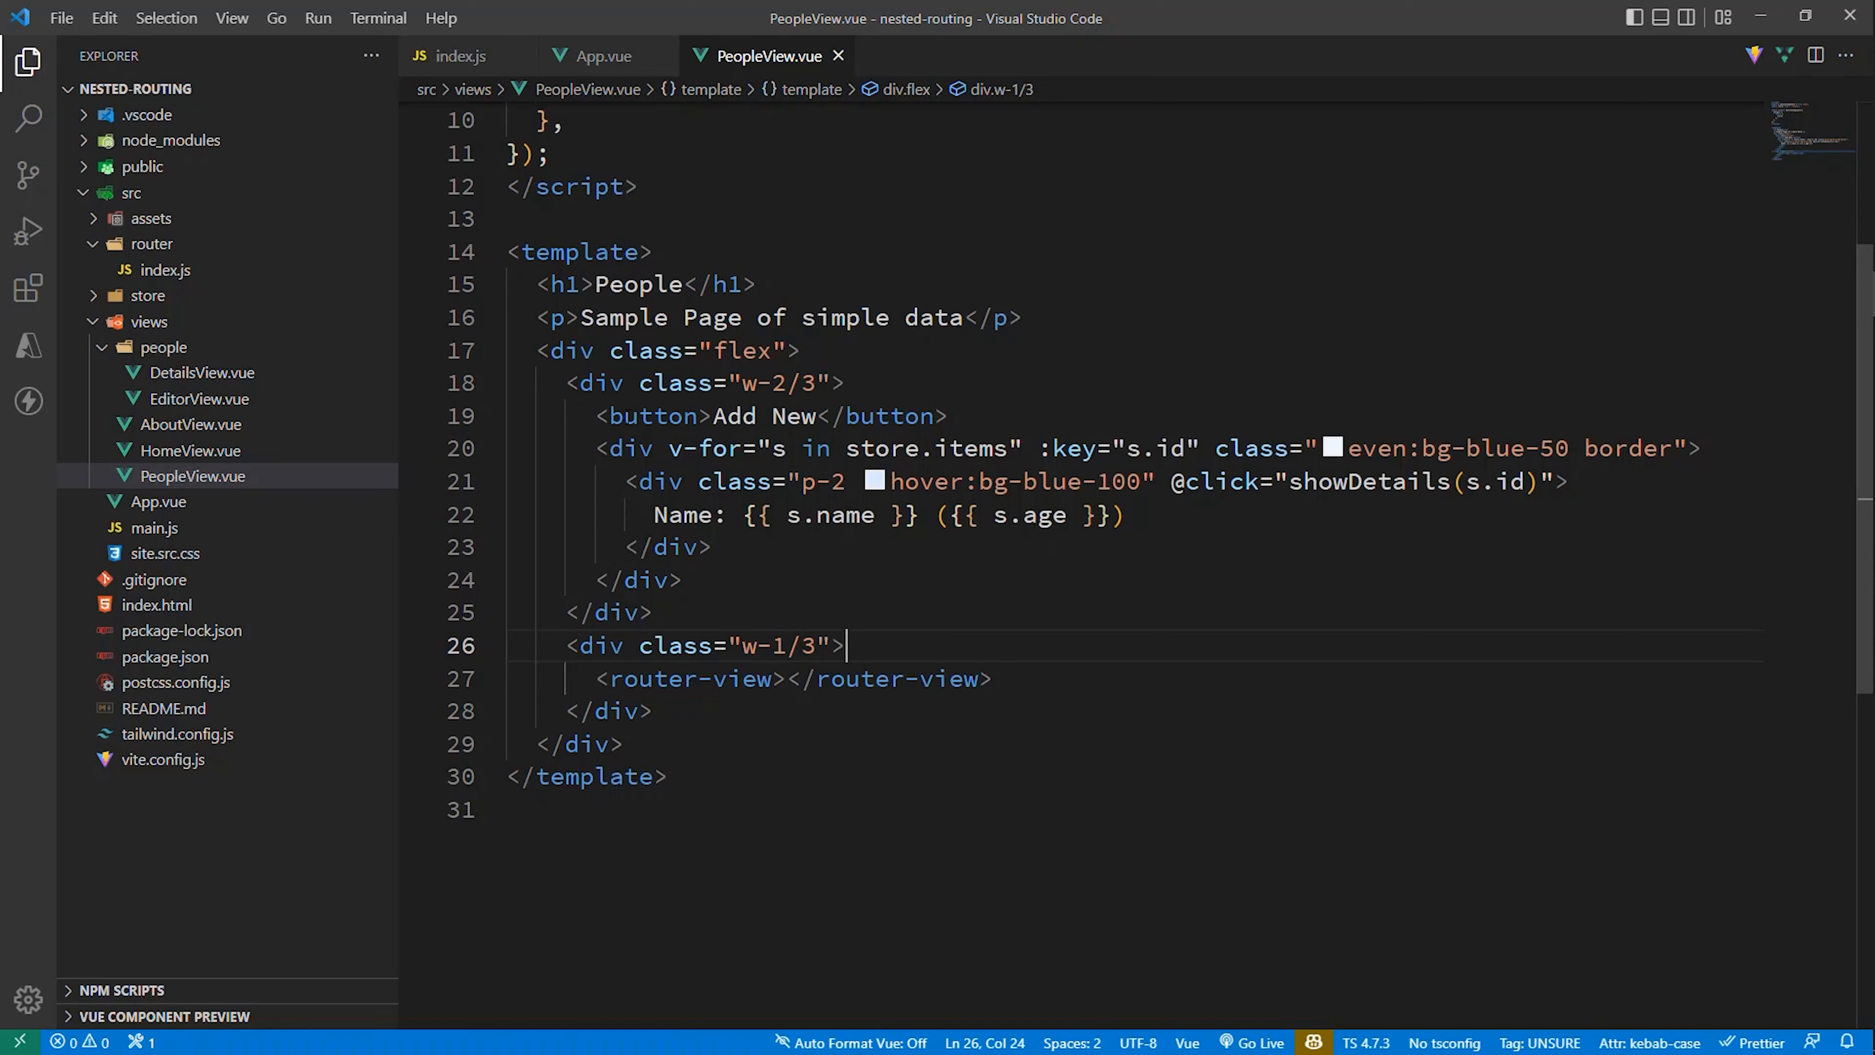
# Step: Turn Add New into a router-link to "/people/editor" and add 'border' to the w-1/3 div class
pyautogui.write('router-link')
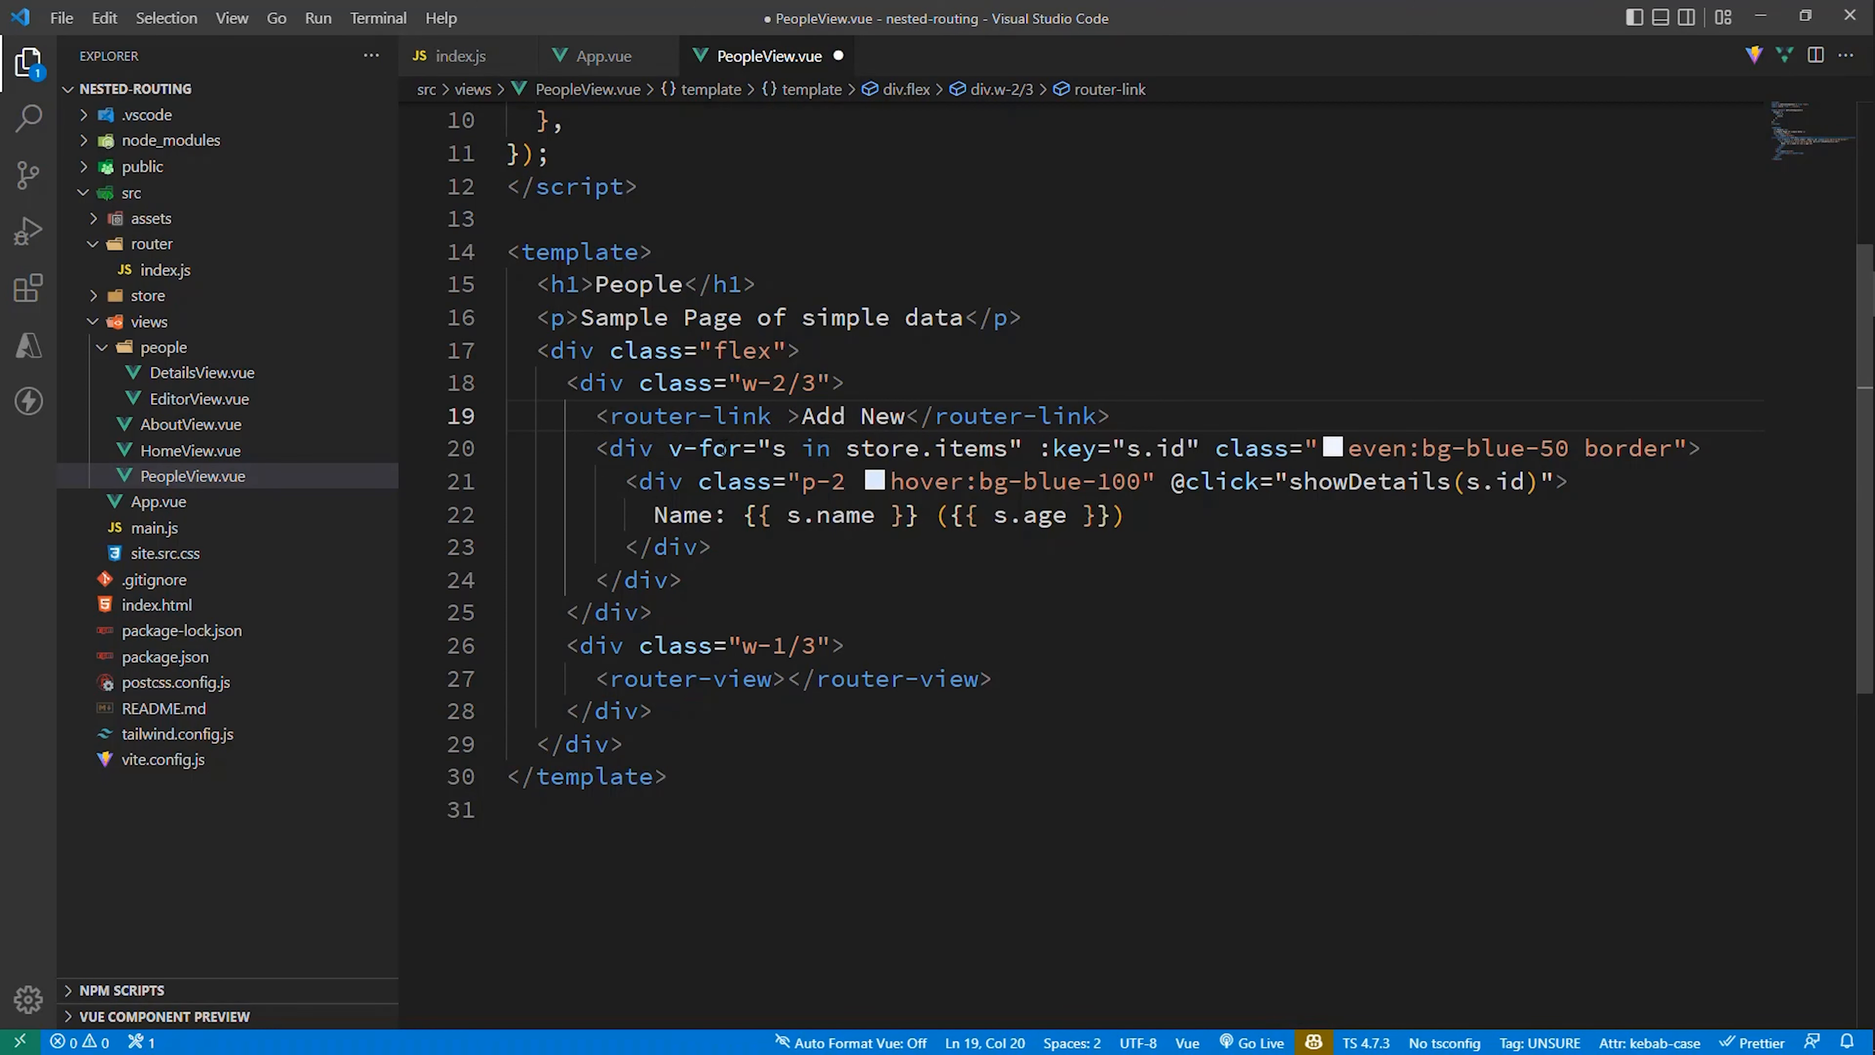
pyautogui.write('to="/people/e')
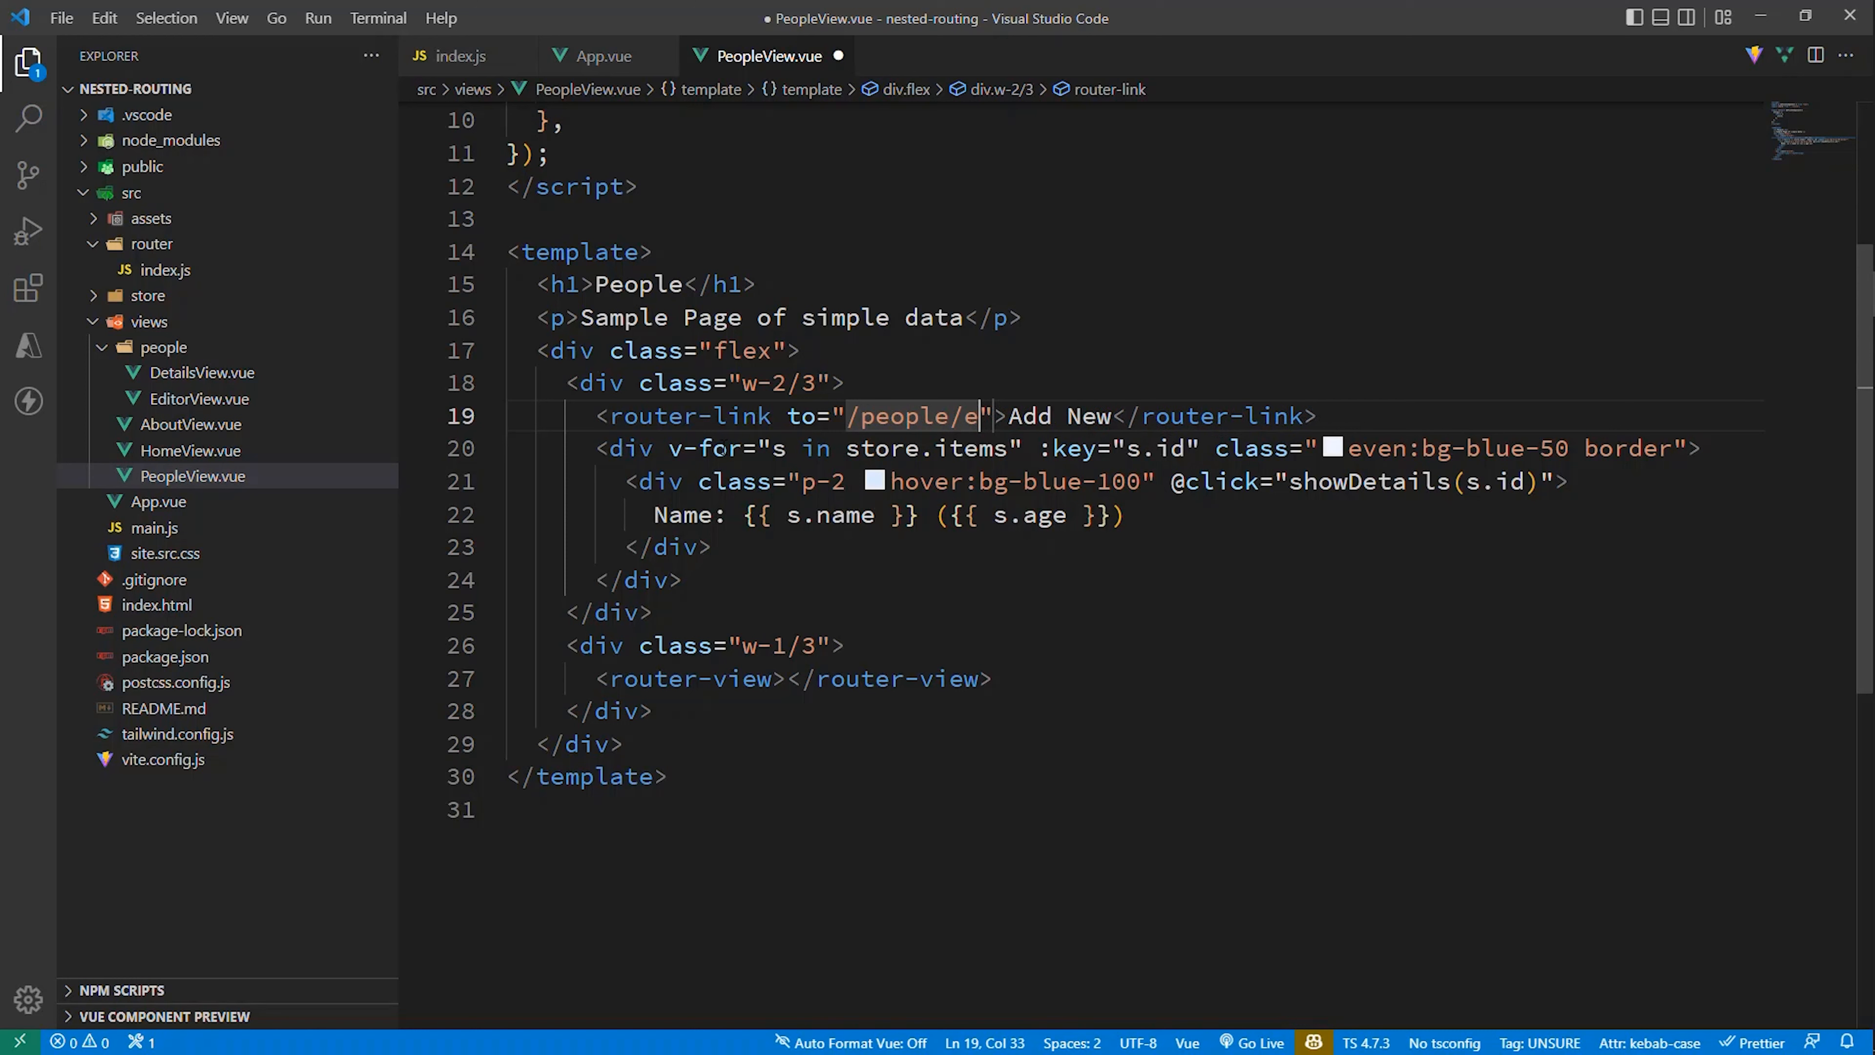
pyautogui.write('ditor')
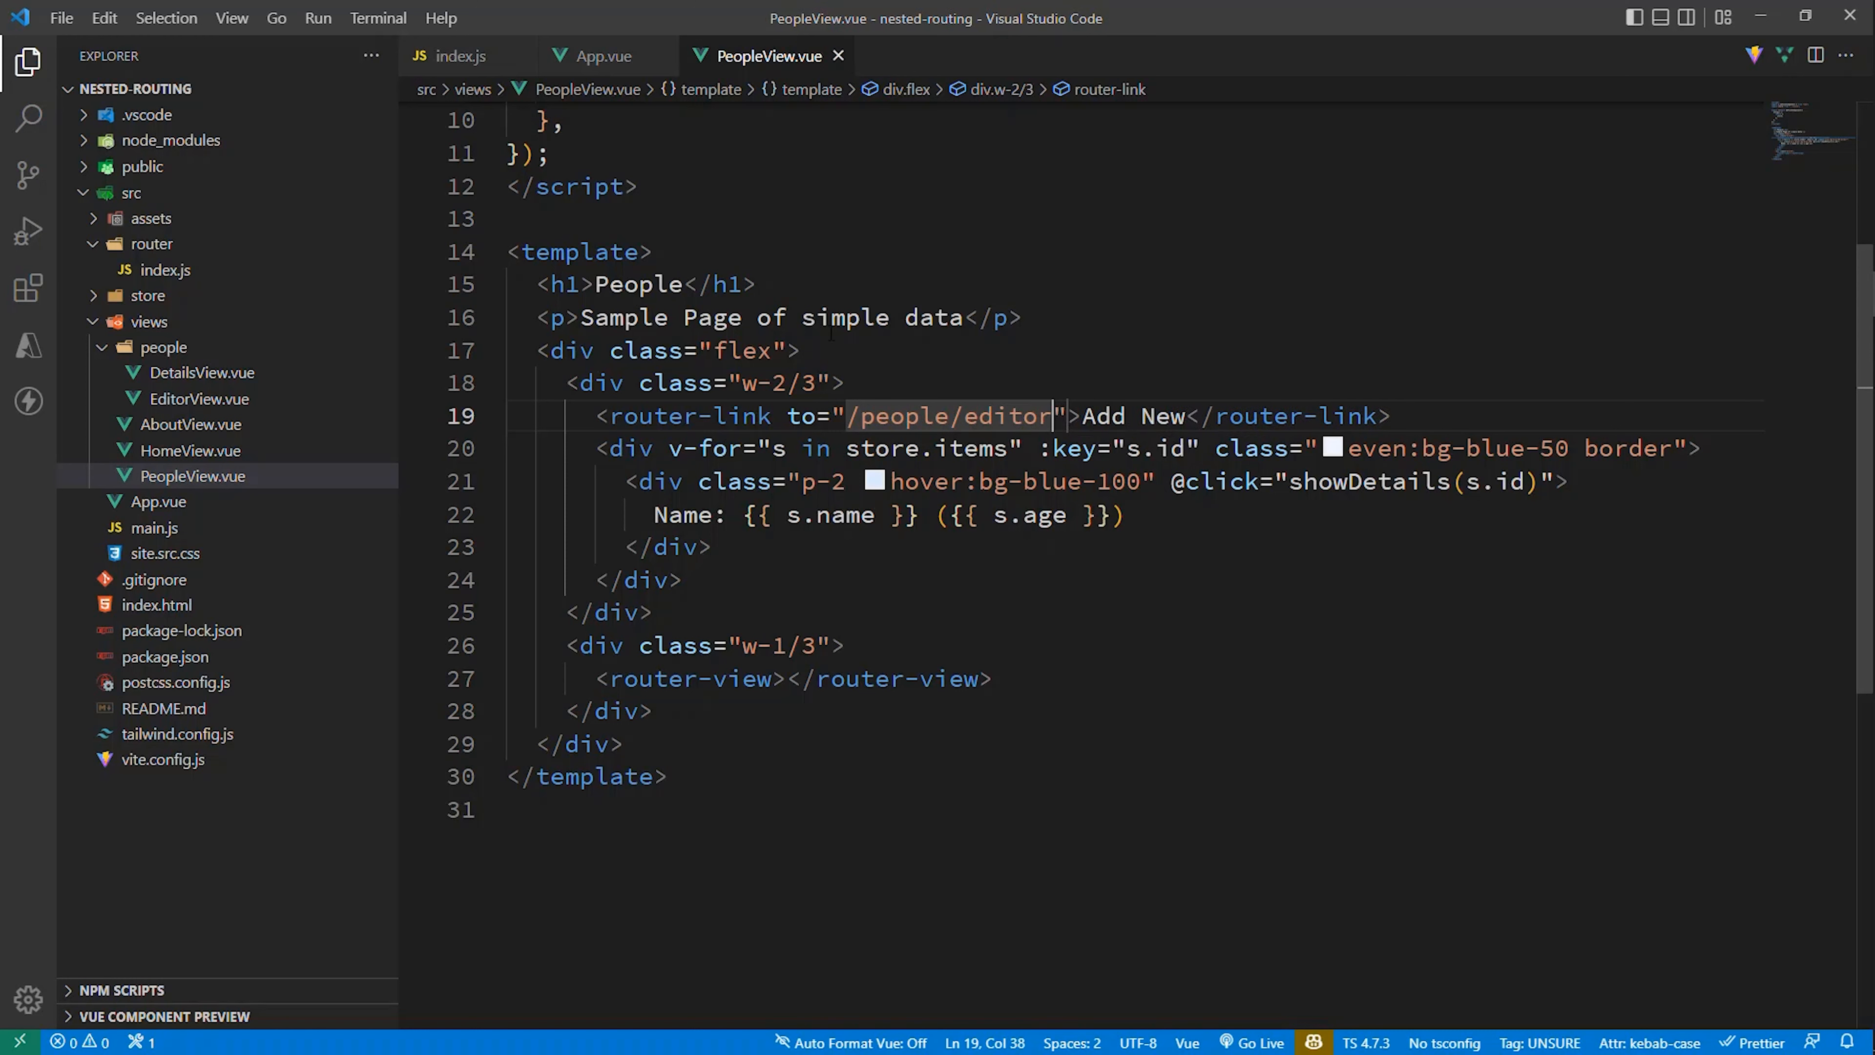
pyautogui.write('border')
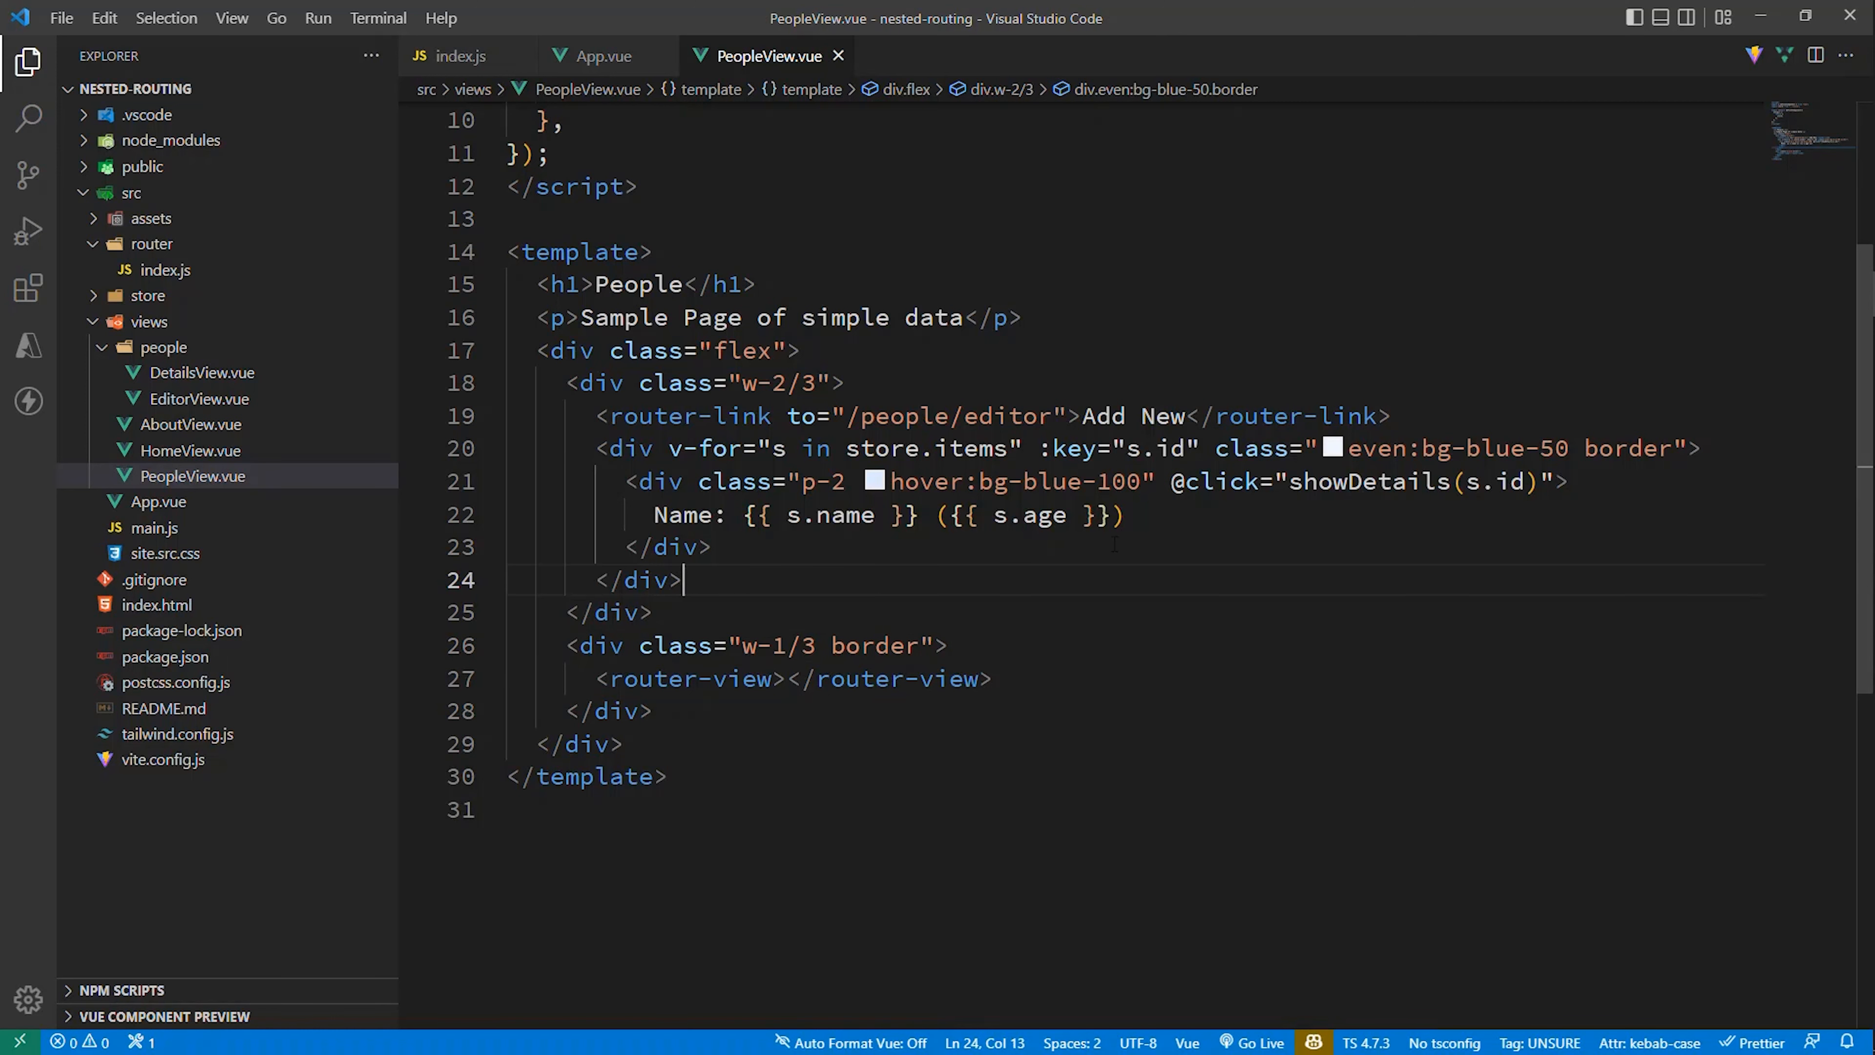
pyautogui.write('class=')
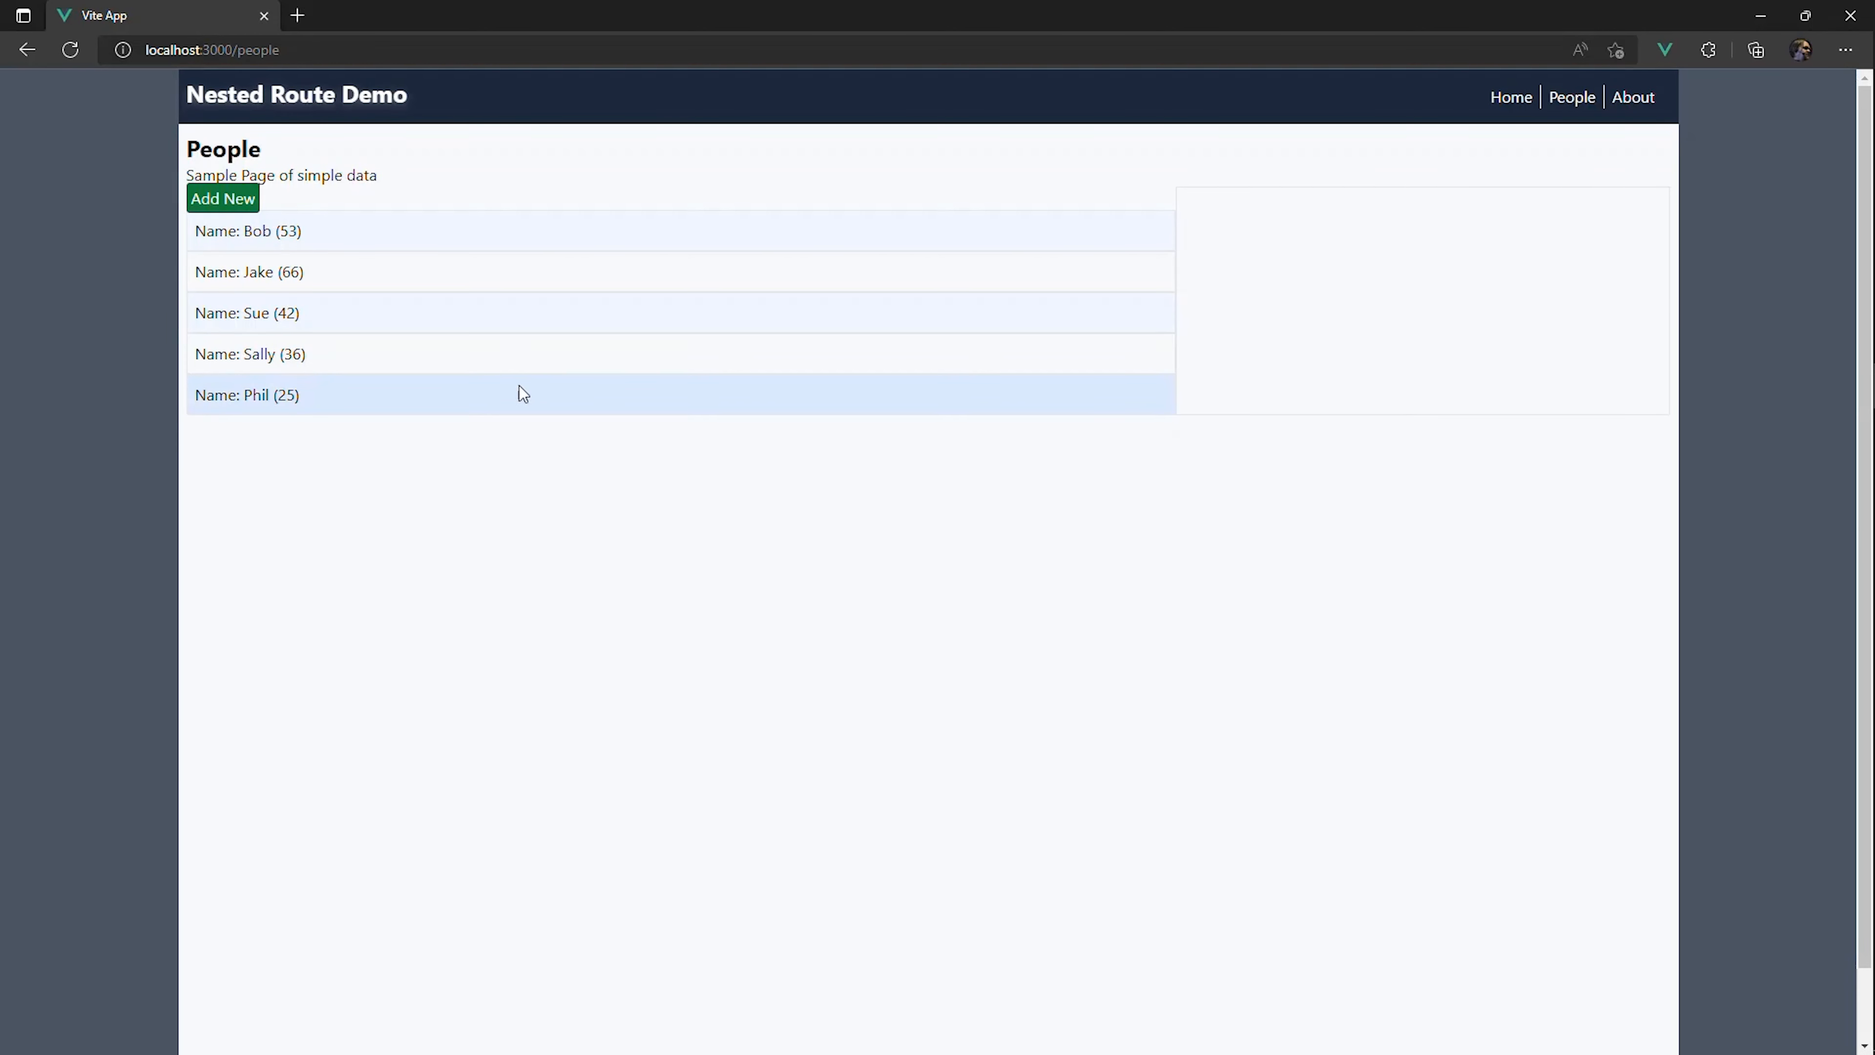
pyautogui.moveTo(223, 198)
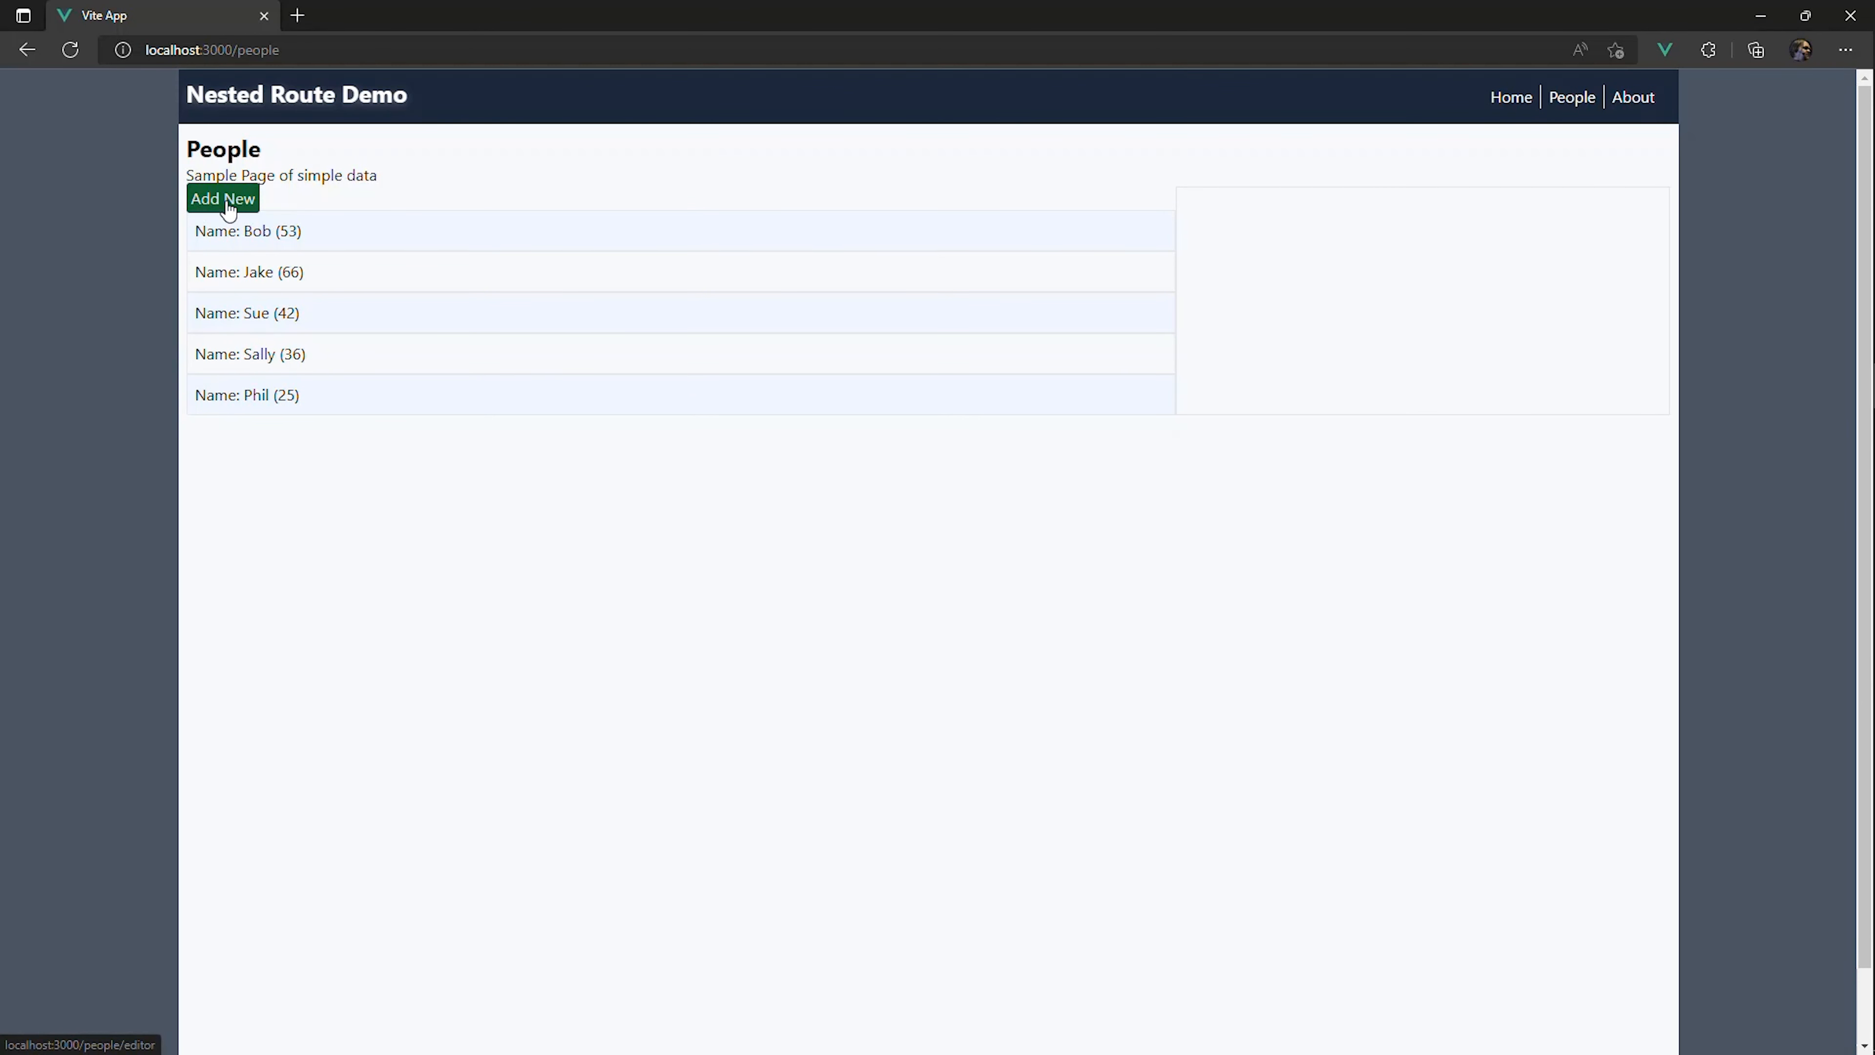
# Step: Add a new person with Name 'Phil' and Age '32' through the nested editor and save
pyautogui.click(222, 198)
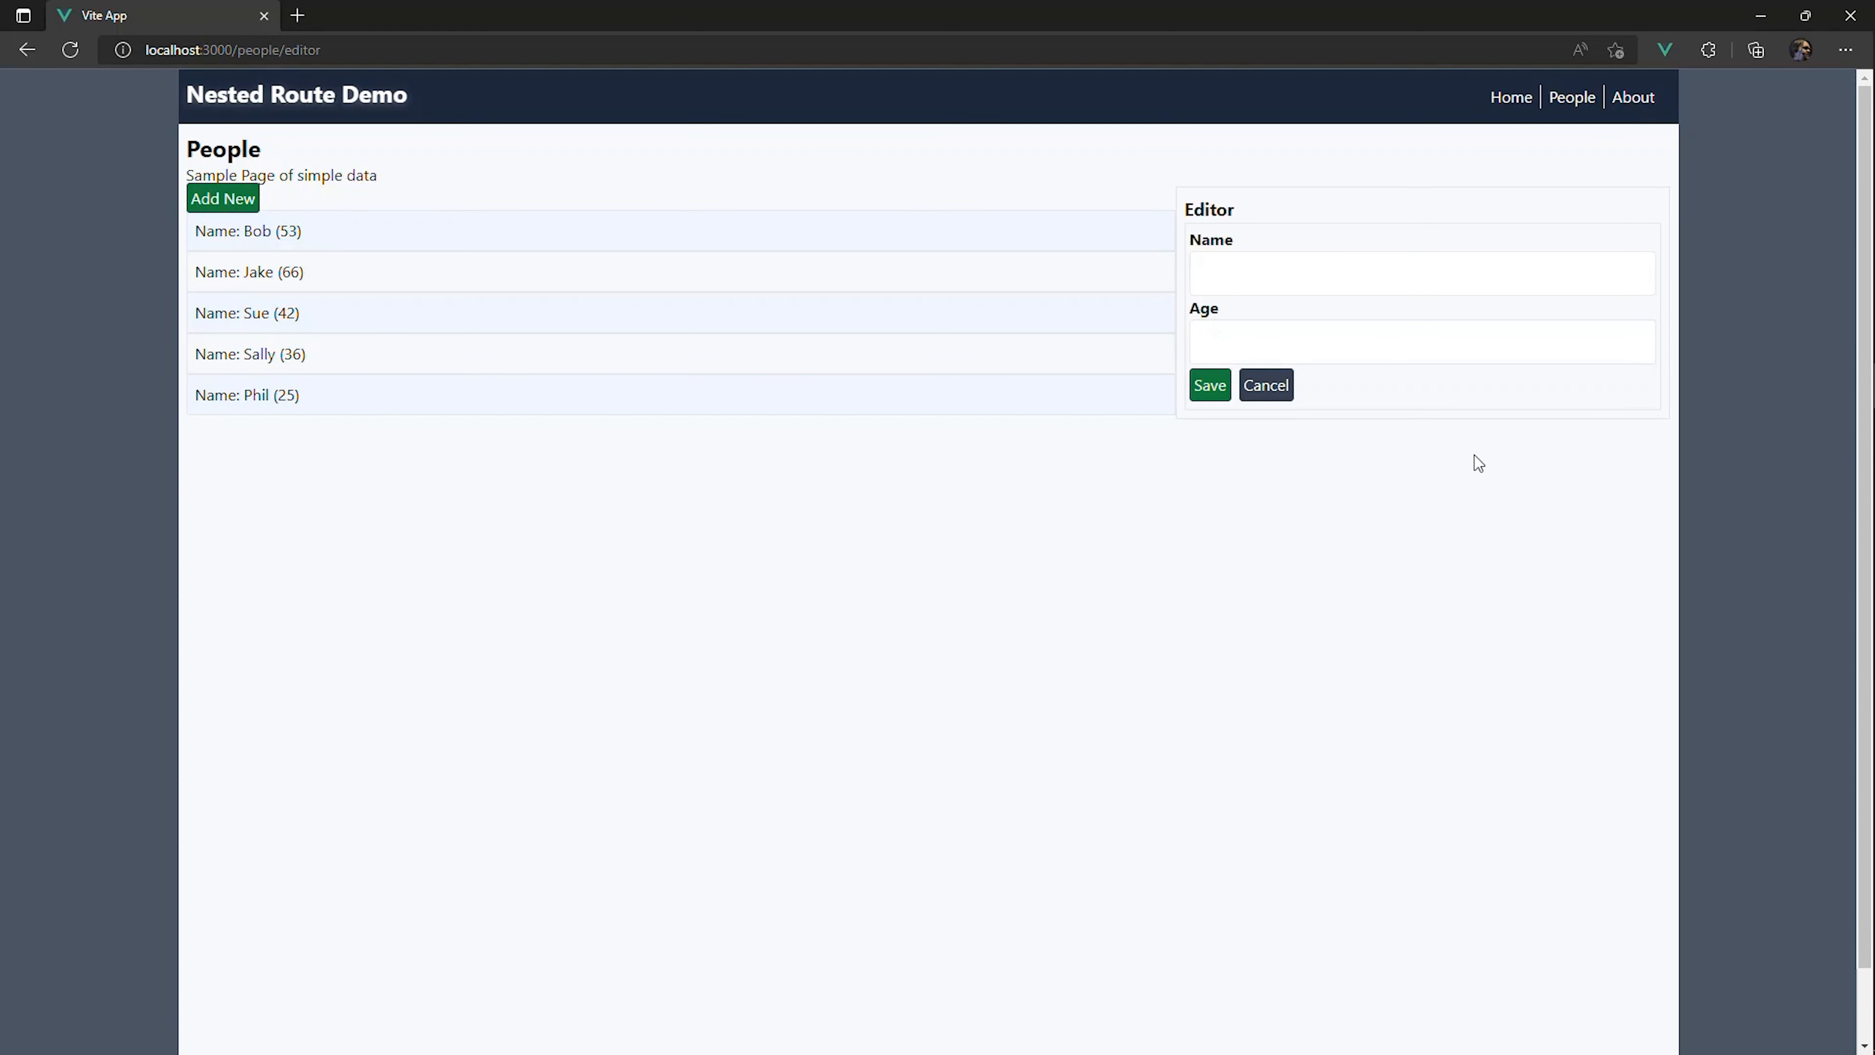
pyautogui.moveTo(1493, 486)
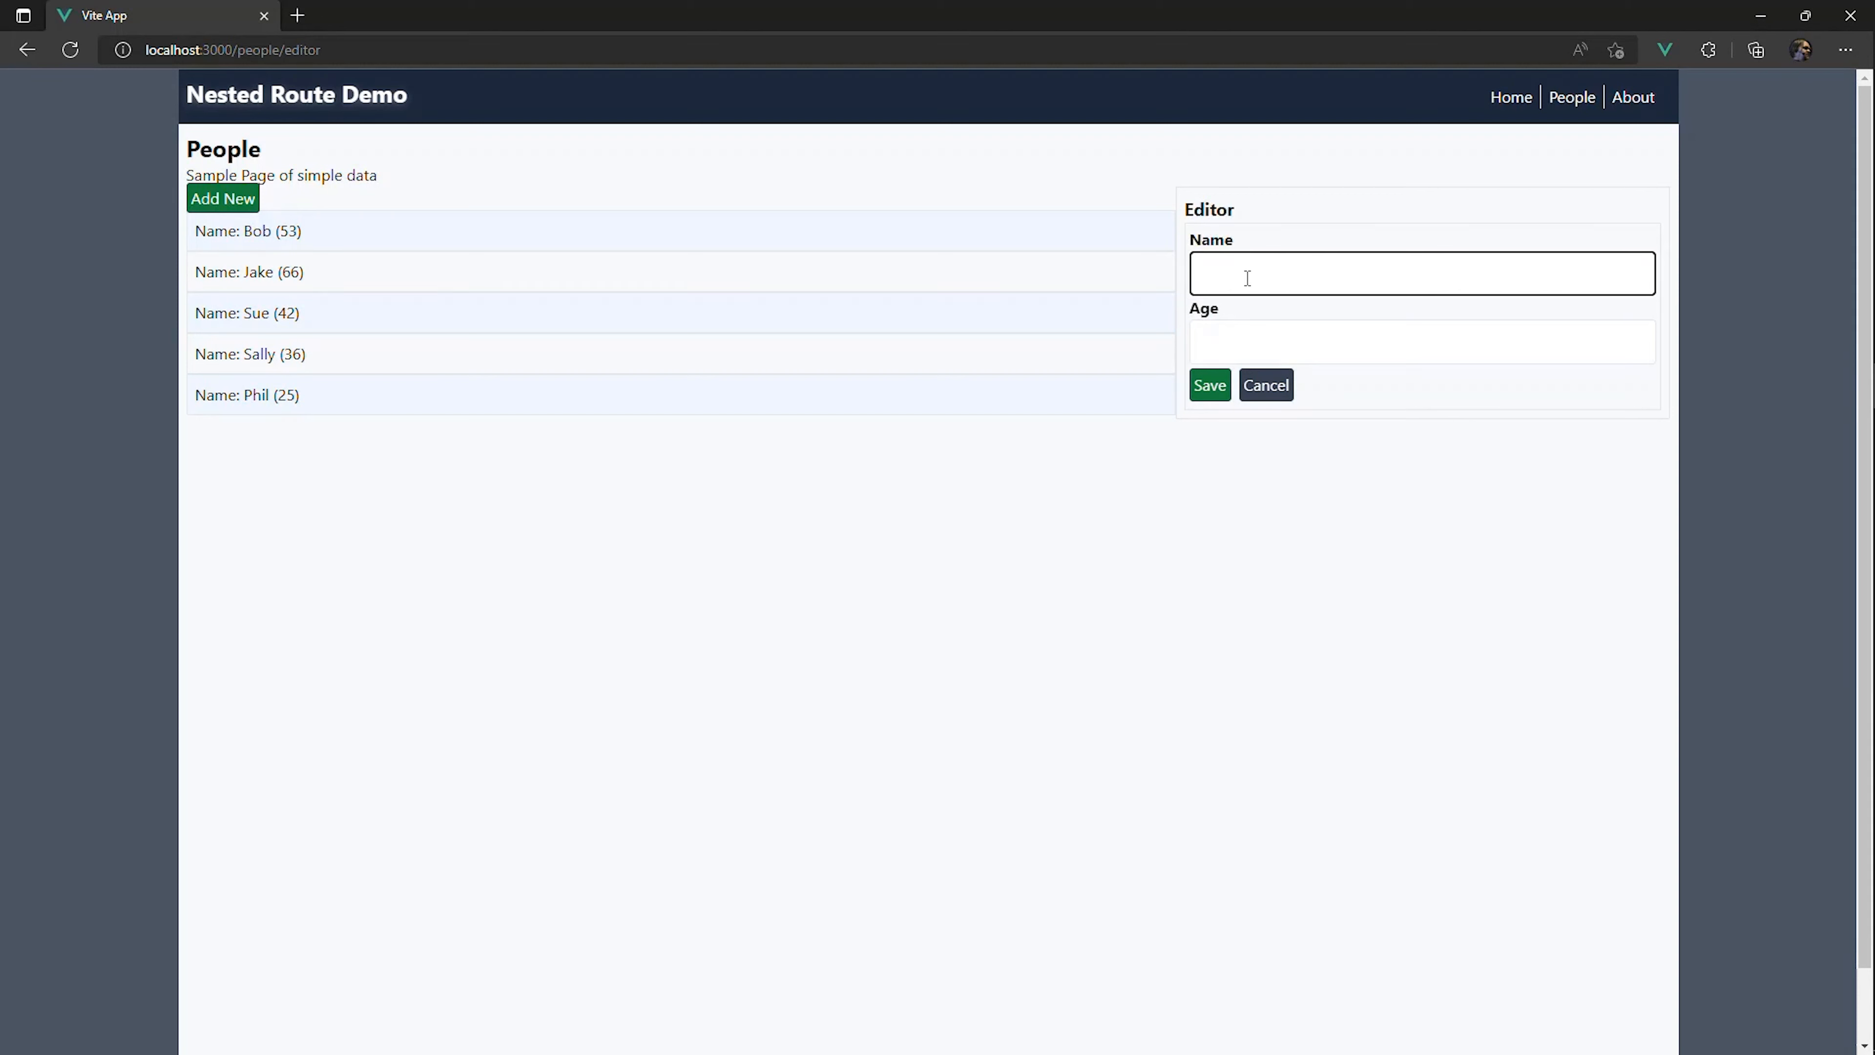
pyautogui.write('Phil')
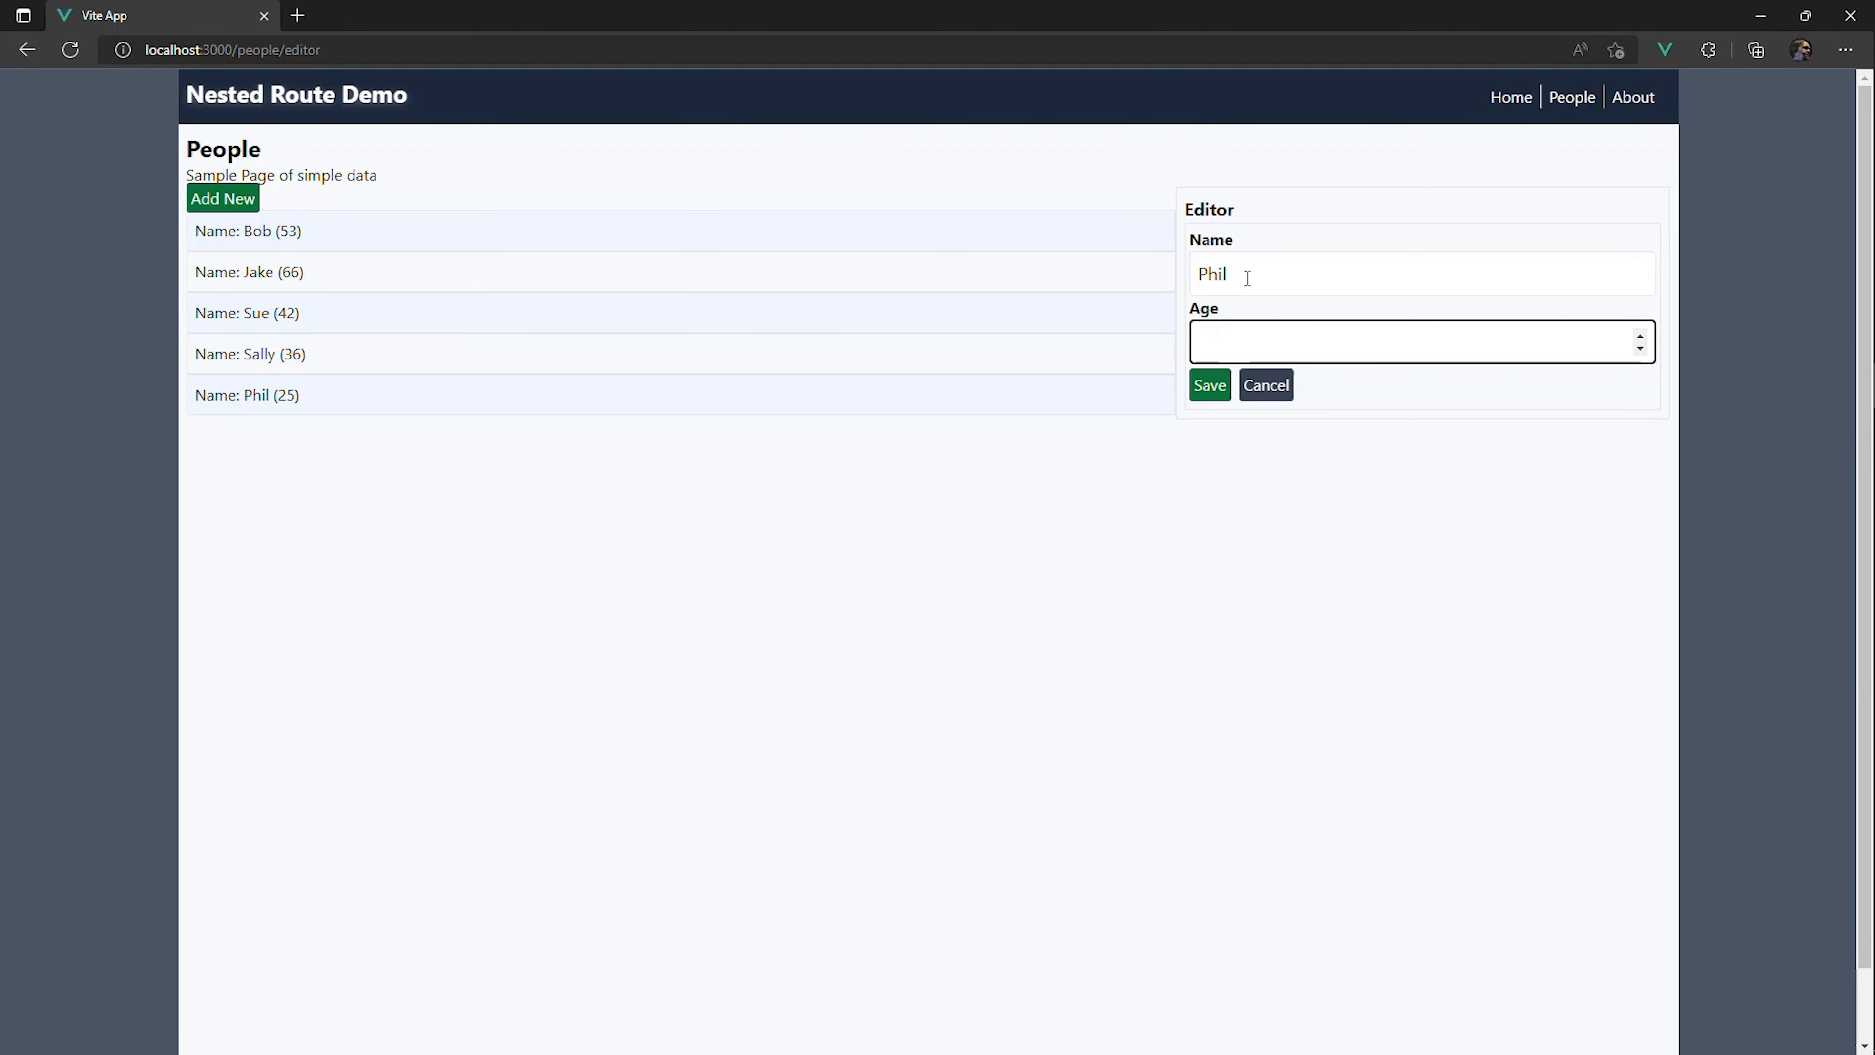
pyautogui.write('32')
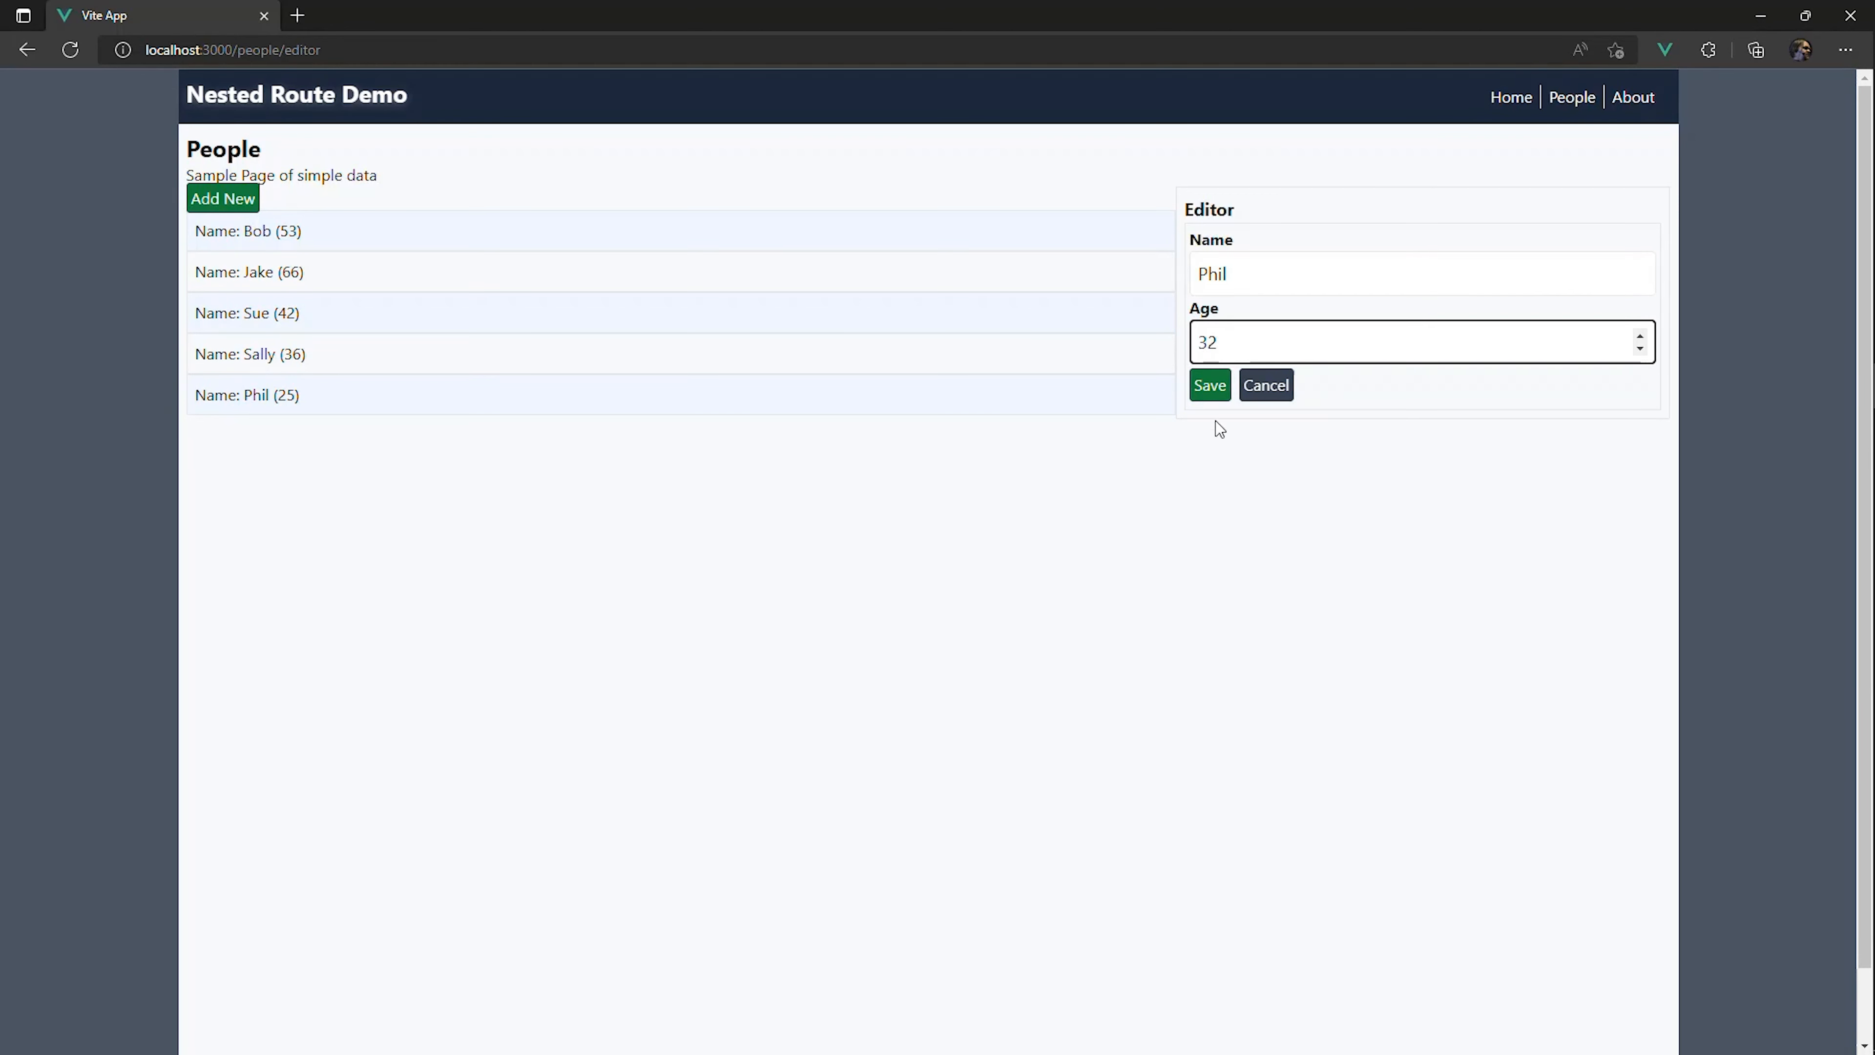
pyautogui.click(1209, 385)
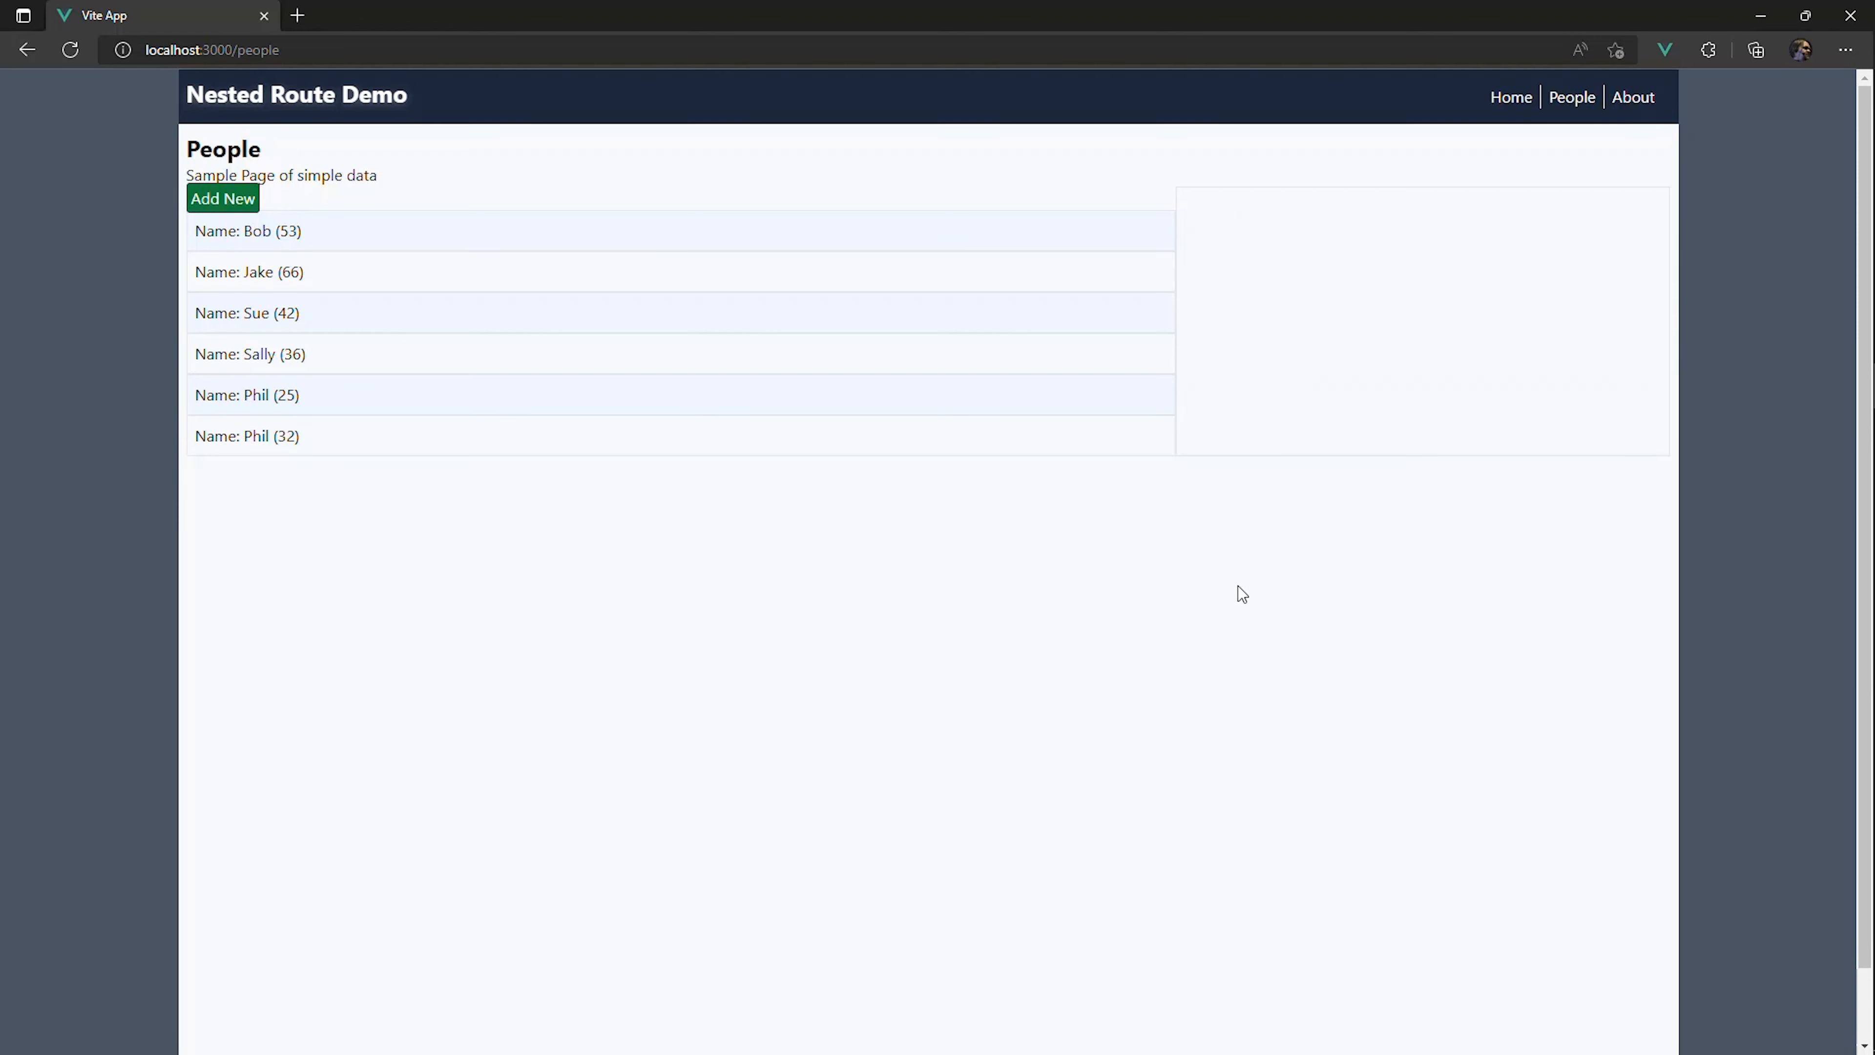
pyautogui.moveTo(284, 74)
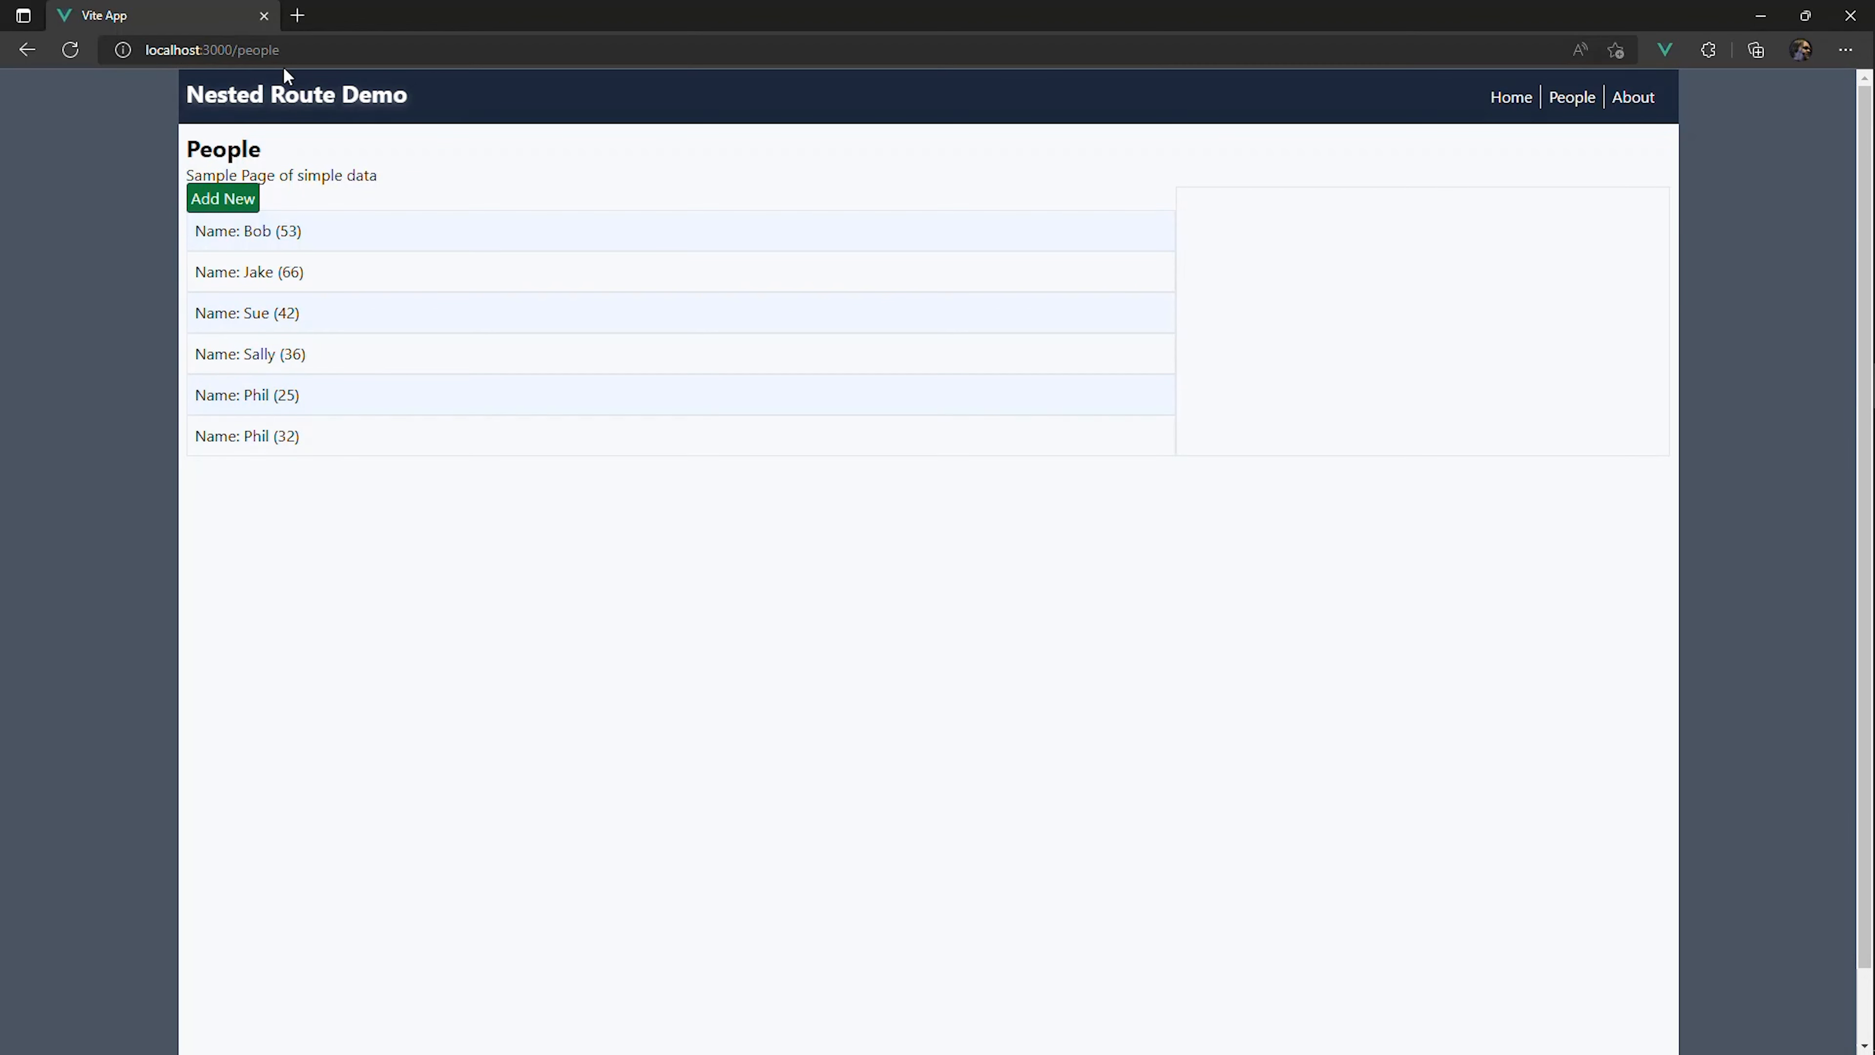
pyautogui.moveTo(1509, 278)
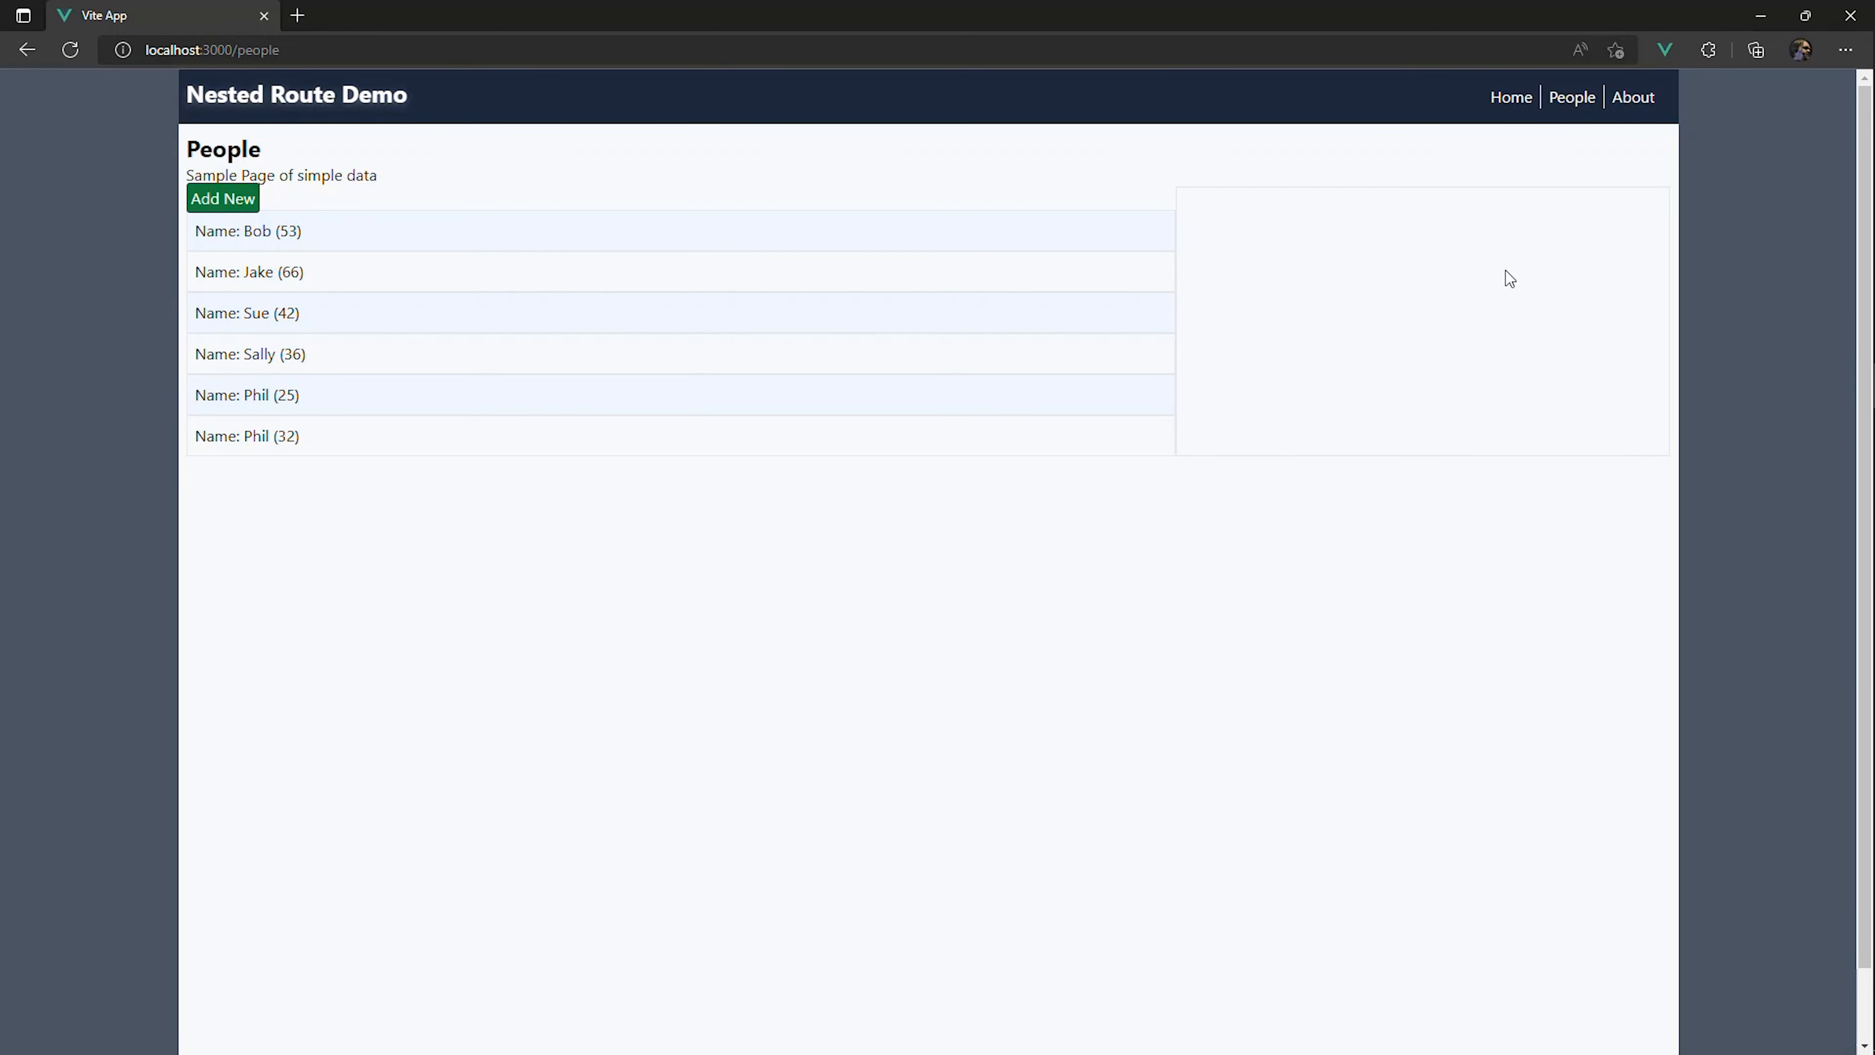
pyautogui.moveTo(1274, 406)
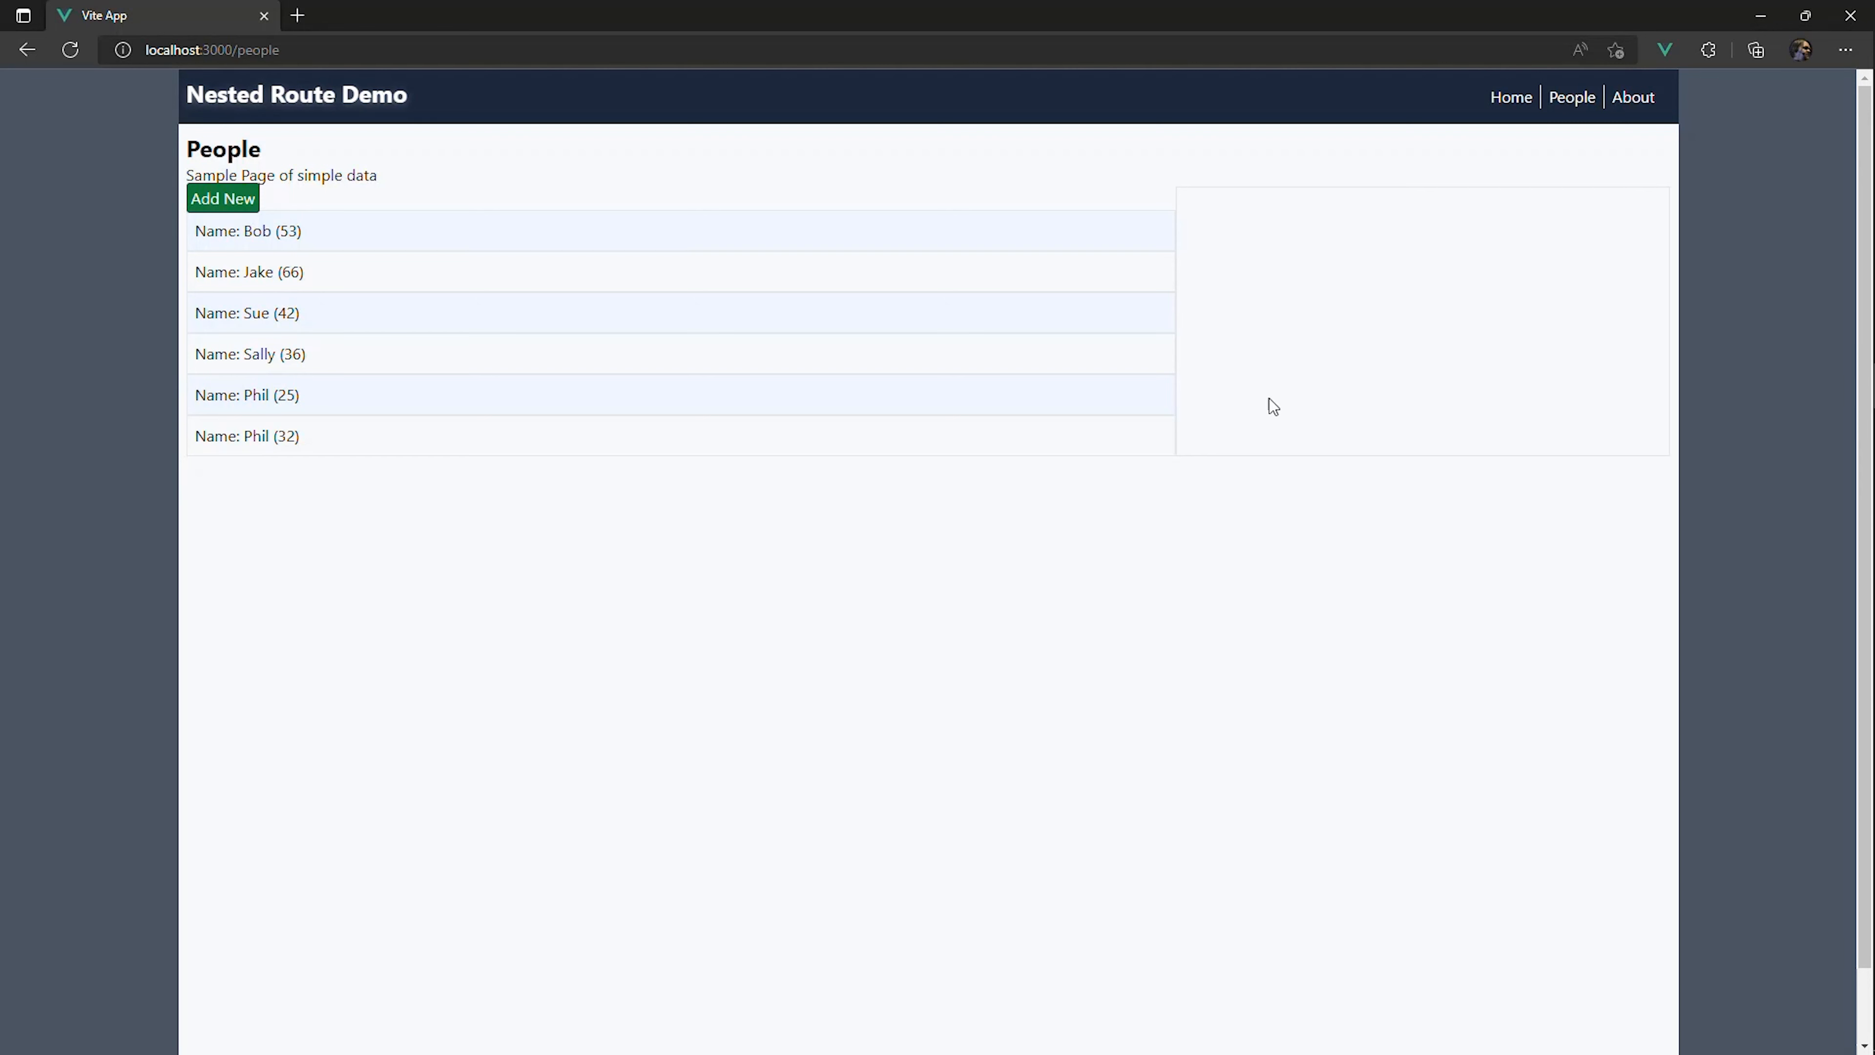
pyautogui.moveTo(1454, 325)
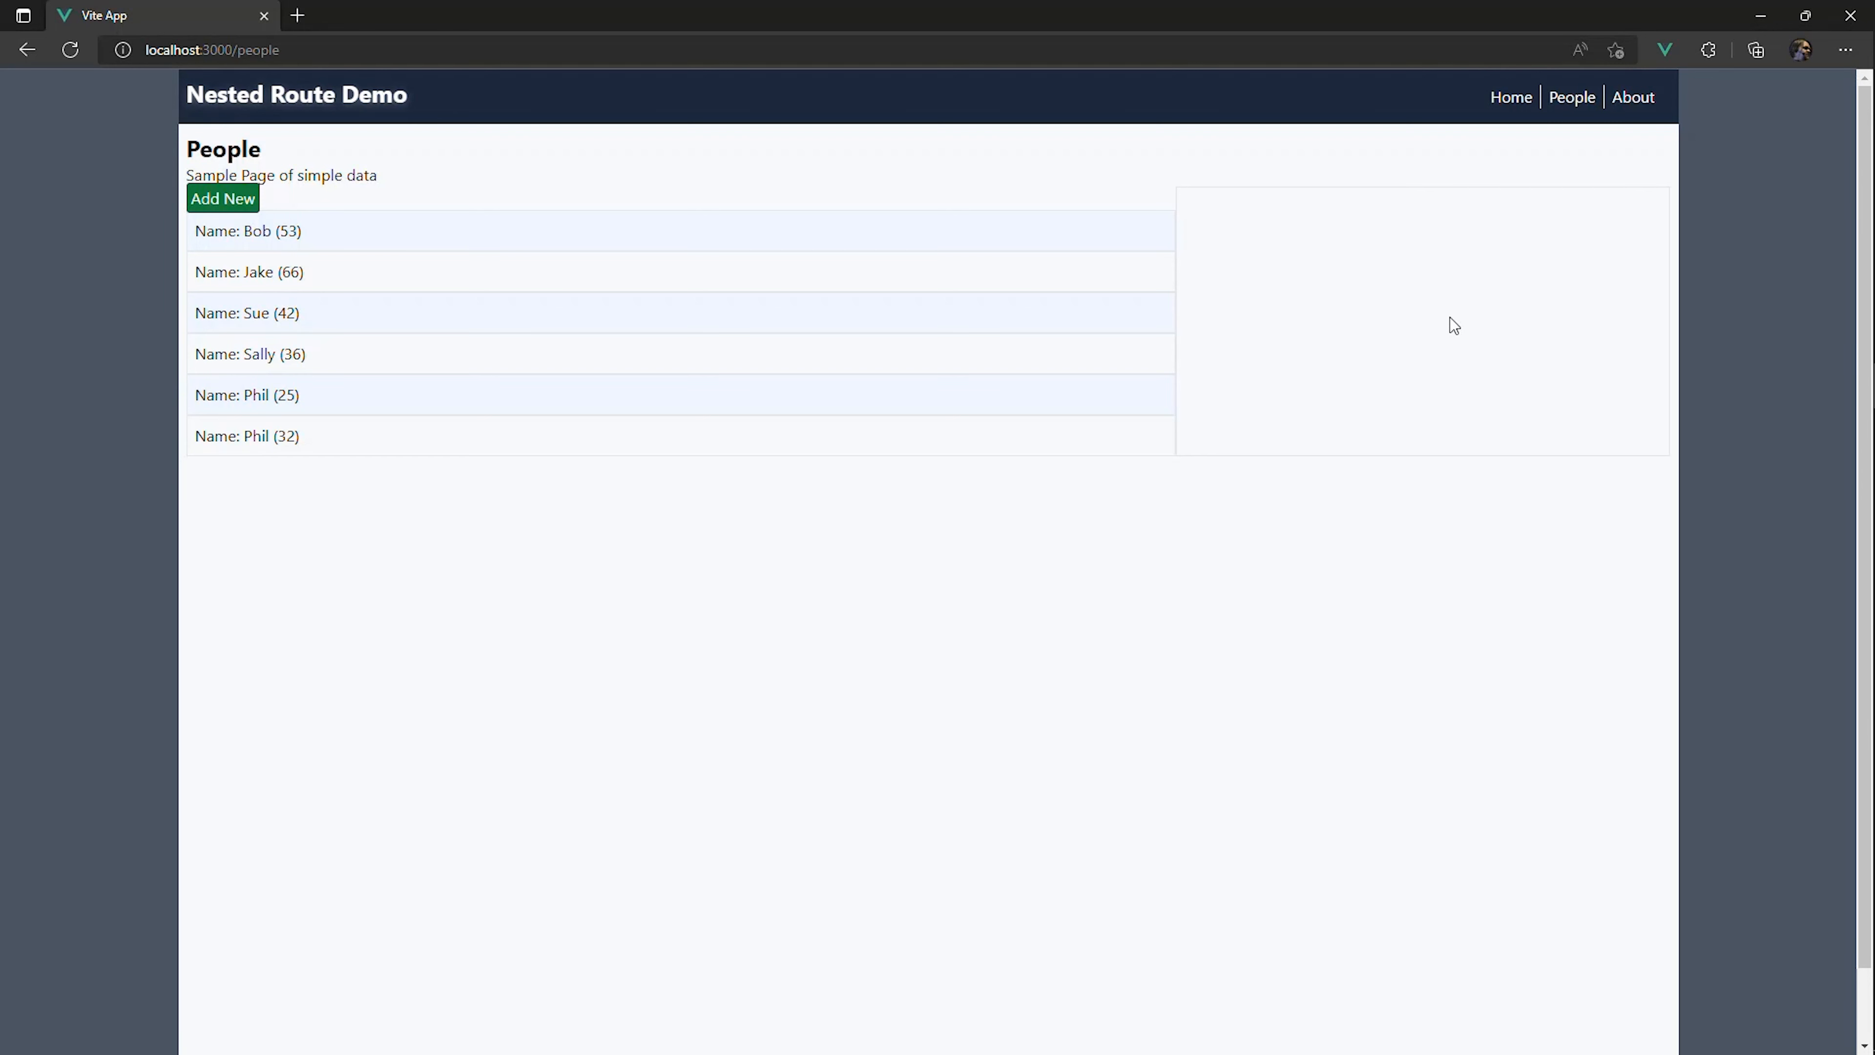
pyautogui.moveTo(1348, 373)
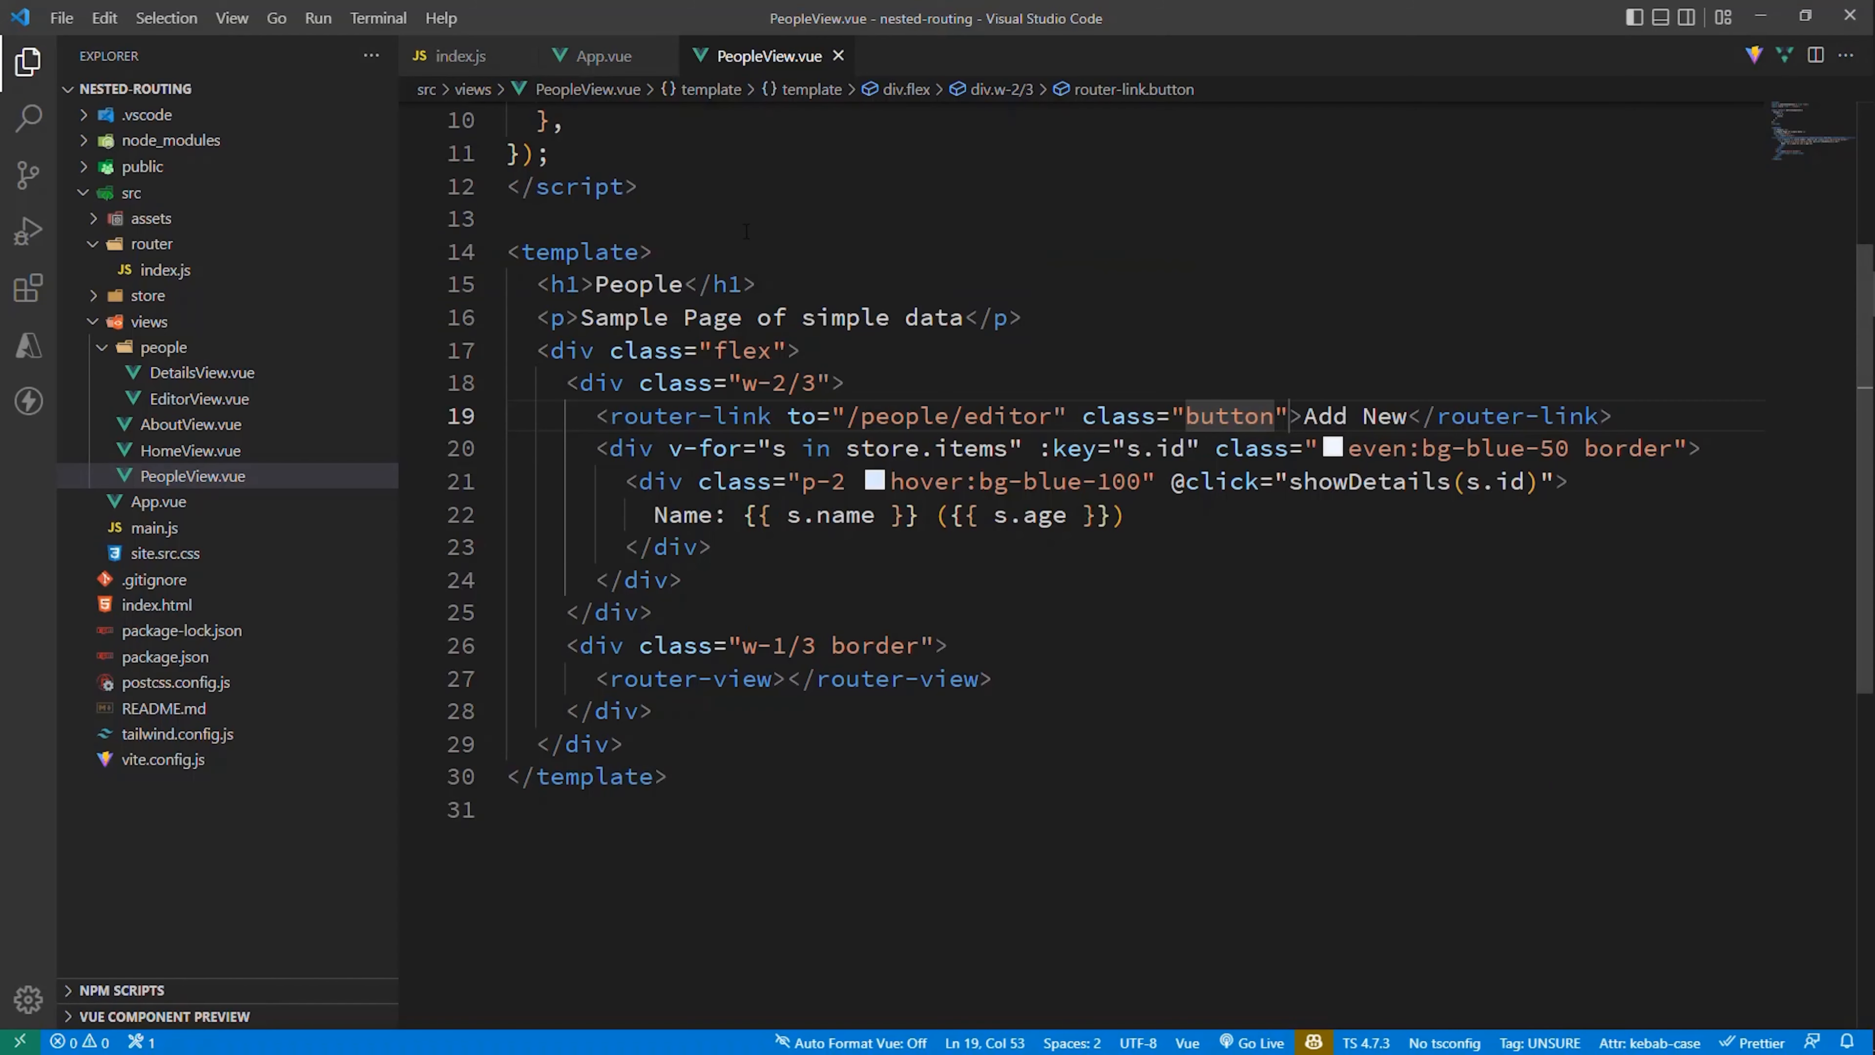
# Step: In EditorView.vue, make save() and cancel() push "/people", then return to the router file
pyautogui.click(201, 398)
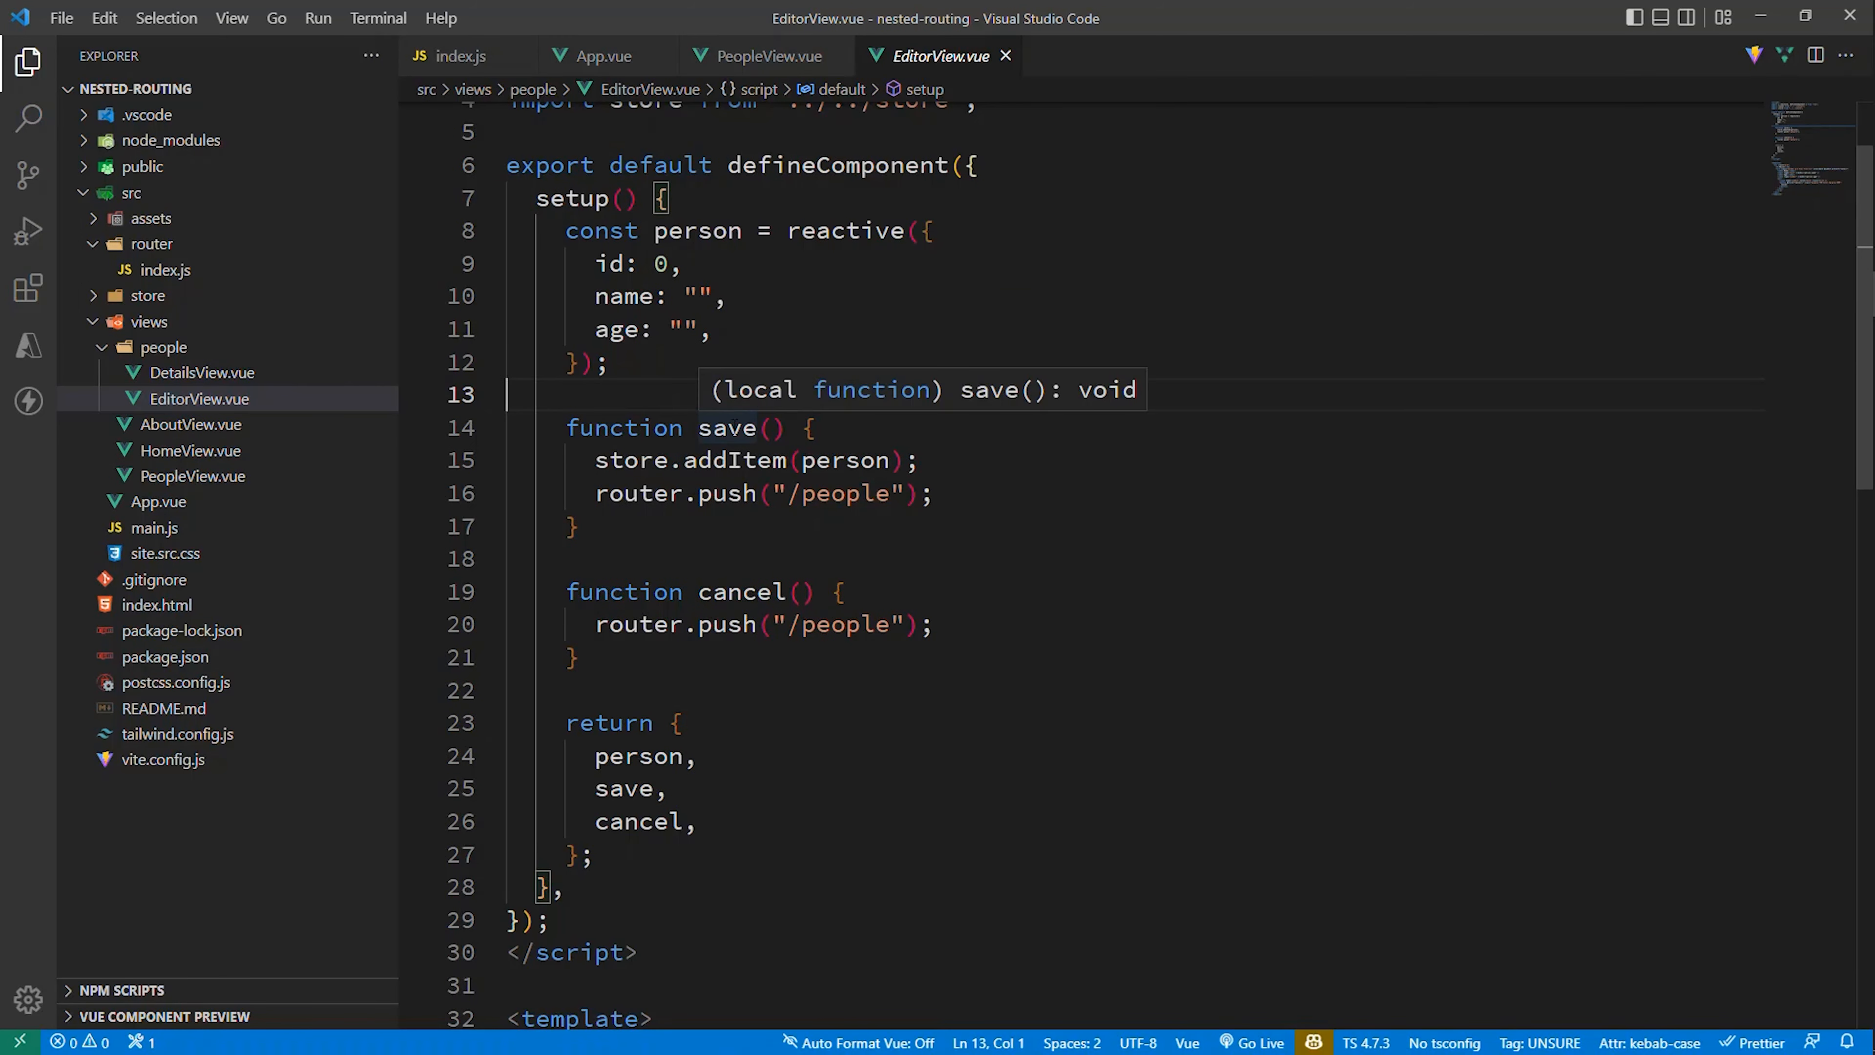
pyautogui.moveTo(977, 459)
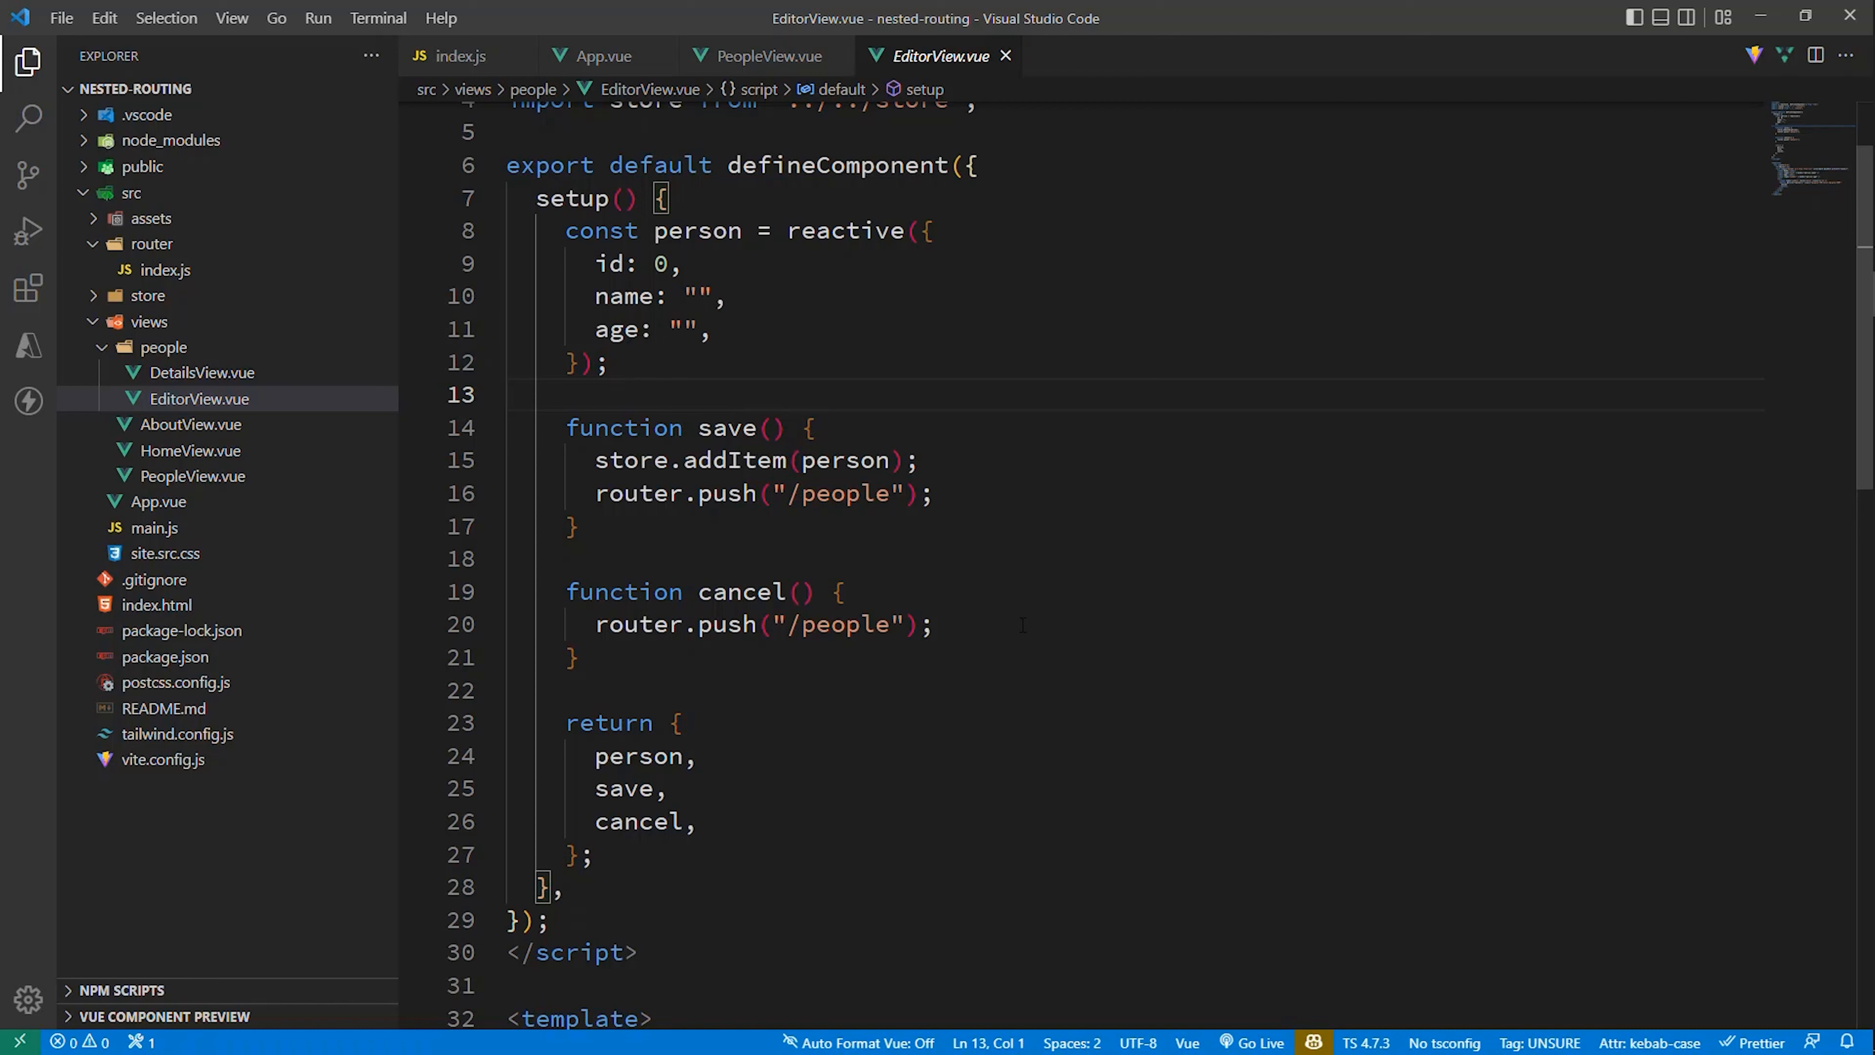
pyautogui.click(459, 55)
pyautogui.write('{')
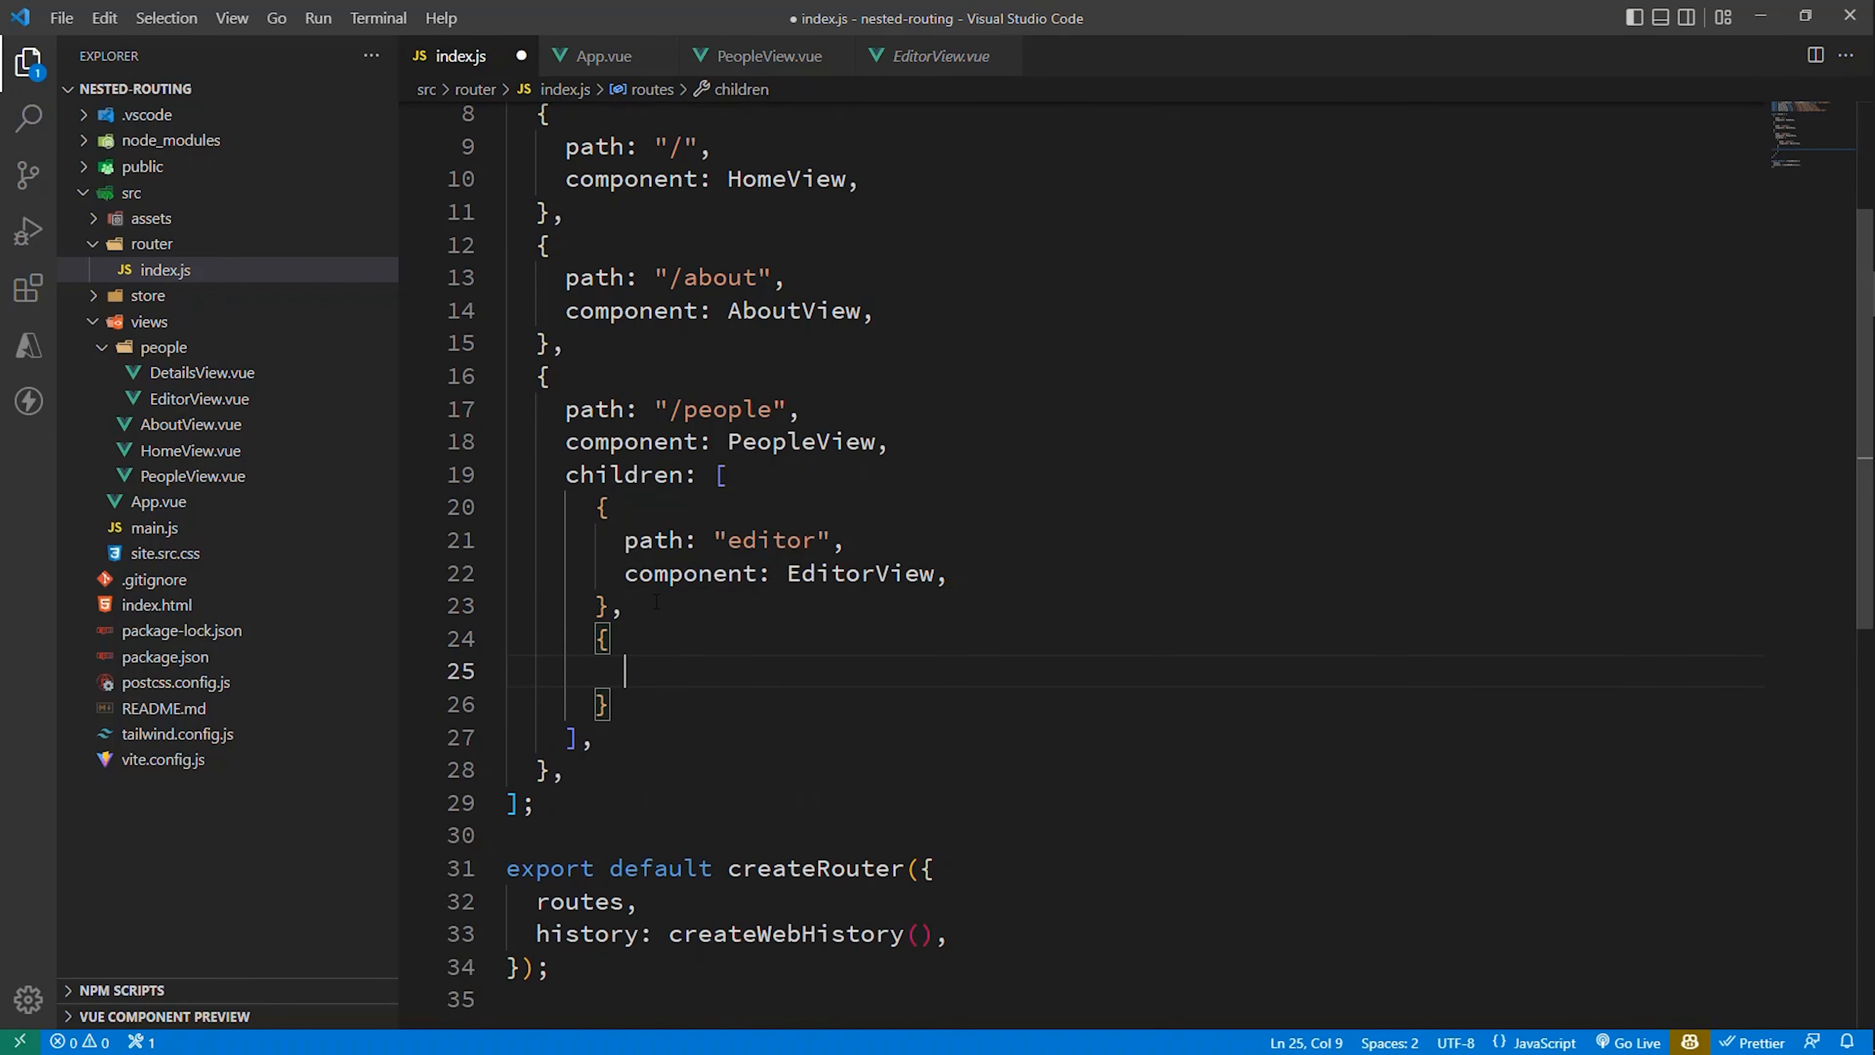
# Step: Add a second child route with path "details/:id" and component DetailsView under /people
pyautogui.write('path: ""')
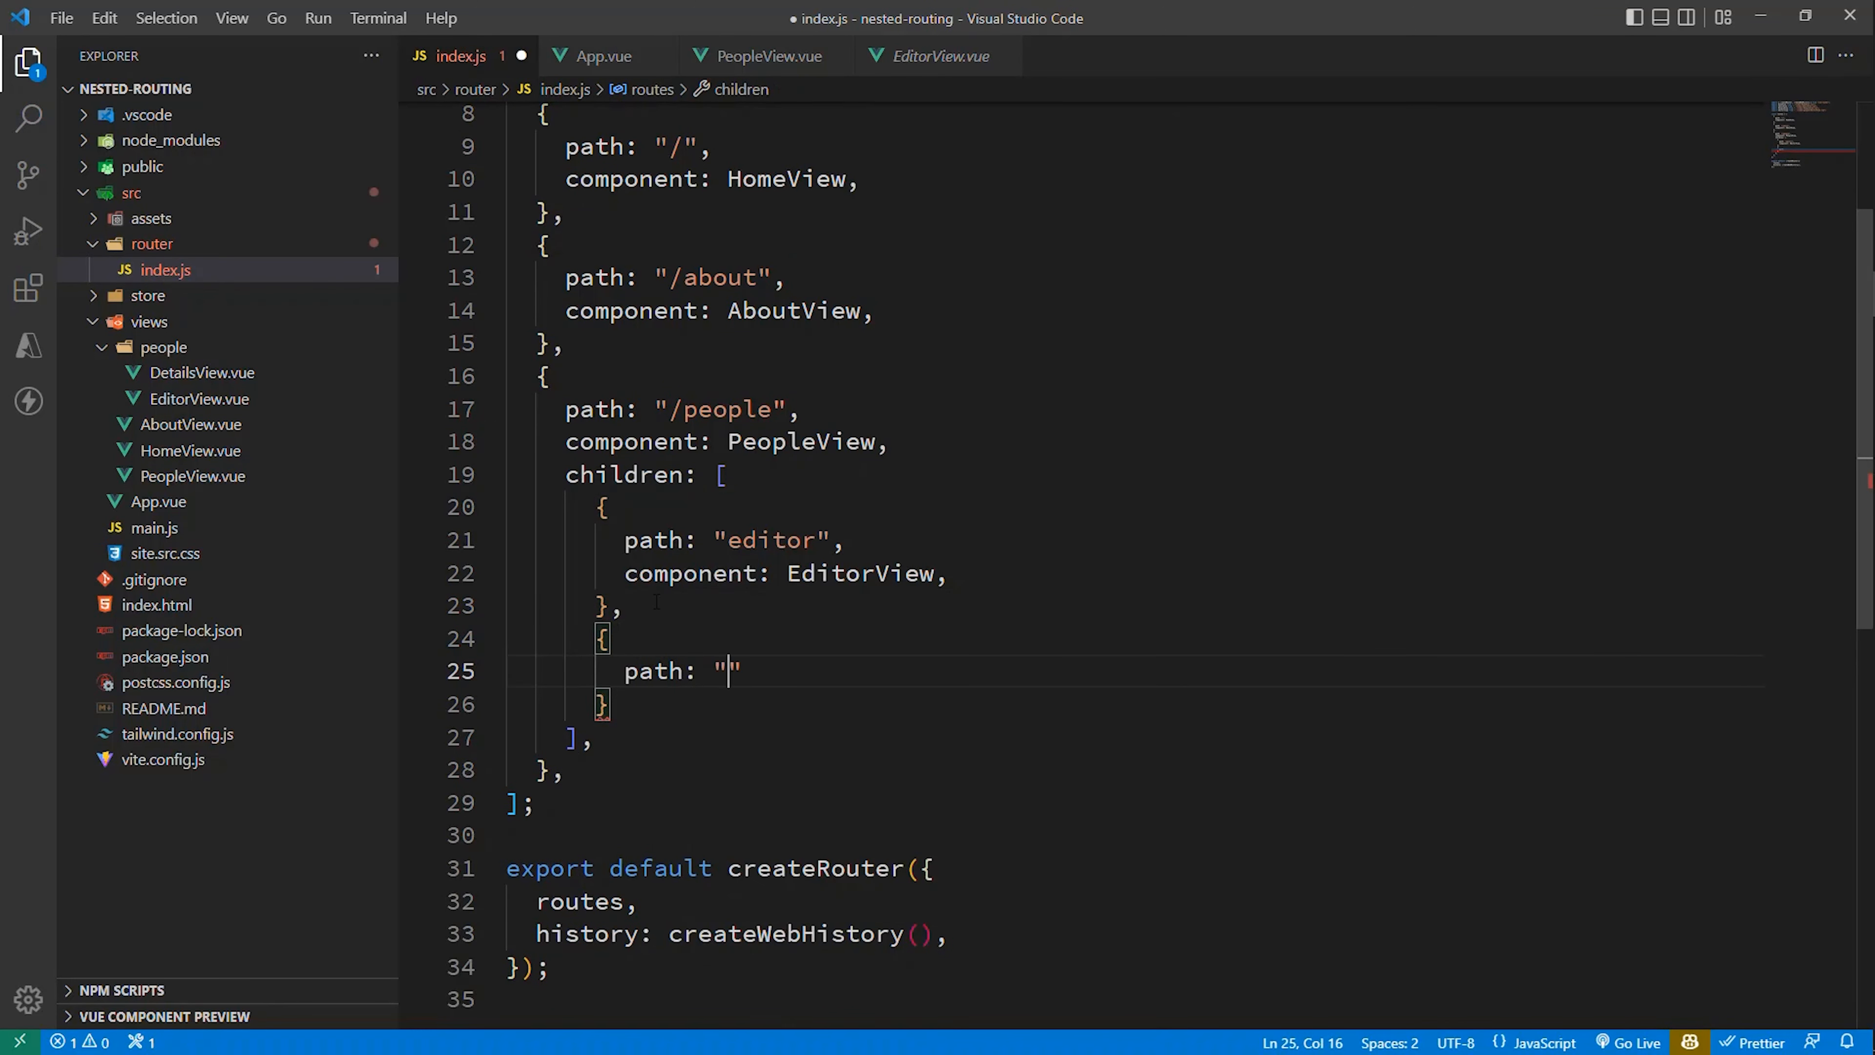
pyautogui.write('details')
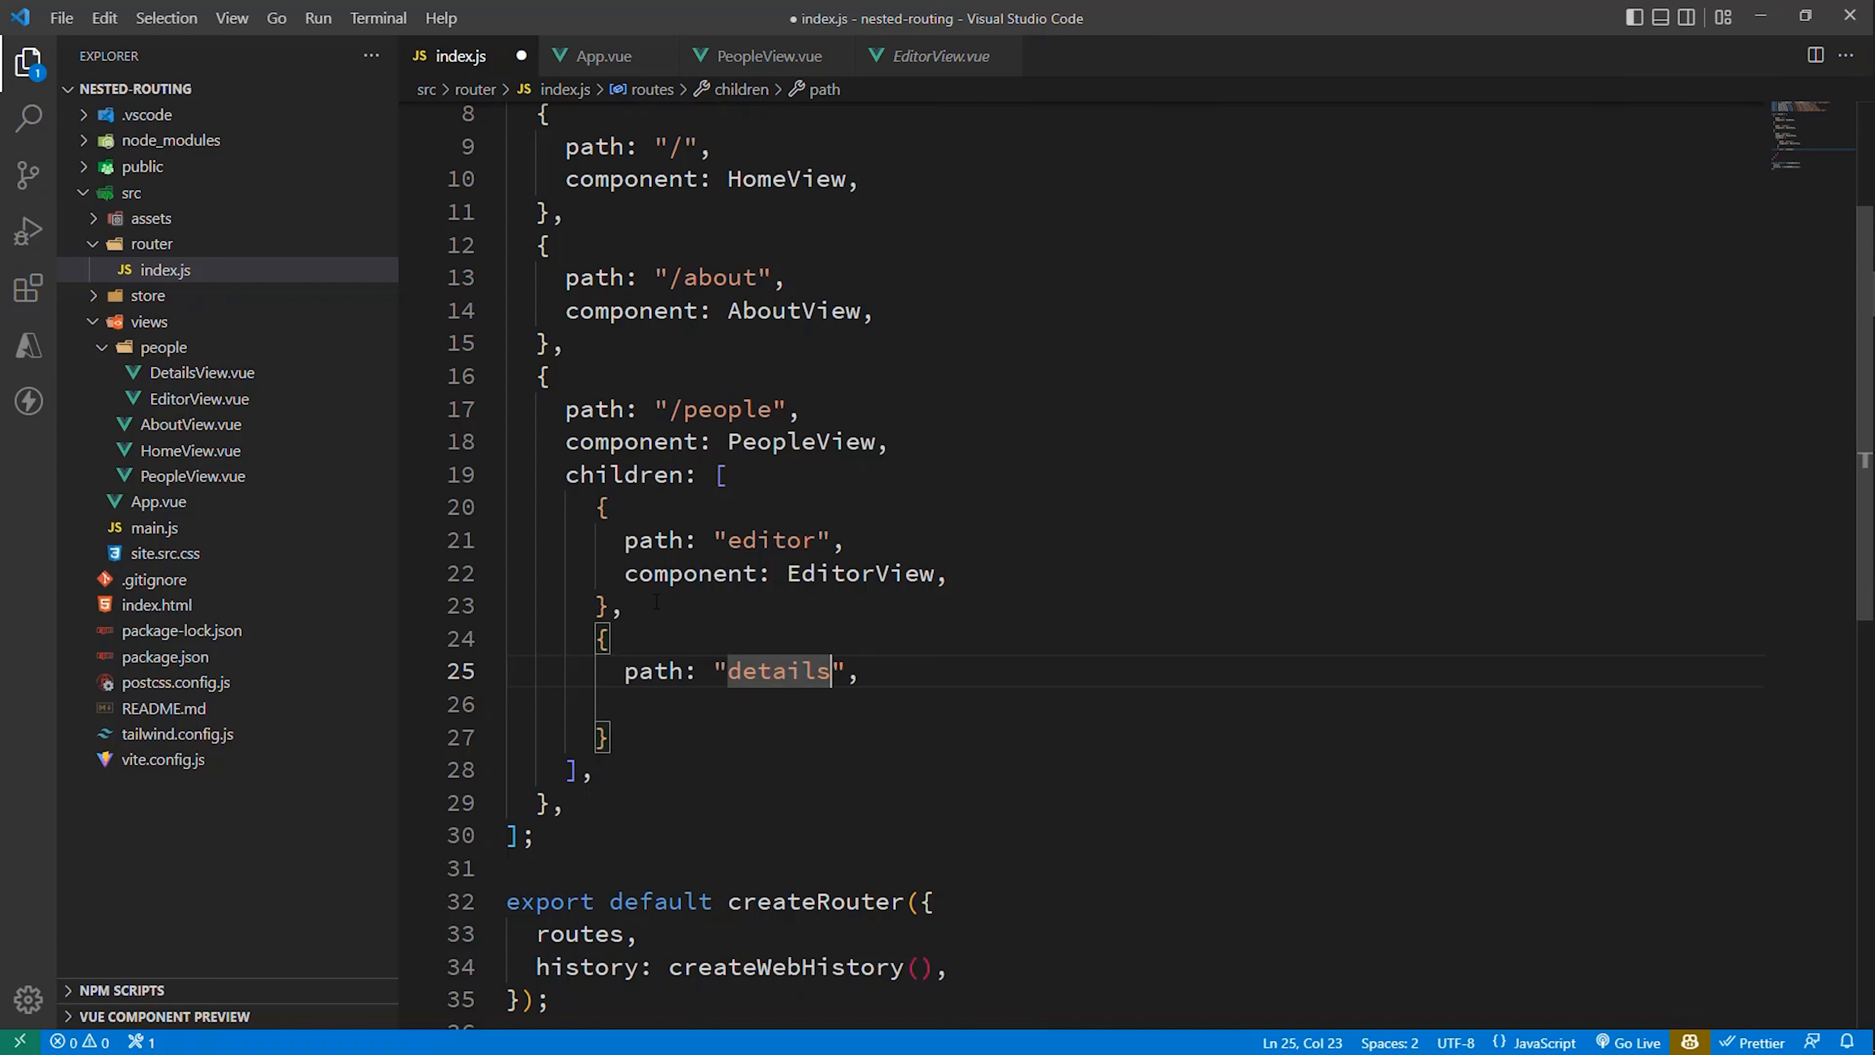
pyautogui.write('/:id')
pyautogui.click(1132, 704)
pyautogui.write('component: DetailsView')
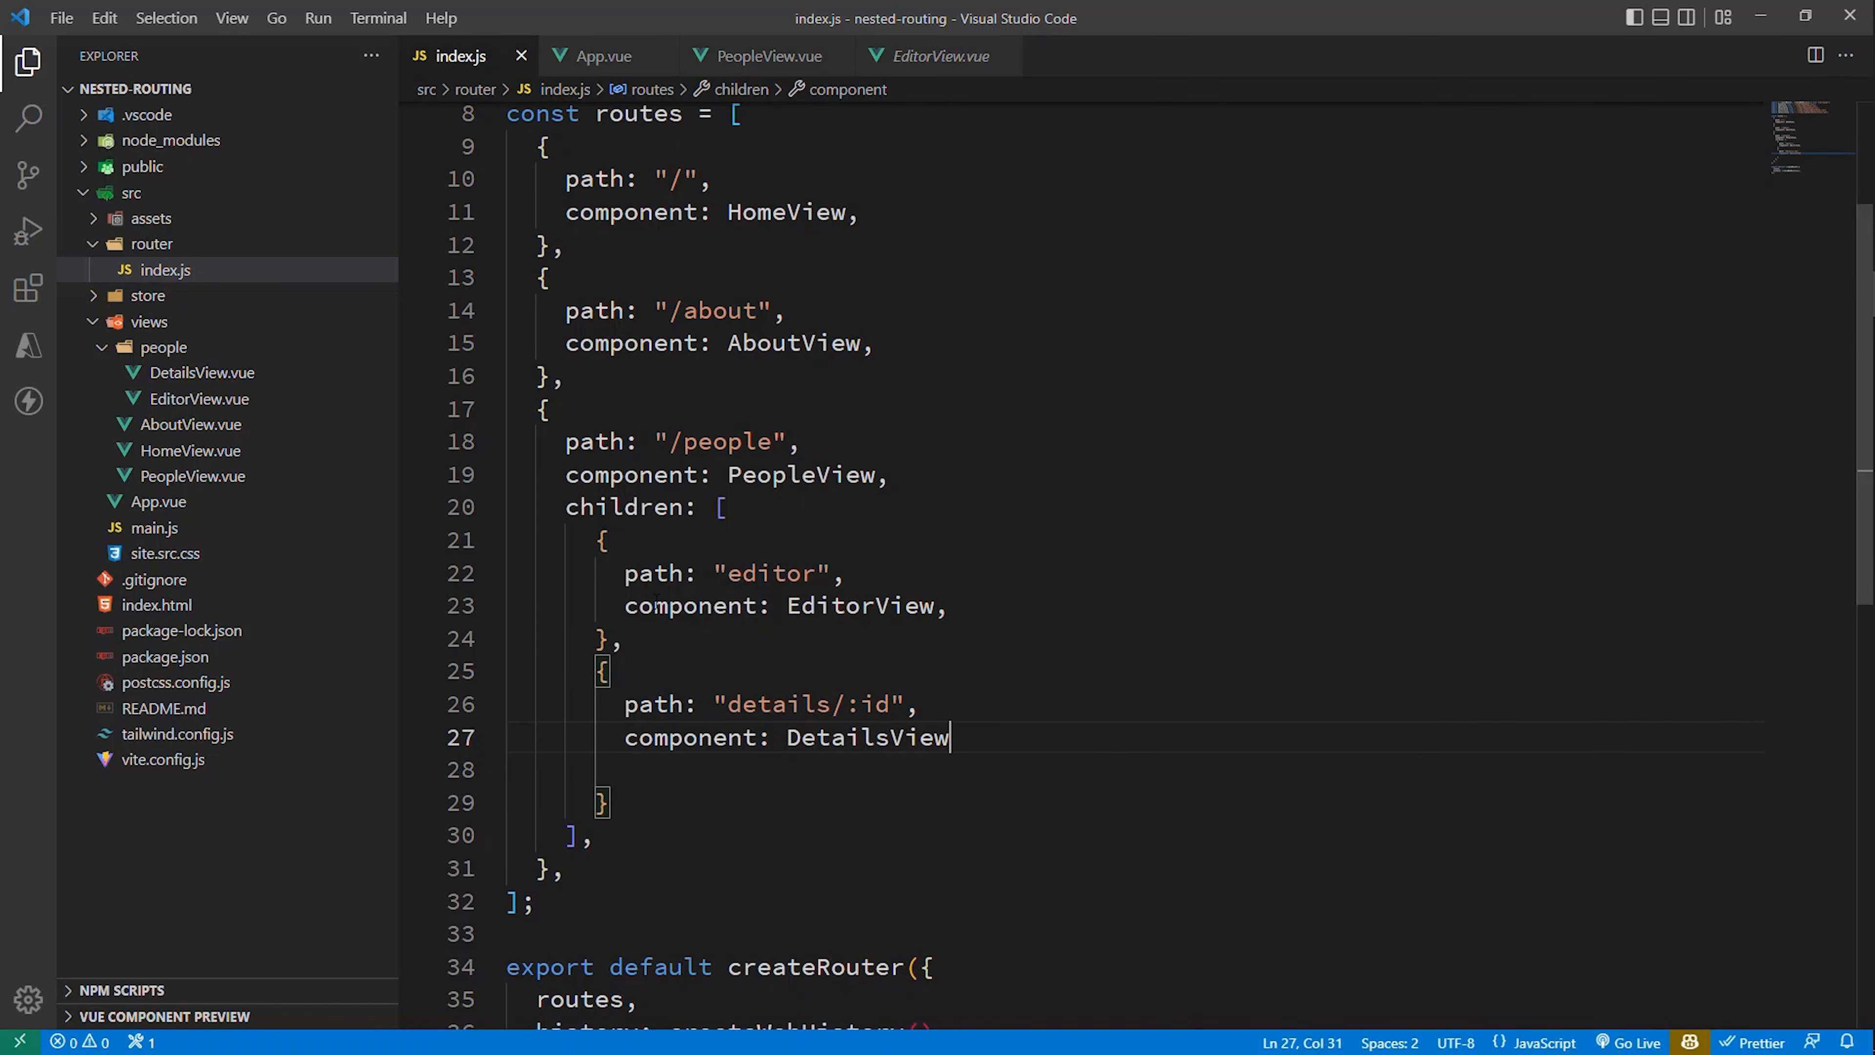
pyautogui.scroll(3)
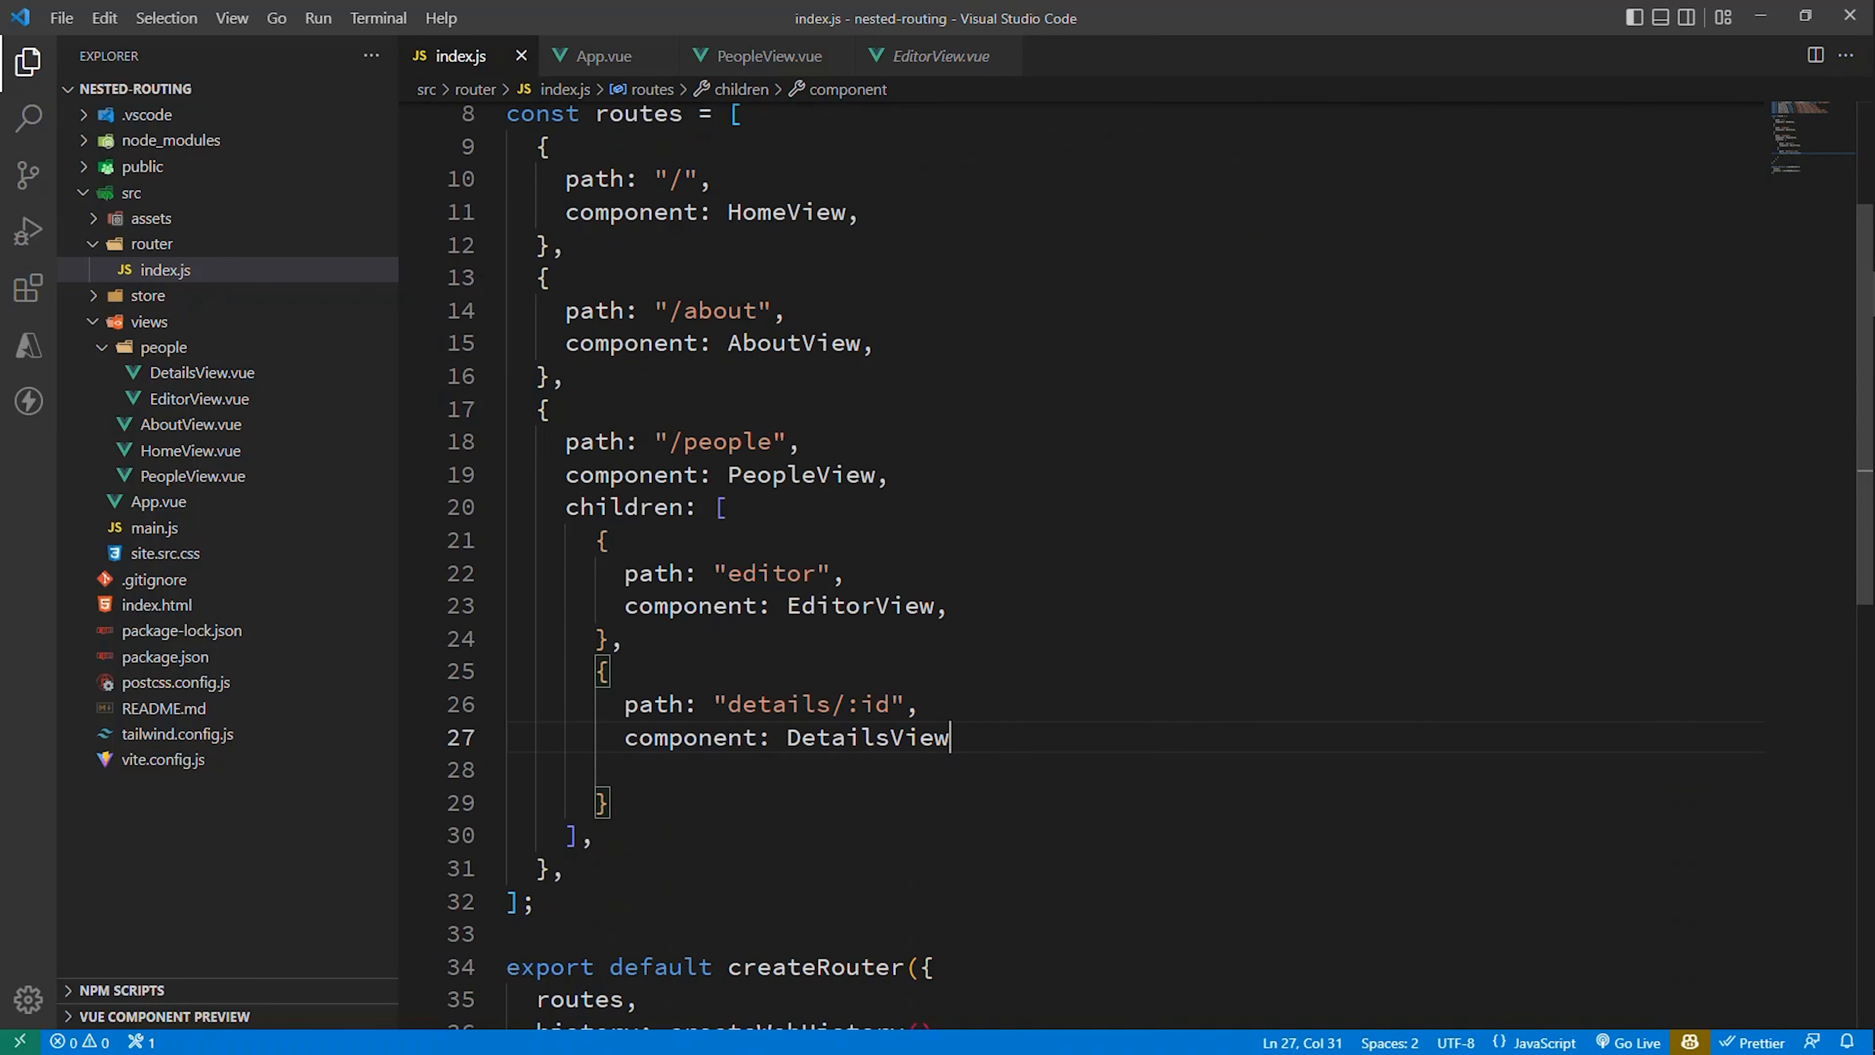
pyautogui.moveTo(762, 56)
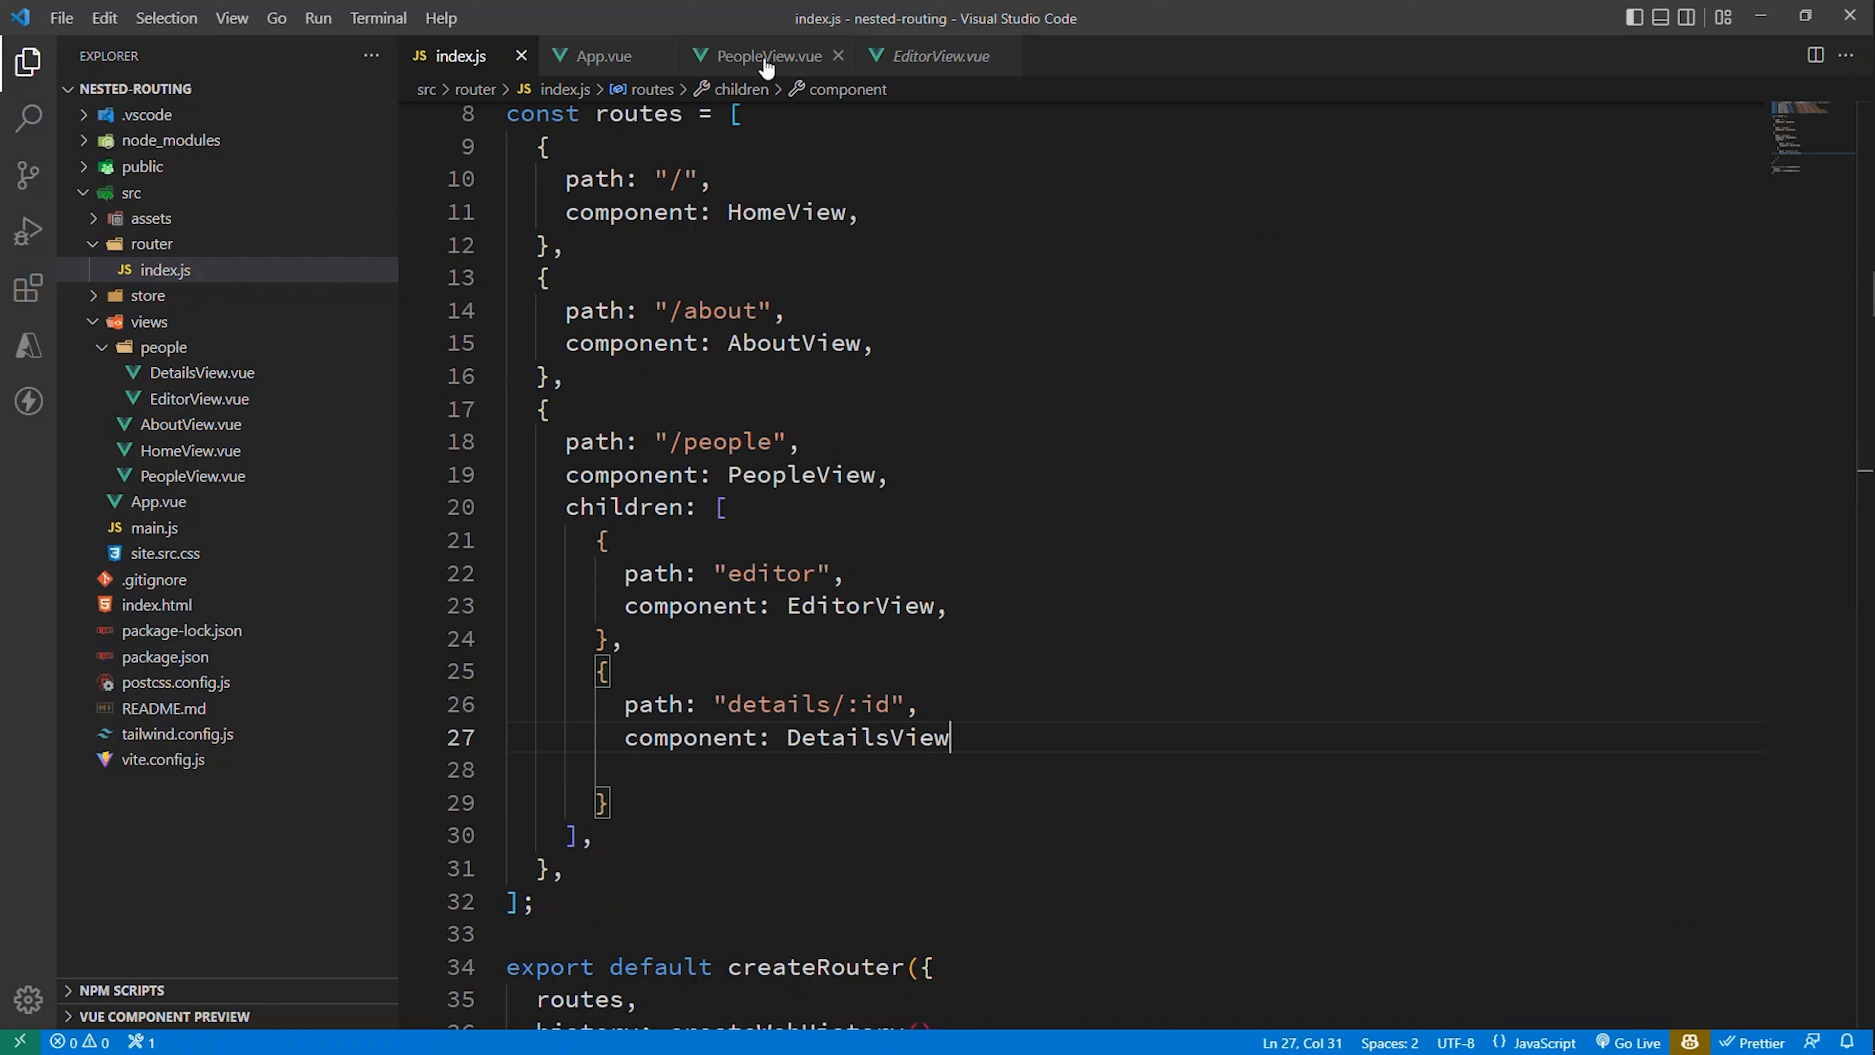
# Step: In PeopleView.vue, add showDetails(id) that pushes `/people/details/${id}`
pyautogui.click(766, 57)
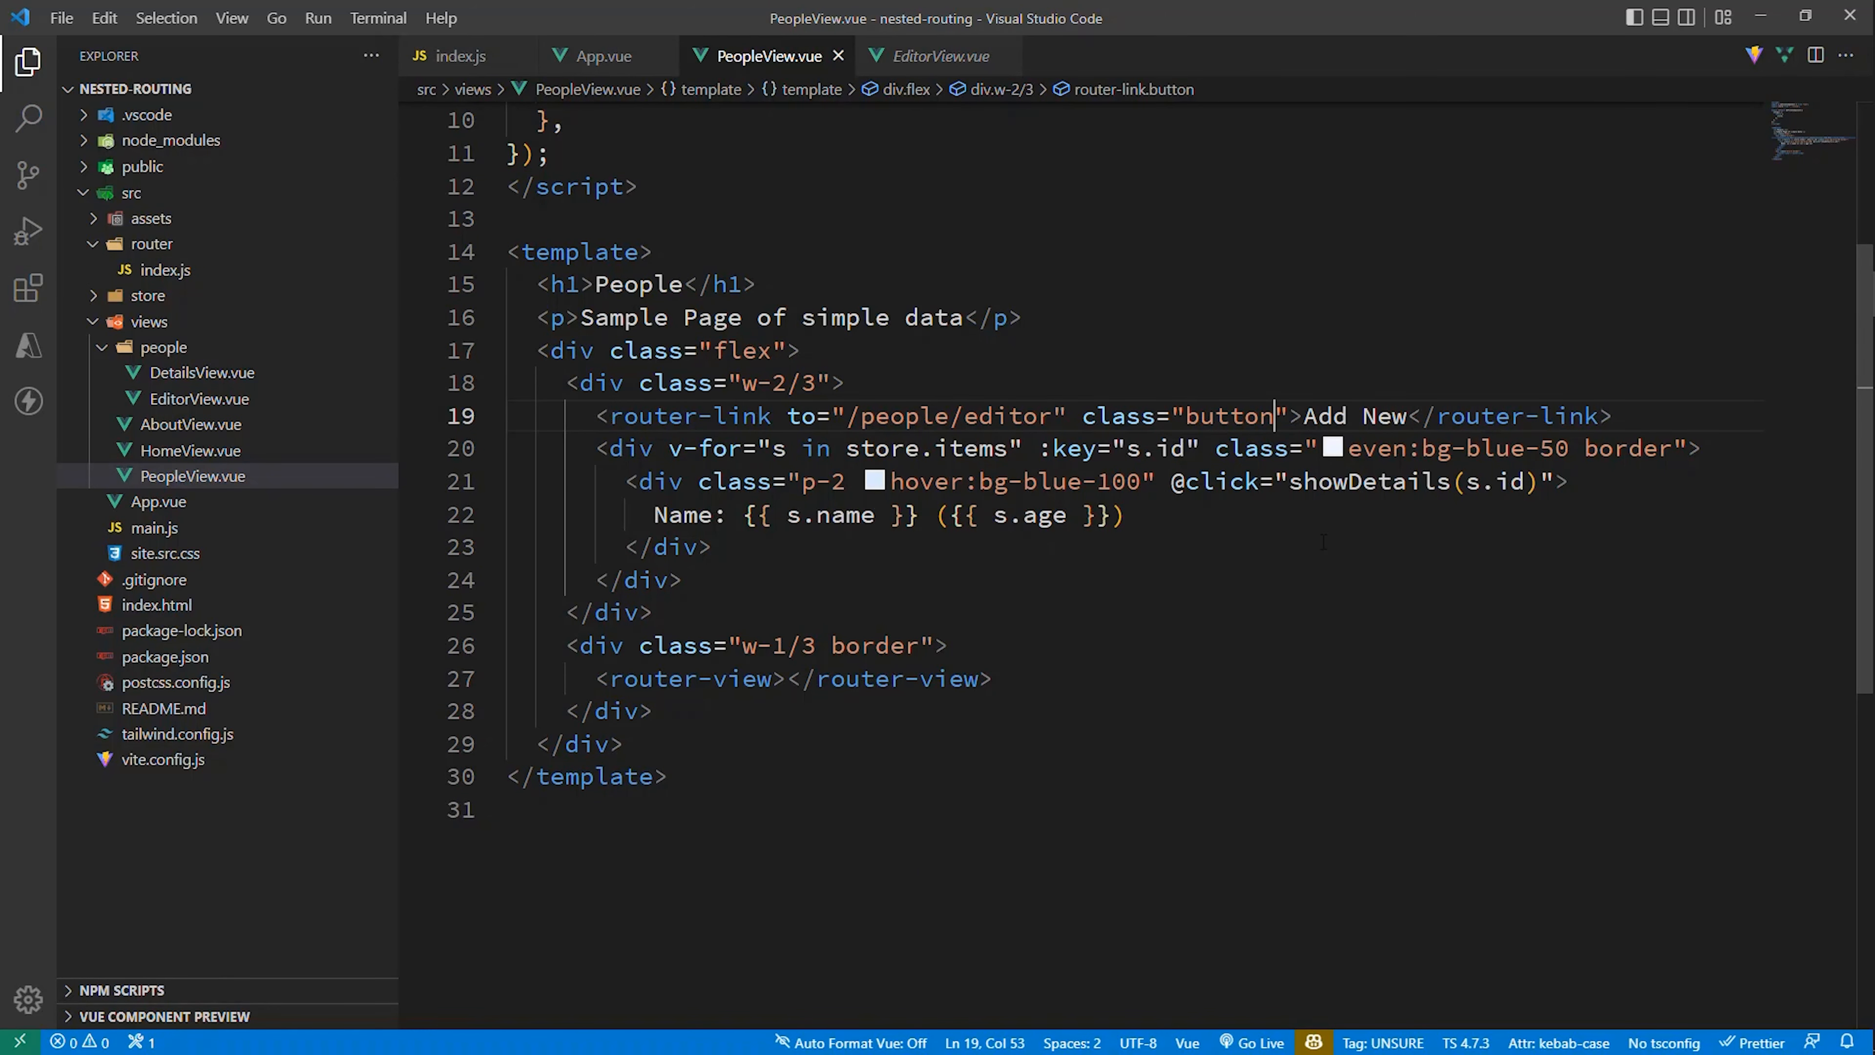
pyautogui.scroll(3)
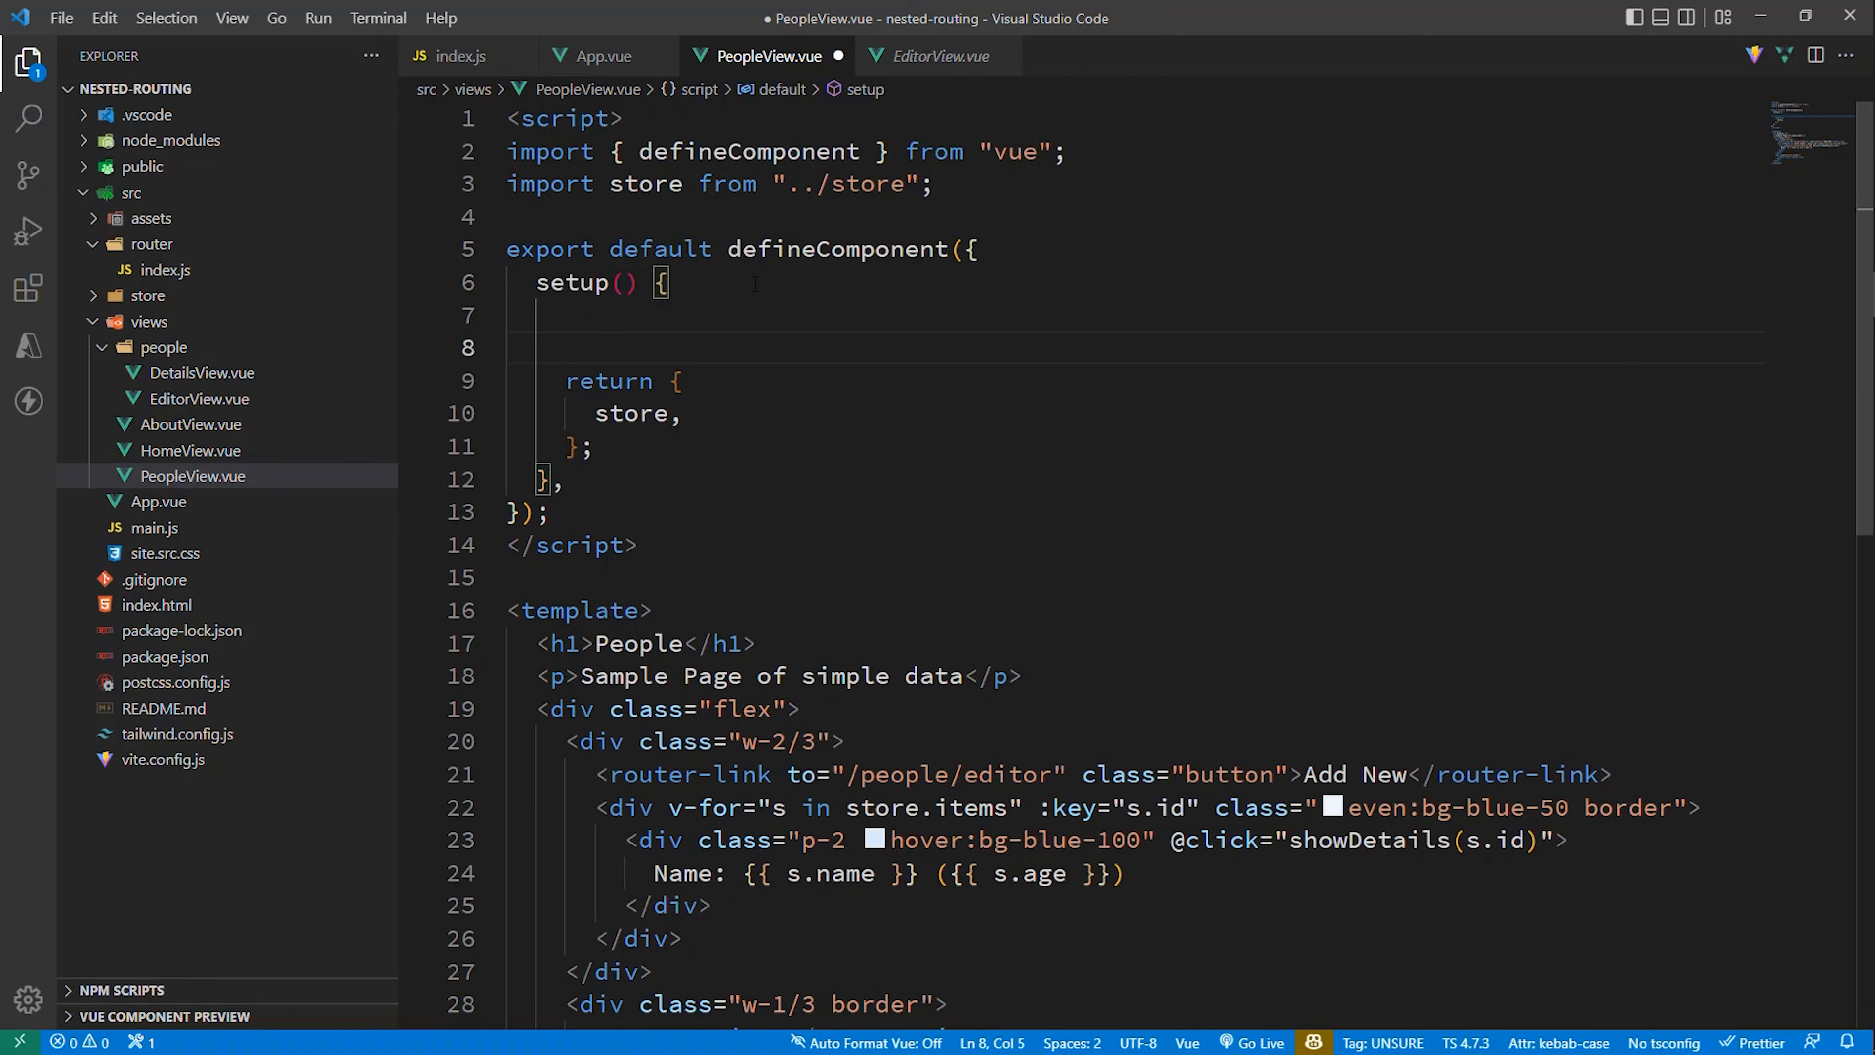
pyautogui.write('function showDetails(i')
pyautogui.write('router.push(`/people/')
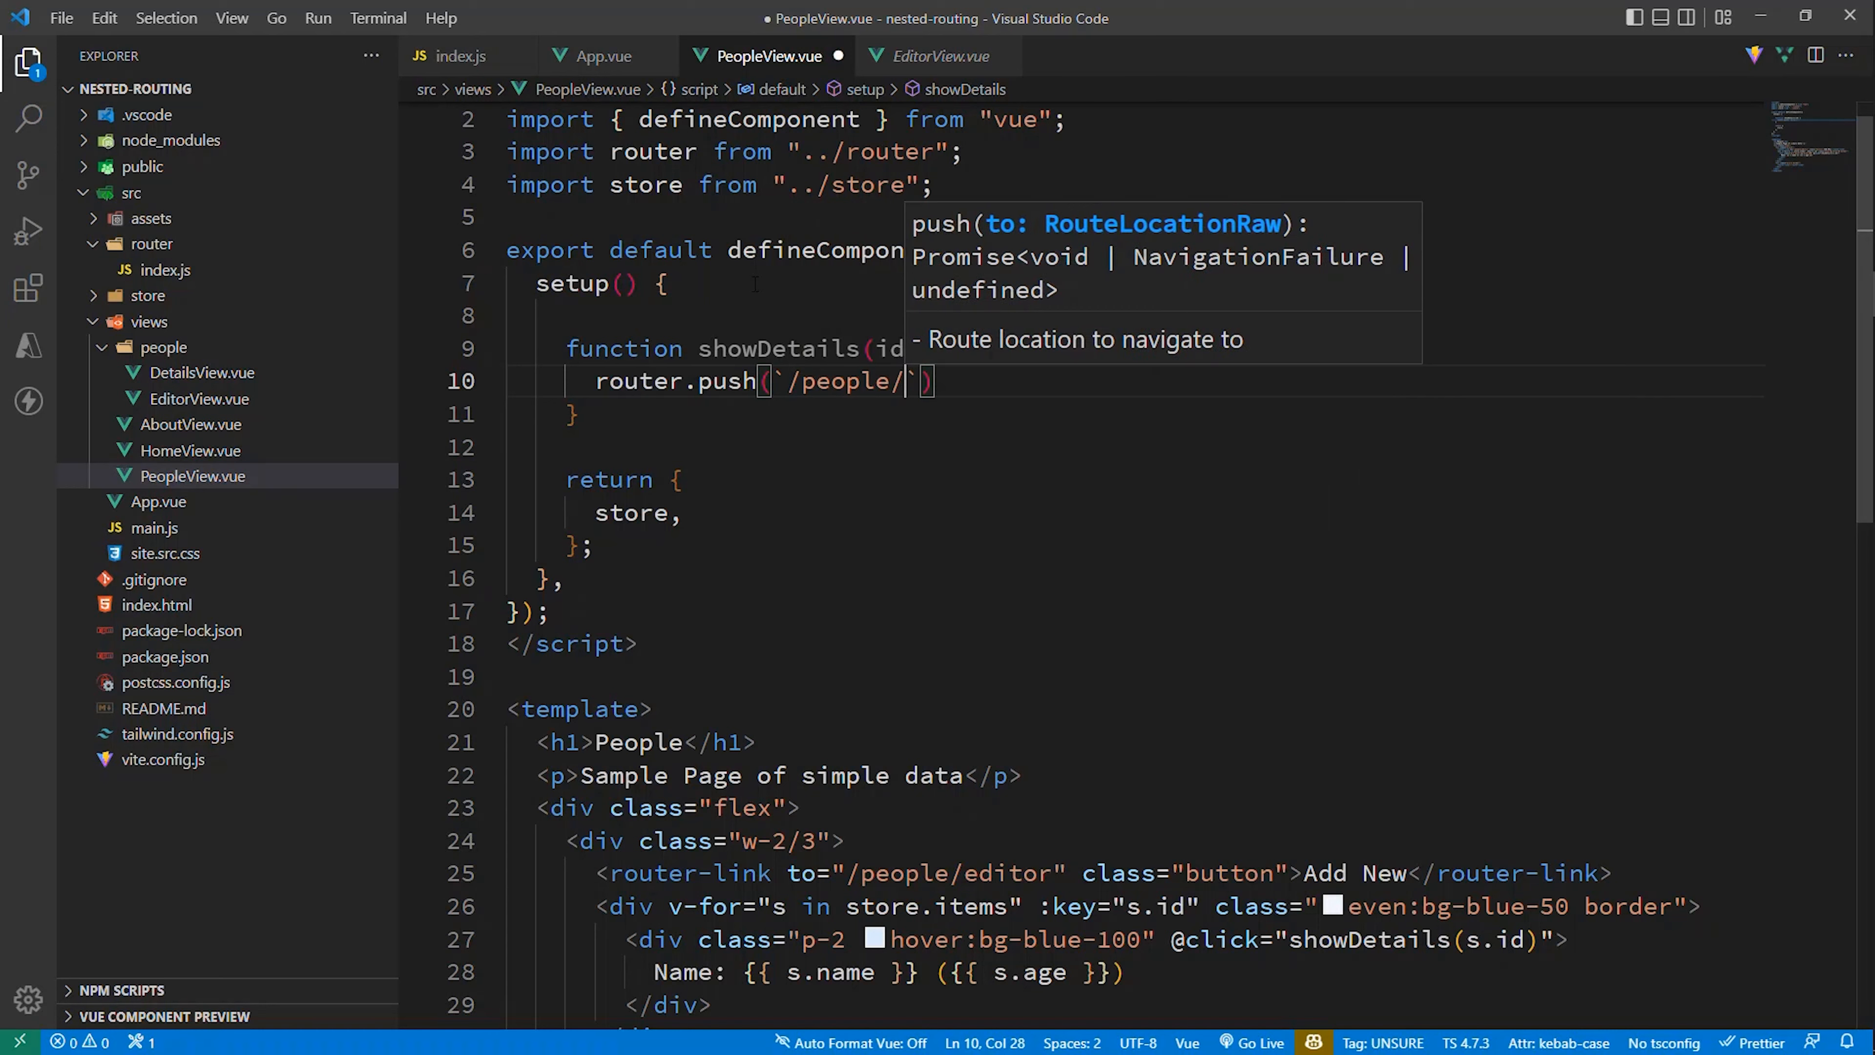
pyautogui.write('details/${id}')
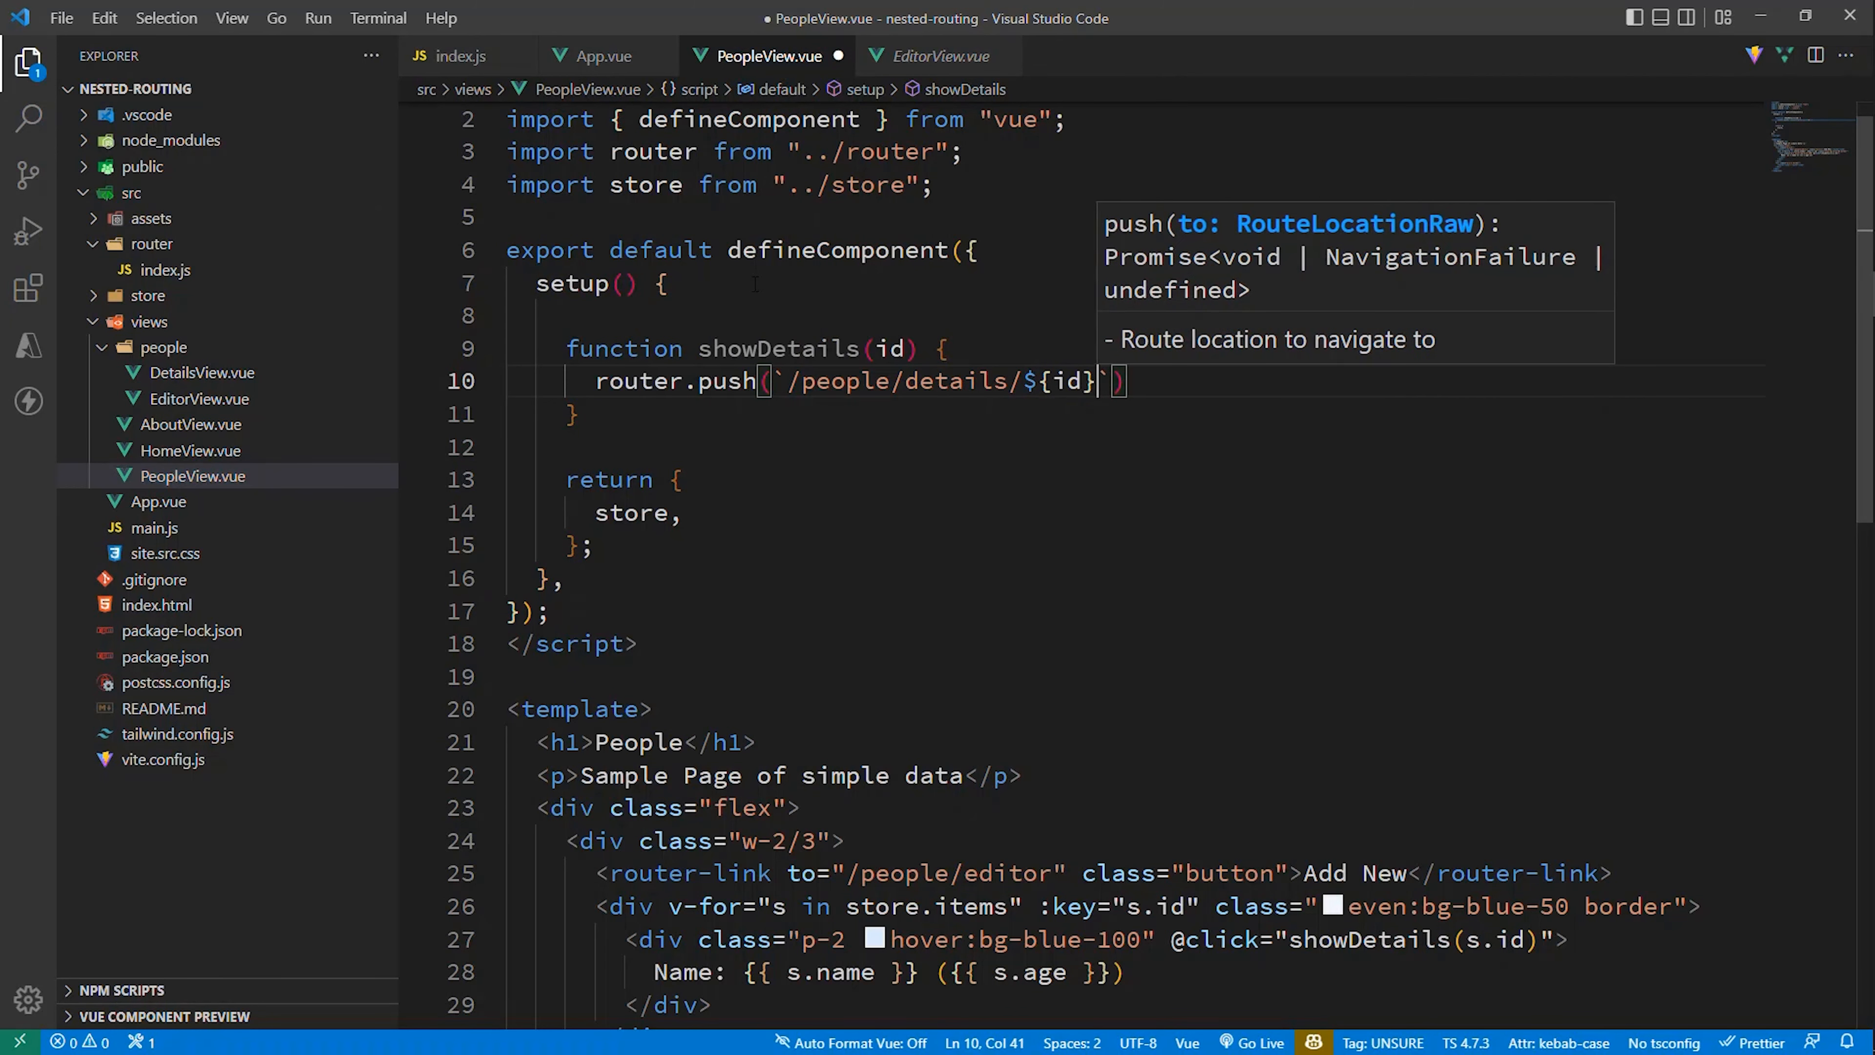
pyautogui.write(');')
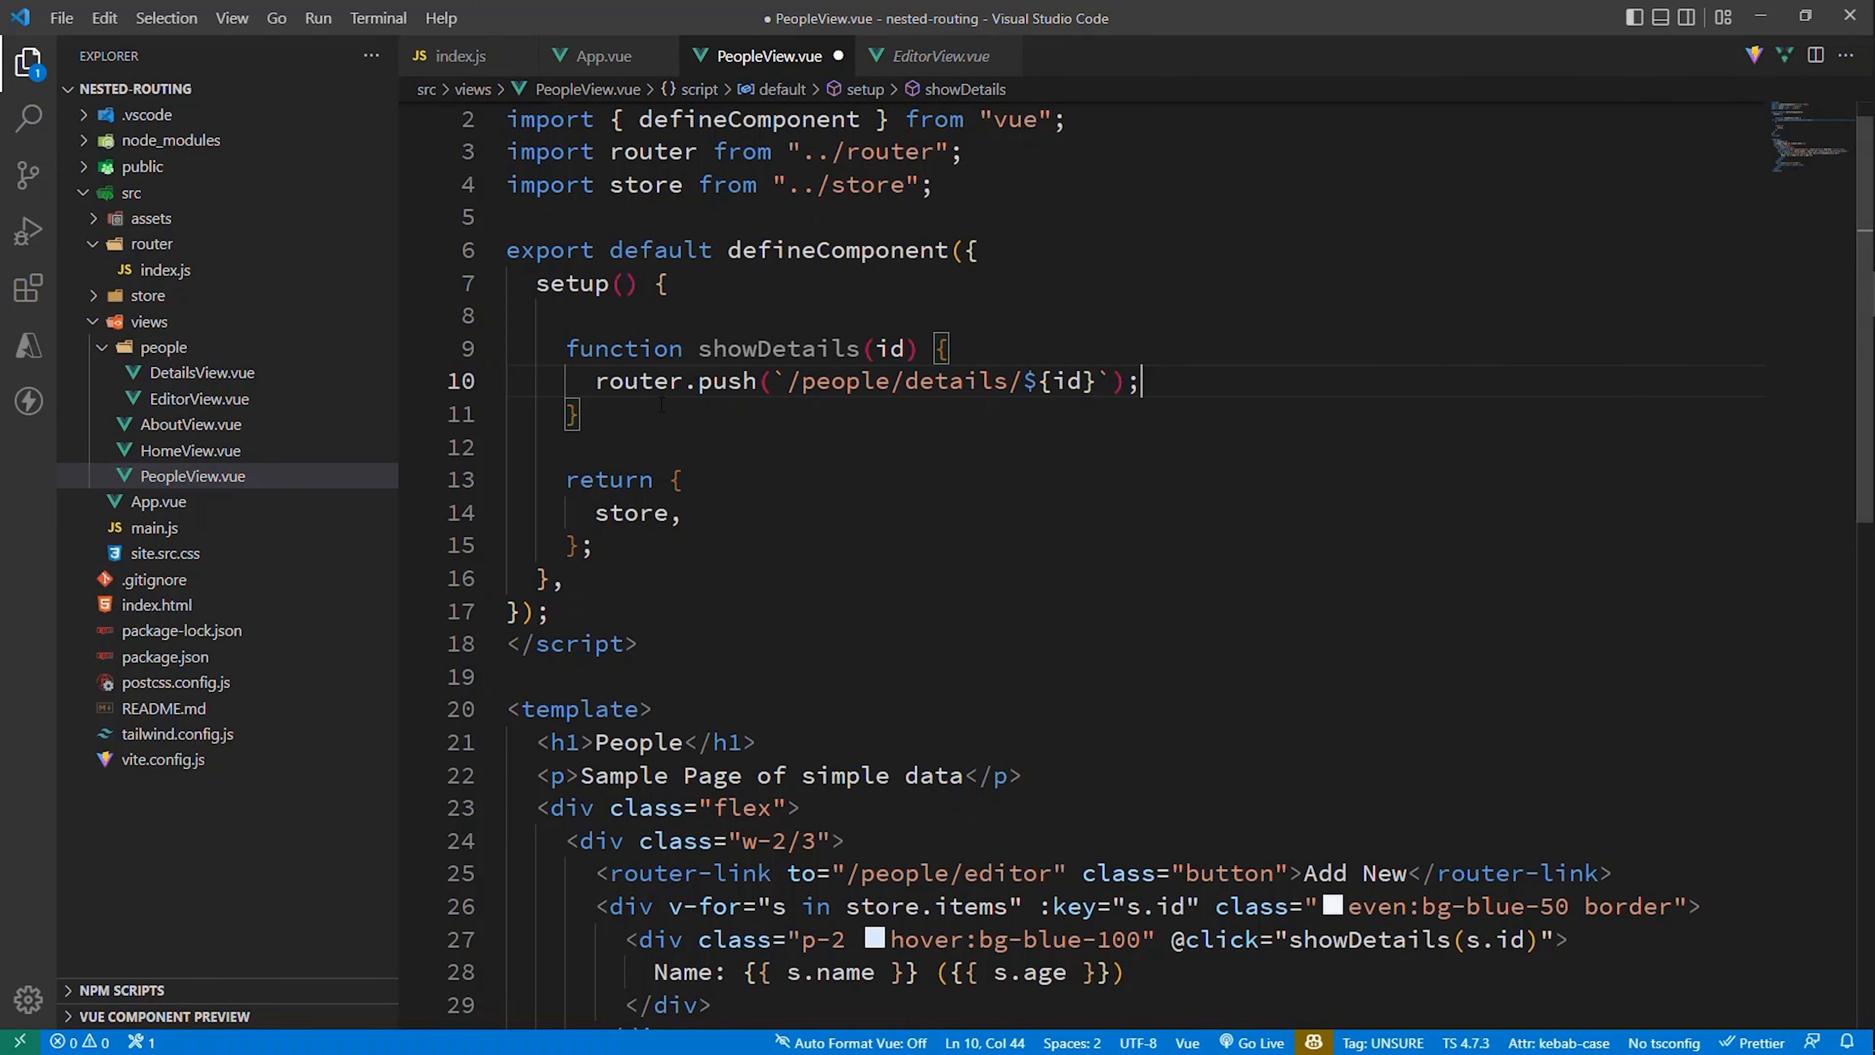
# Step: Expose showDetails in the returned object and save the file
pyautogui.press('ctrl+s')
pyautogui.write('s')
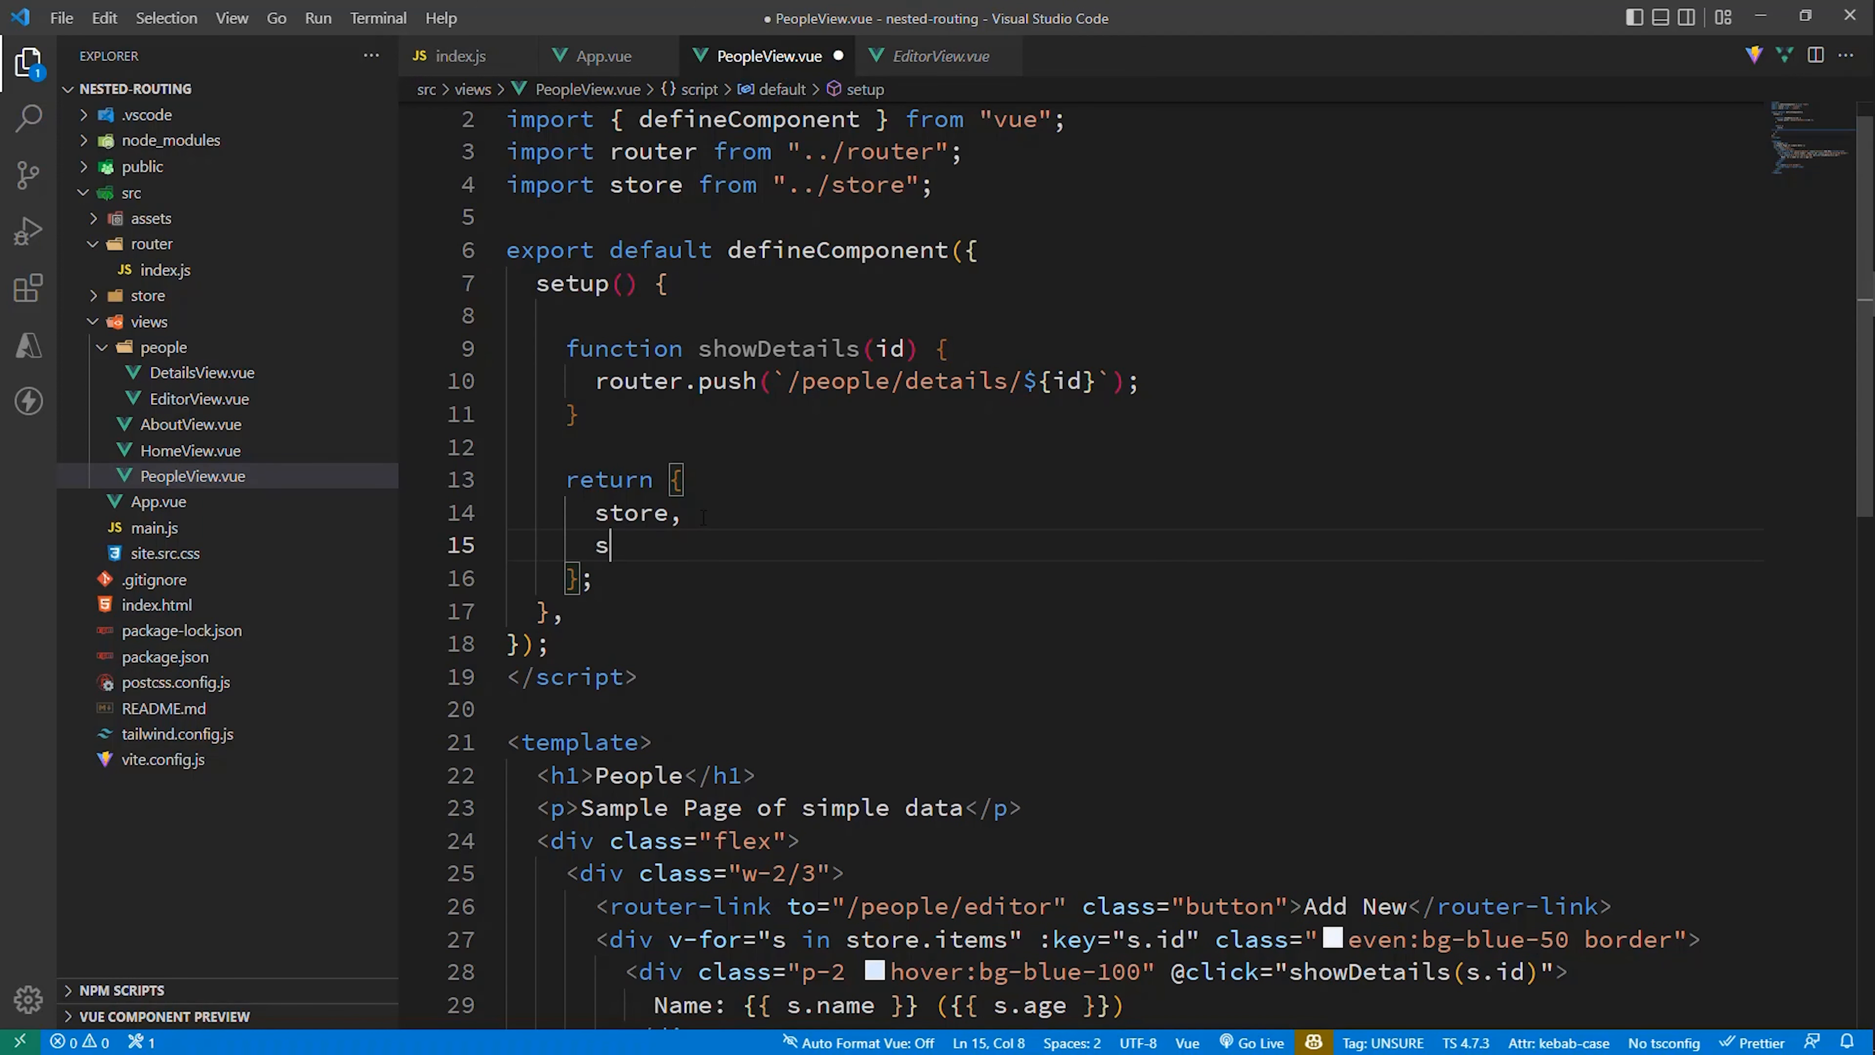
pyautogui.write('howDetails')
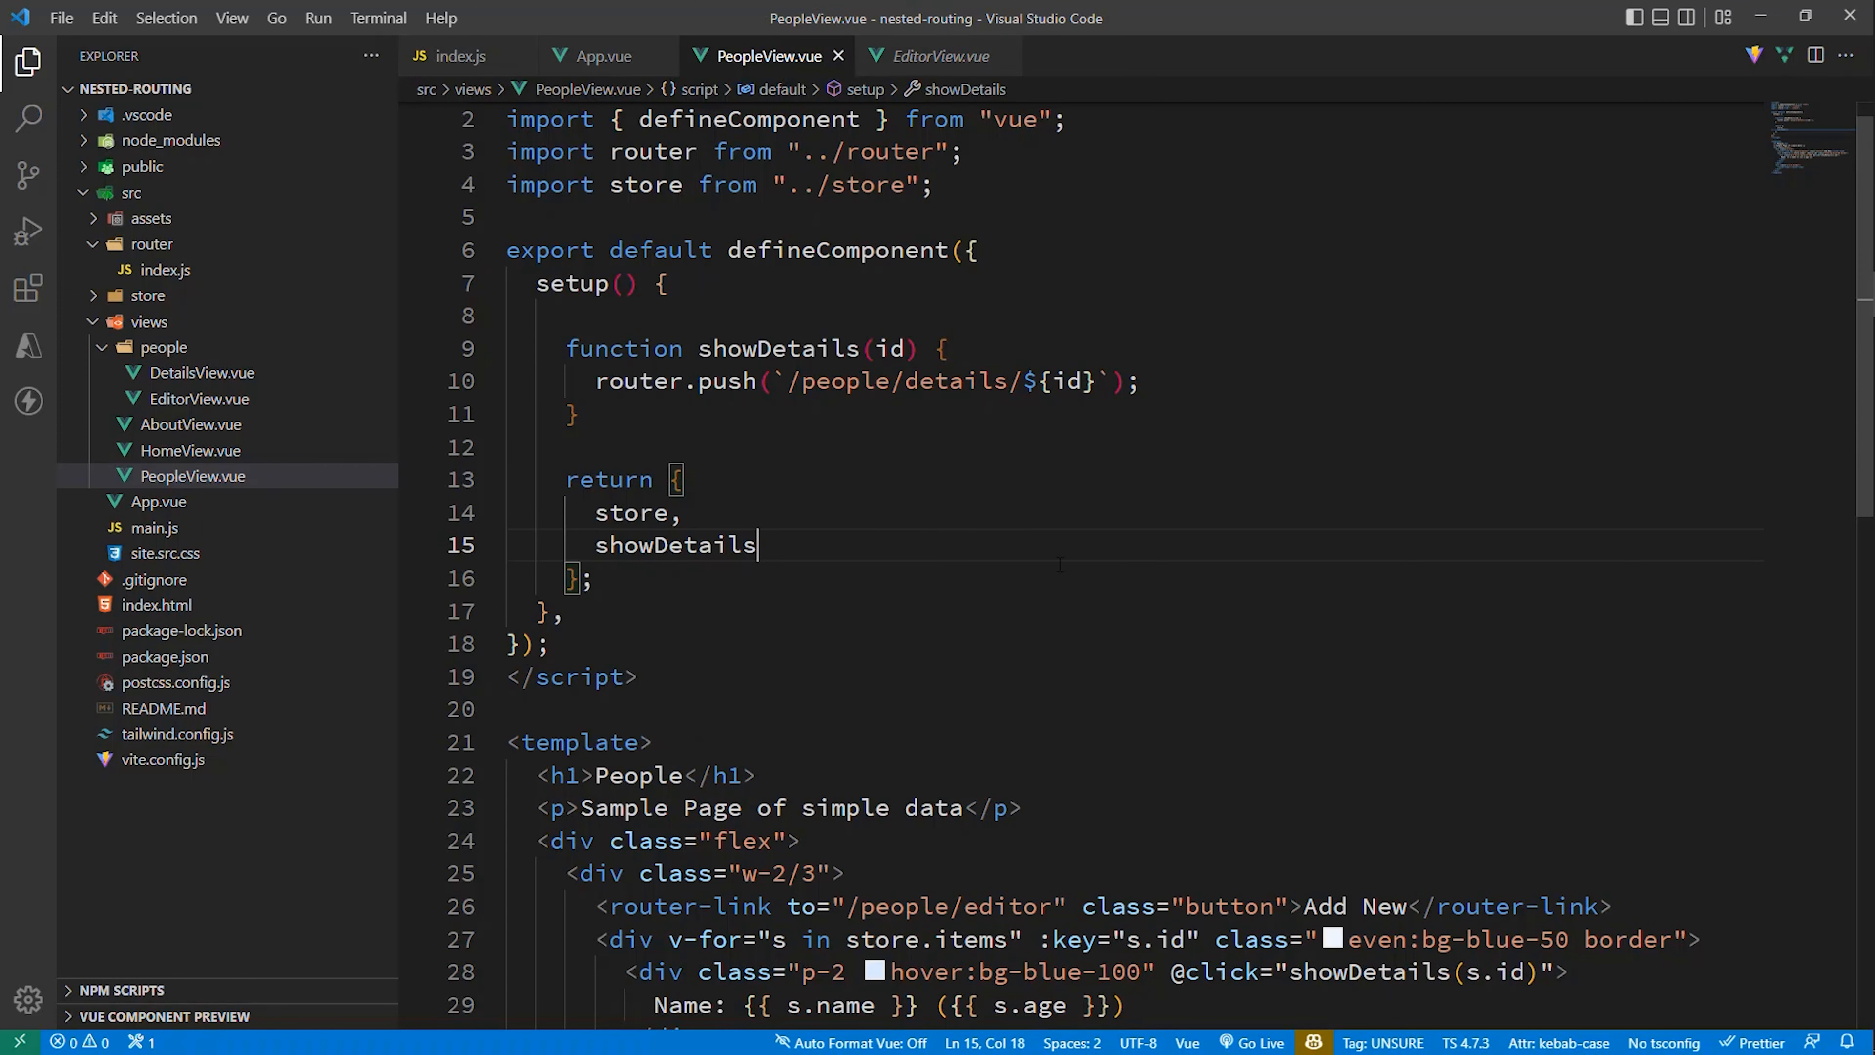
pyautogui.scroll(-3)
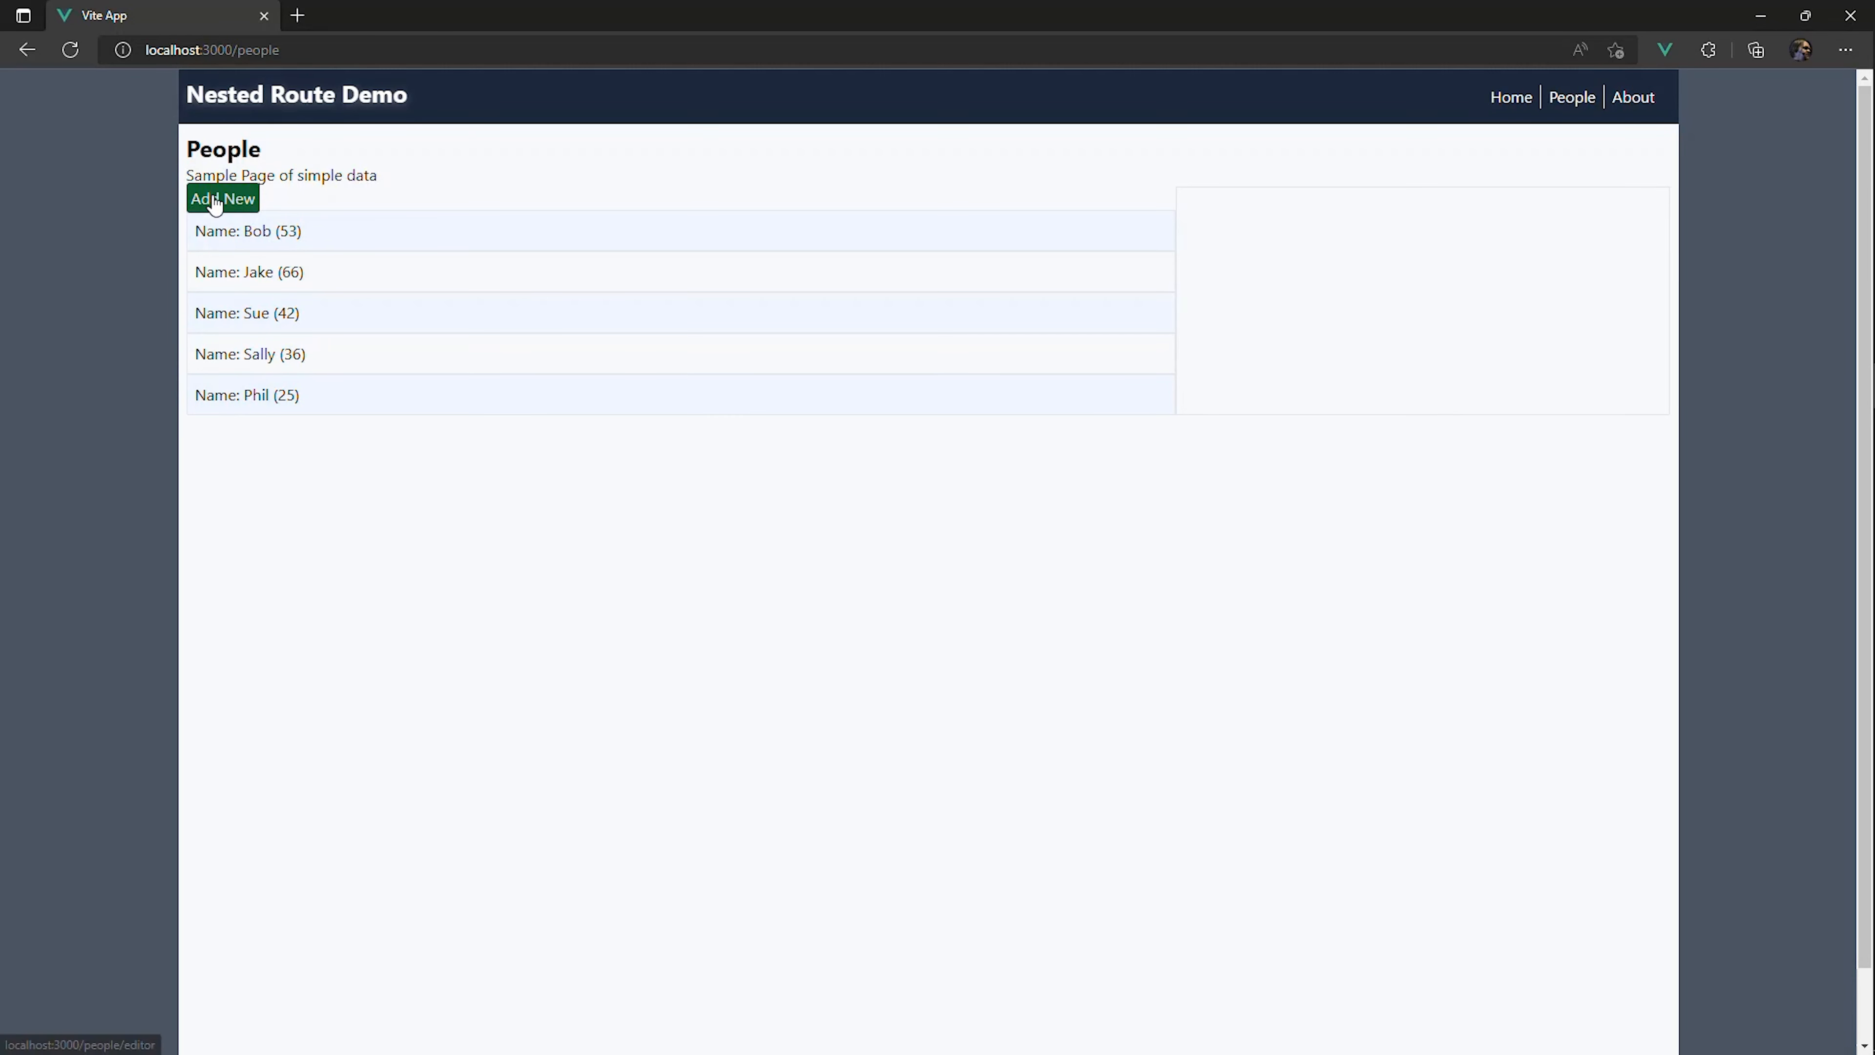
# Step: Select Bob, cancel, then Sally, Bob, Phil, Jake, Sally — each shows name and age in the side pane
pyautogui.click(222, 198)
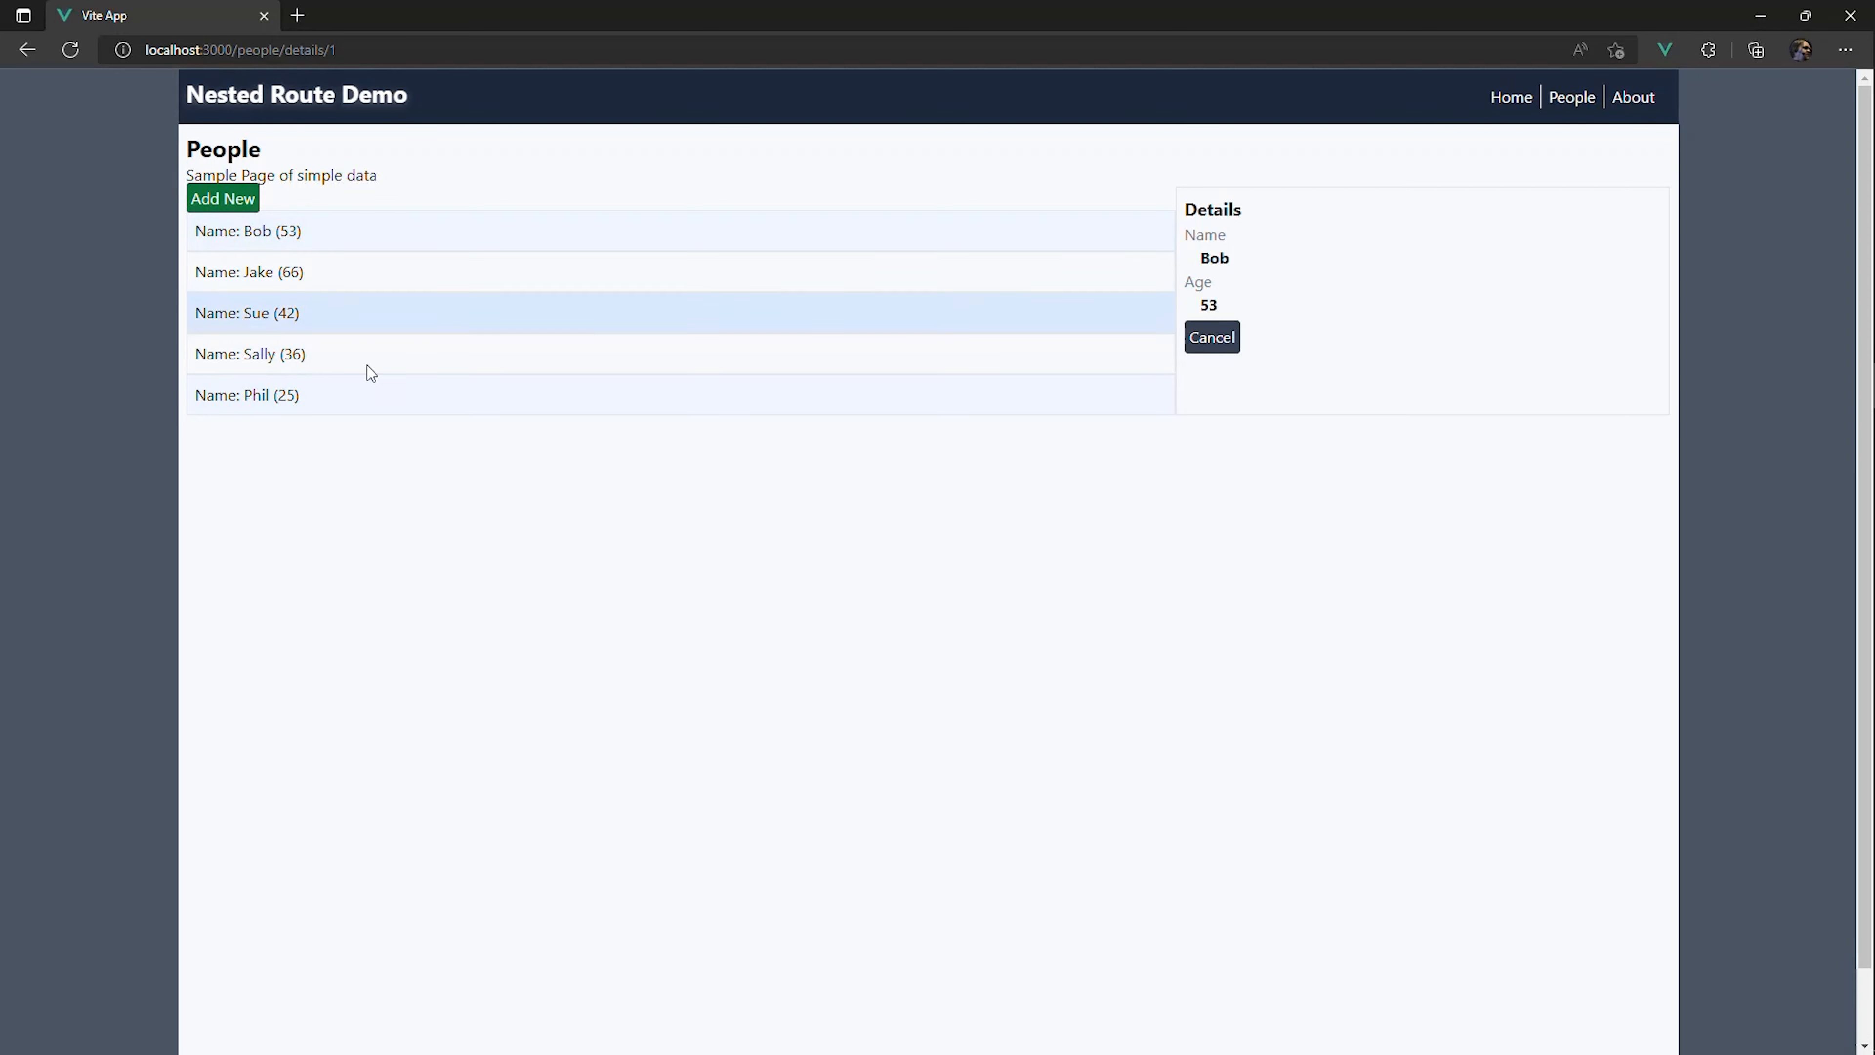
pyautogui.moveTo(1241, 258)
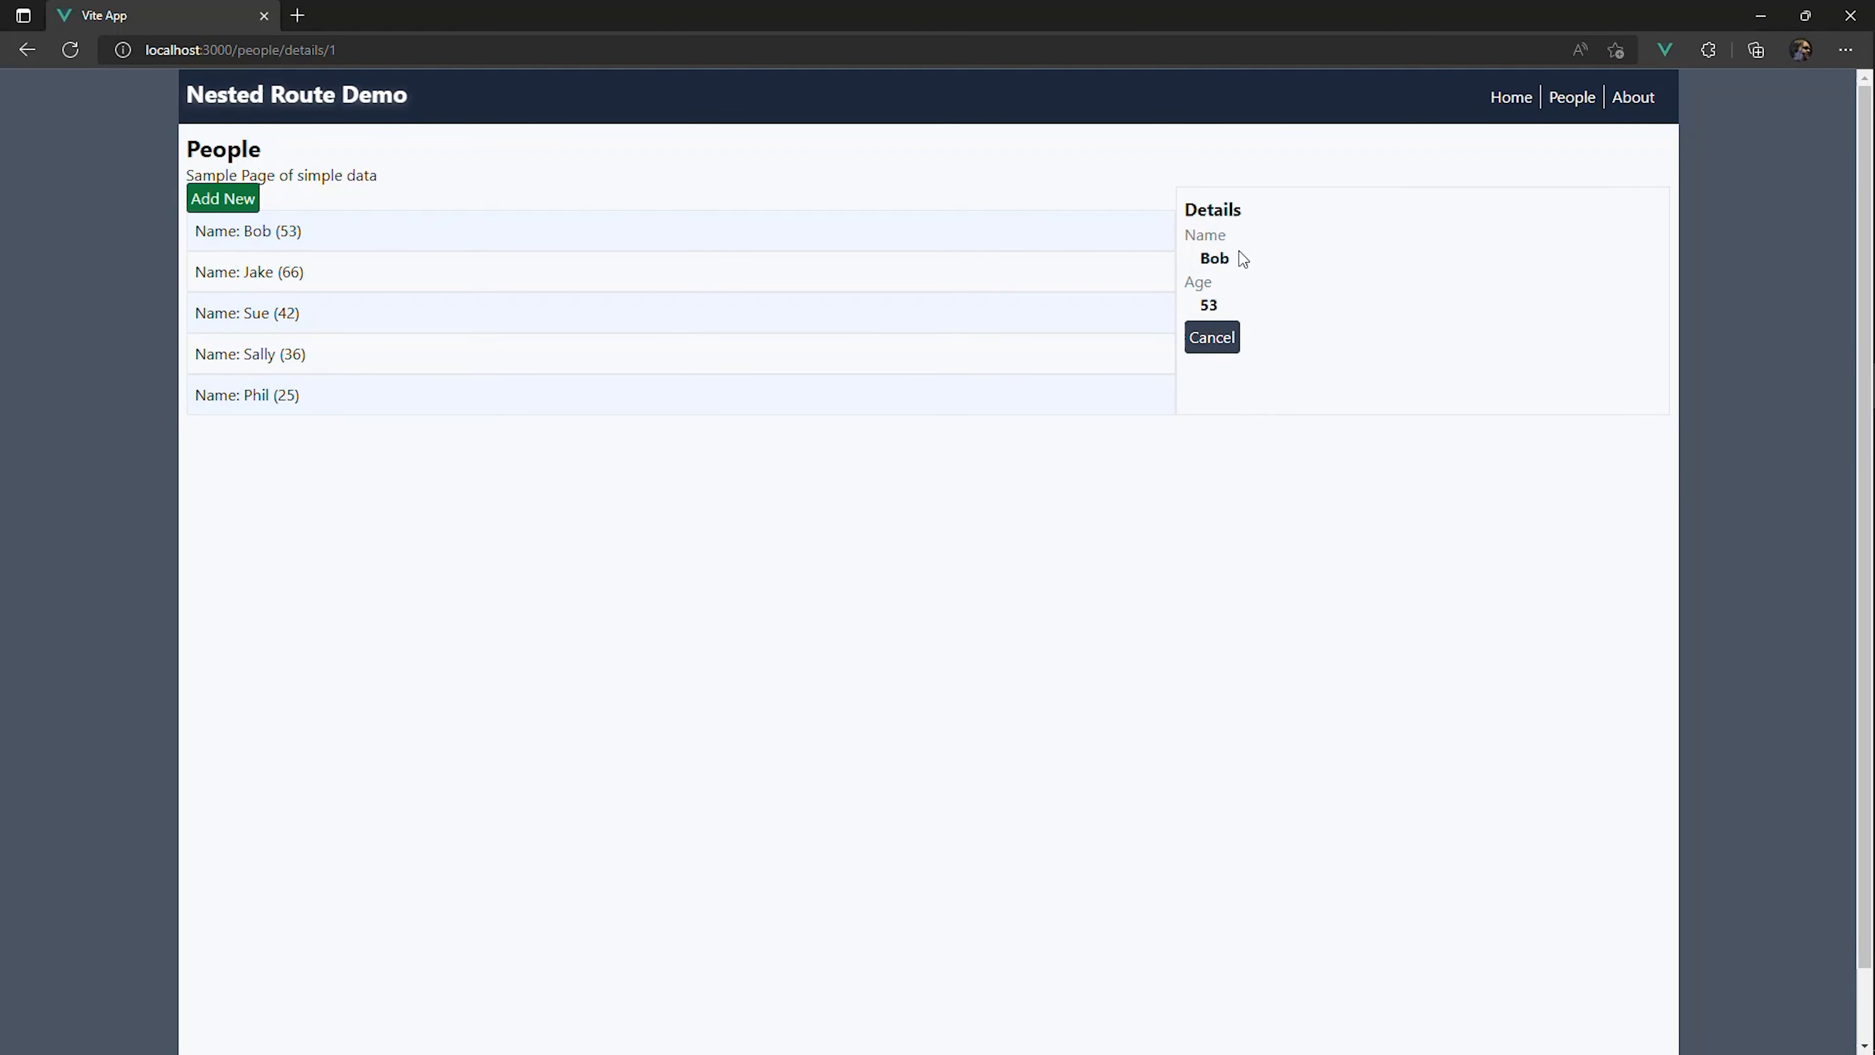
pyautogui.moveTo(1210, 345)
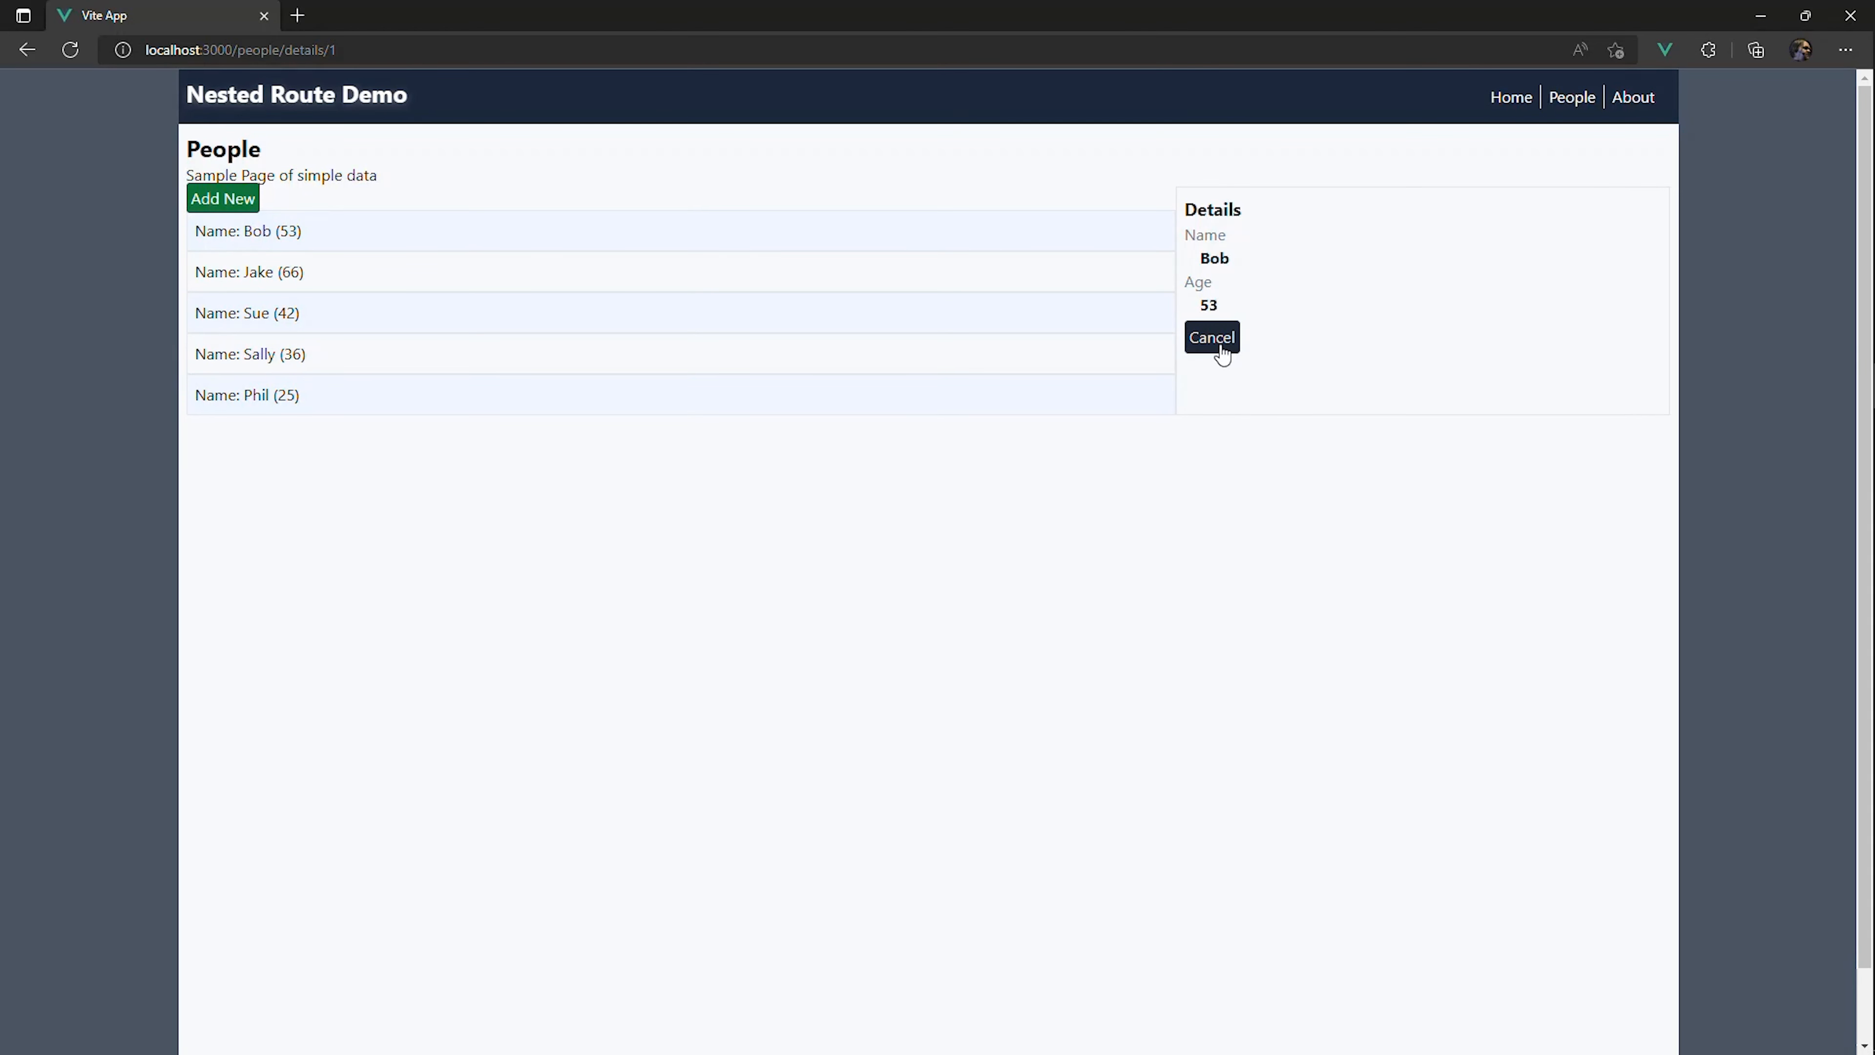
pyautogui.click(1210, 337)
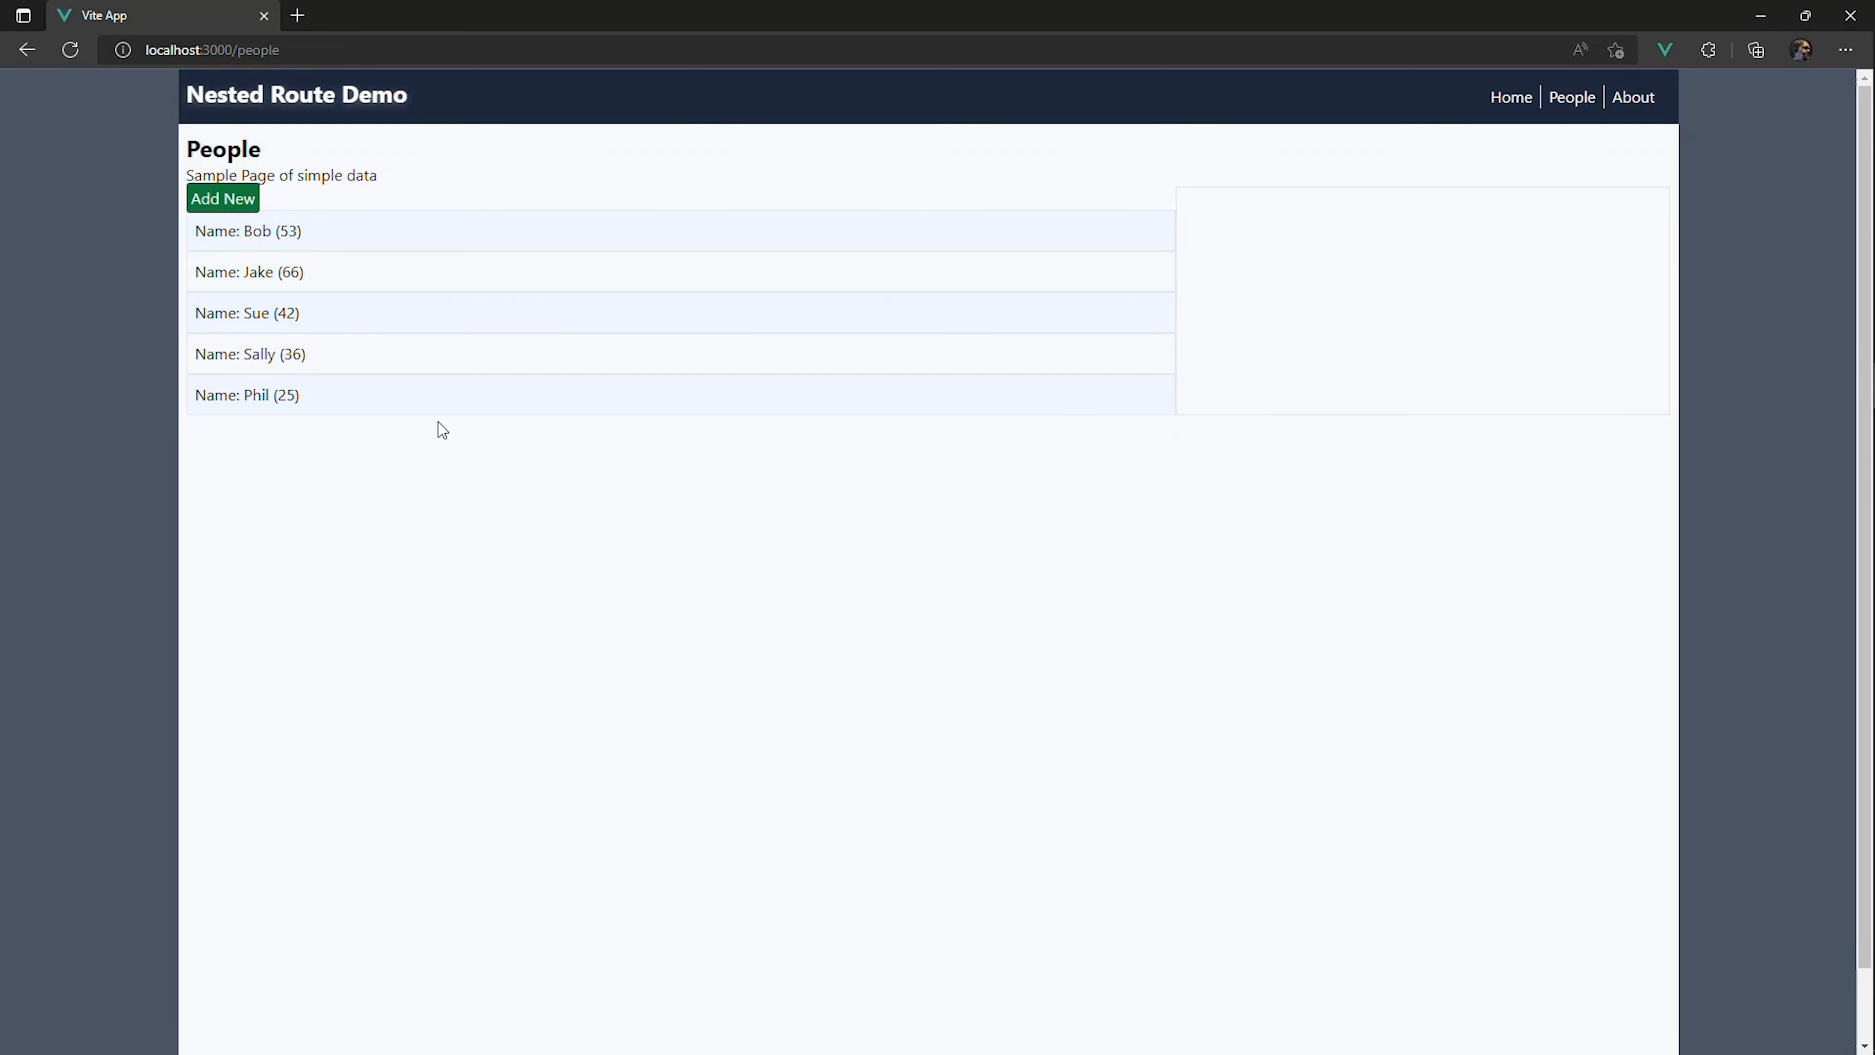
pyautogui.click(250, 354)
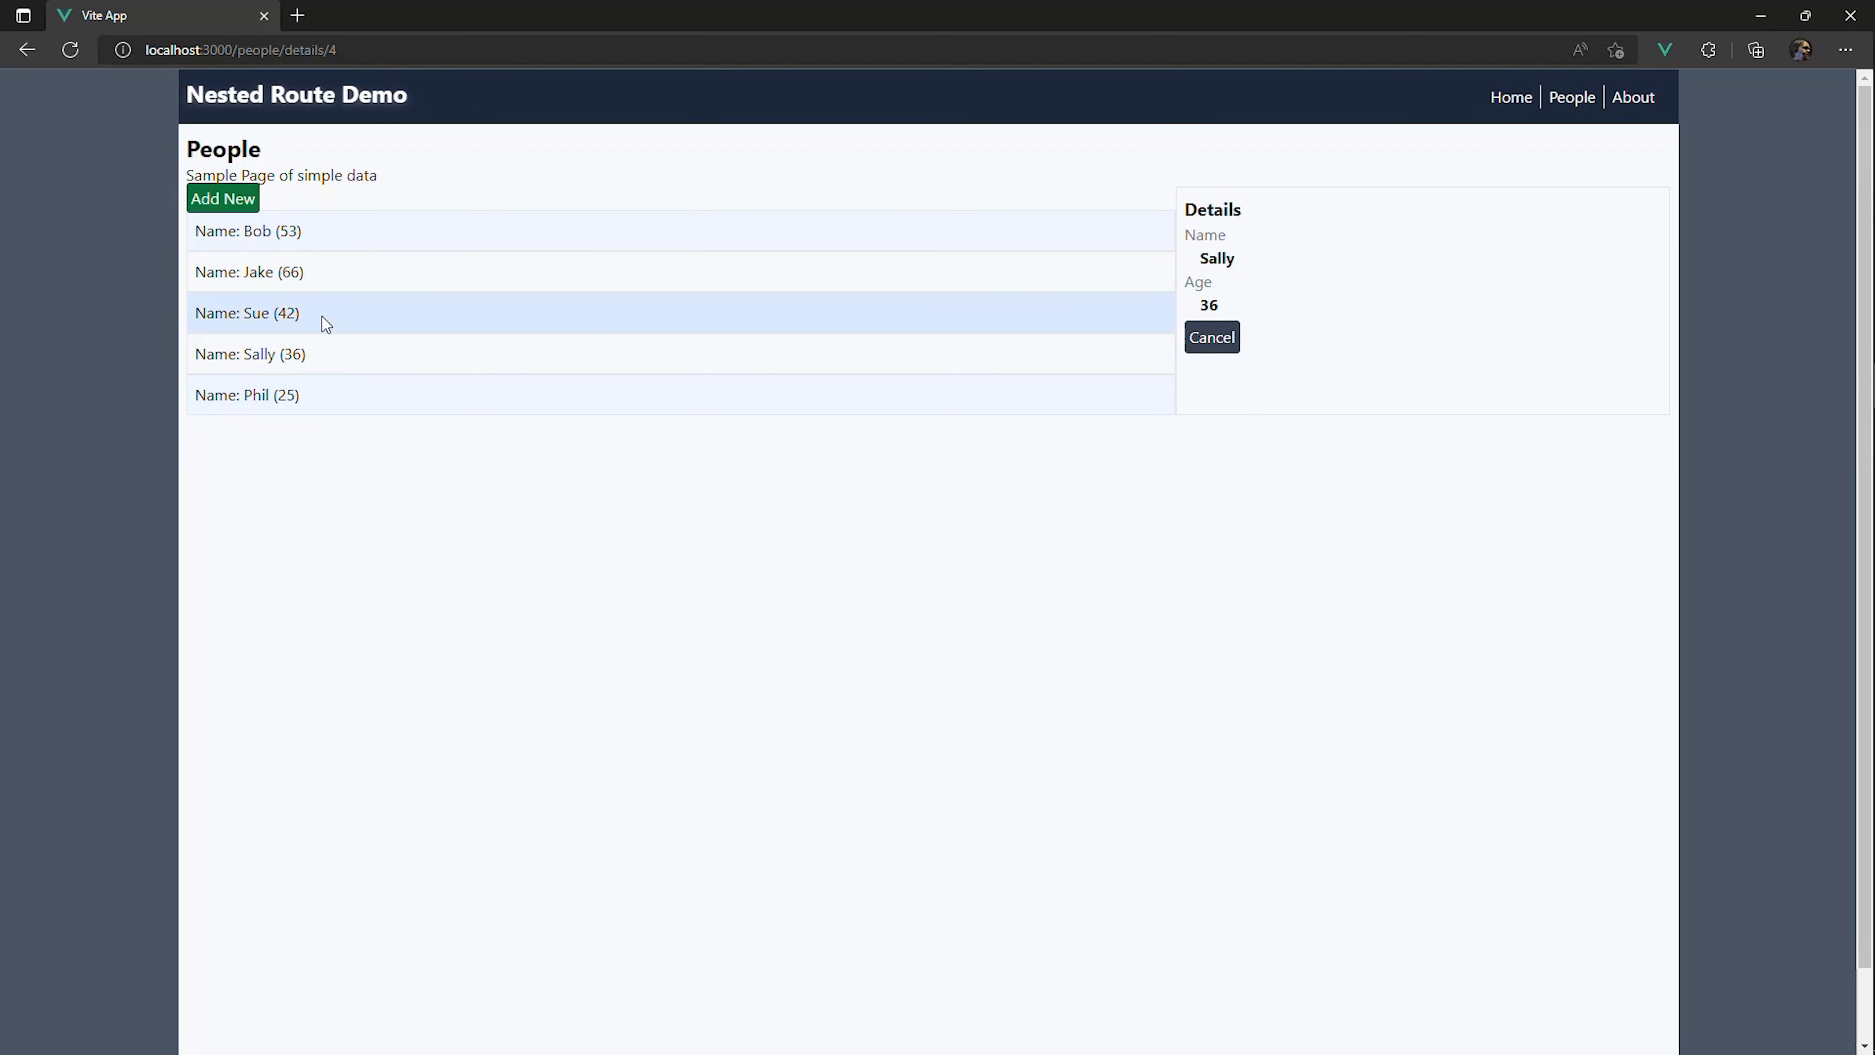
pyautogui.click(247, 231)
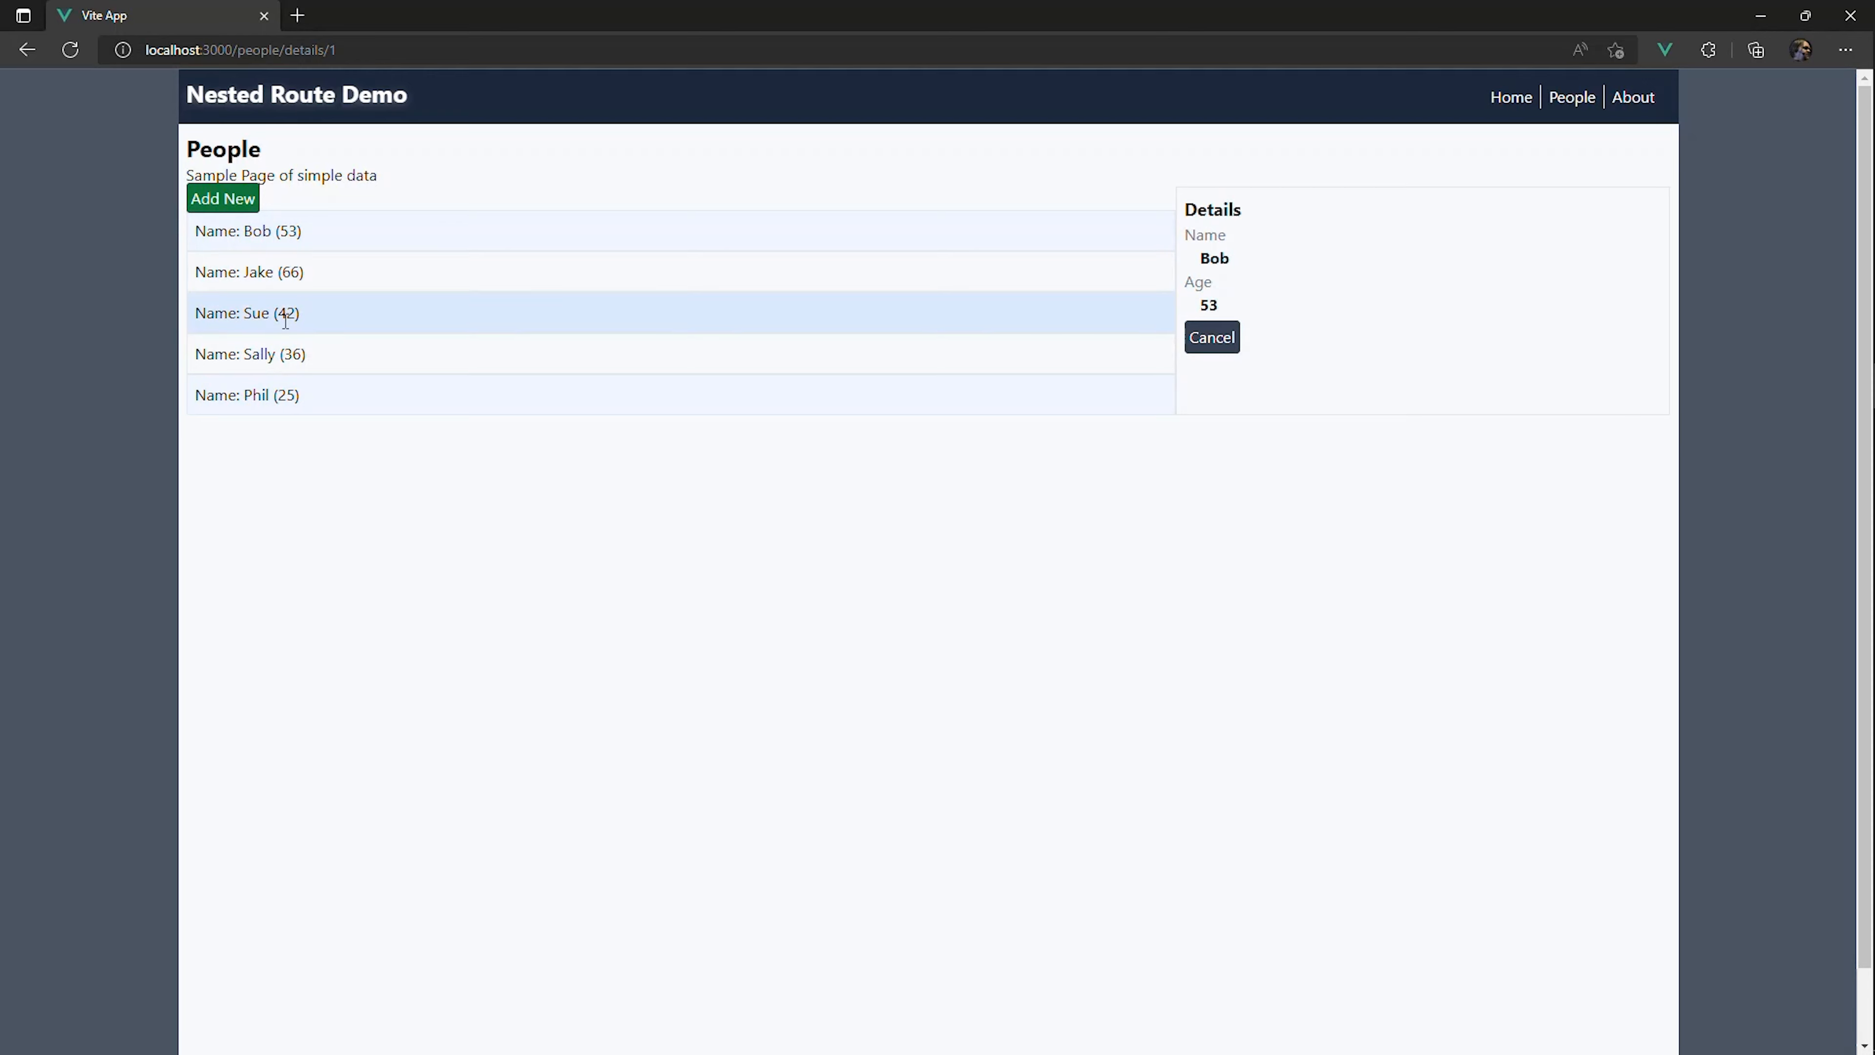
pyautogui.click(246, 395)
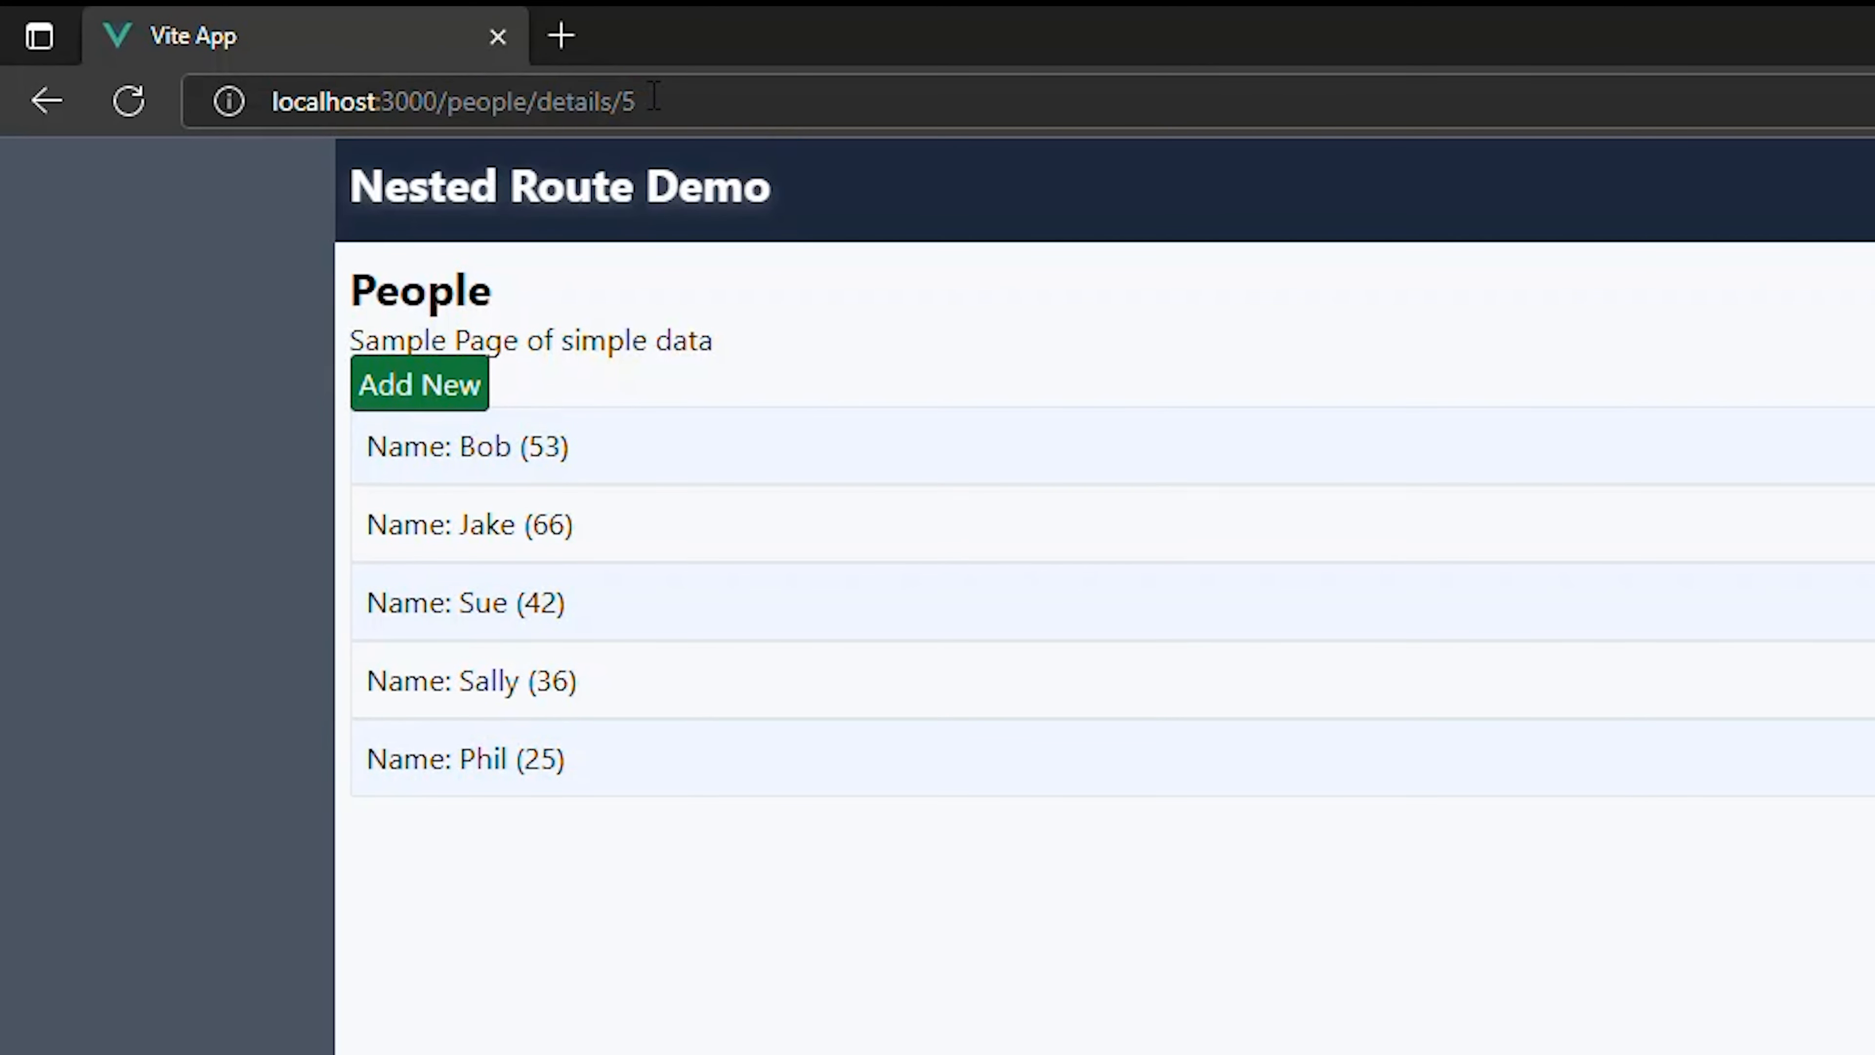
pyautogui.click(467, 524)
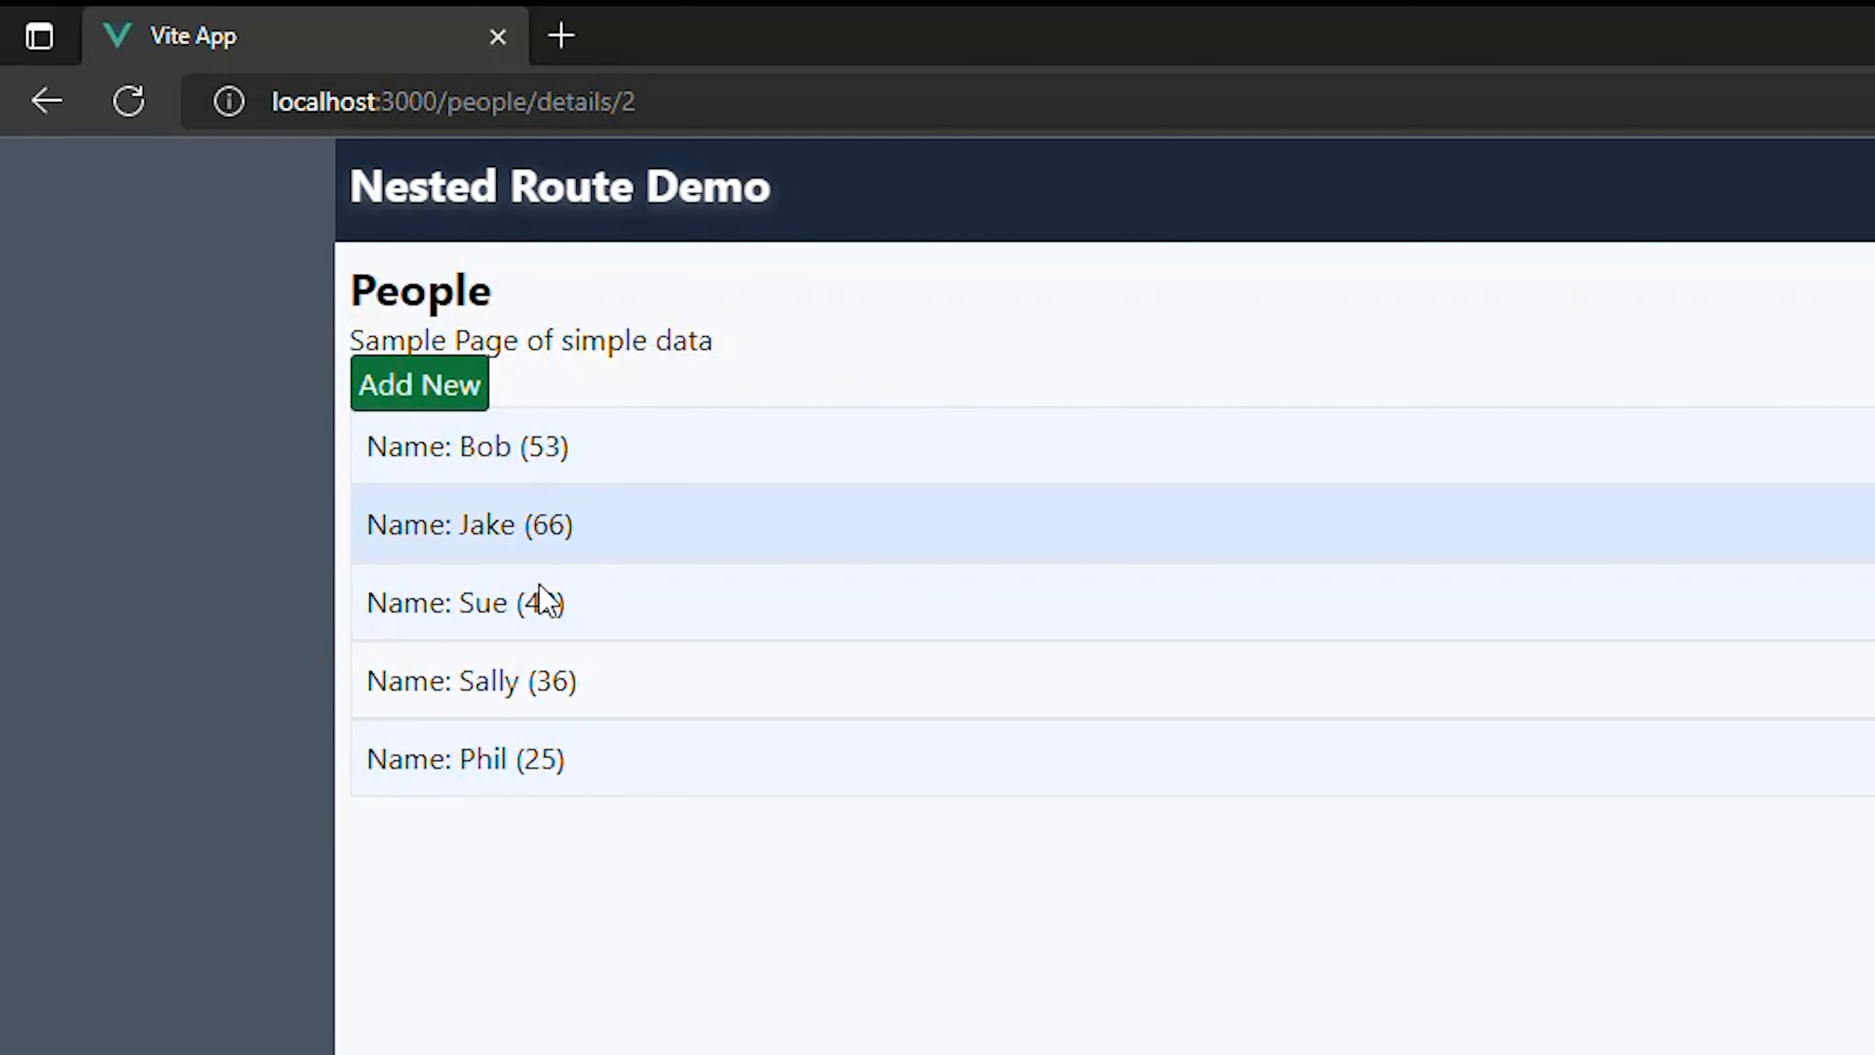
pyautogui.click(479, 447)
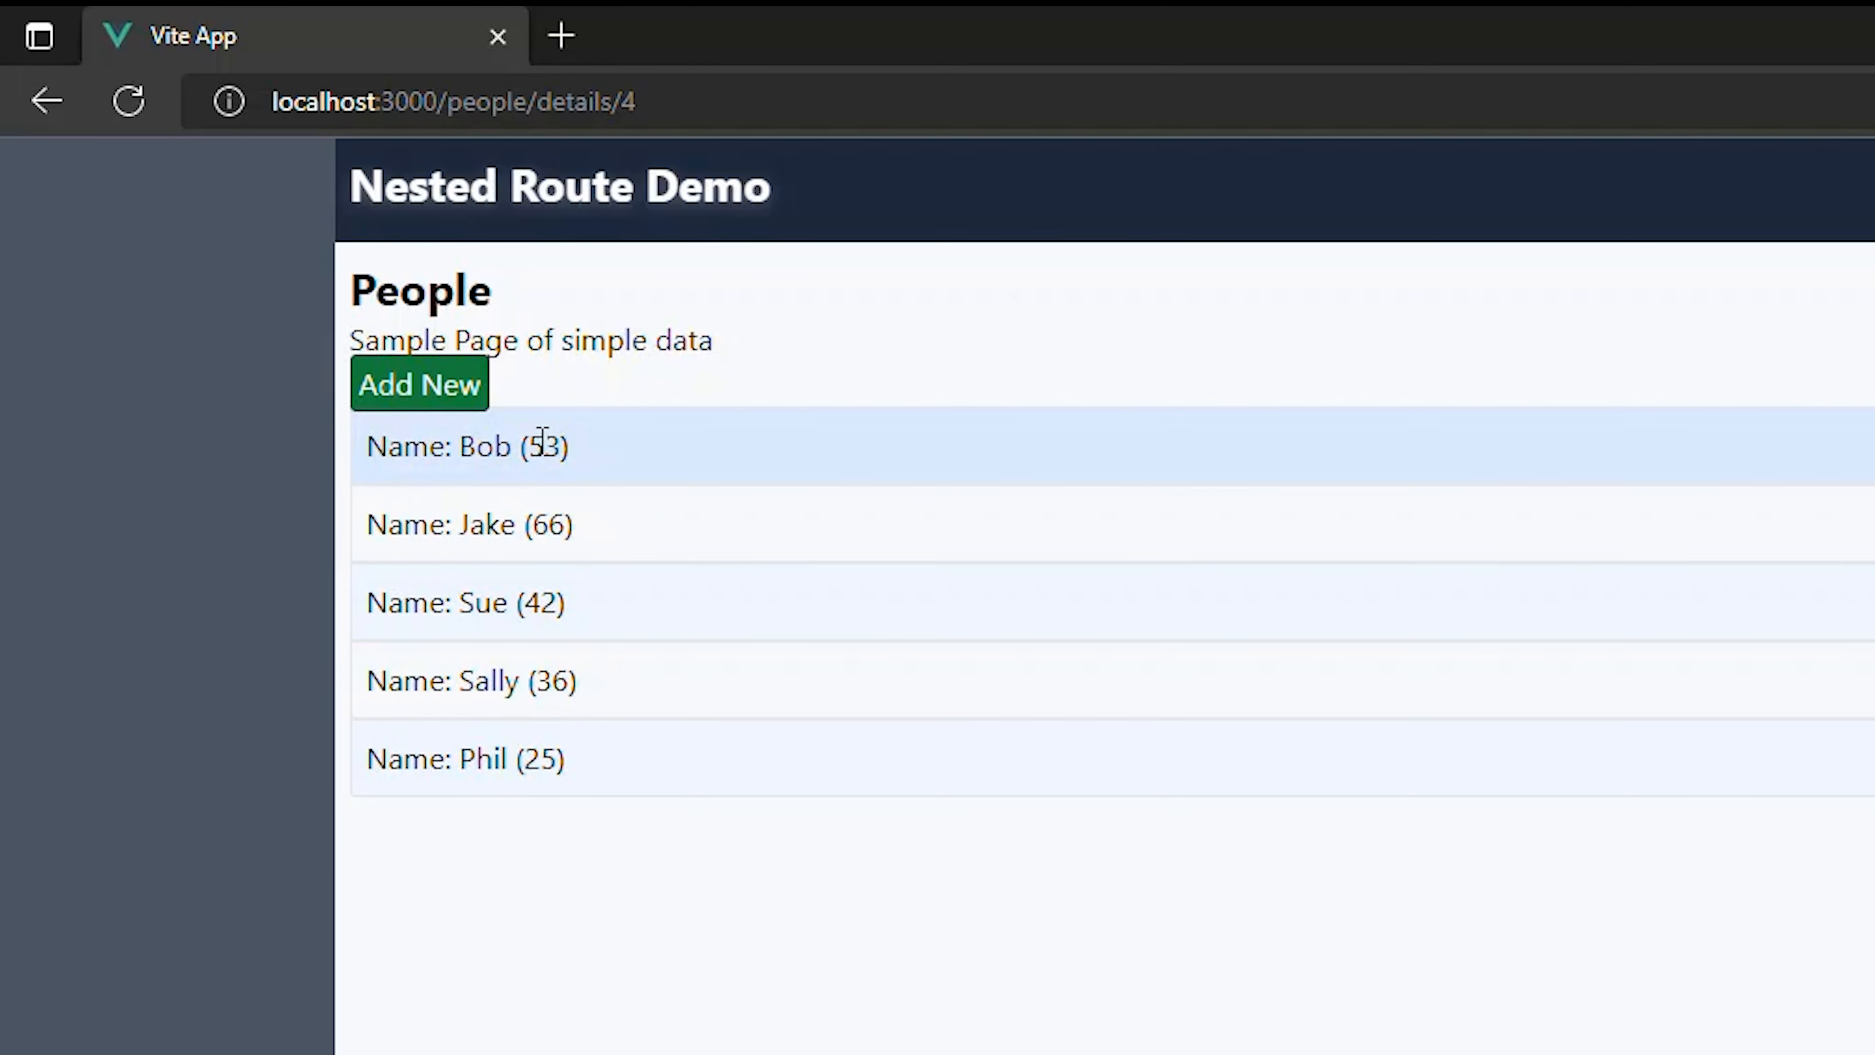